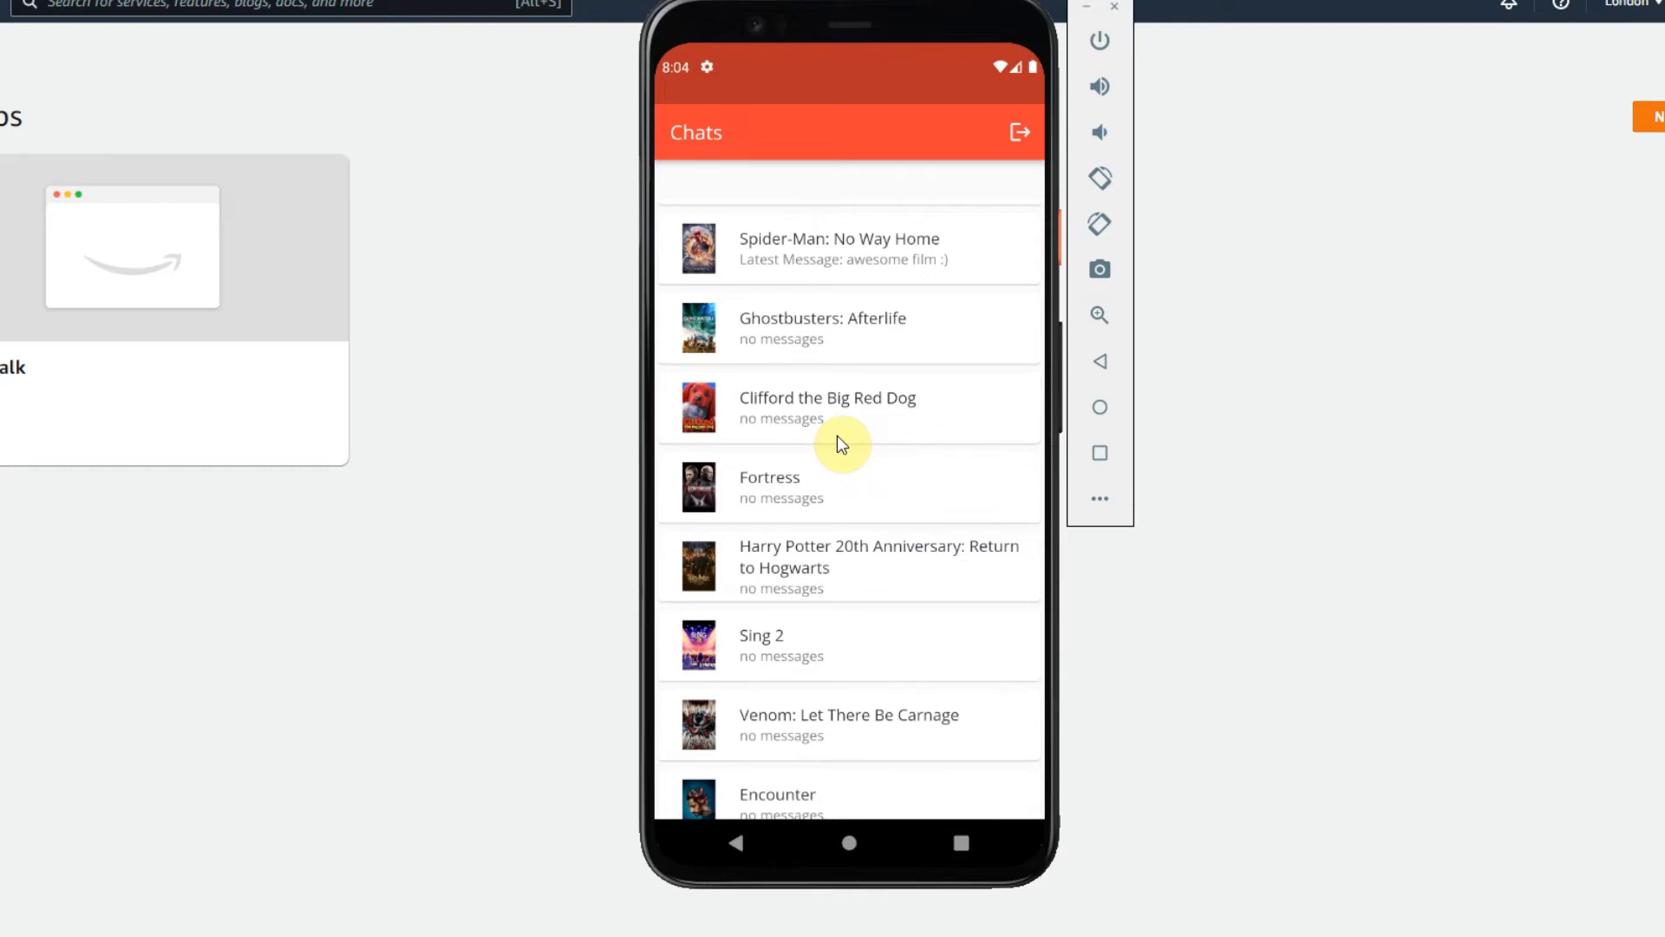
{"action": "mouse_move", "coordinate": [831, 429]}
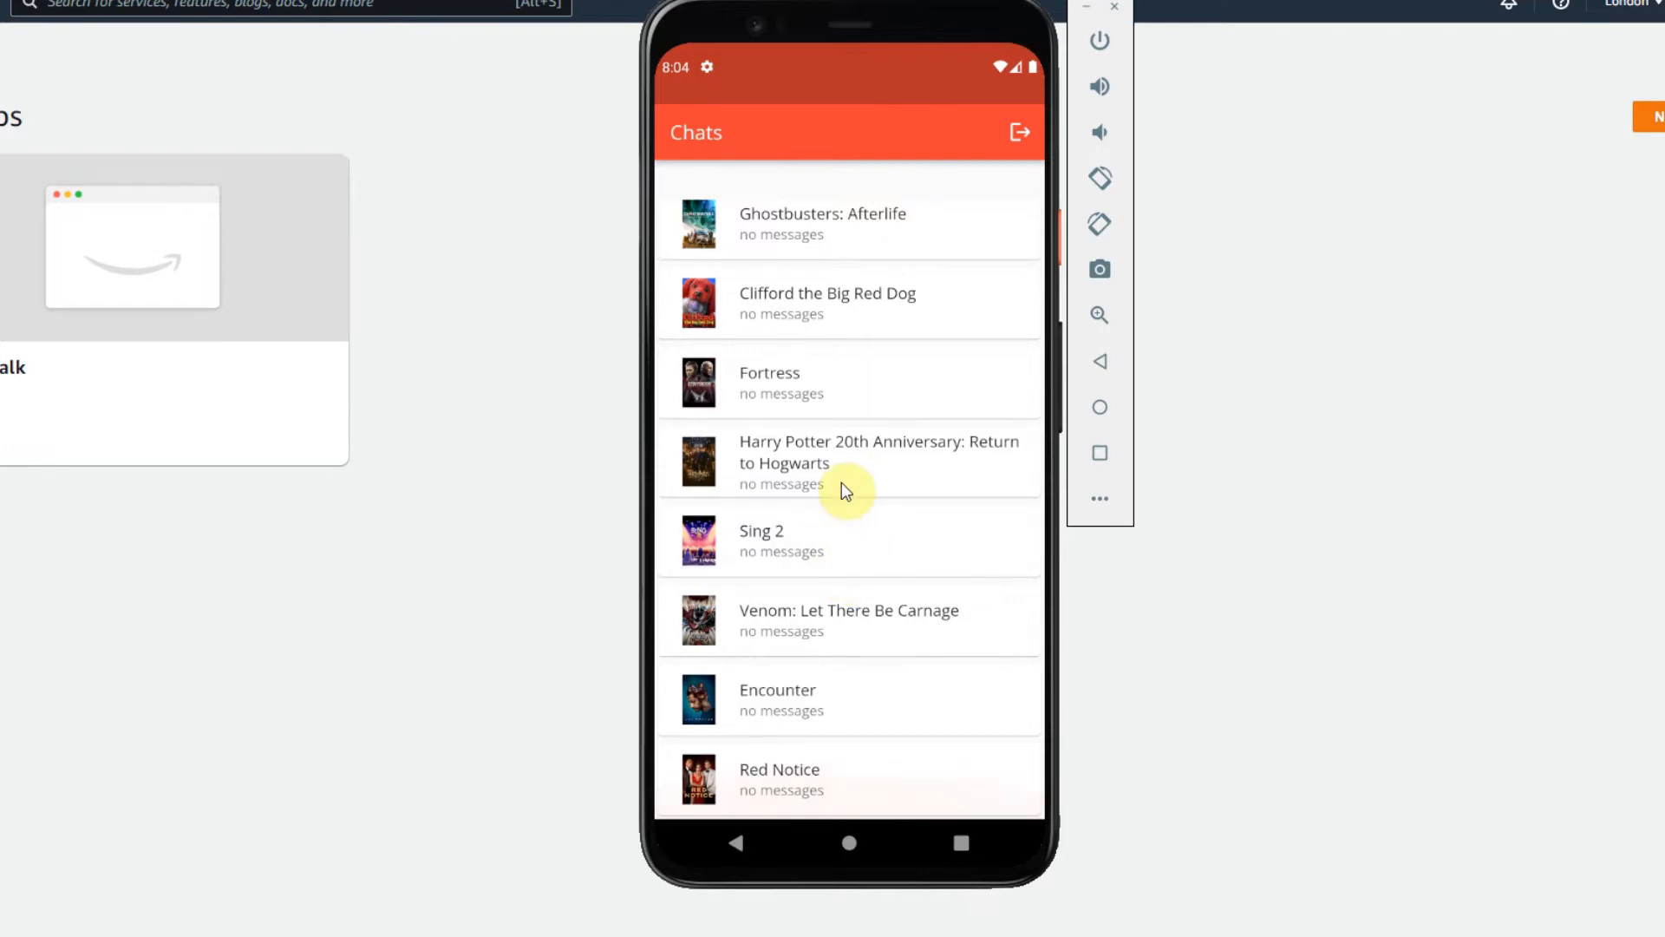
Send the message 'test' in the Fortress movie chat.
{"action": "scroll", "scroll_direction": "down", "scroll_amount": 3}
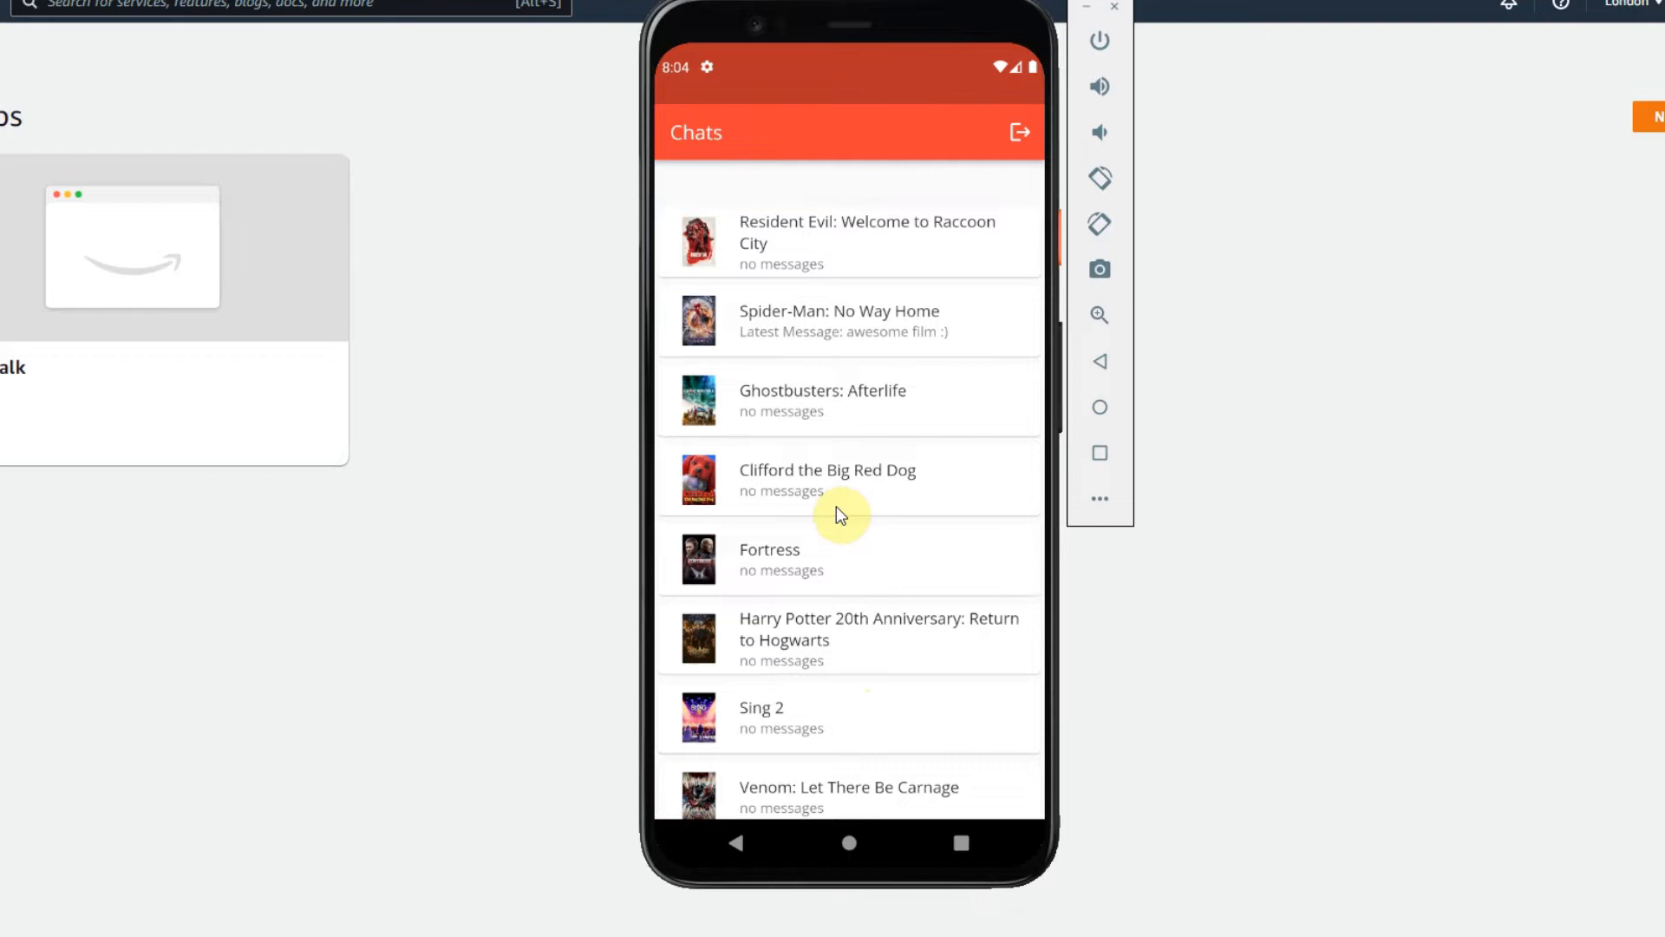
{"action": "mouse_move", "coordinate": [855, 550]}
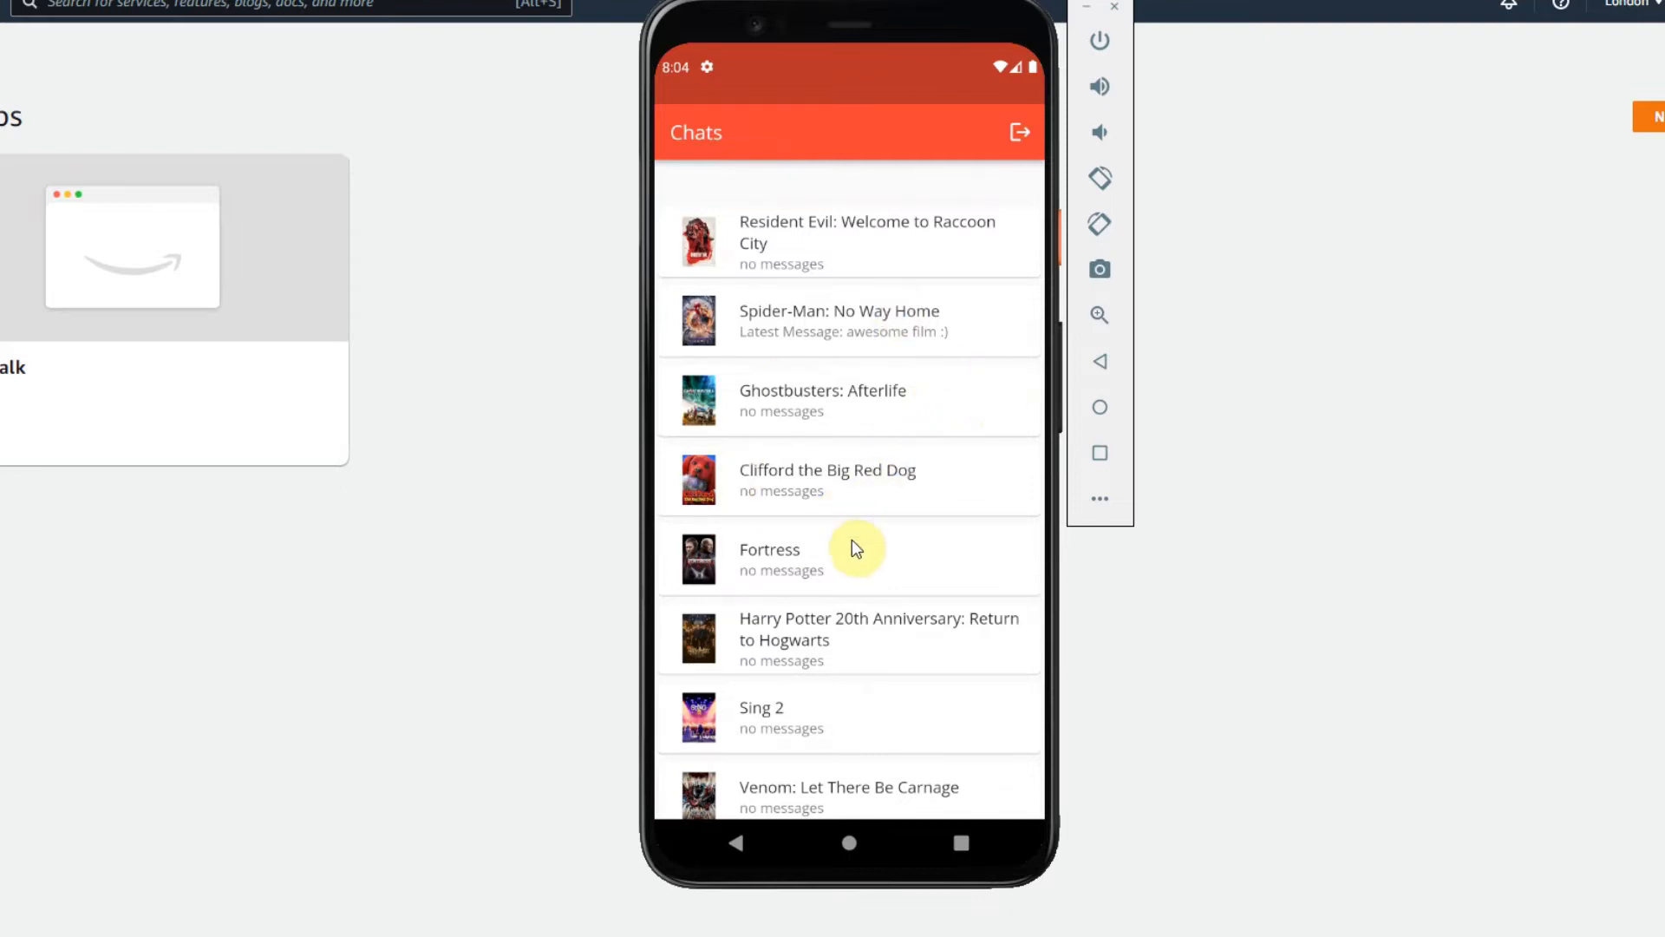
{"action": "mouse_move", "coordinate": [923, 434]}
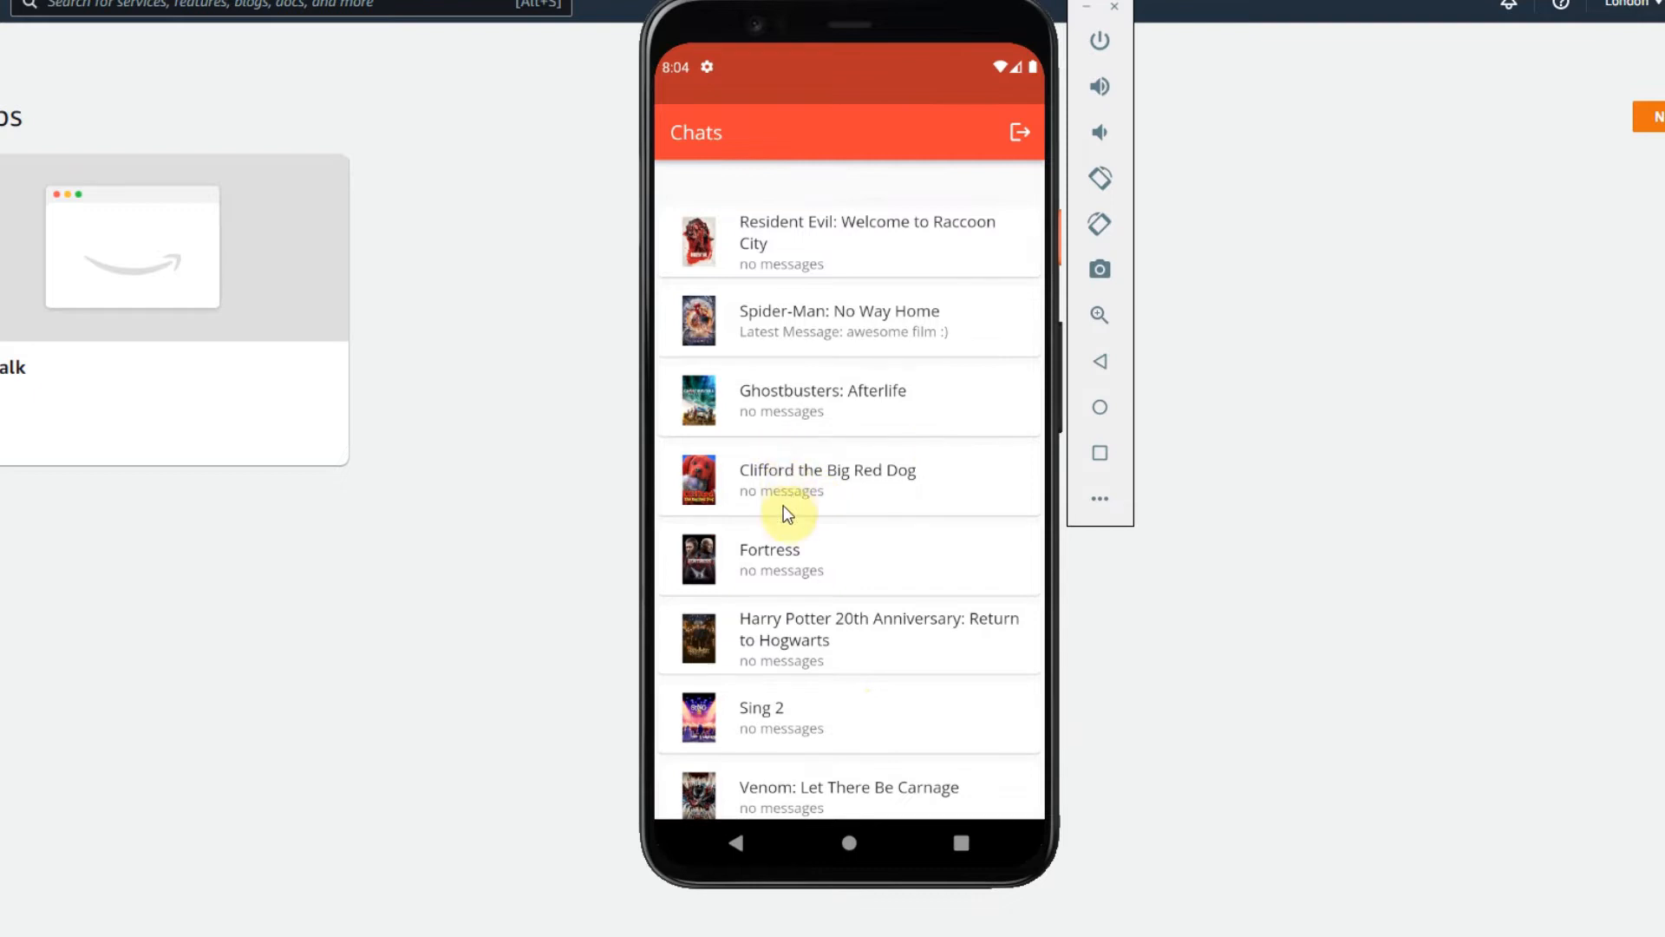
{"action": "mouse_move", "coordinate": [860, 444]}
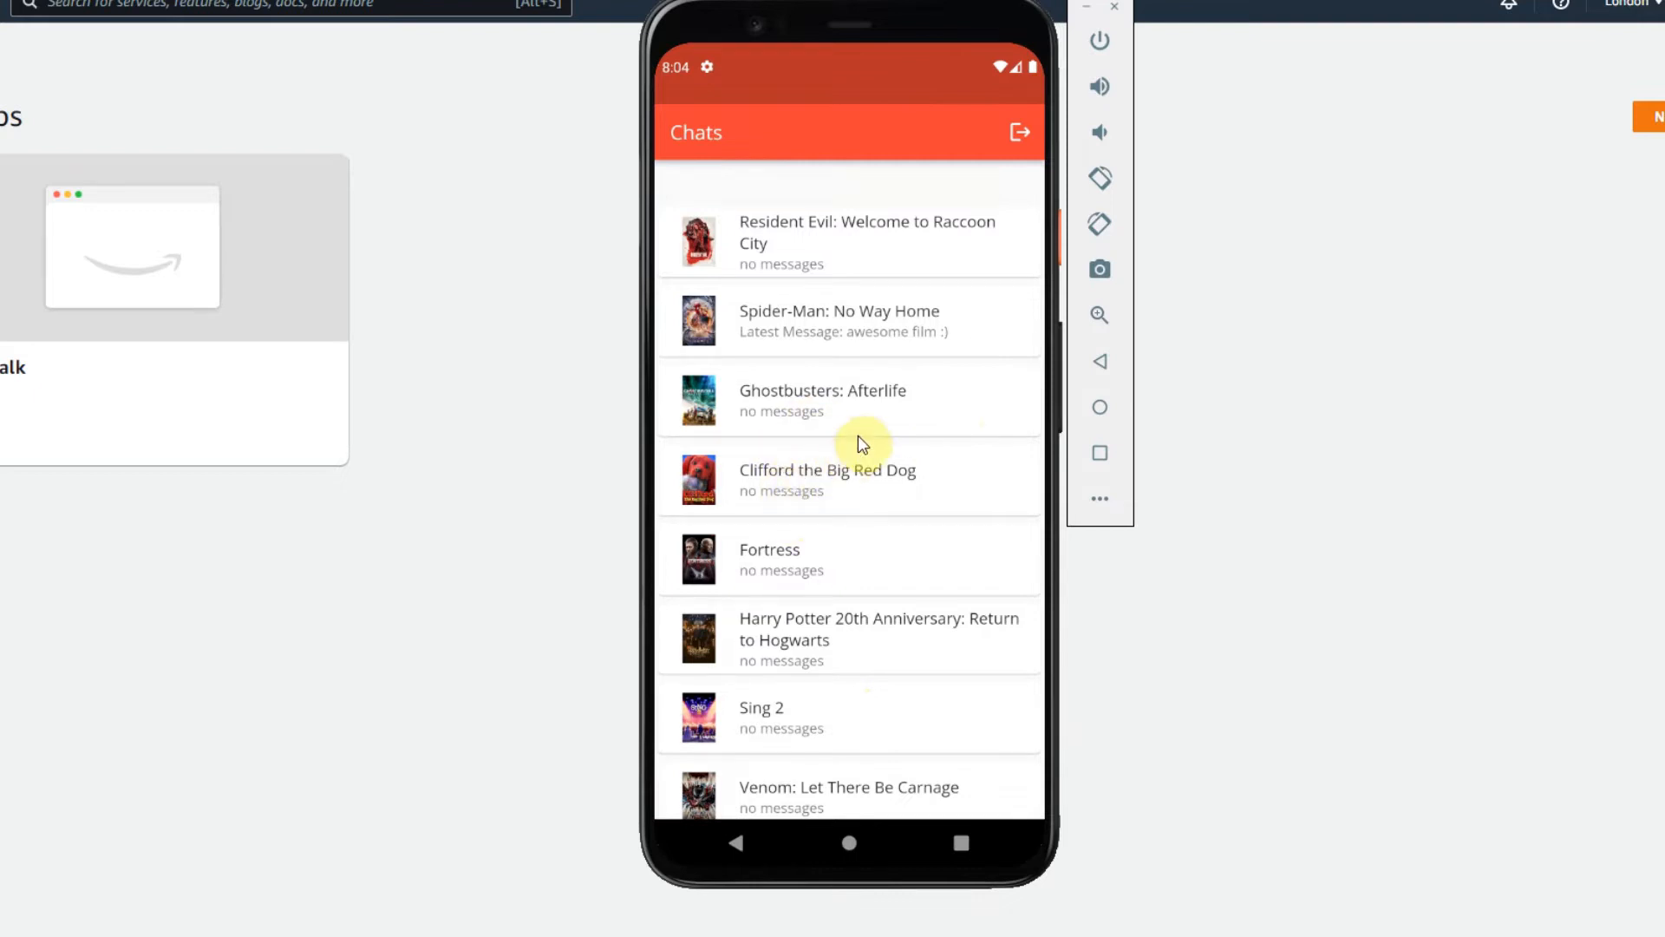
{"action": "scroll", "scroll_direction": "down", "scroll_amount": 3}
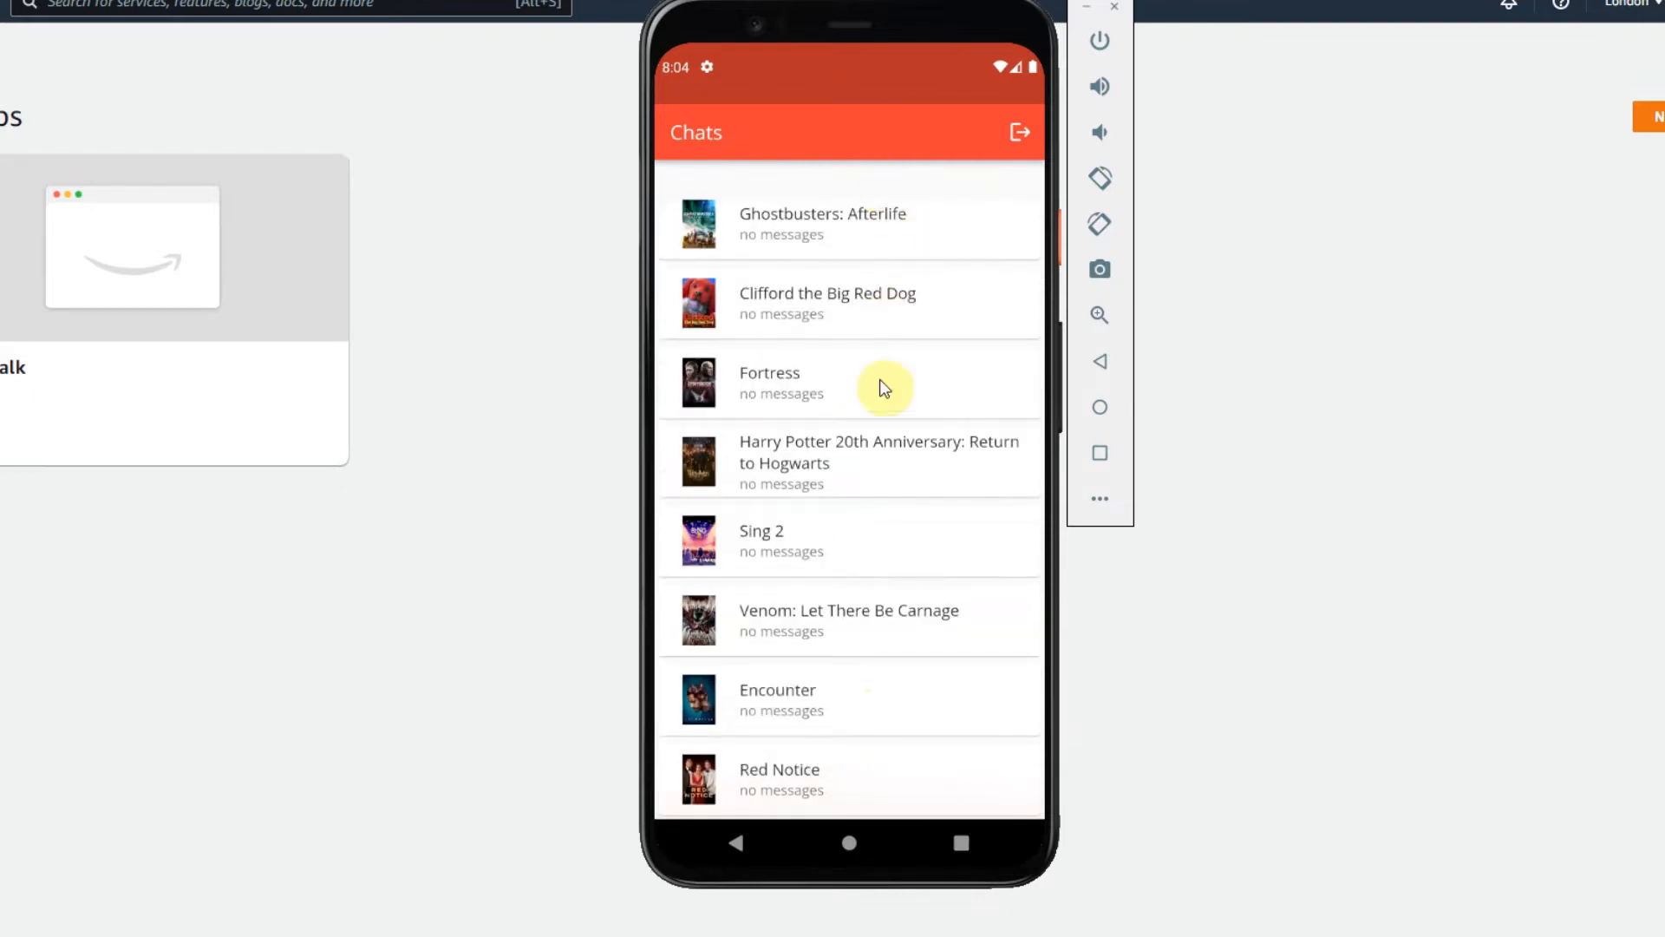
{"action": "mouse_move", "coordinate": [706, 557]}
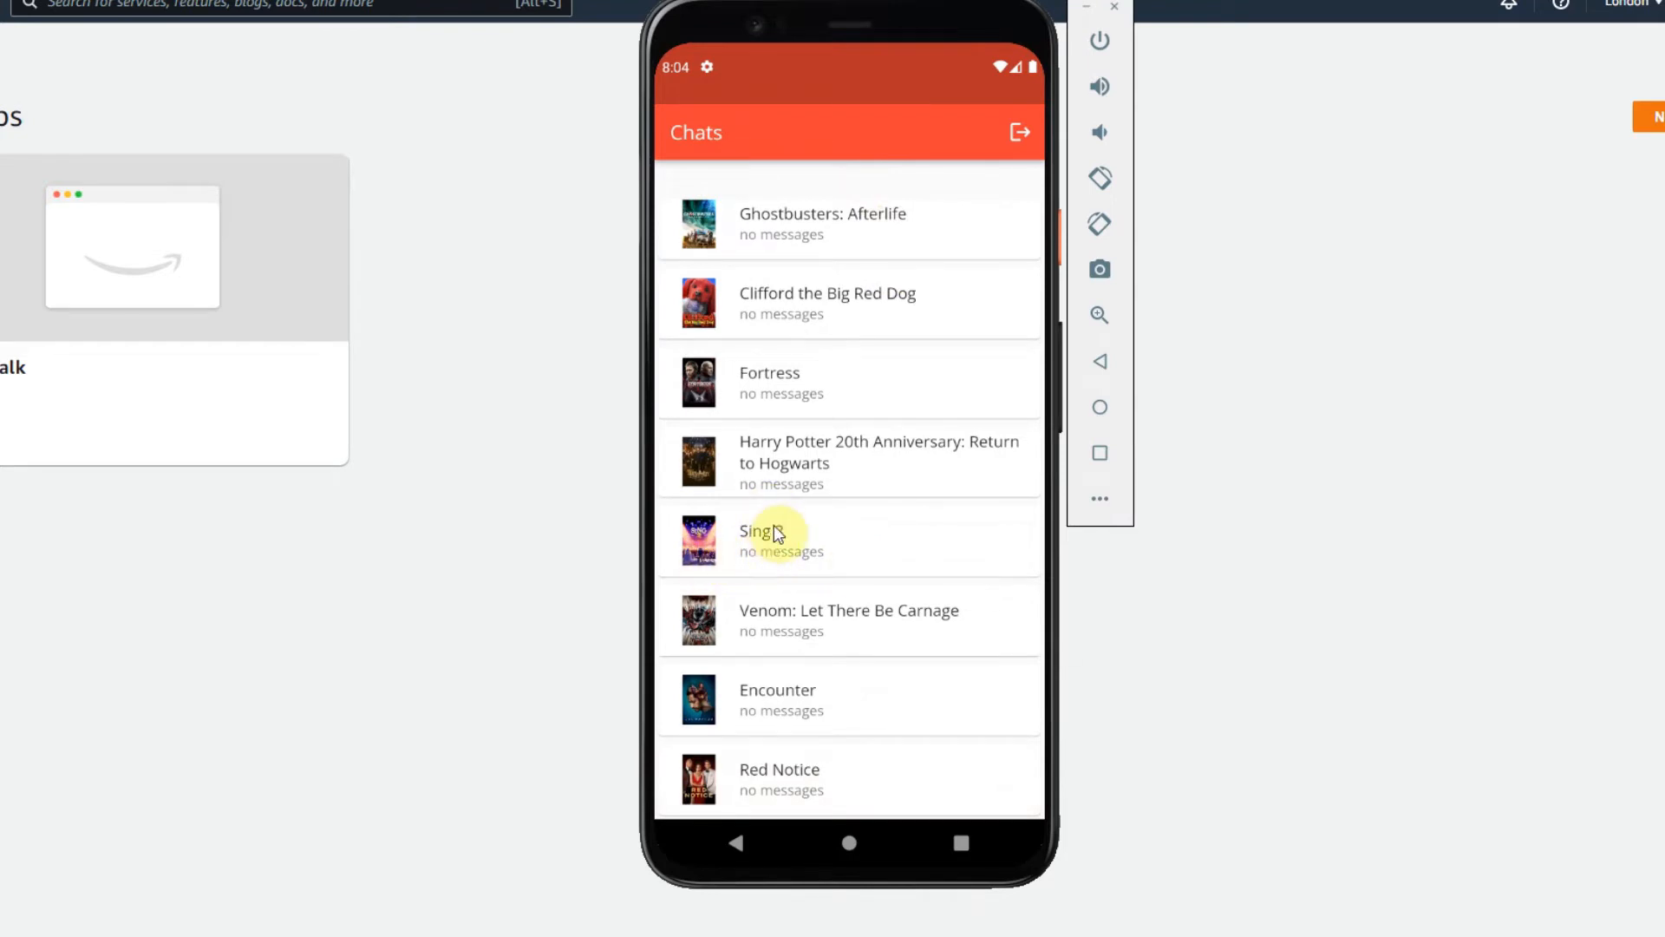
{"action": "scroll", "scroll_direction": "down", "scroll_amount": 3}
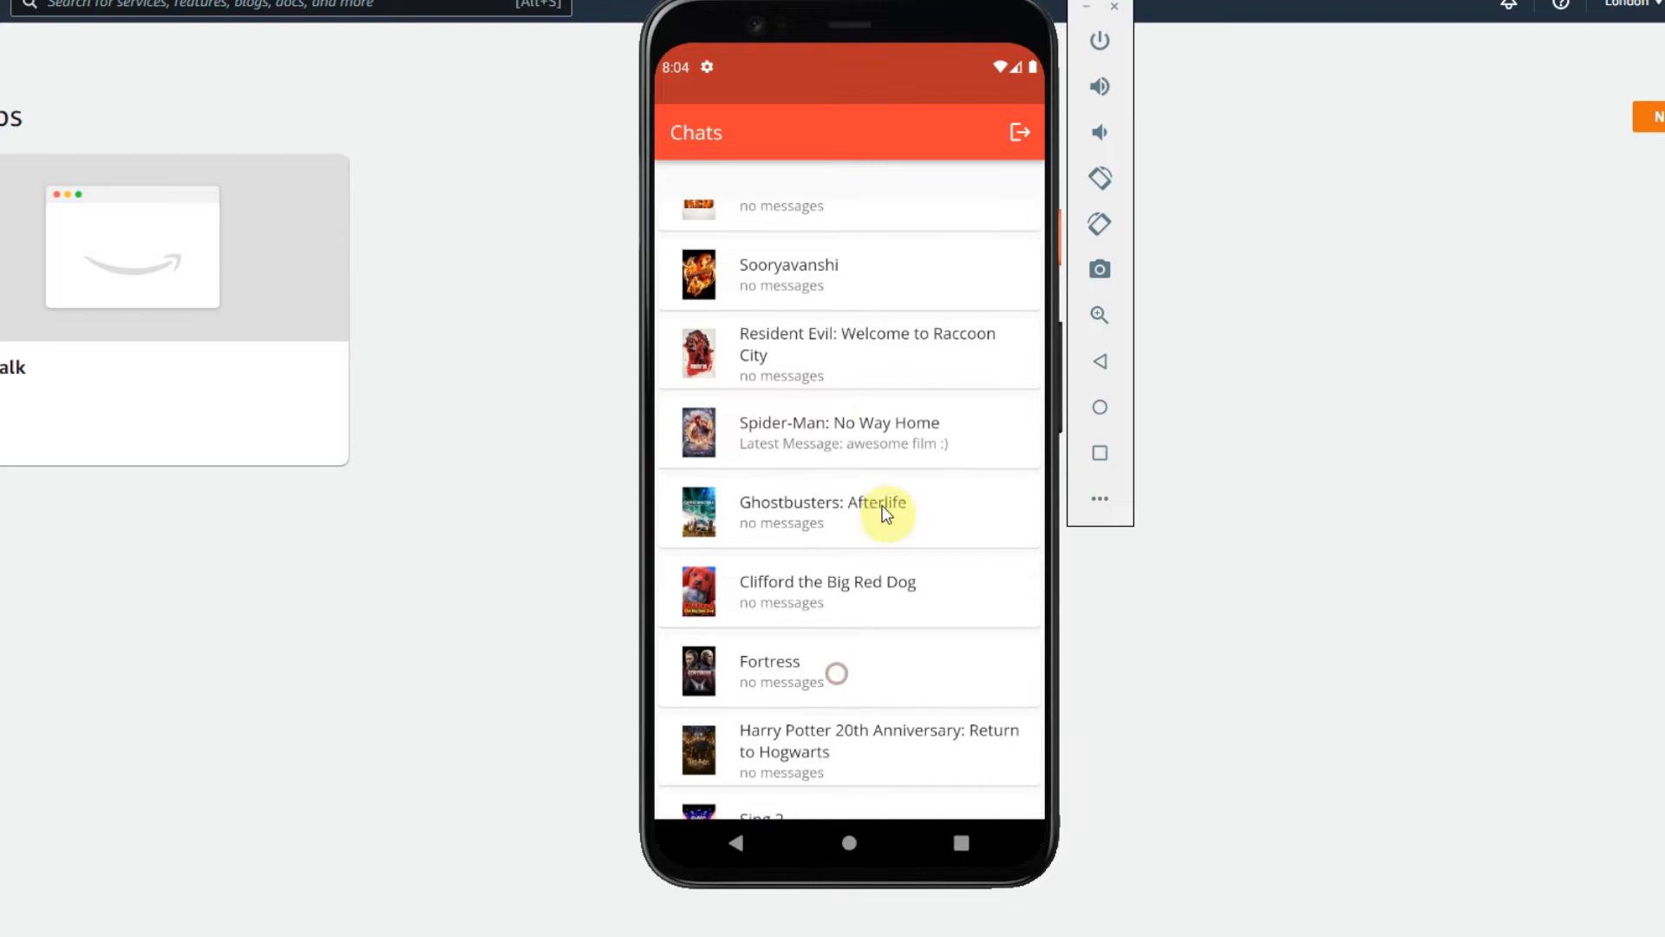
{"action": "scroll", "scroll_direction": "down", "scroll_amount": 3}
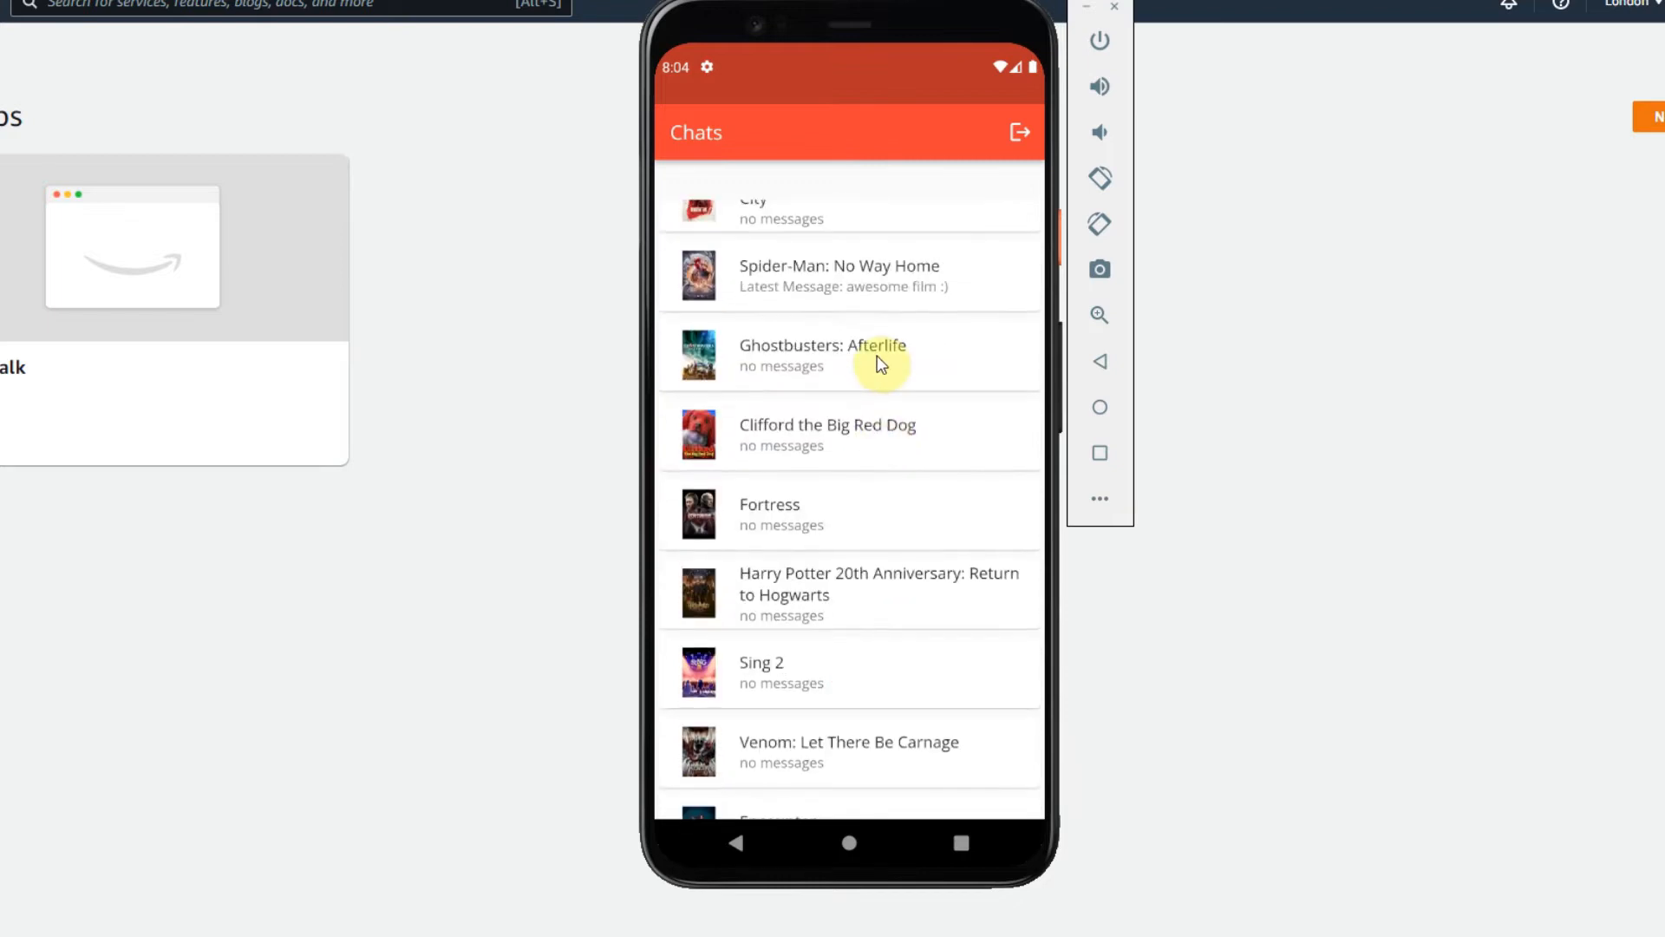
{"action": "scroll", "scroll_direction": "down", "scroll_amount": 3}
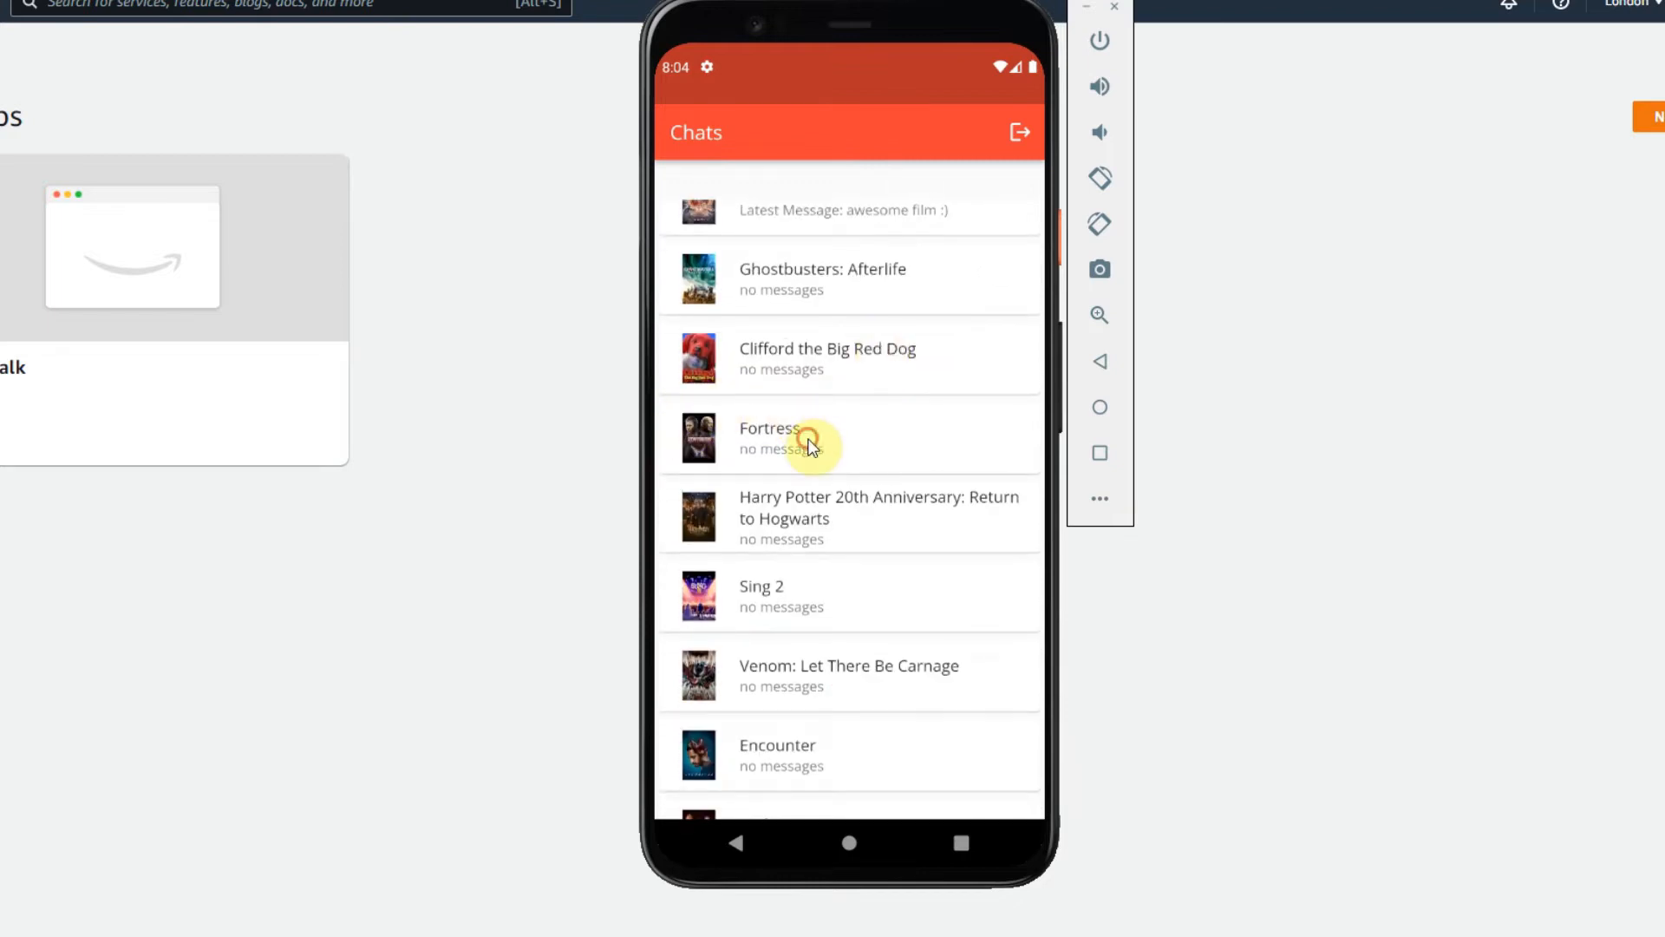
{"action": "left_click", "coordinate": [807, 437]}
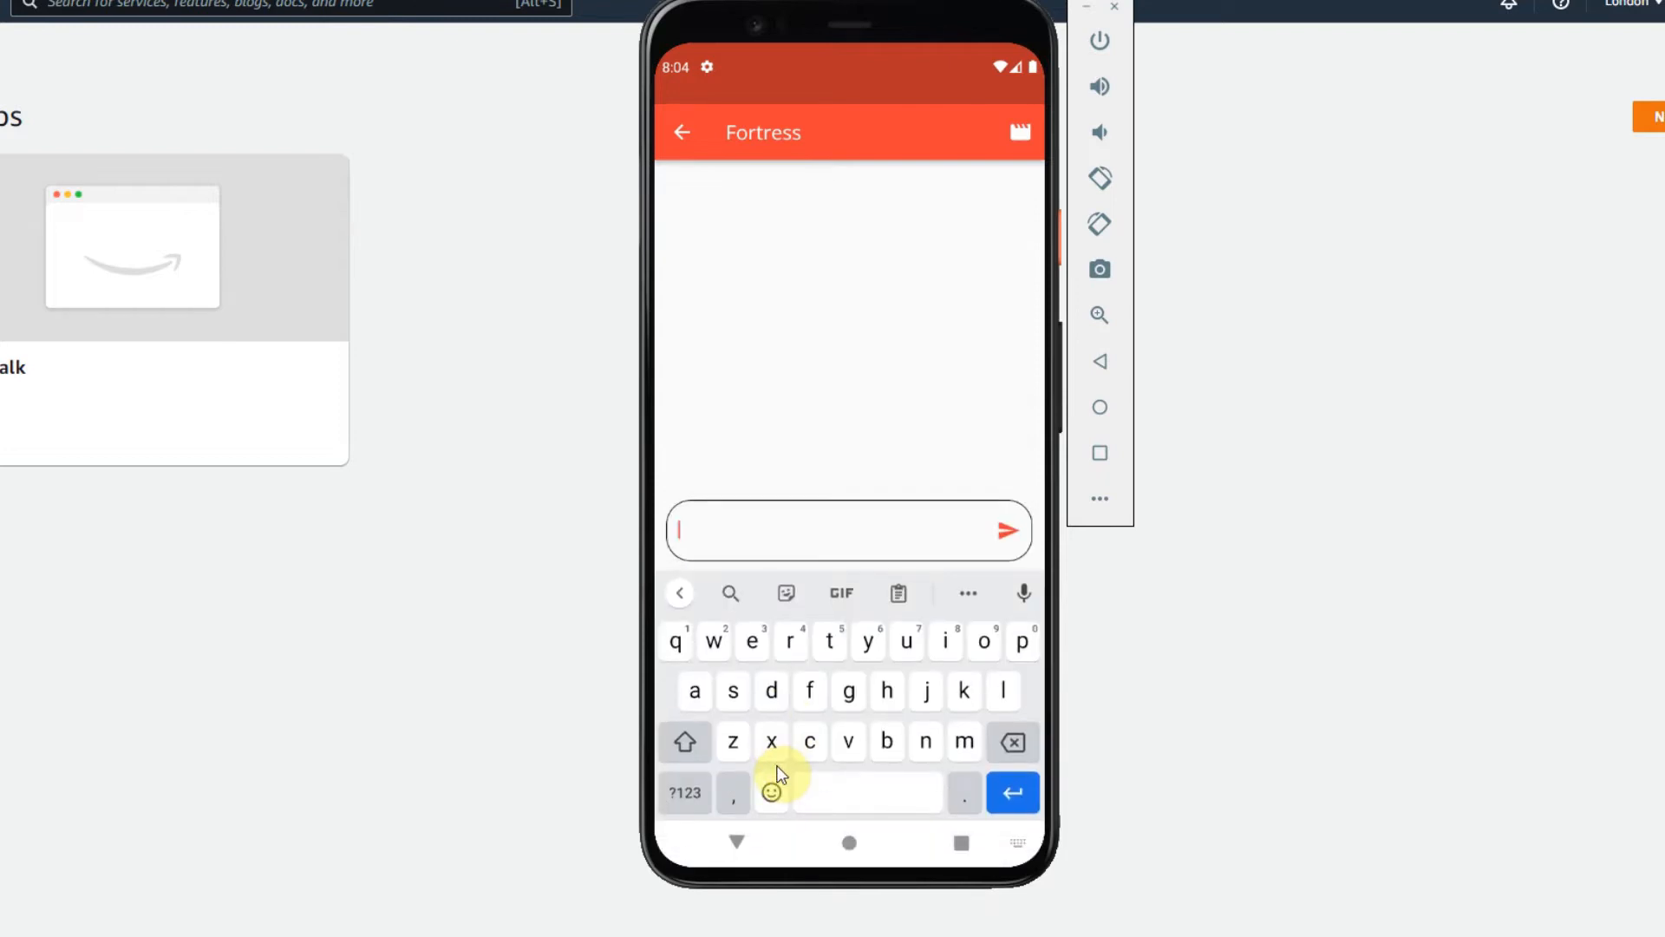
{"action": "type", "text": "test"}
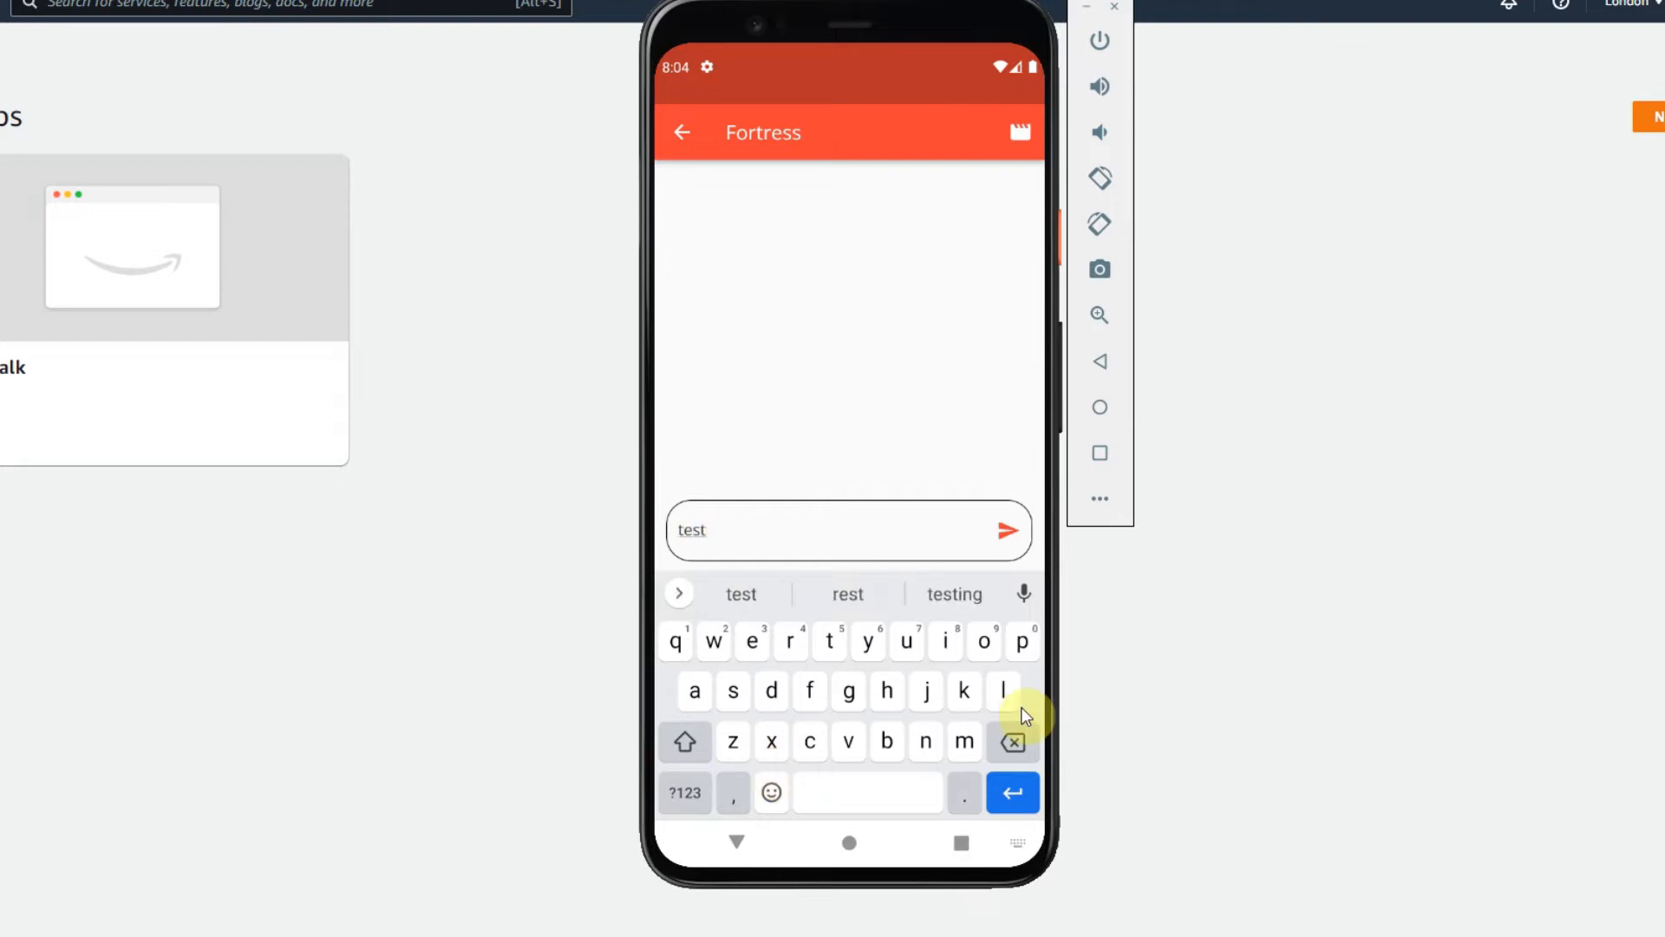
{"action": "left_click", "coordinate": [1004, 531]}
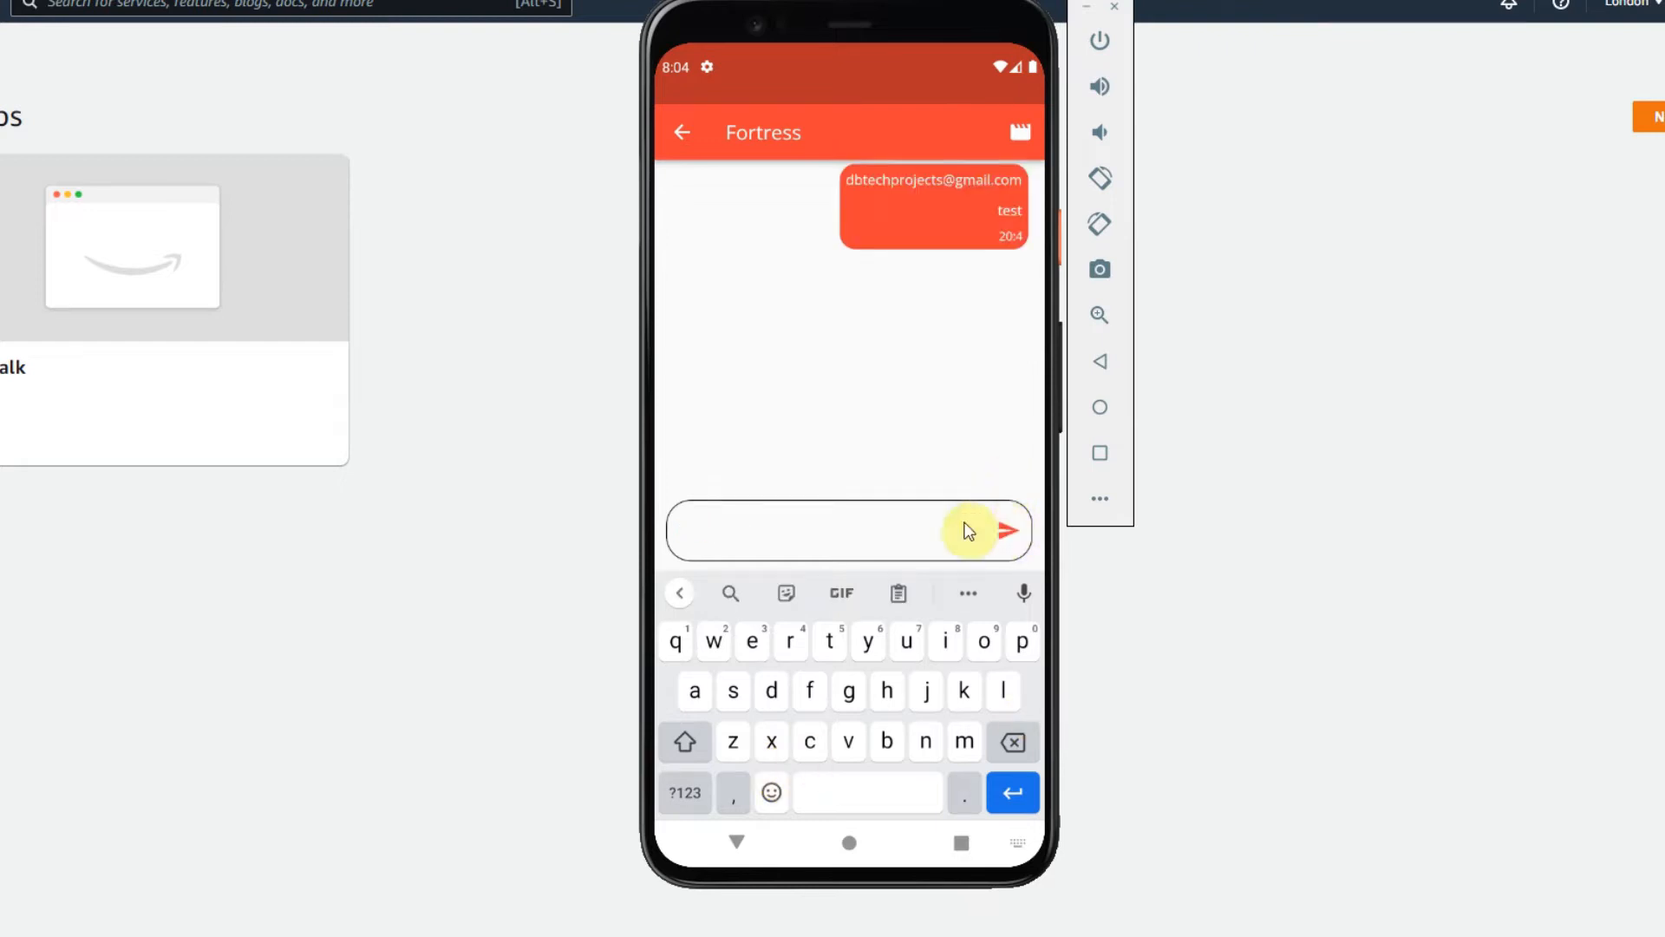
{"action": "mouse_move", "coordinate": [988, 316]}
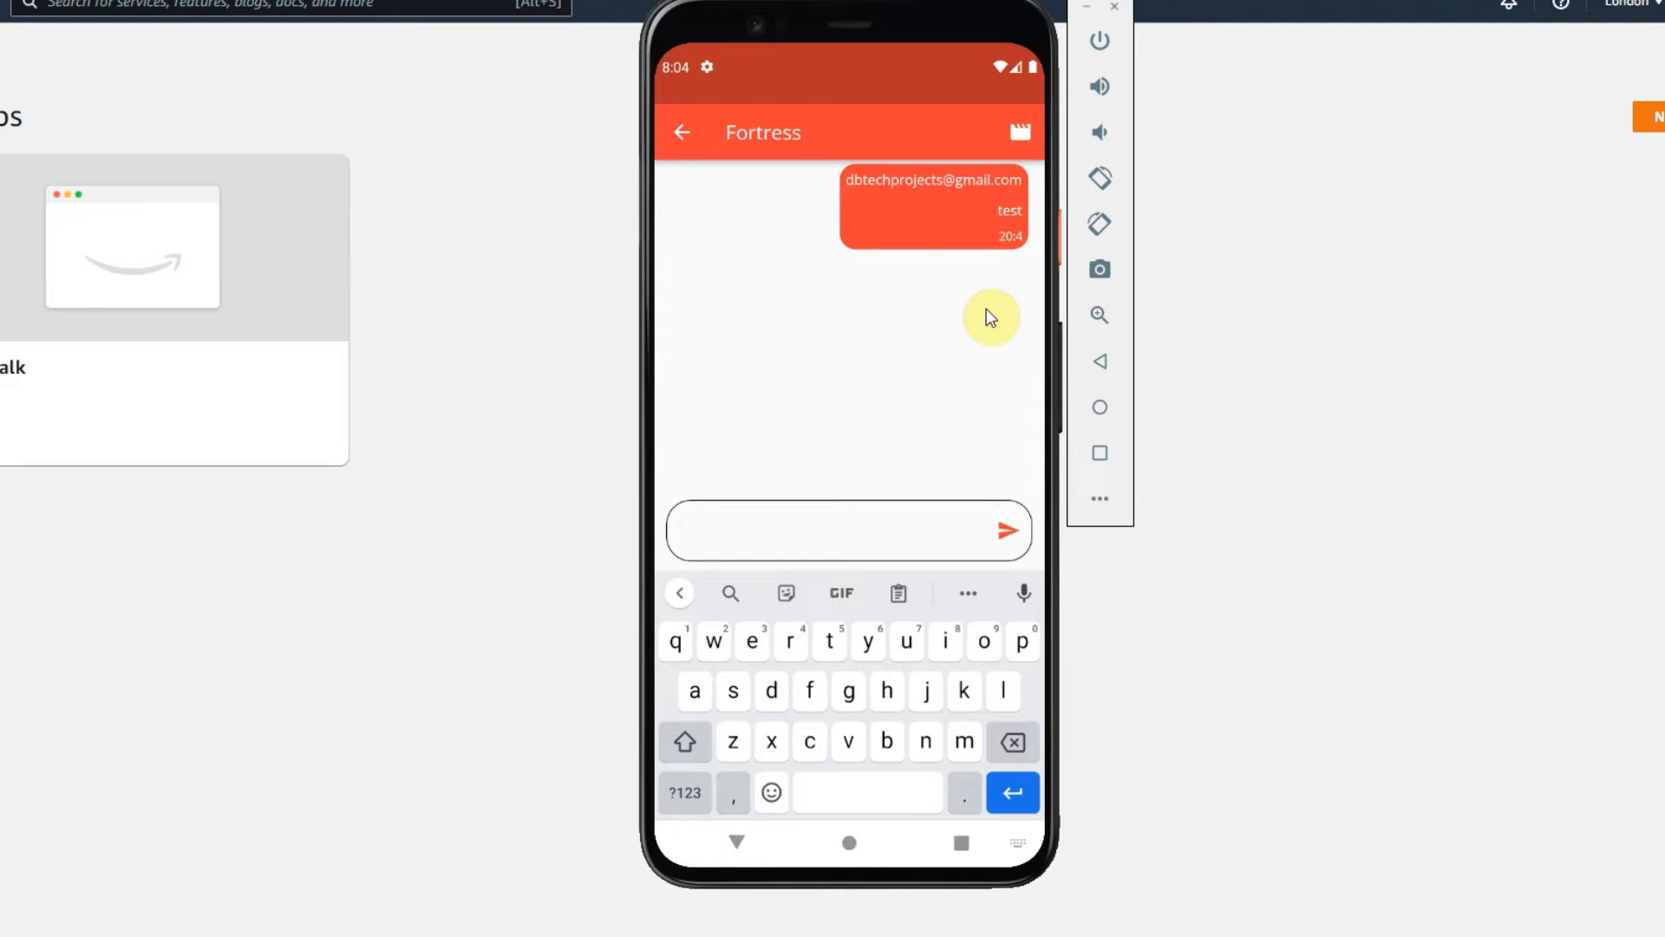
{"action": "mouse_move", "coordinate": [1046, 210]}
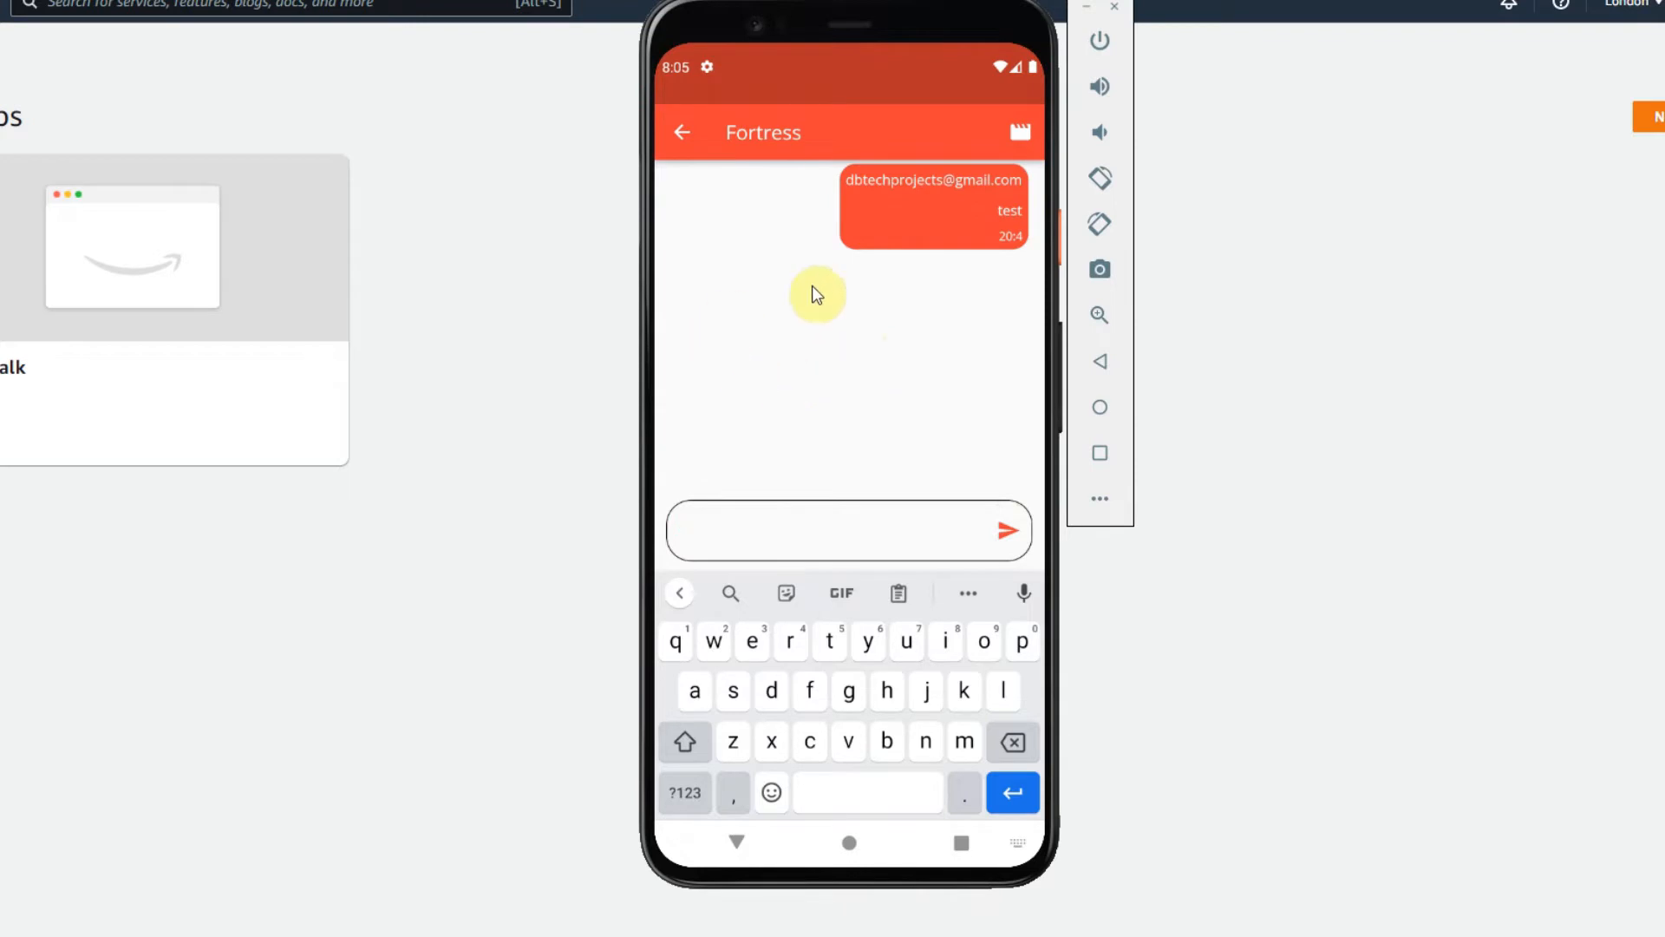
{"action": "mouse_move", "coordinate": [788, 349]}
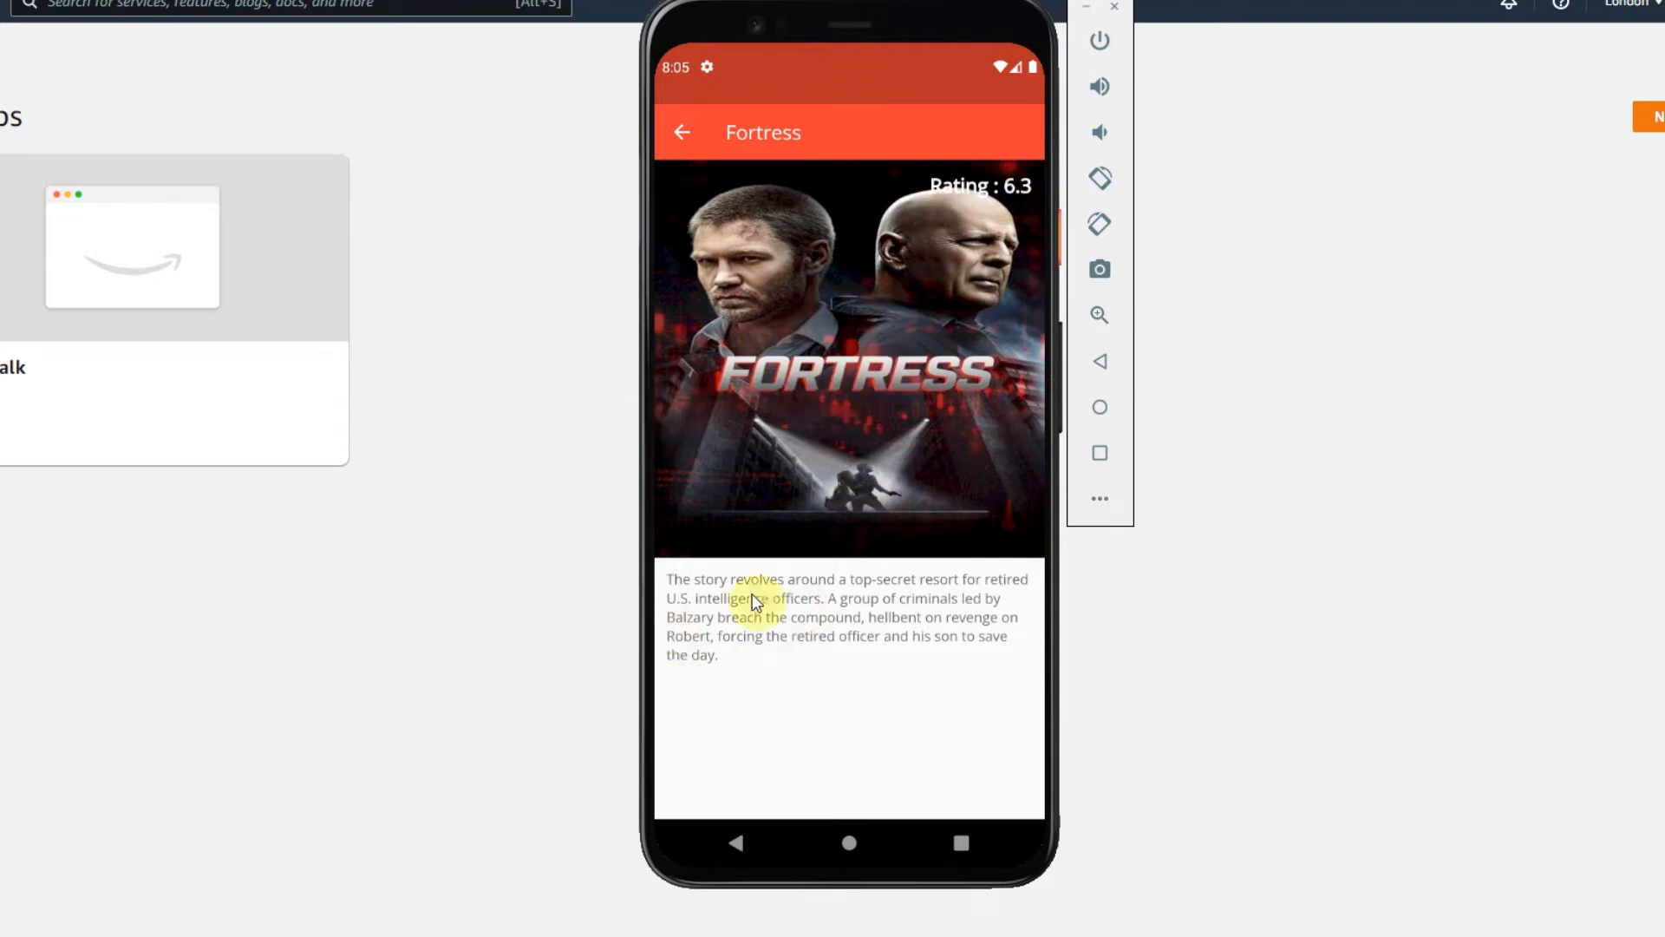
Go back to the Chats list, where Fortress shows 'test', and reopen the Fortress chat.
{"action": "left_click", "coordinate": [682, 132]}
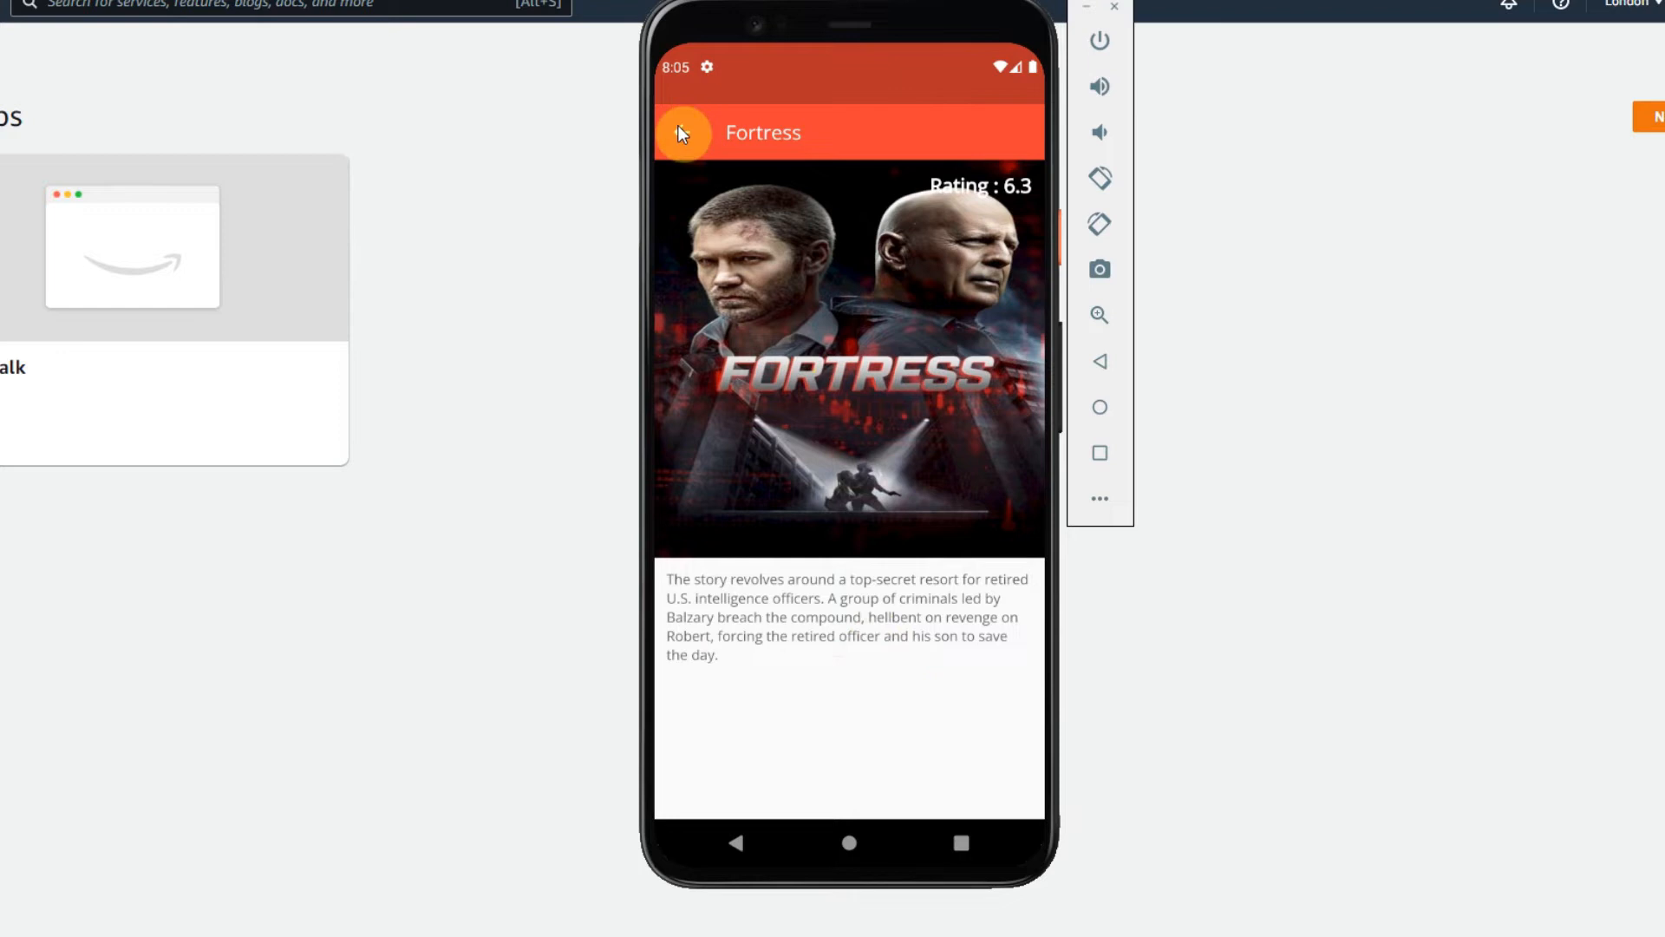
{"action": "left_click", "coordinate": [684, 134]}
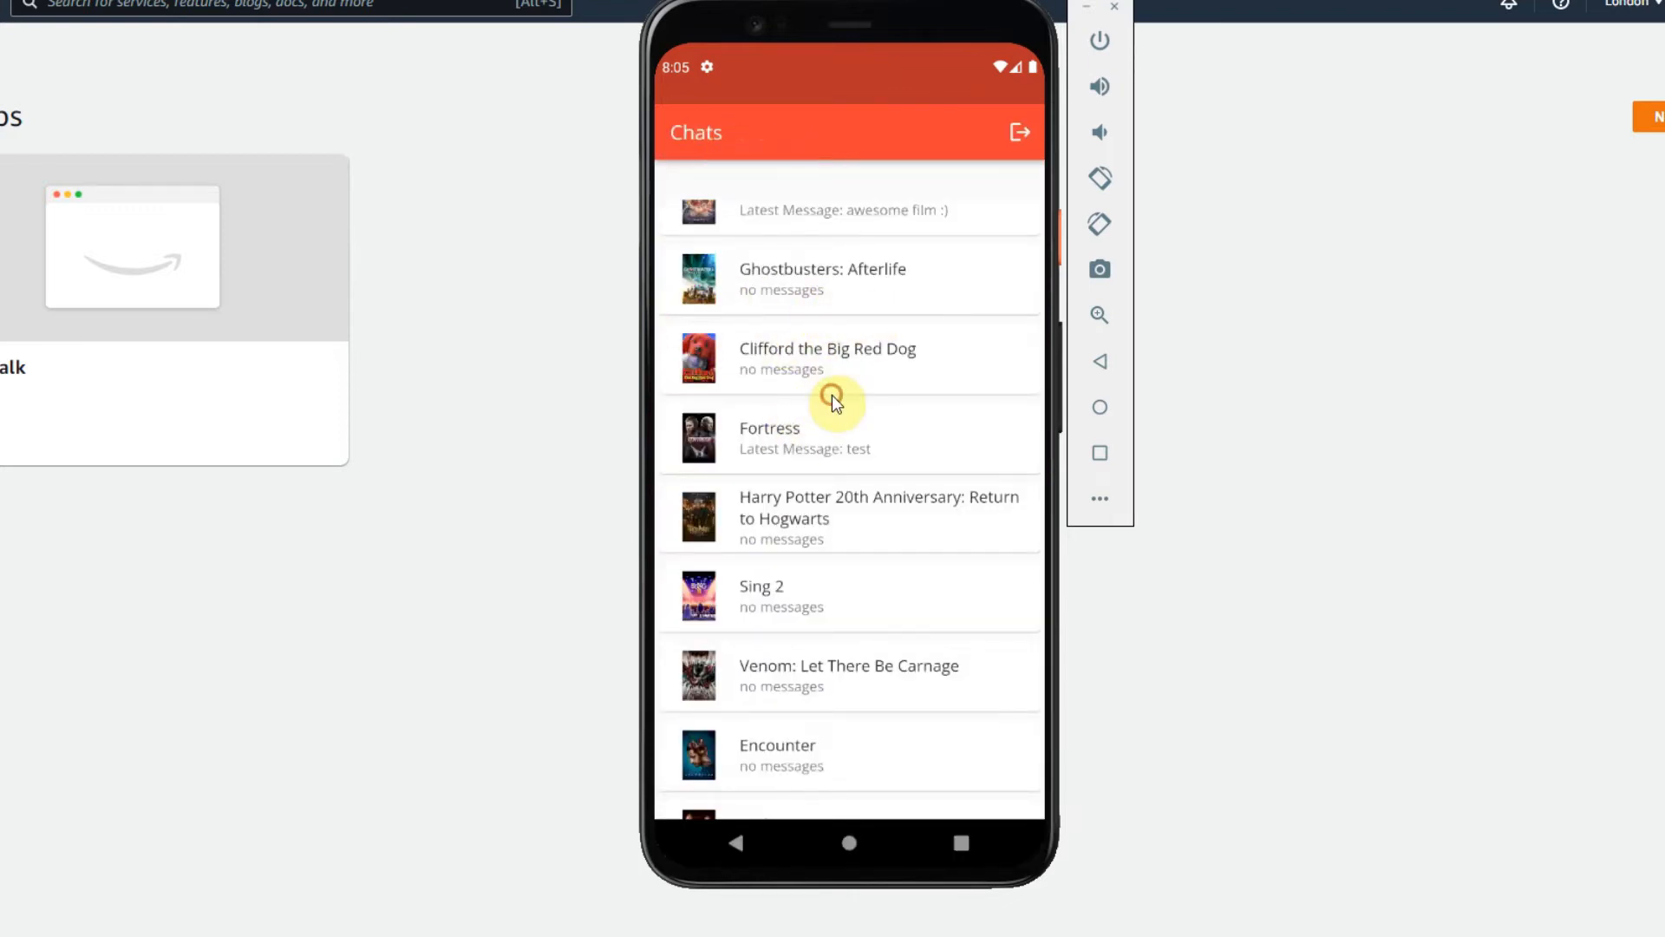
{"action": "scroll", "scroll_direction": "down", "scroll_amount": 3}
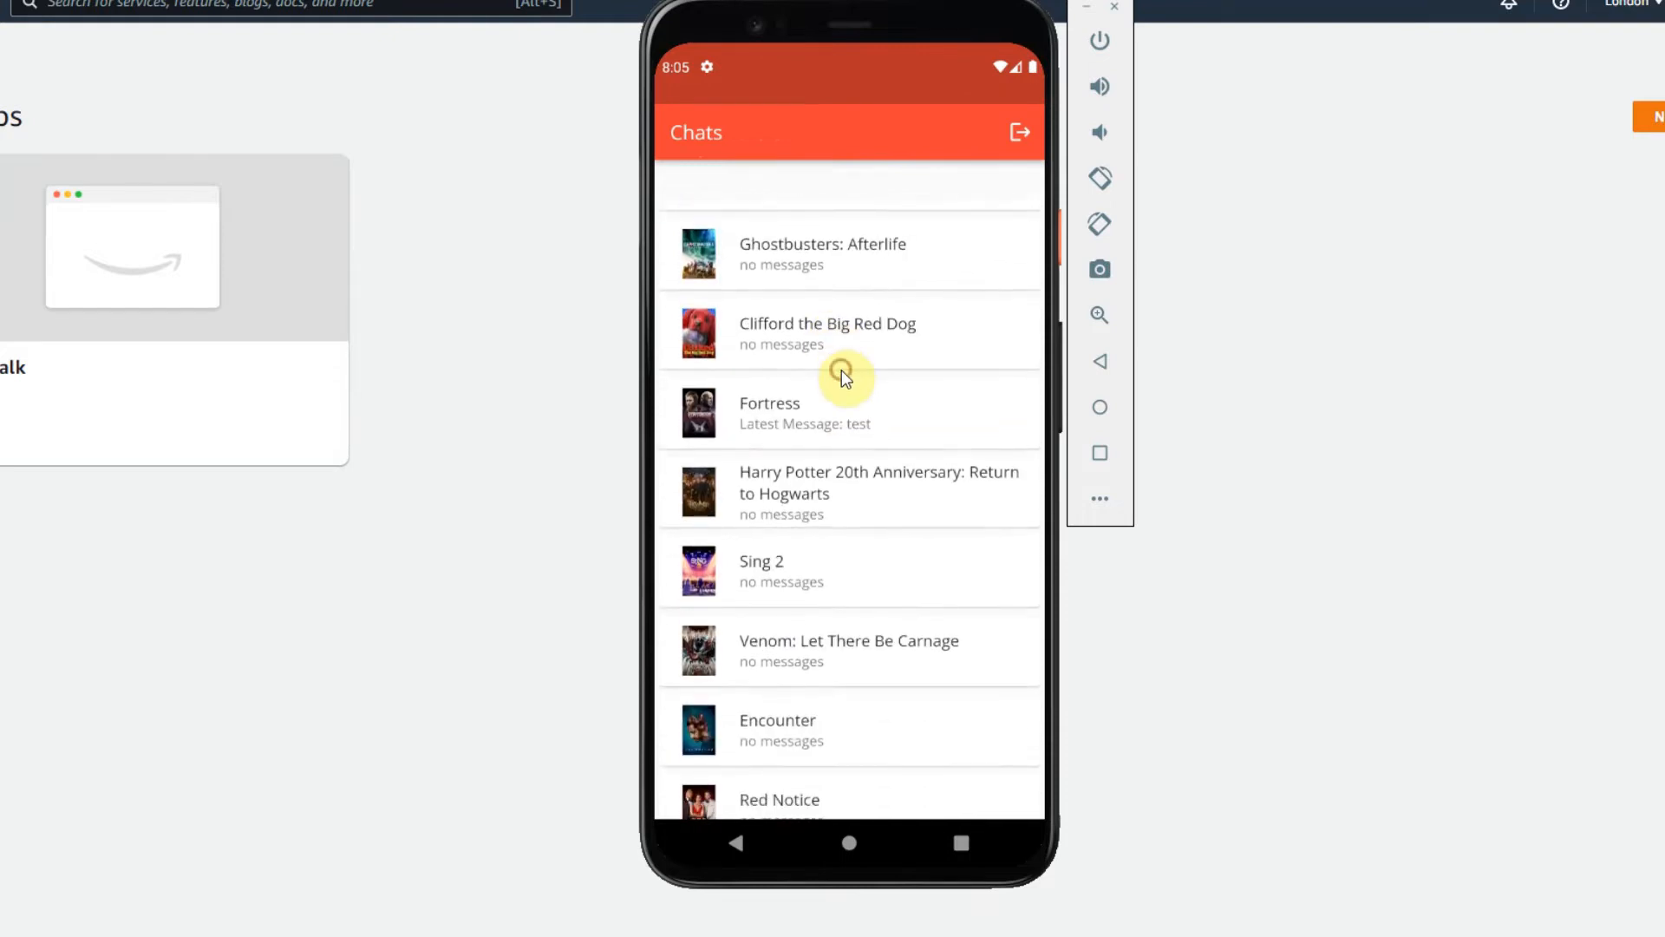
{"action": "mouse_move", "coordinate": [840, 413]}
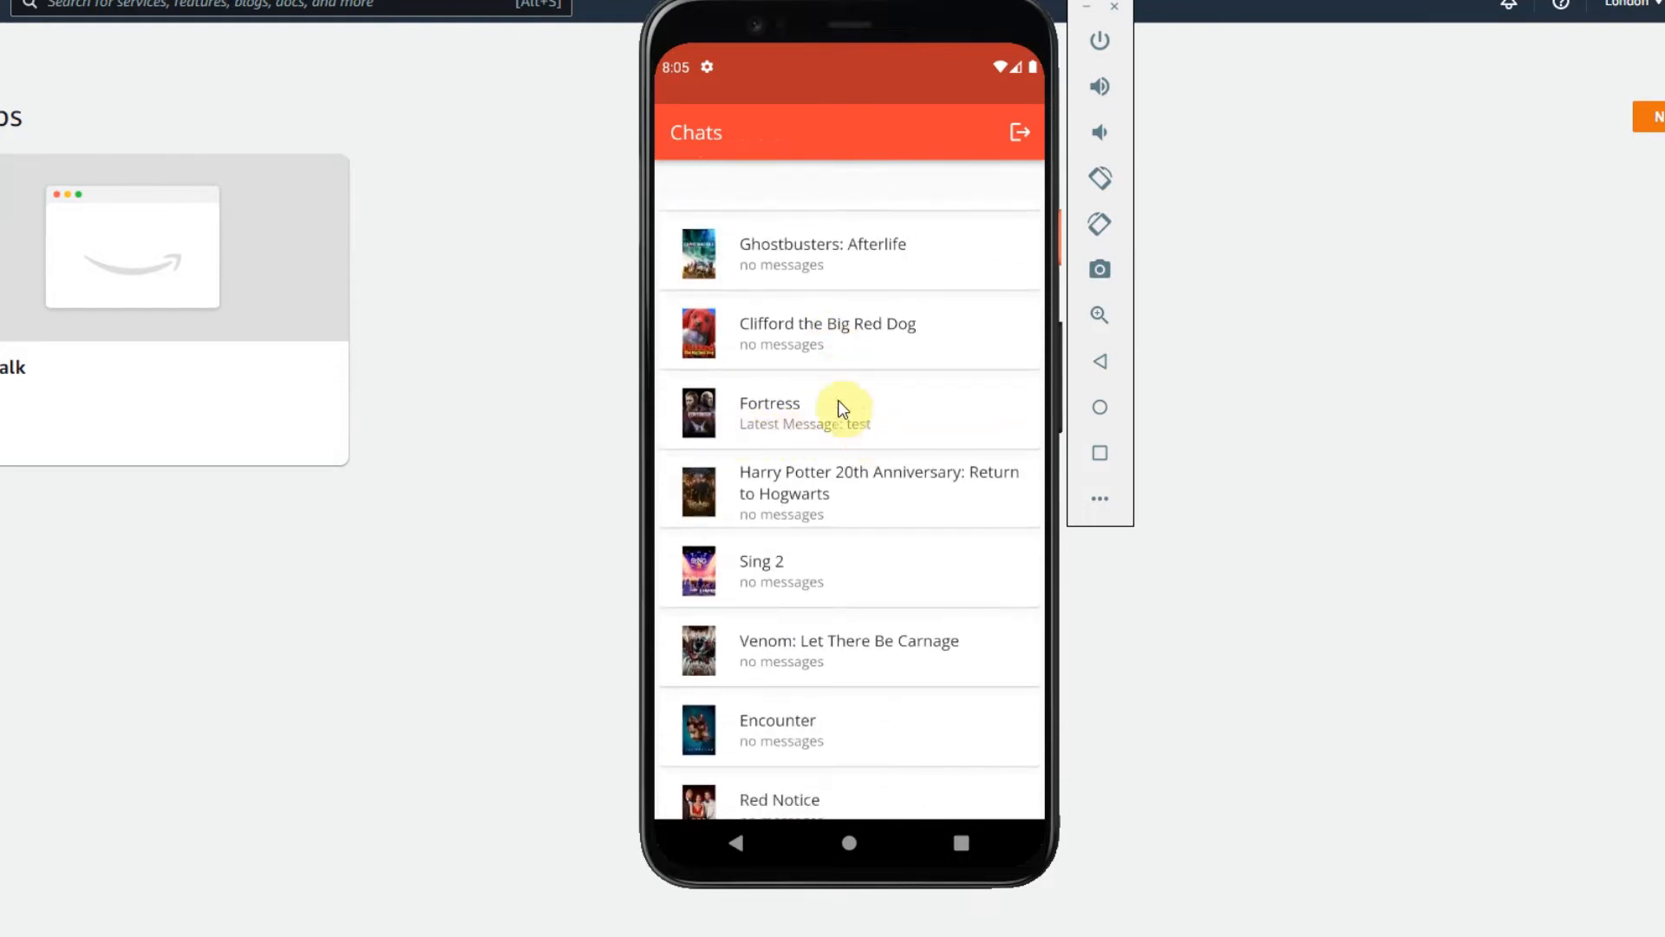
{"action": "mouse_move", "coordinate": [855, 425]}
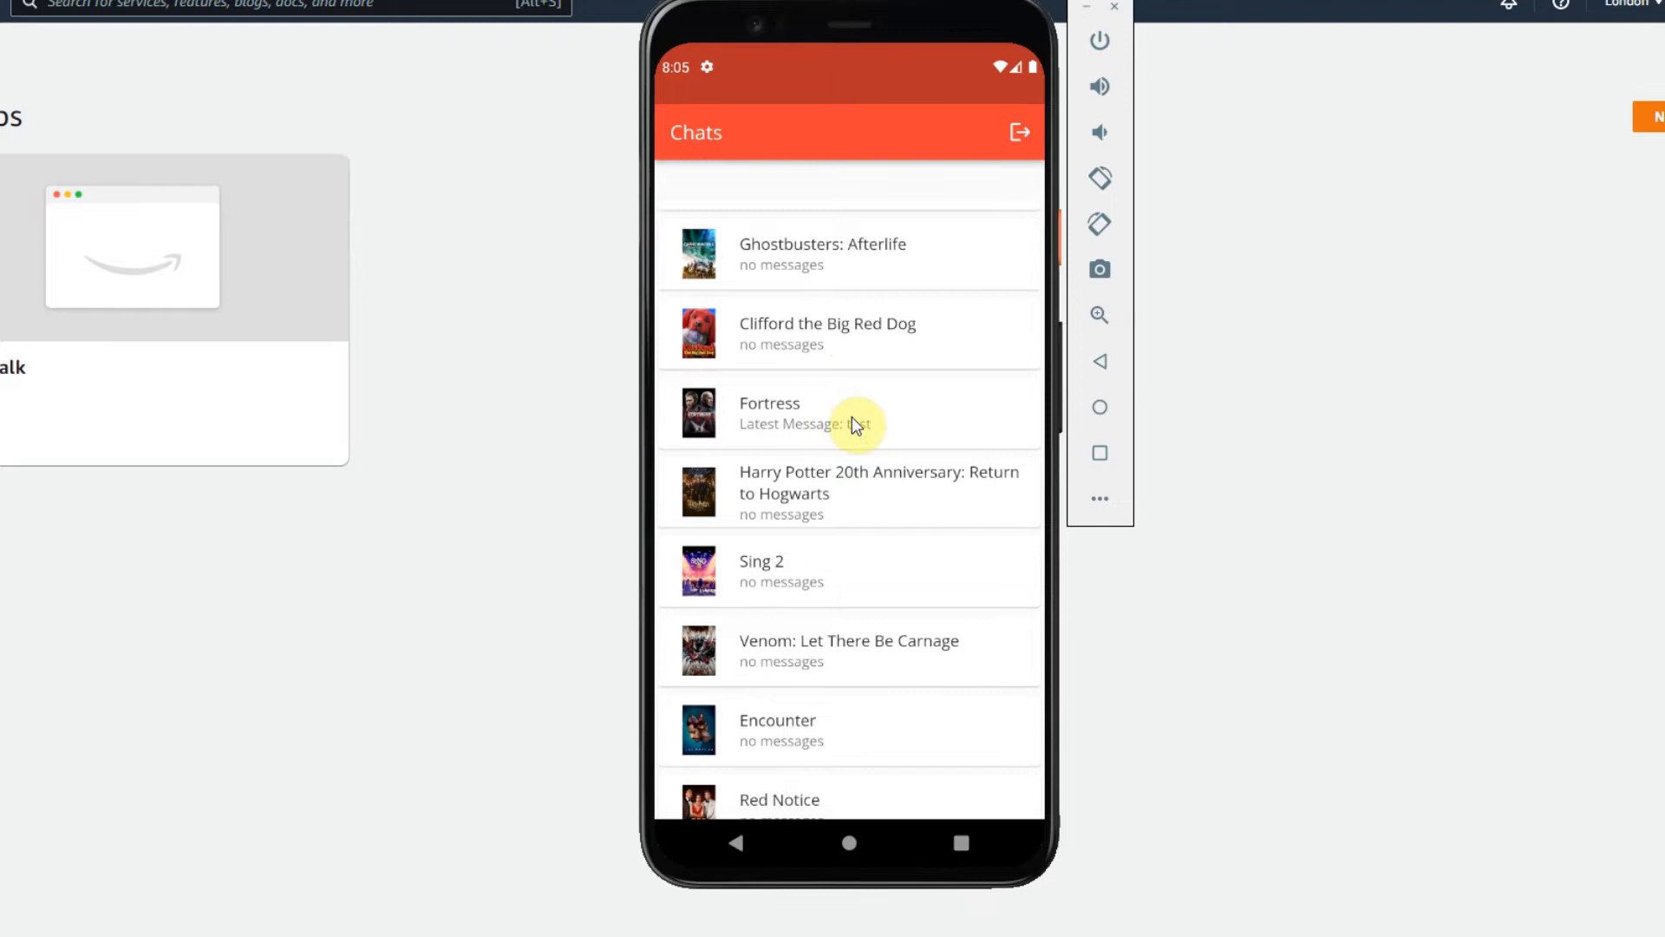
{"action": "left_click", "coordinate": [807, 413]}
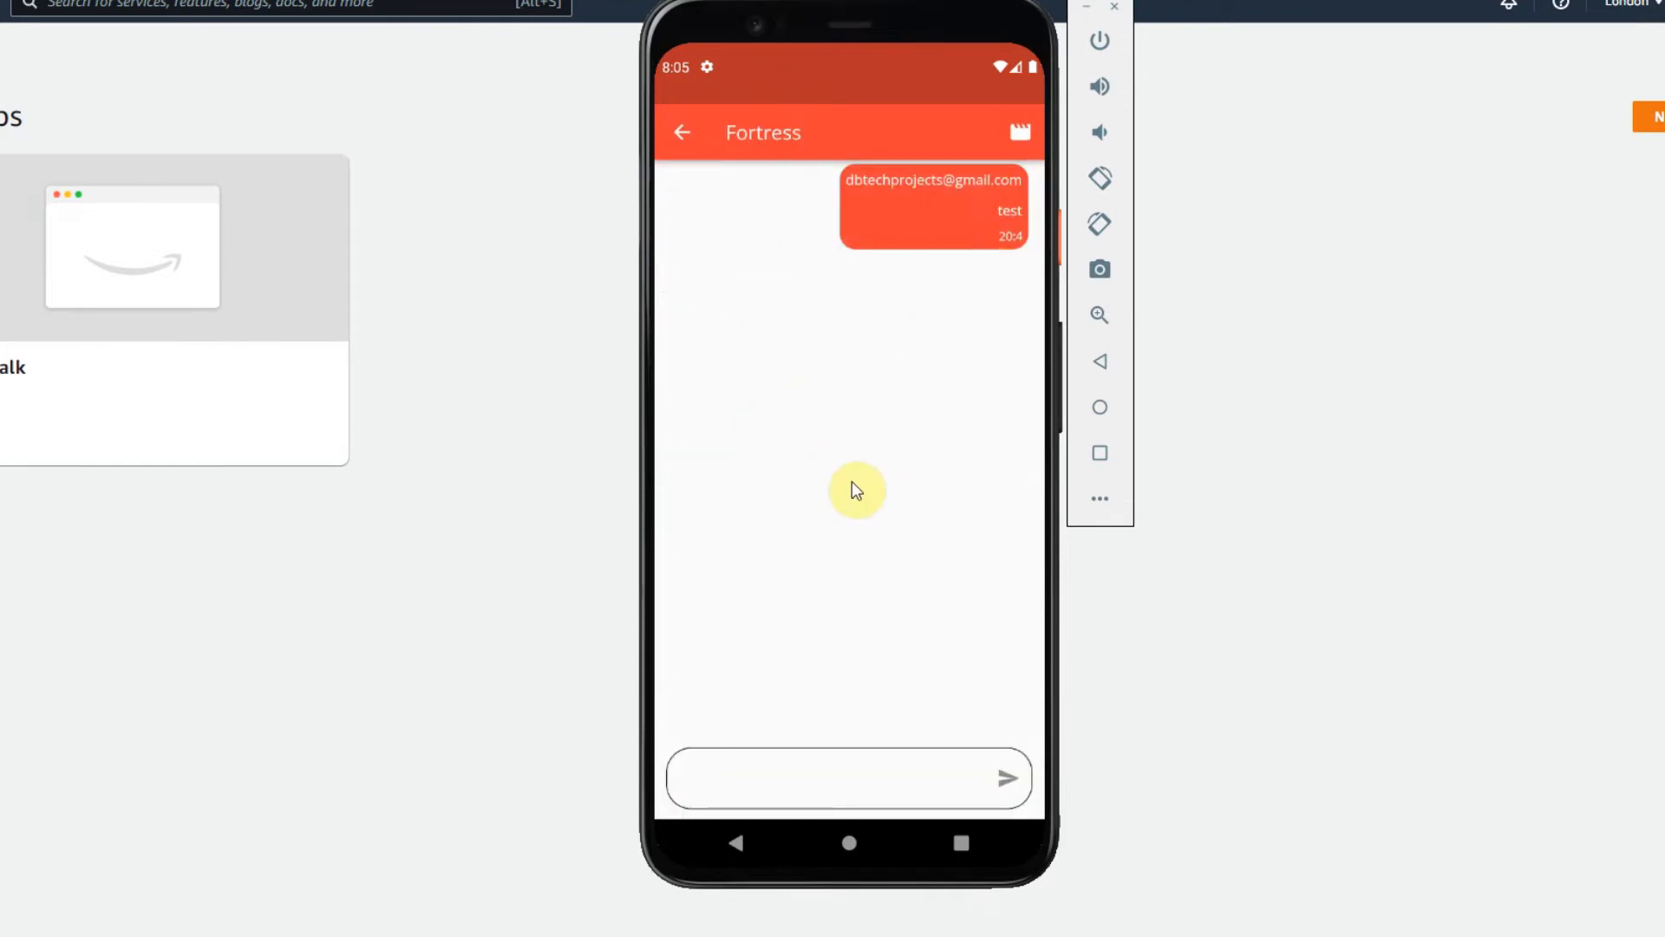
{"action": "mouse_move", "coordinate": [817, 513]}
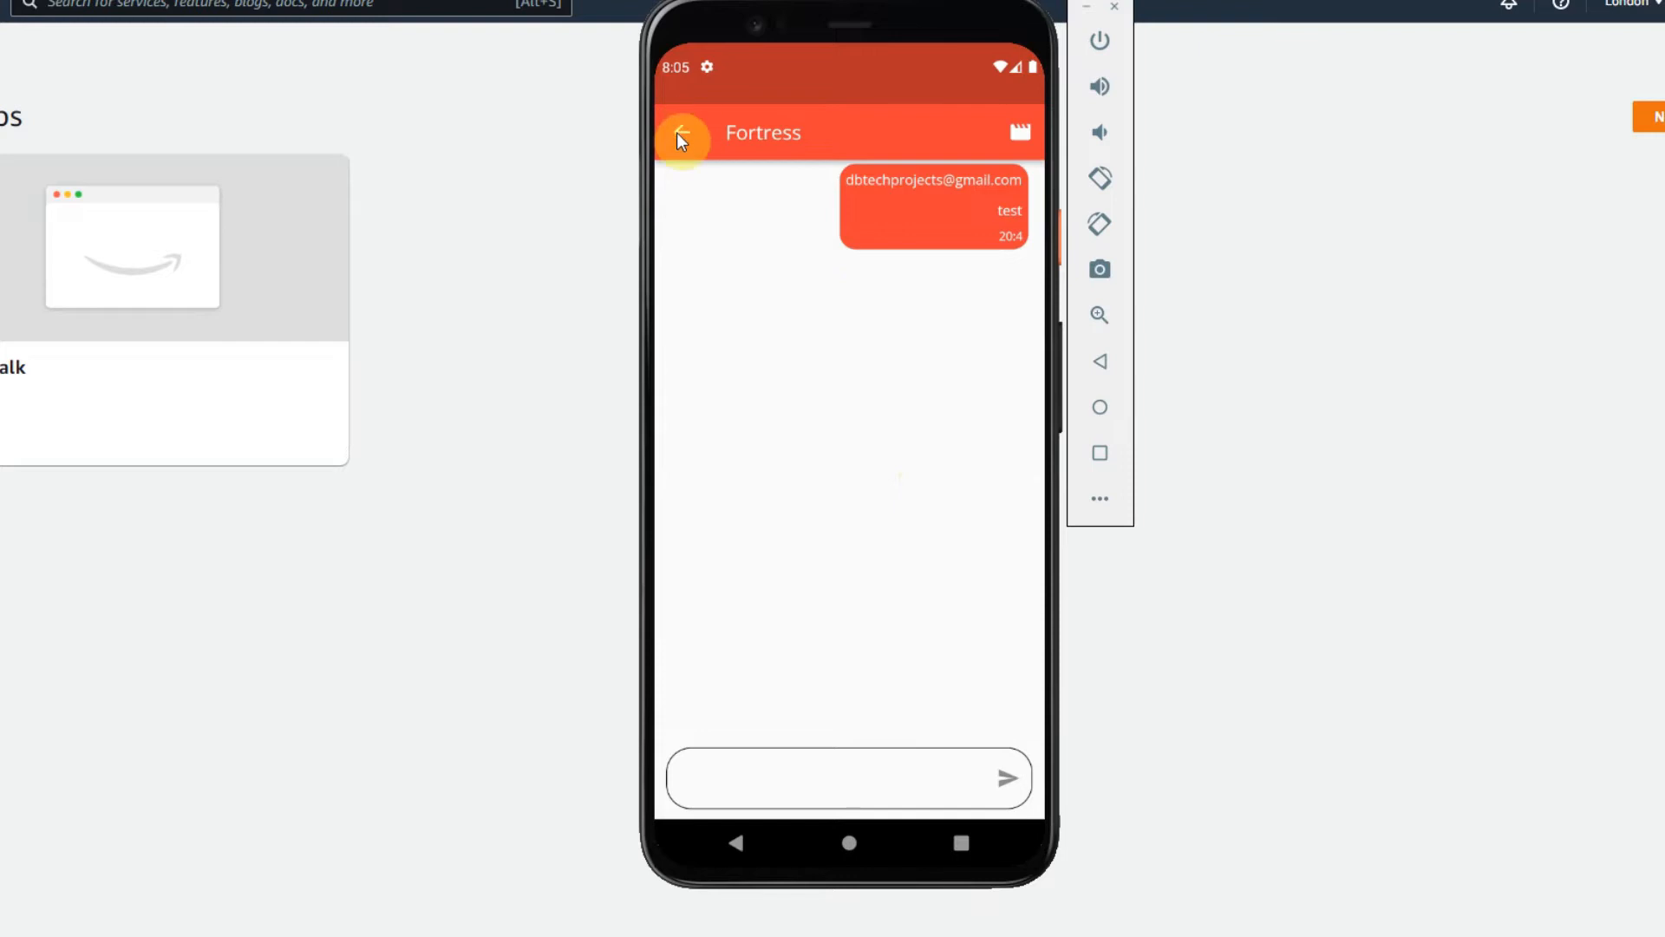
Log out of MovieTalk, view the Register form, then return to the login screen.
{"action": "left_click", "coordinate": [680, 134]}
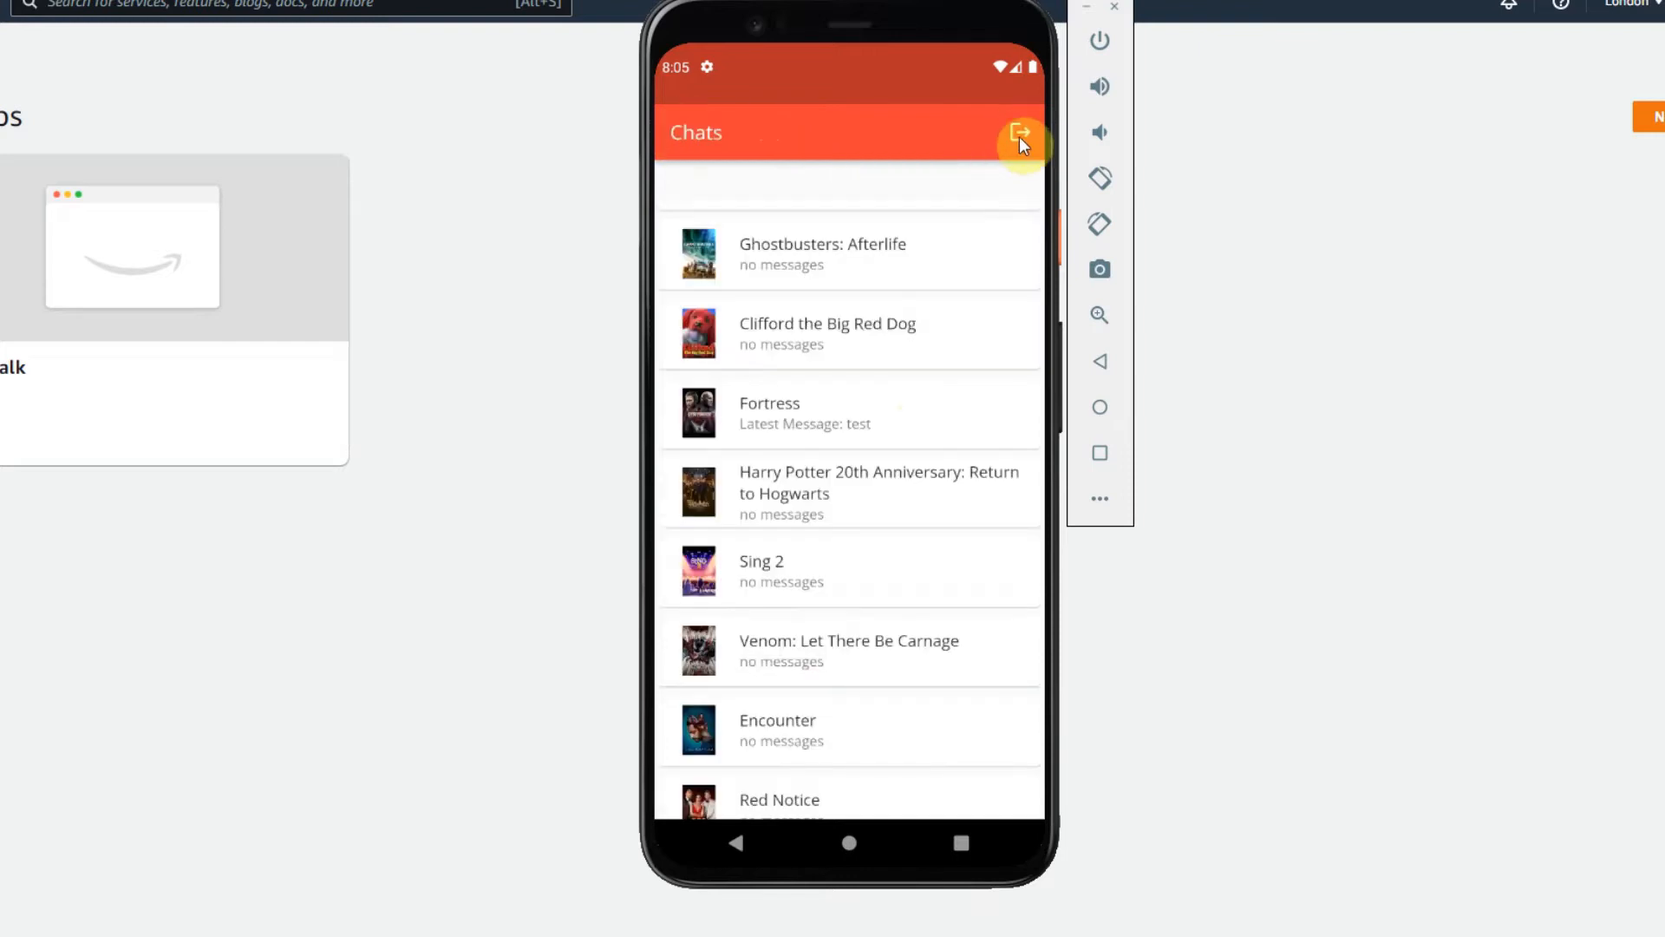
{"action": "left_click", "coordinate": [1020, 135]}
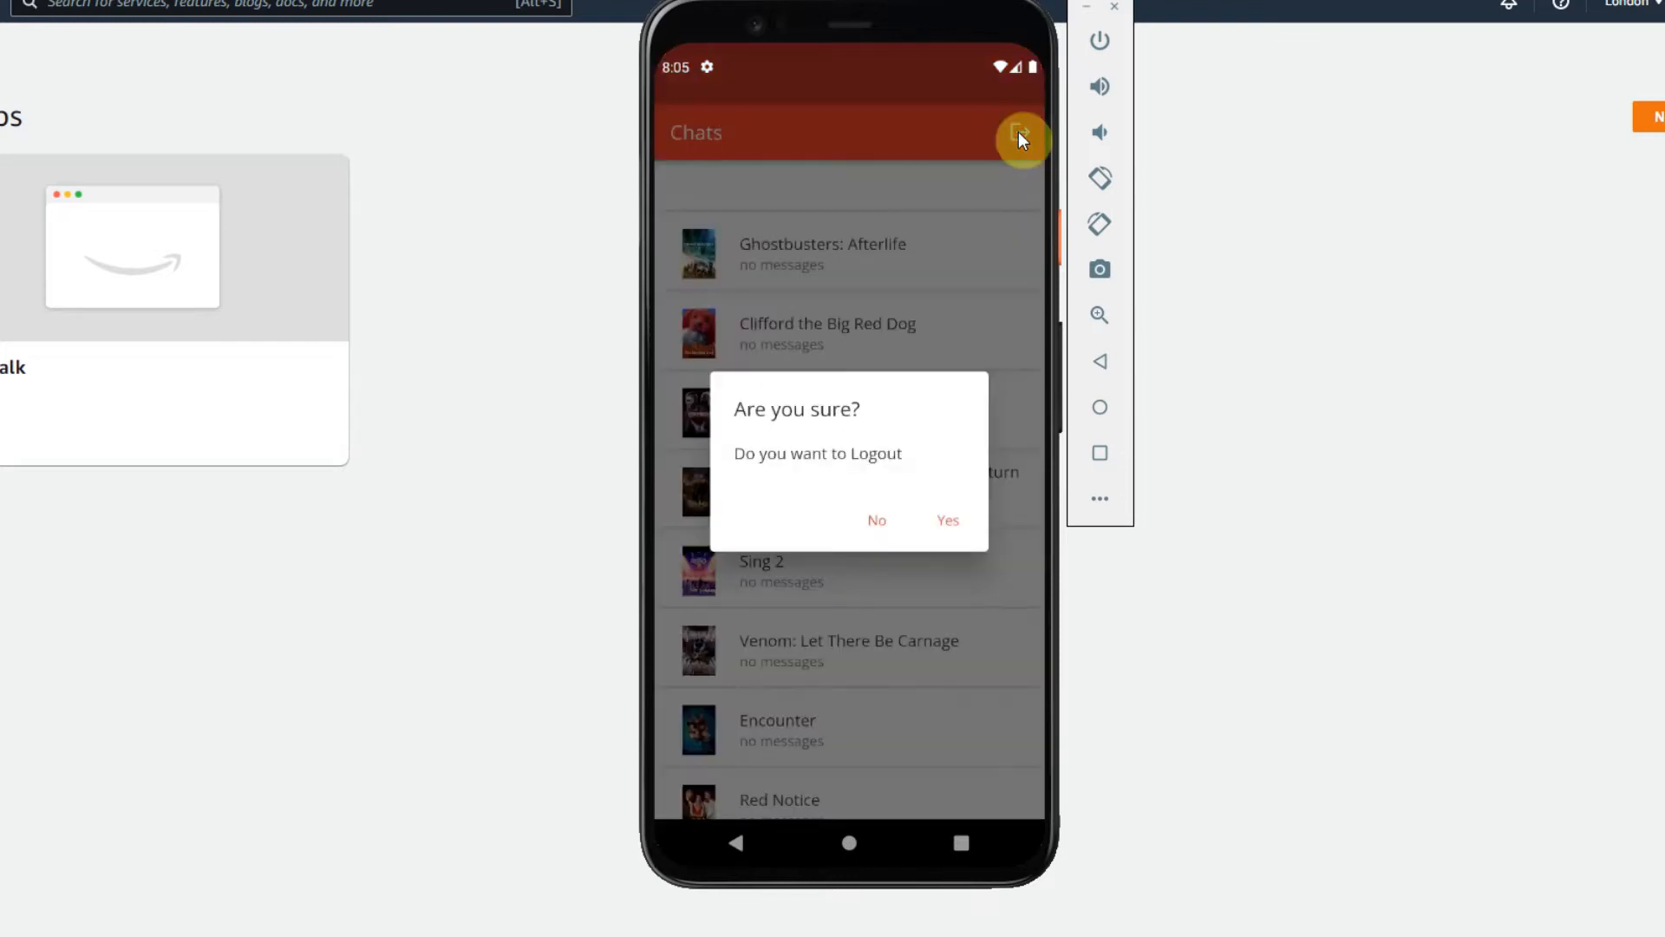
{"action": "left_click", "coordinate": [945, 520]}
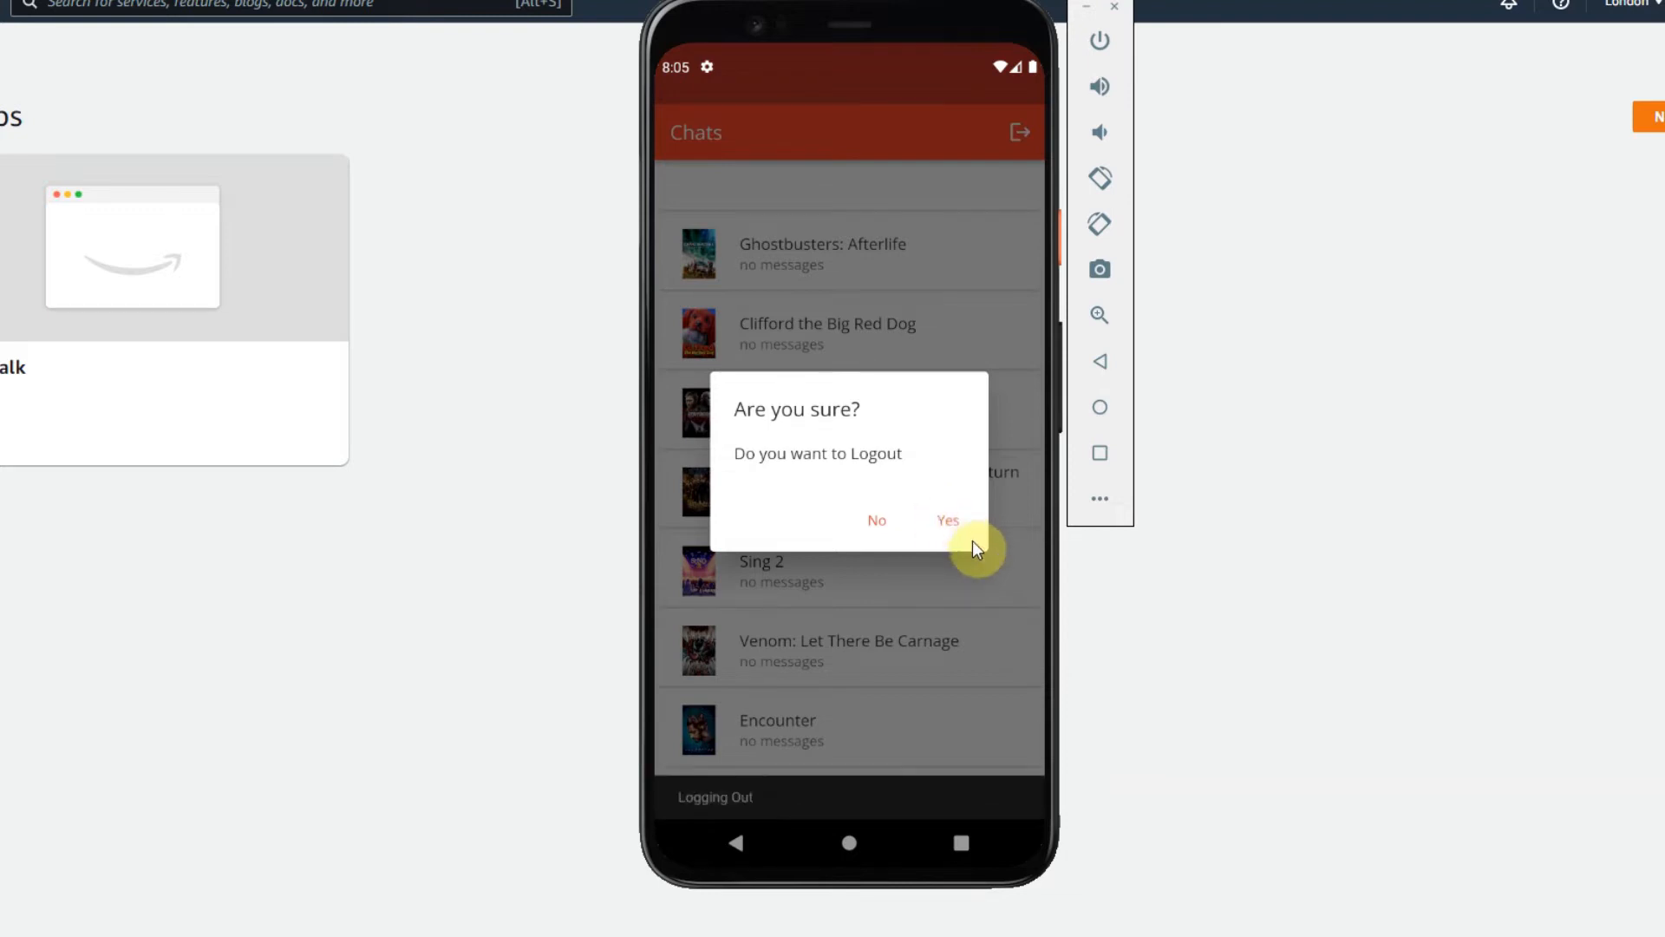
{"action": "left_click", "coordinate": [948, 520]}
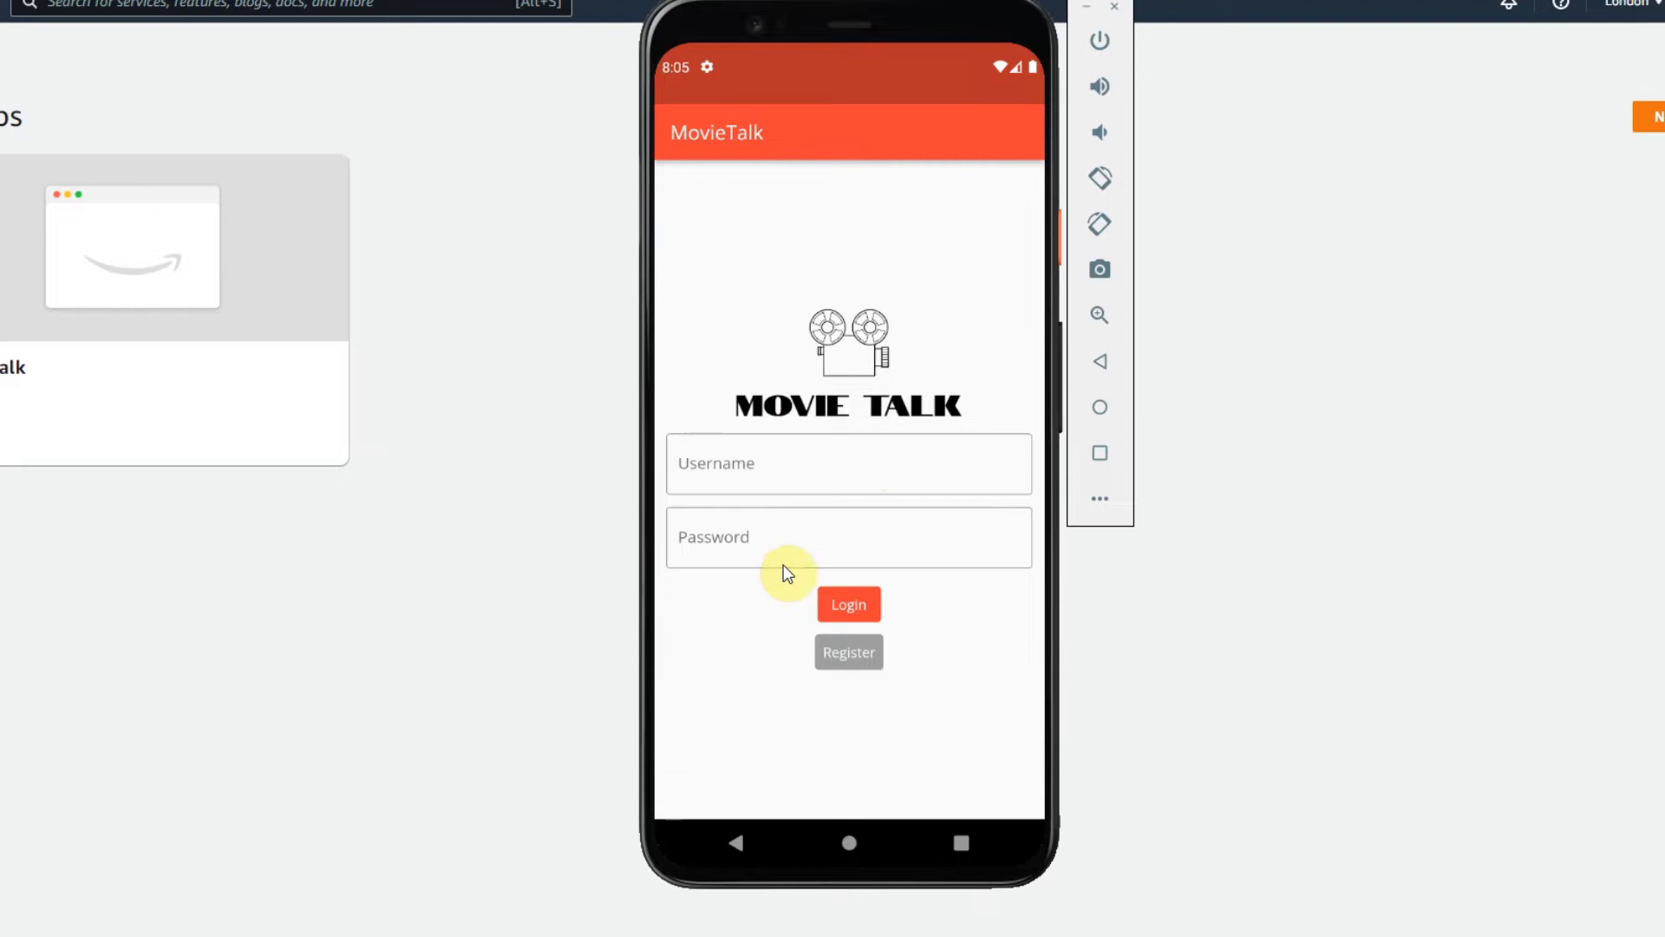
{"action": "left_click", "coordinate": [848, 650]}
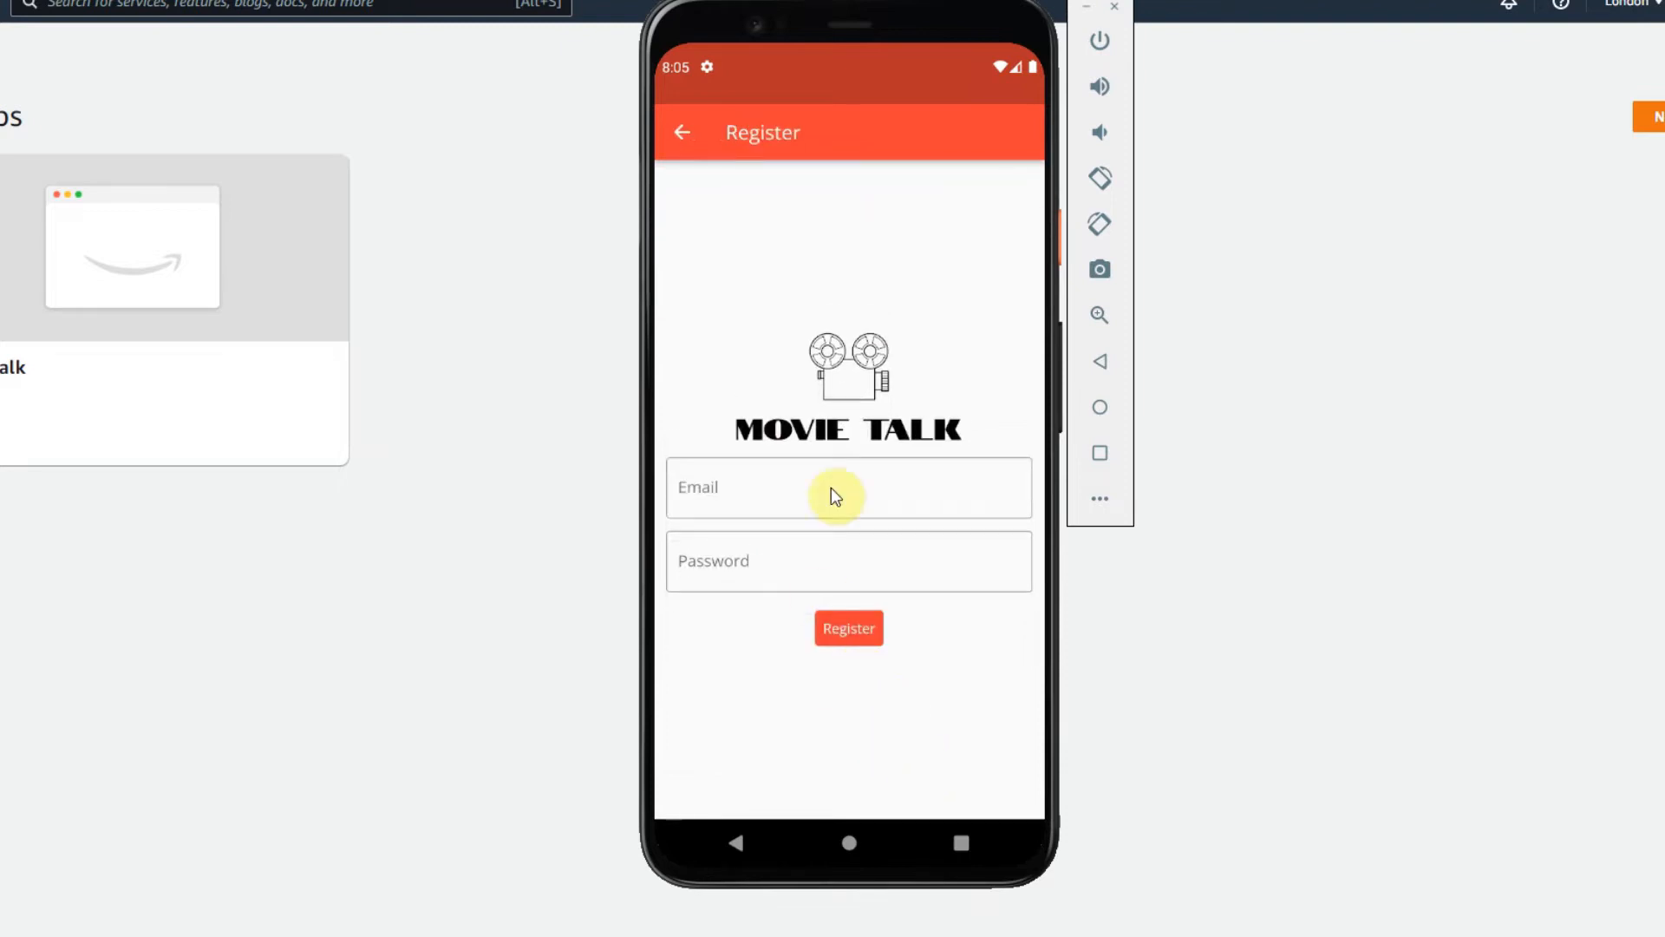
{"action": "mouse_move", "coordinate": [685, 131]}
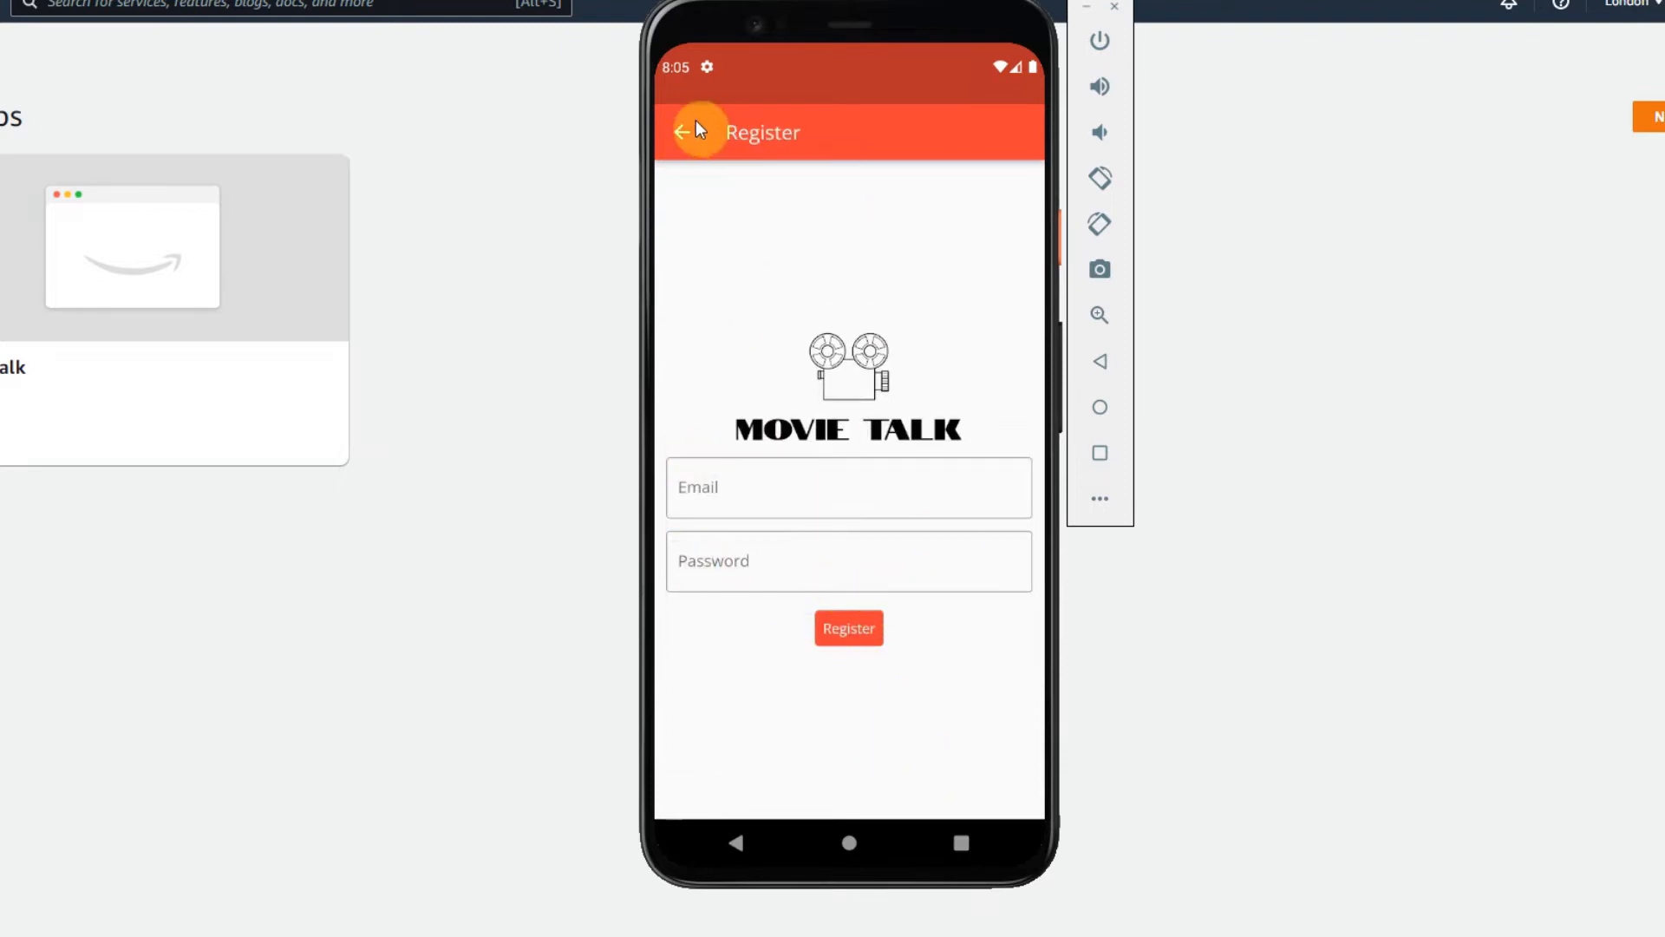
{"action": "left_click", "coordinate": [686, 130]}
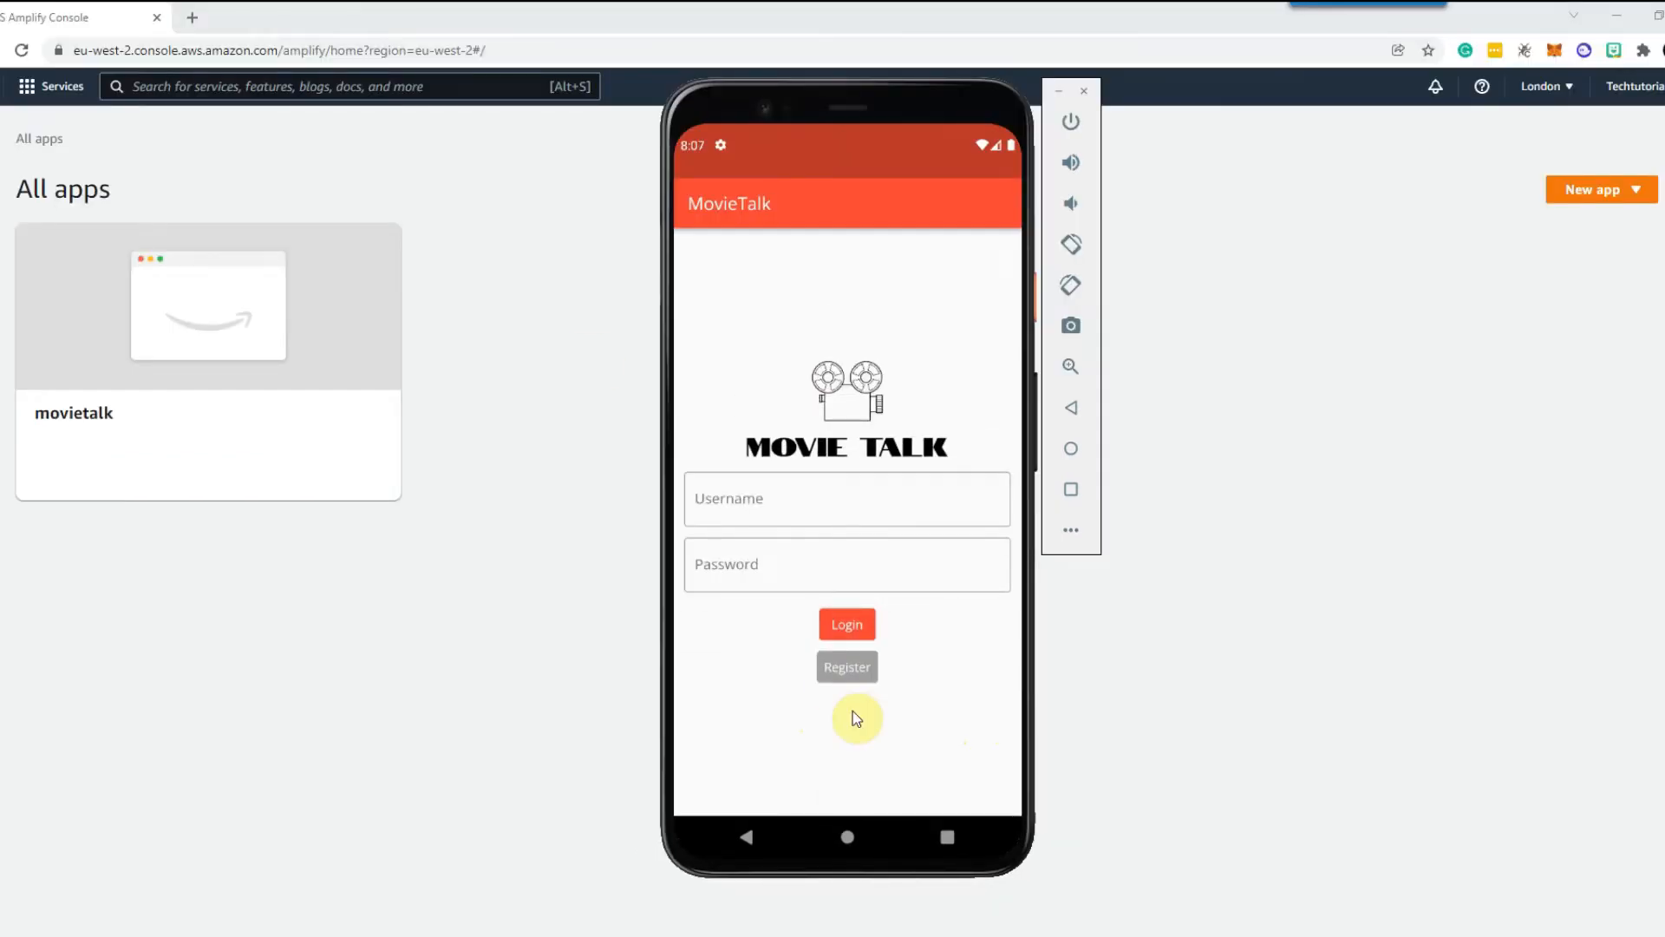
{"action": "mouse_move", "coordinate": [1072, 163]}
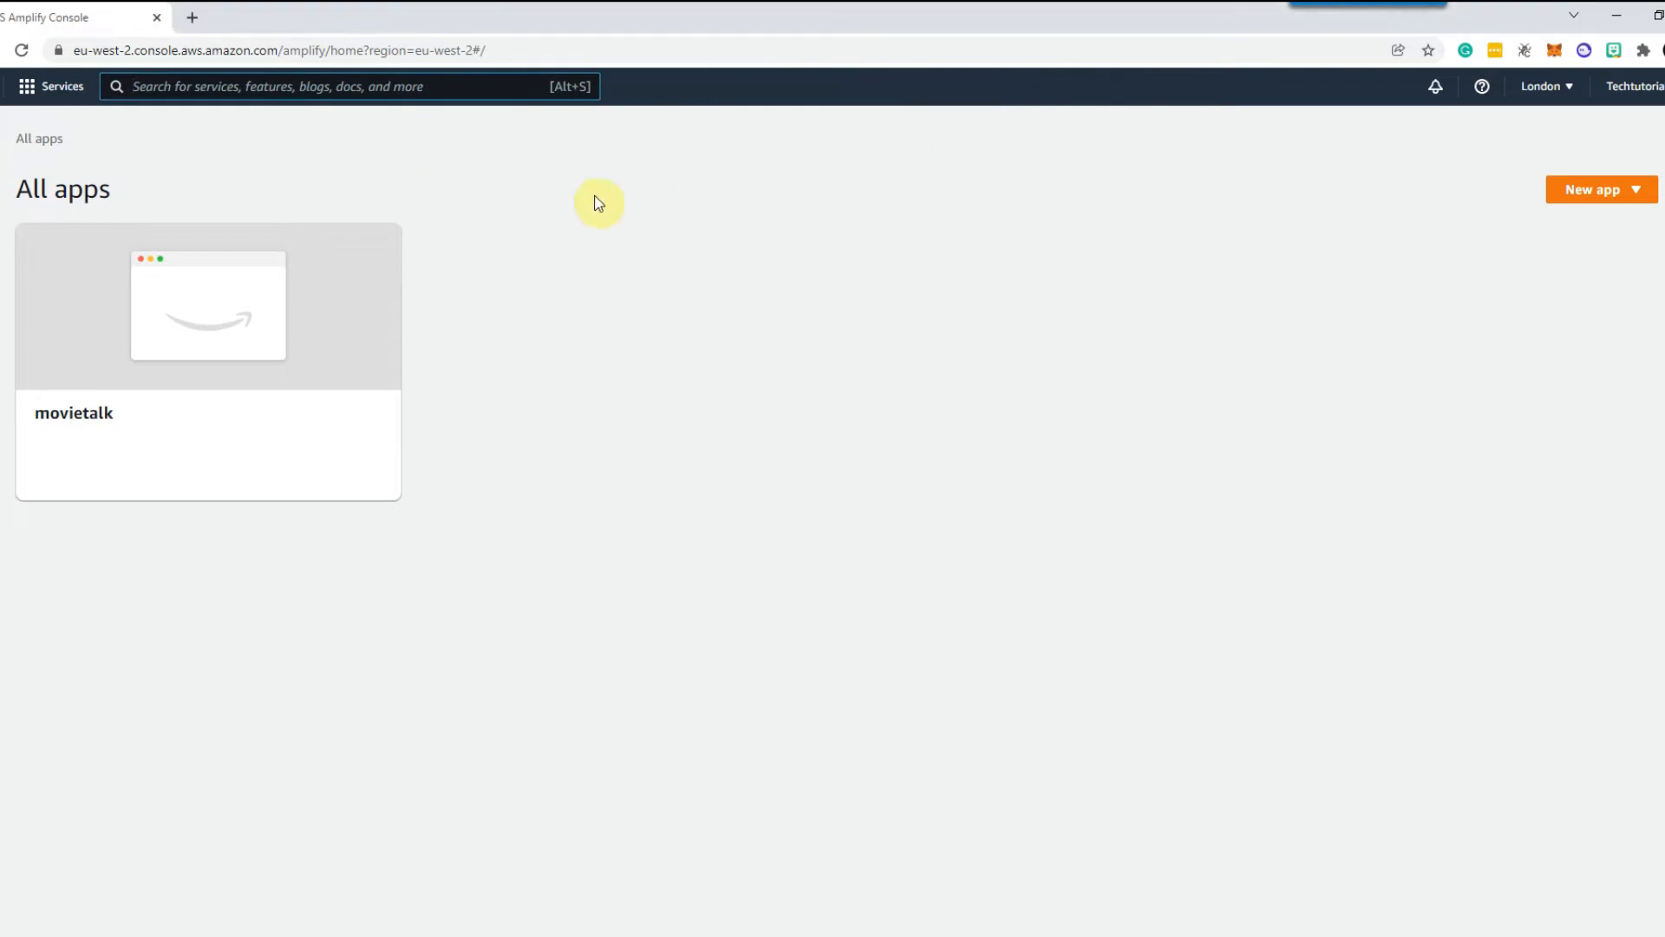
Create a new app backend named movieTalkYoutube and confirm its deployment.
{"action": "left_click", "coordinate": [1593, 189]}
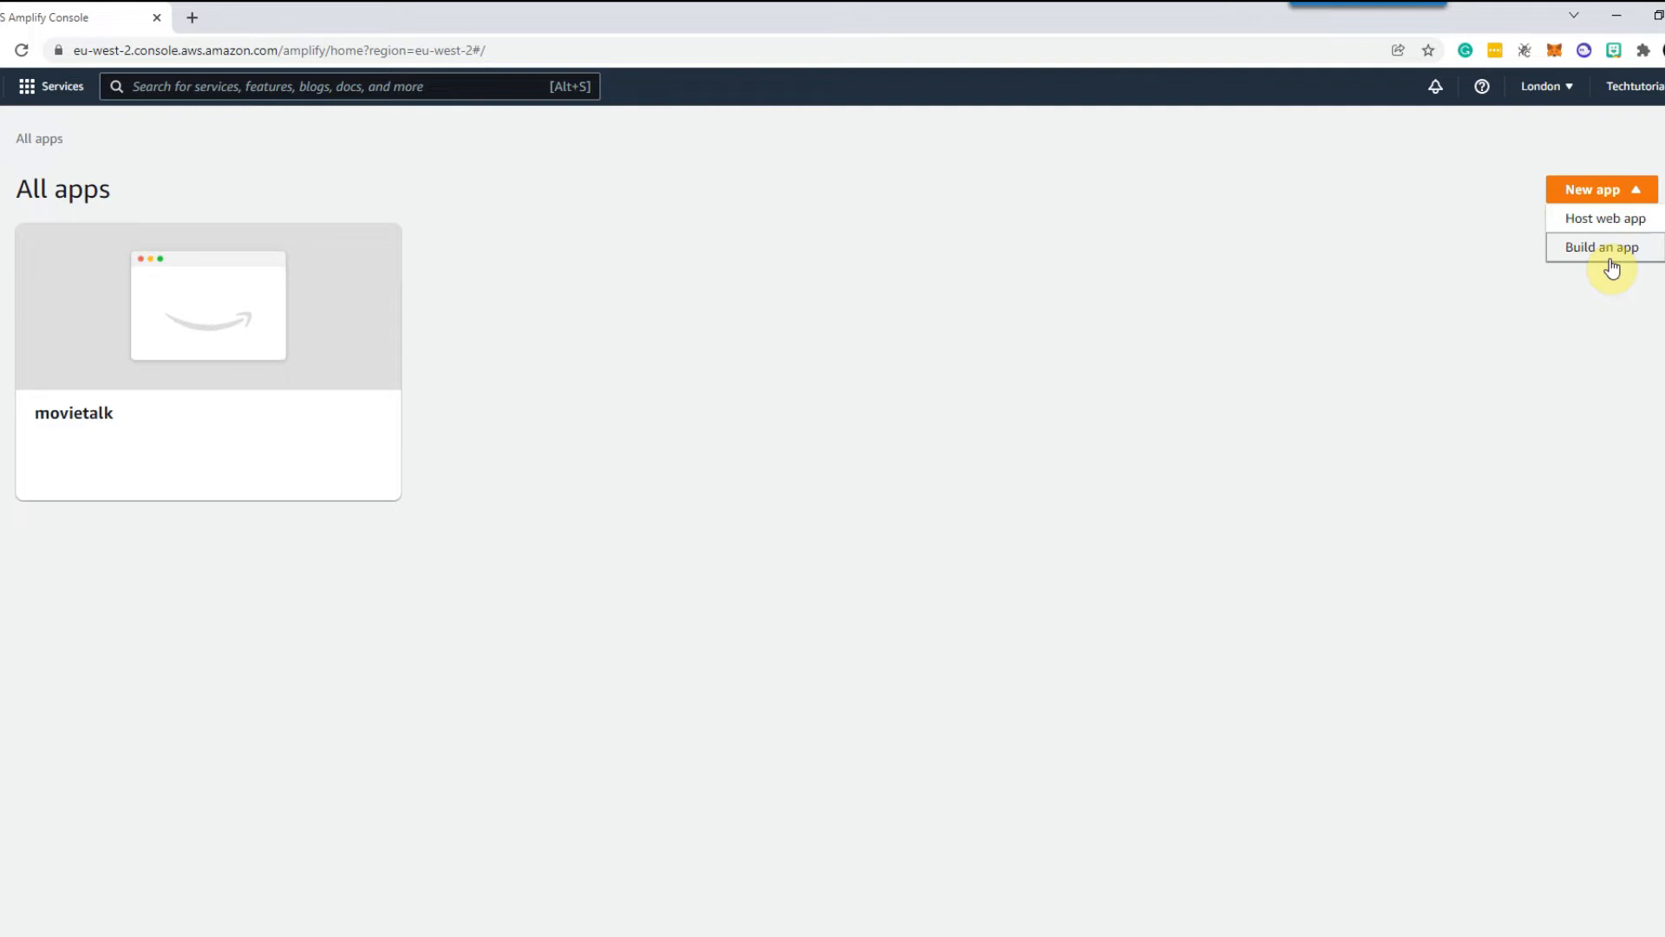
{"action": "left_click", "coordinate": [1606, 247]}
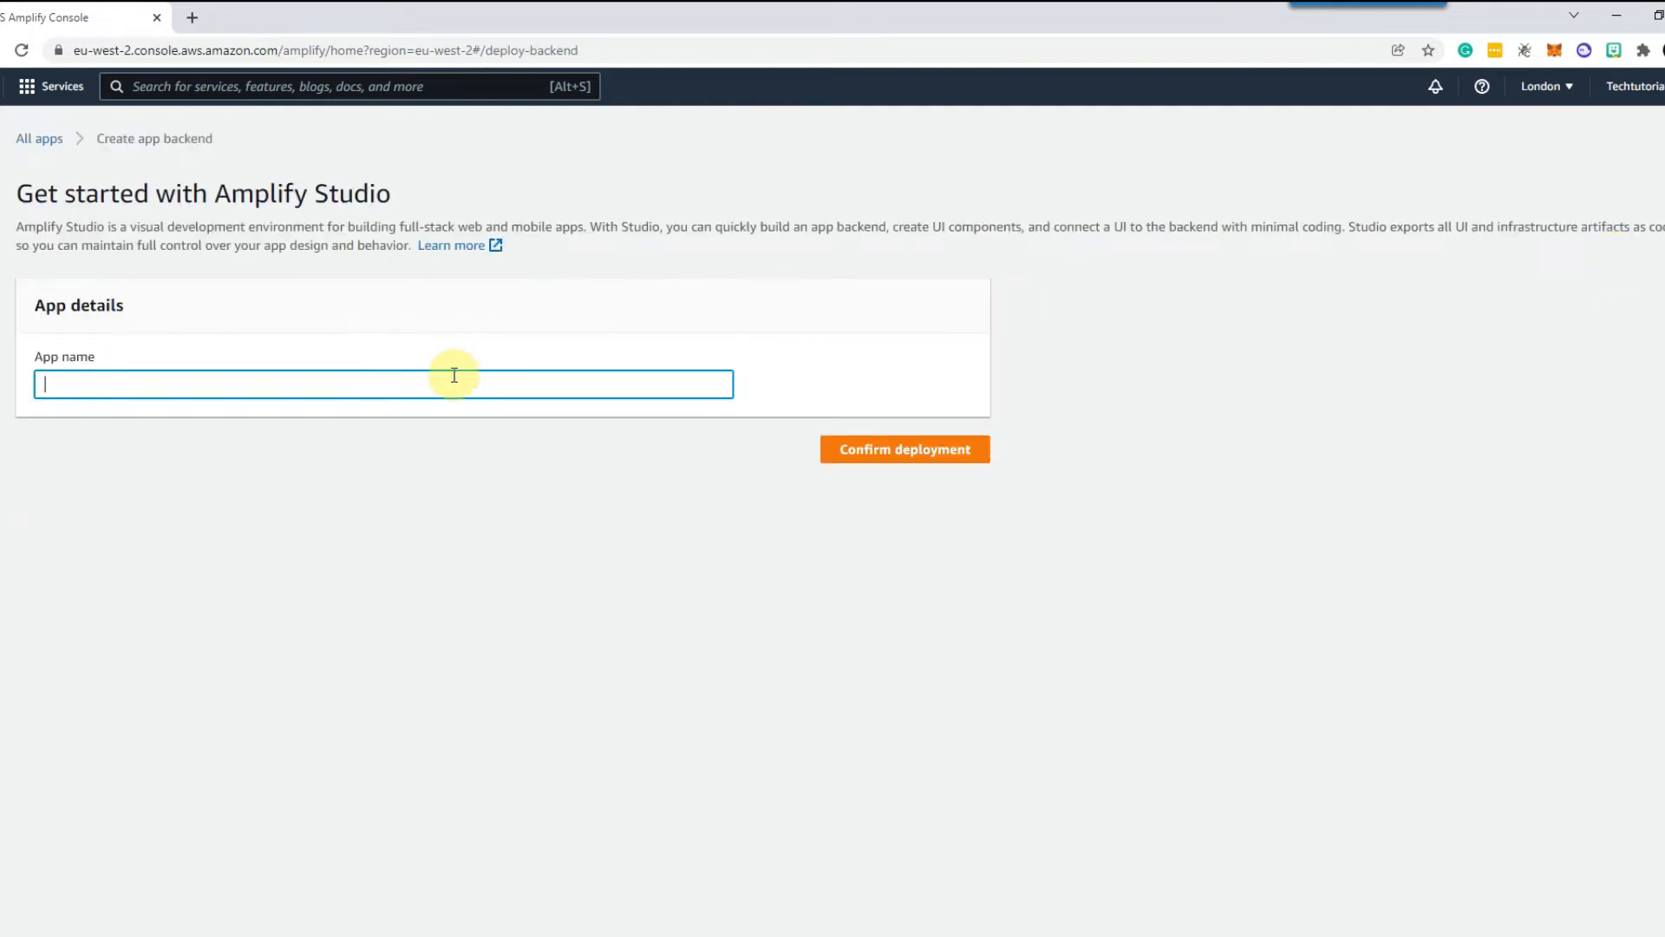
{"action": "type", "text": "movieTalkYoutube"}
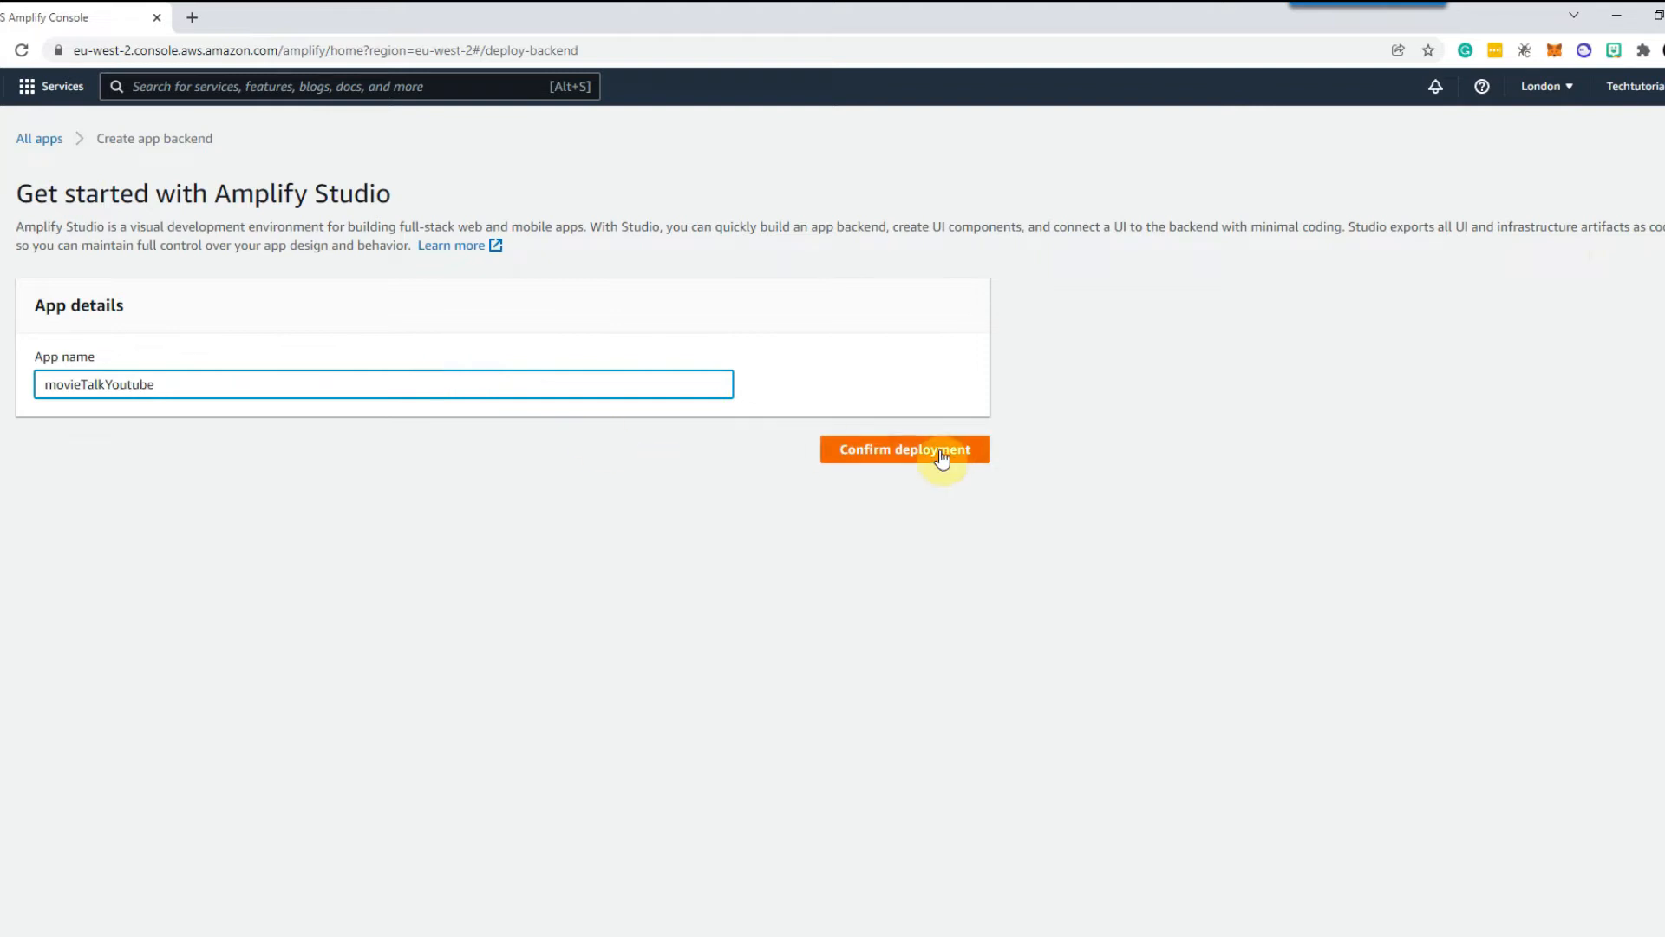
{"action": "left_click", "coordinate": [904, 448]}
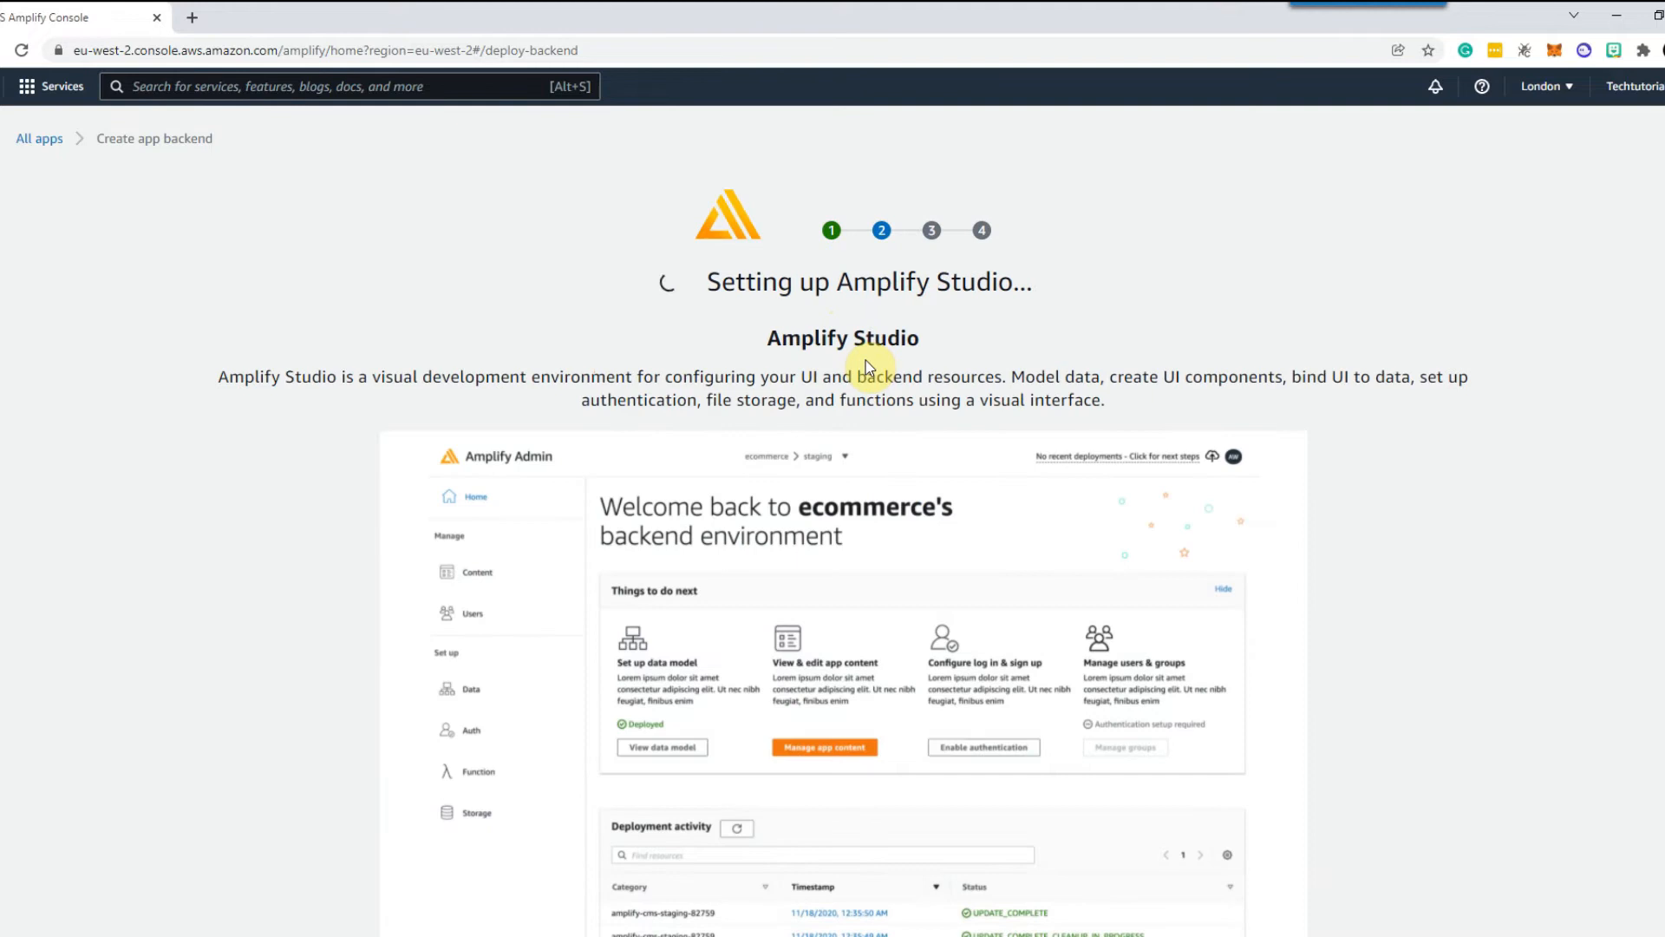
{"action": "mouse_move", "coordinate": [881, 314]}
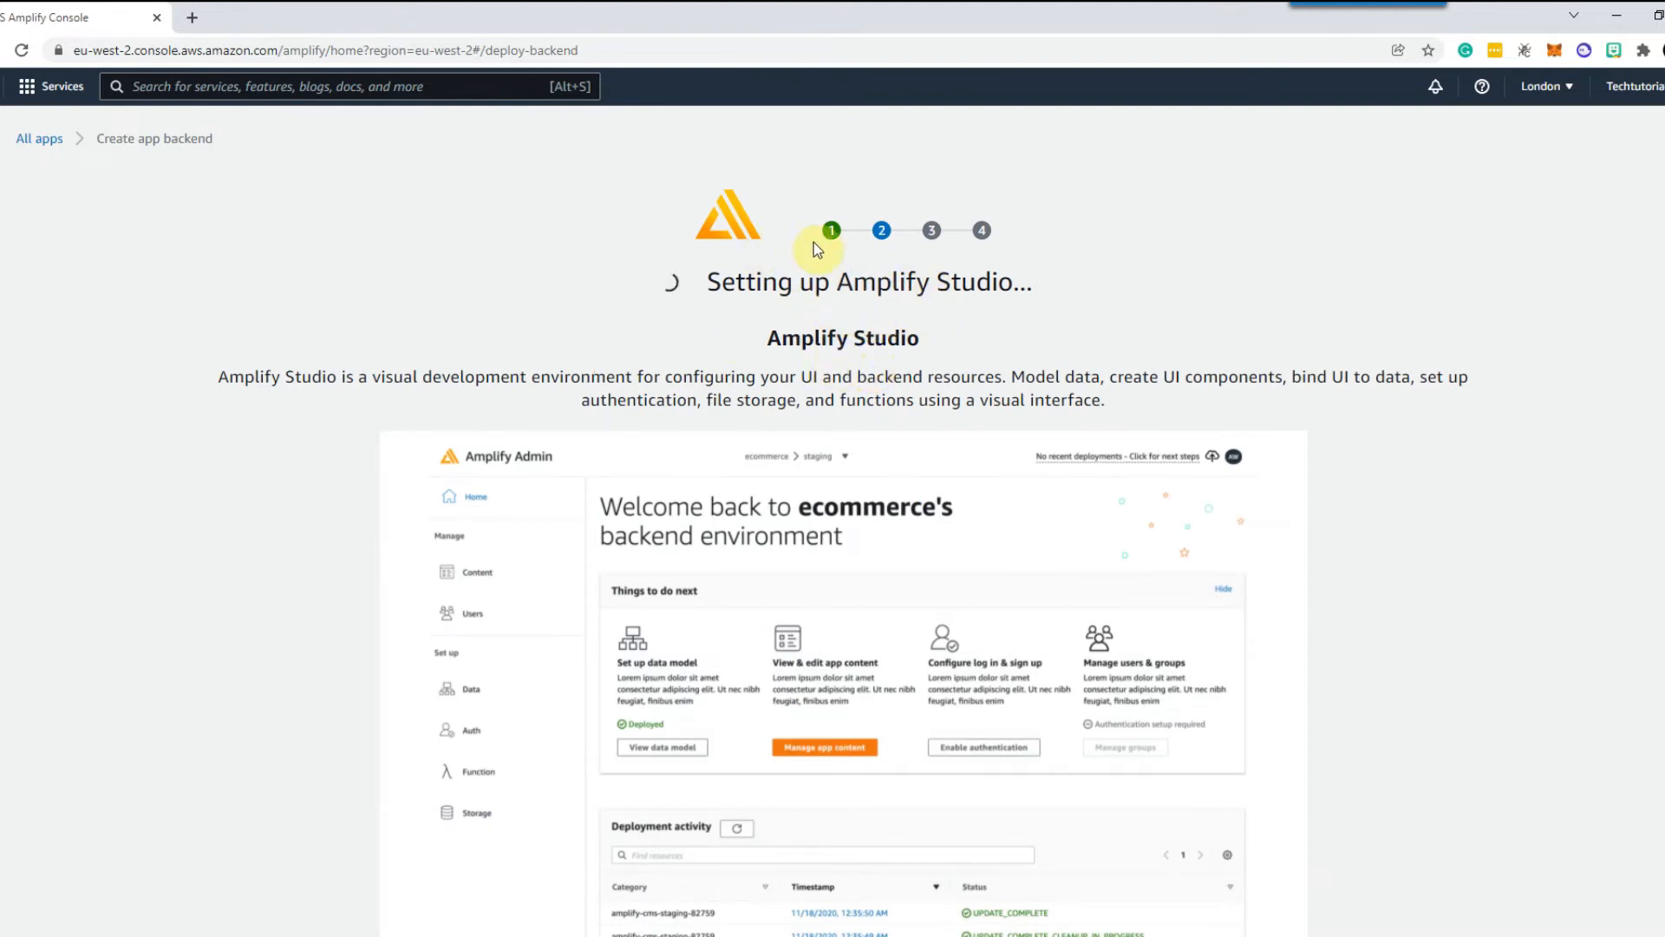
{"action": "mouse_move", "coordinate": [880, 418]}
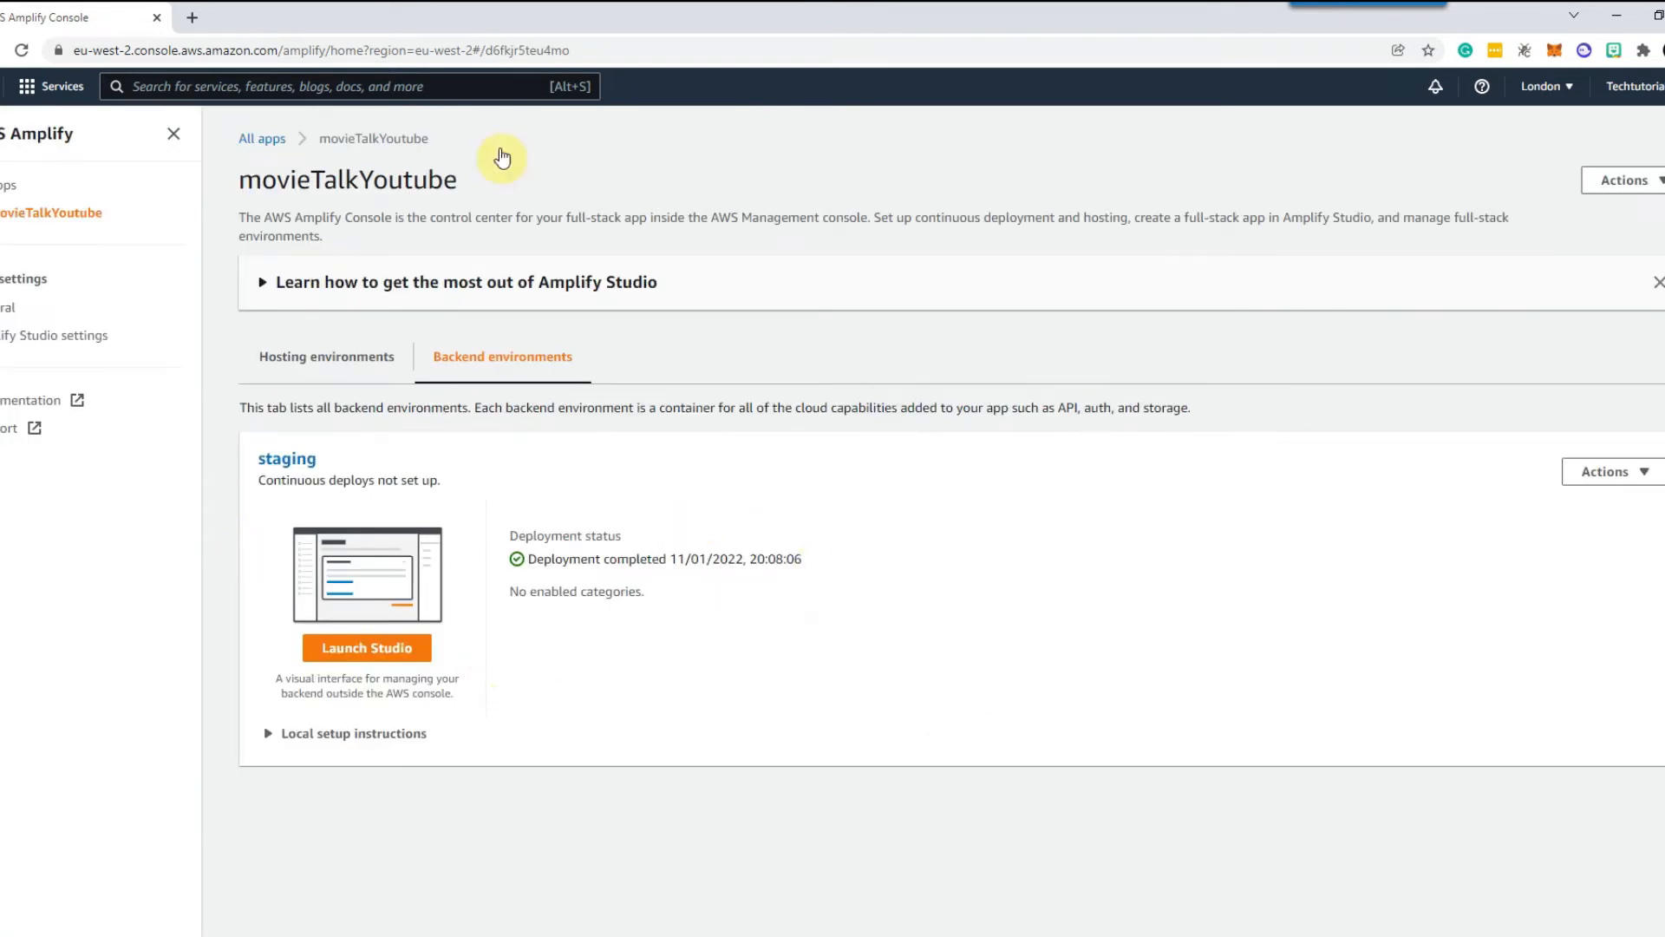
{"action": "mouse_move", "coordinate": [366, 647]}
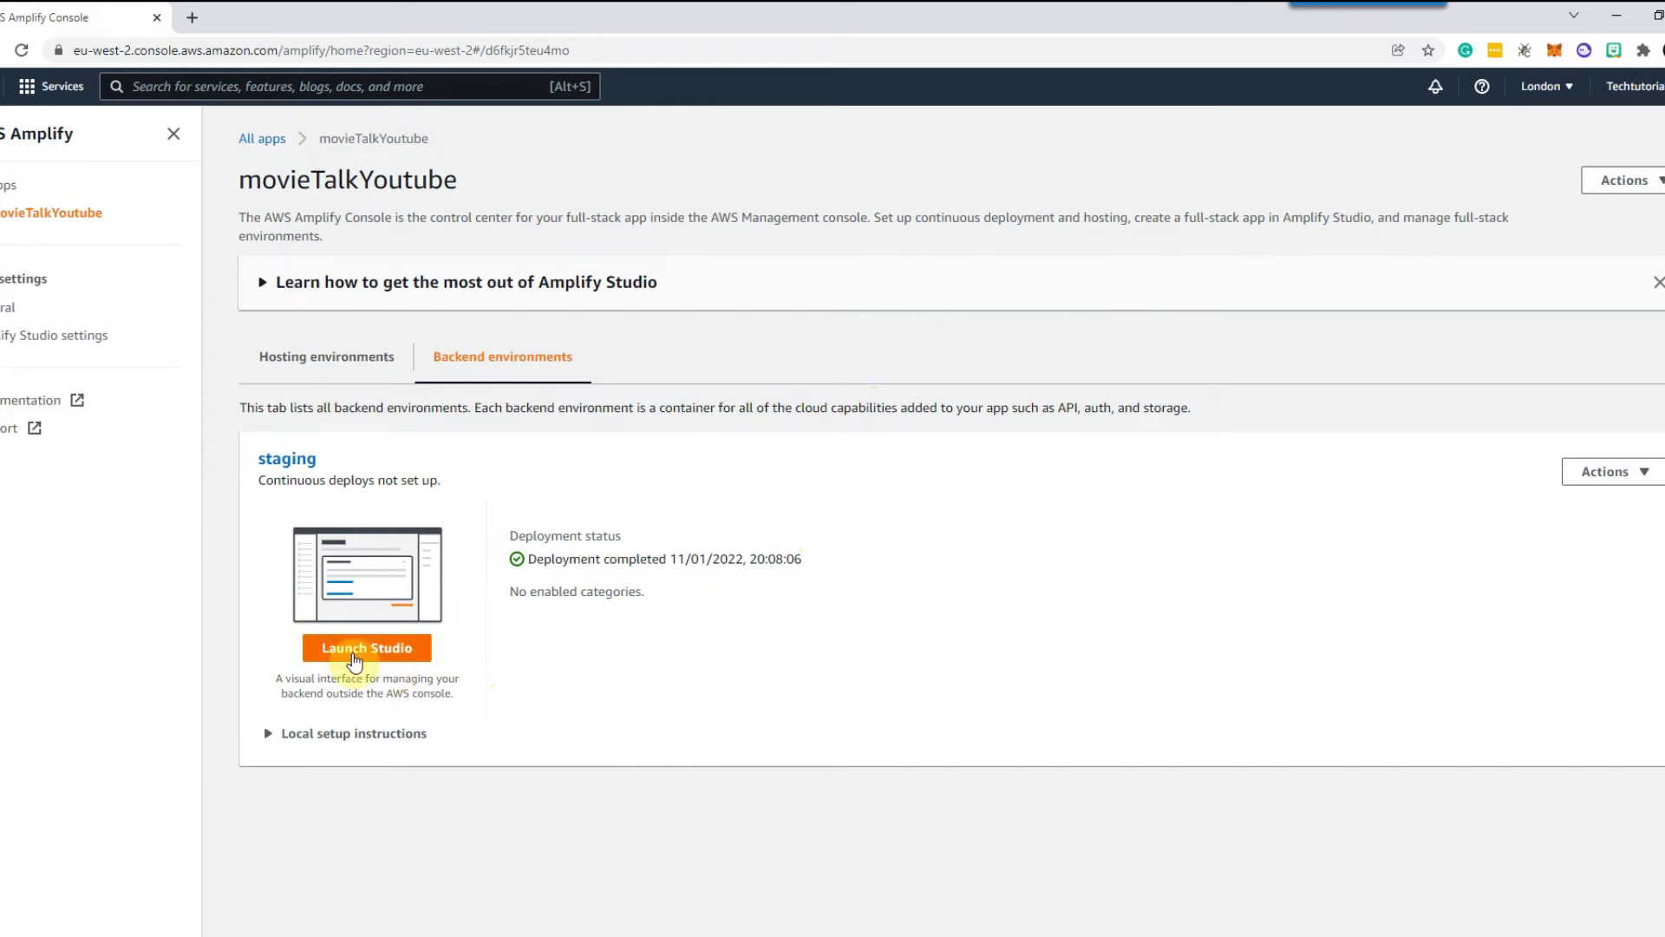
Launch Amplify Studio for the movieTalkYoutube staging environment.
{"action": "left_click", "coordinate": [366, 647]}
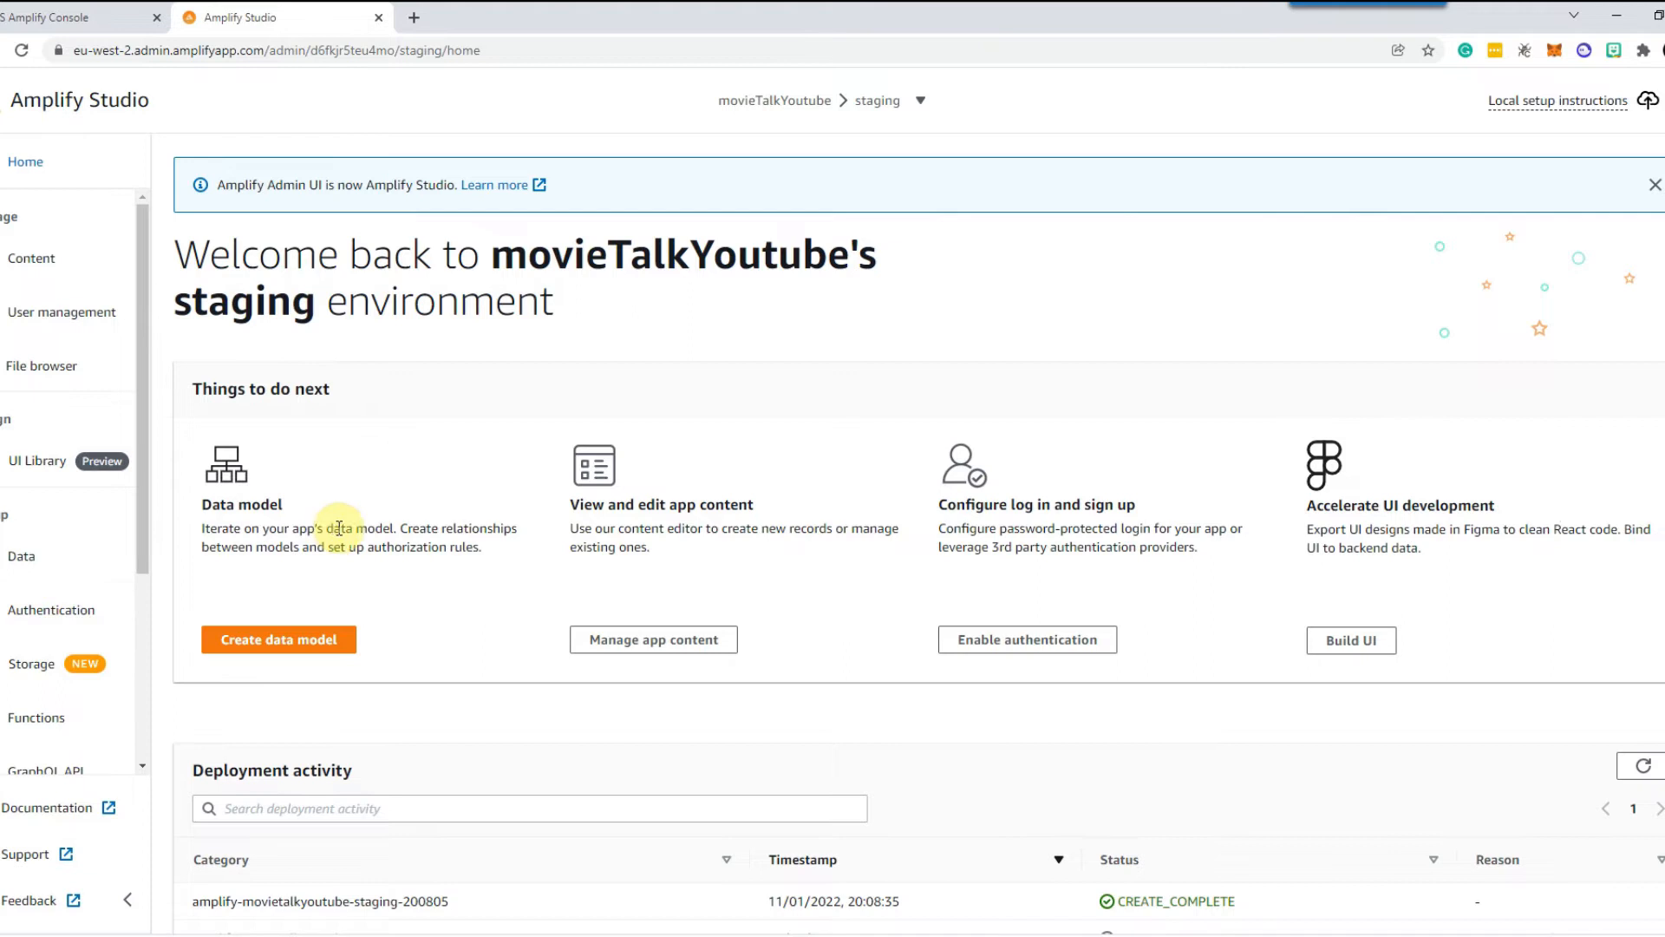
{"action": "mouse_move", "coordinate": [154, 461]}
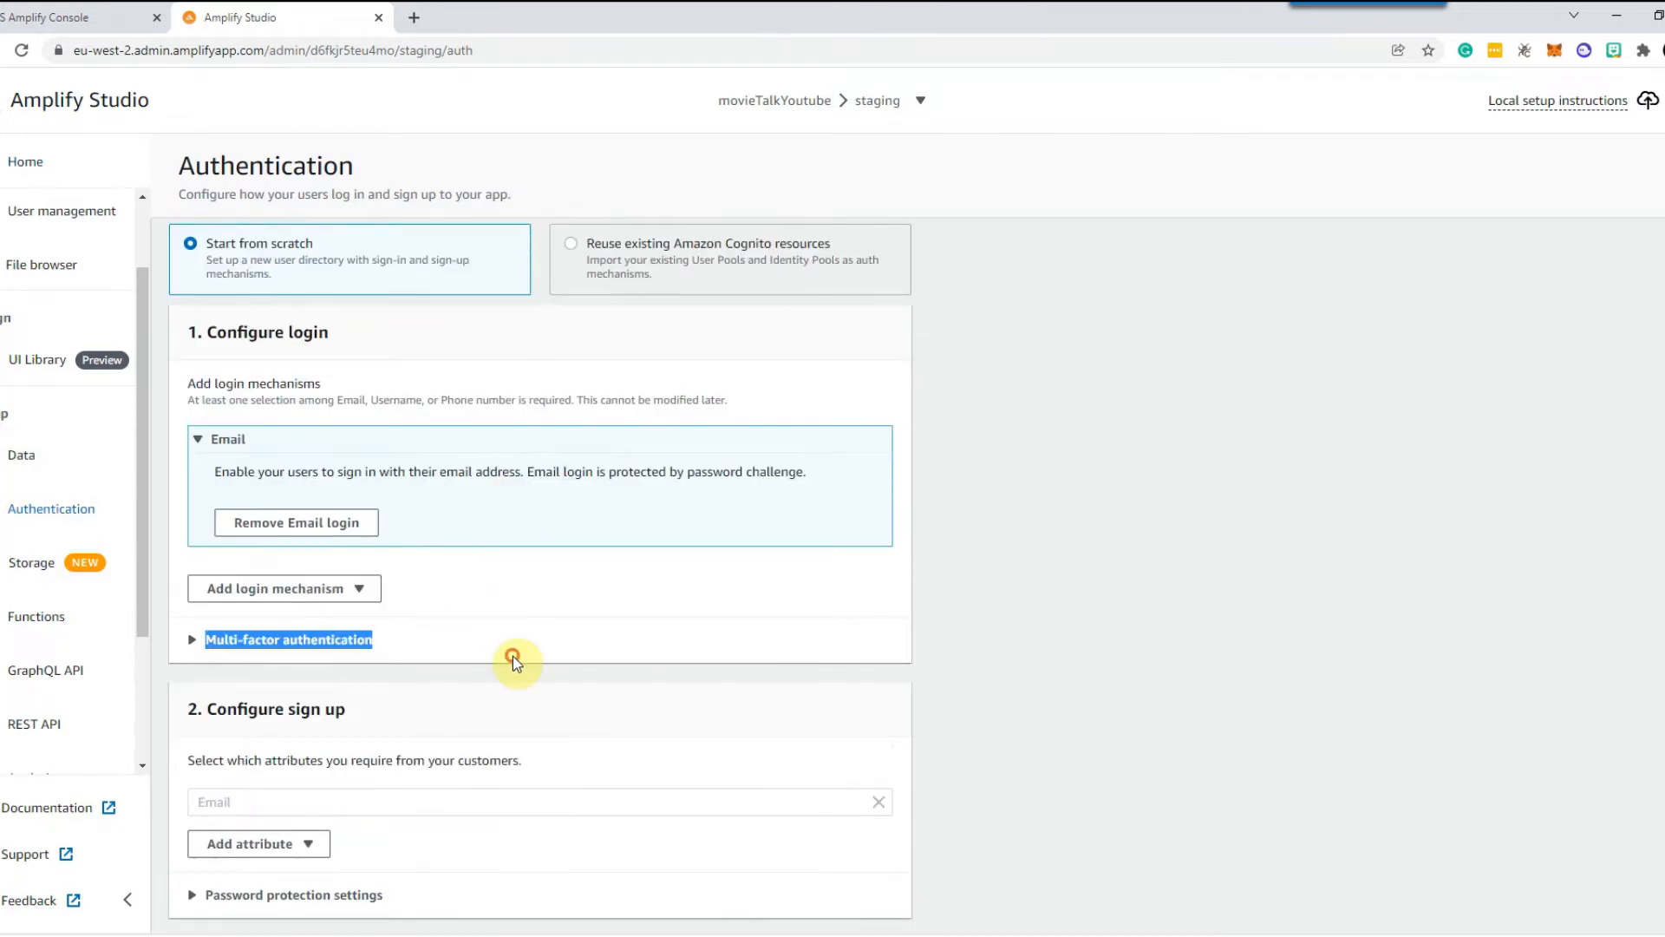
{"action": "mouse_move", "coordinate": [470, 583]}
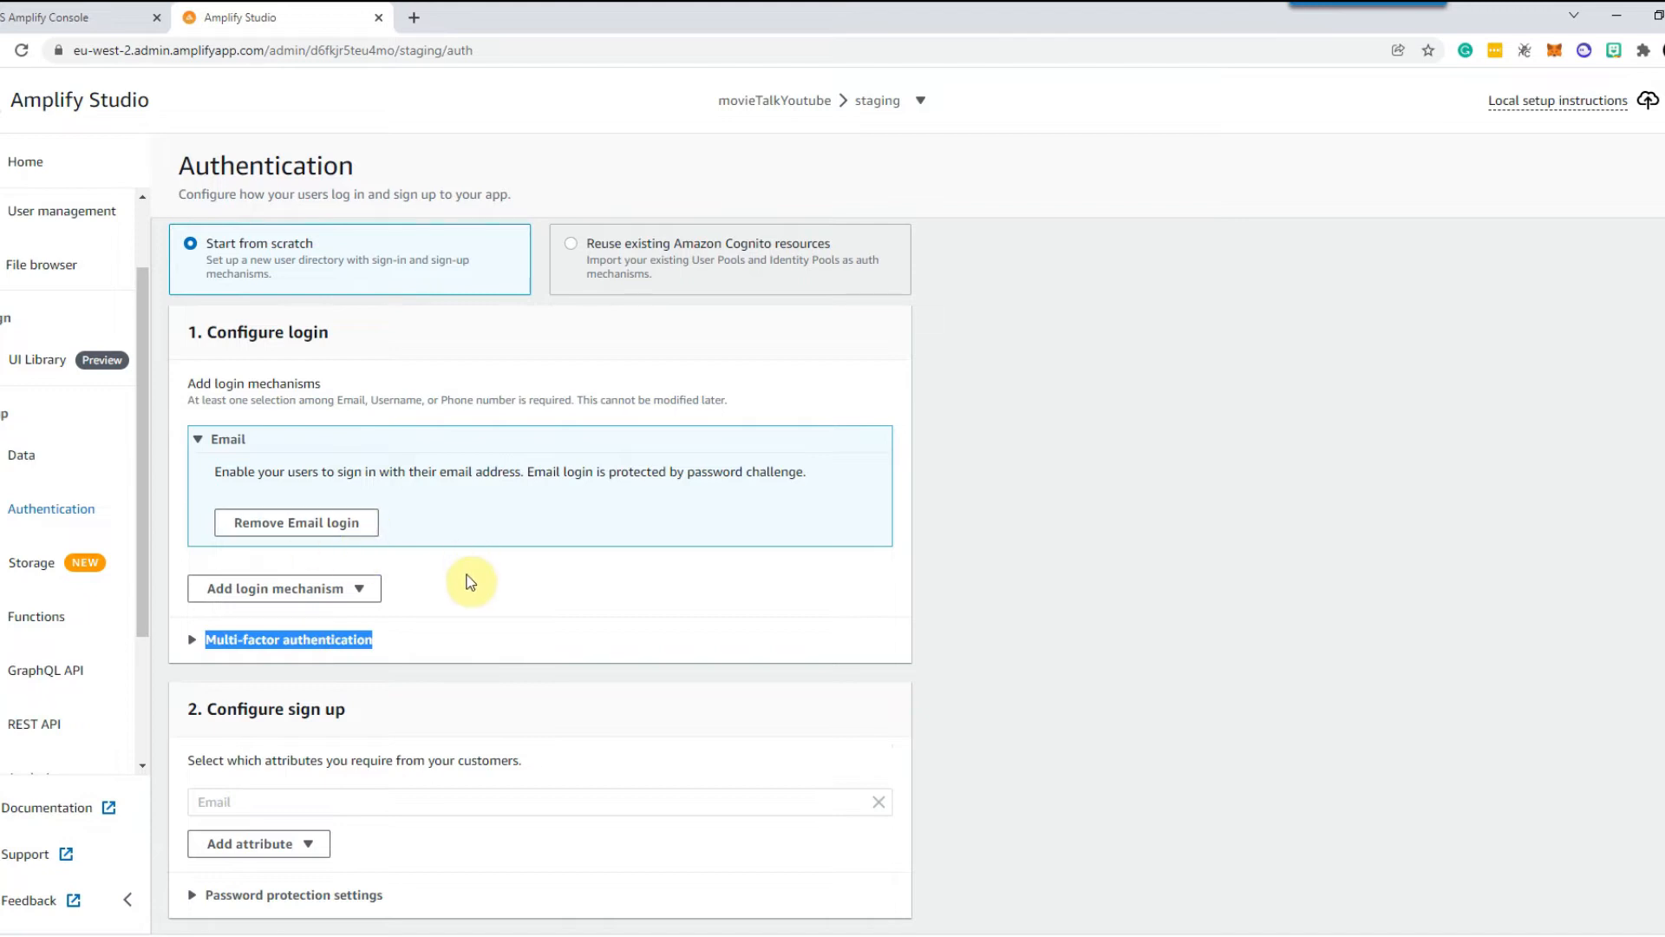
Relax the email-login password policy to not require lowercase characters or numerals.
{"action": "scroll", "scroll_direction": "down", "scroll_amount": 3}
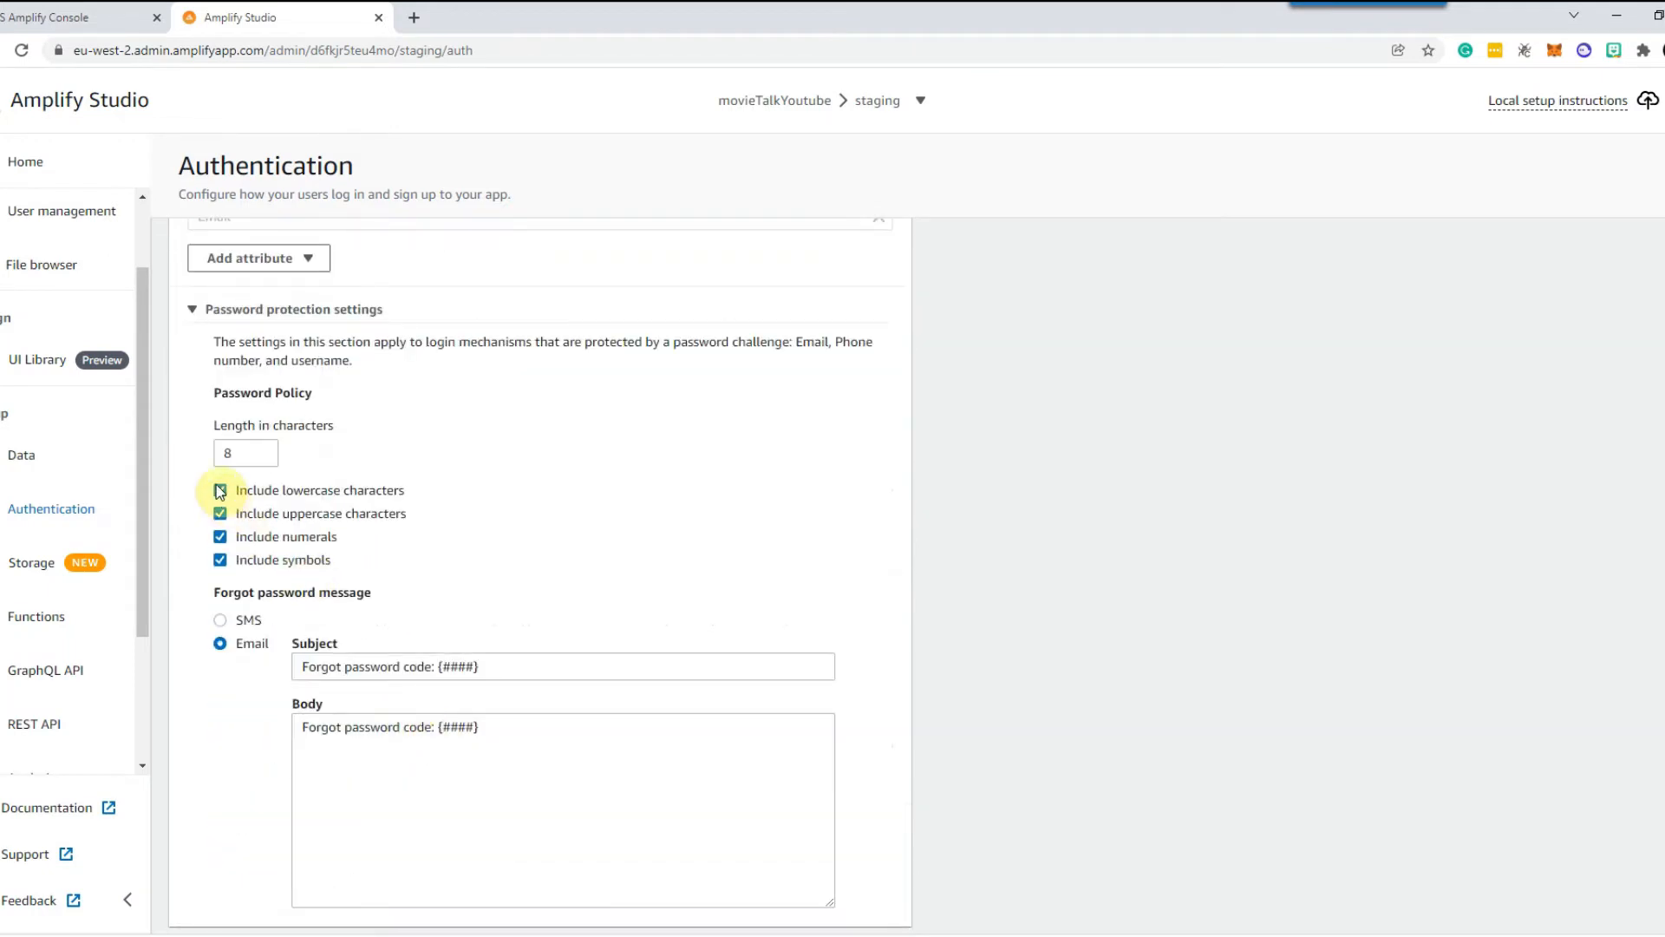
{"action": "left_click", "coordinate": [220, 489]}
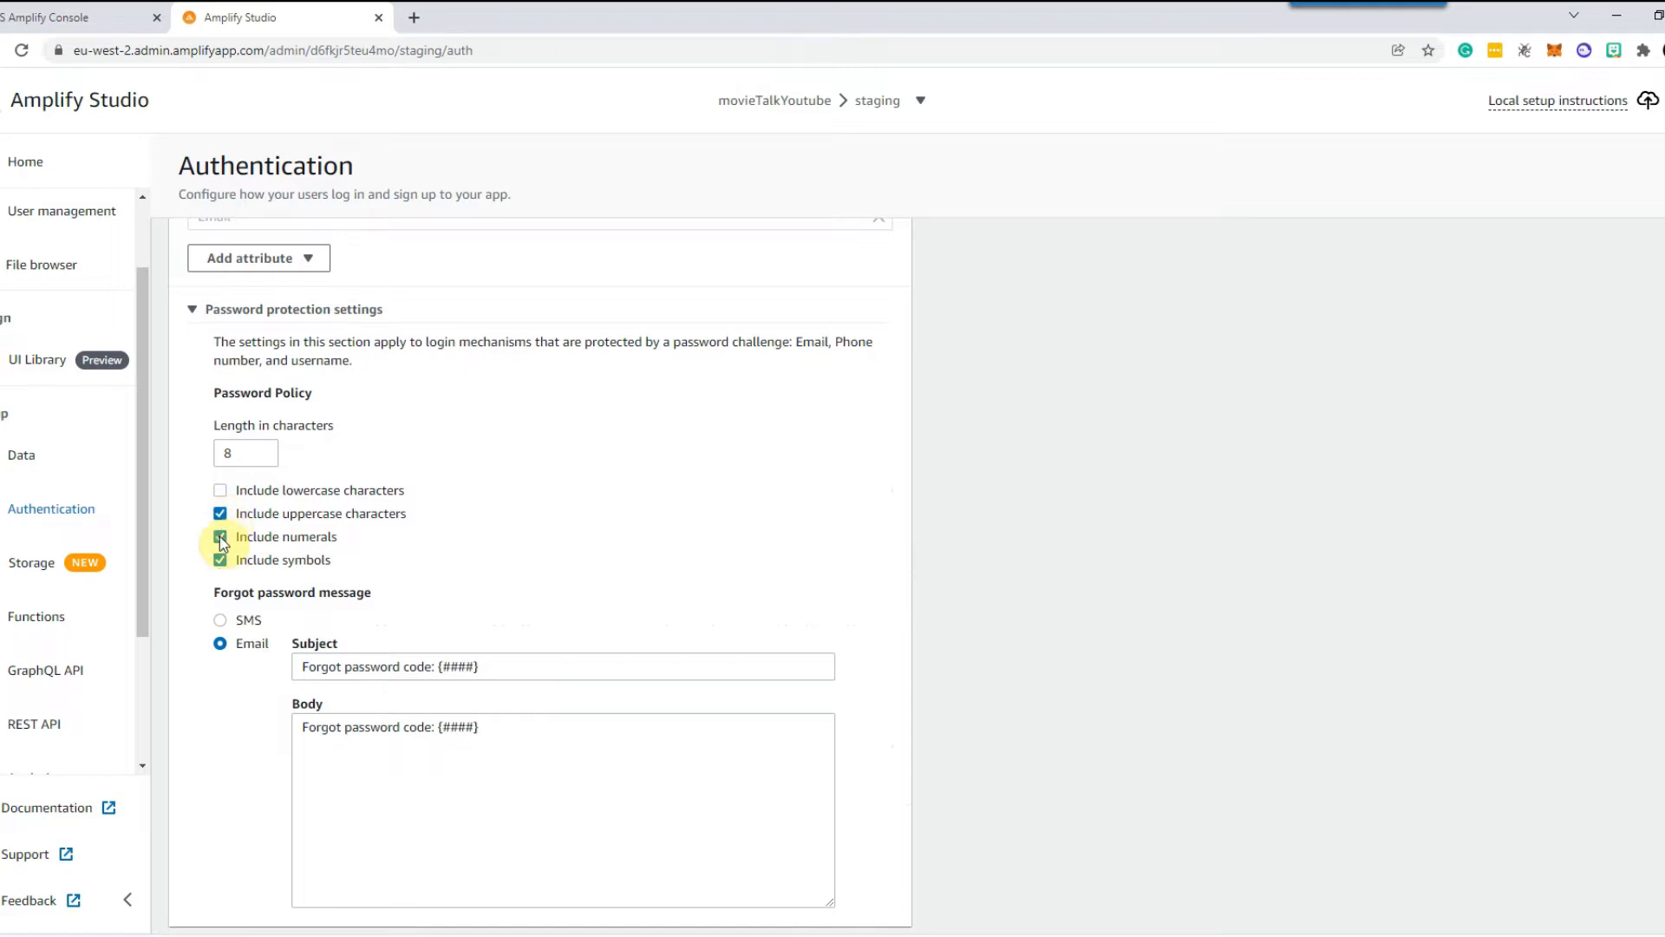
{"action": "left_click", "coordinate": [220, 560]}
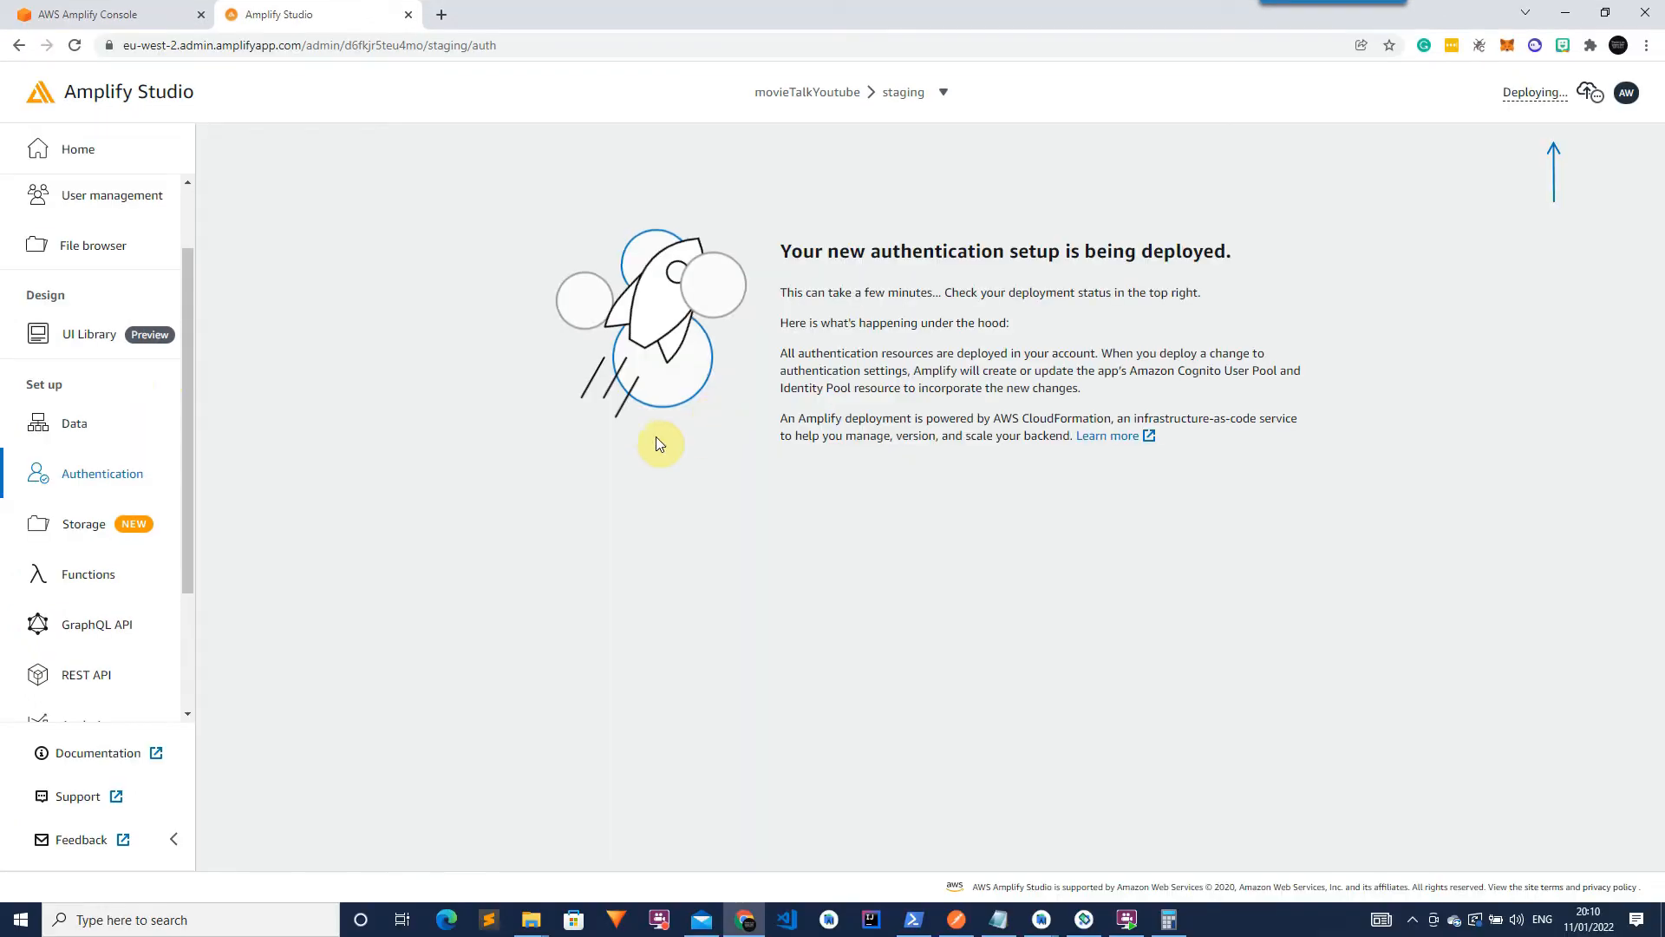
{"action": "mouse_move", "coordinate": [125, 472]}
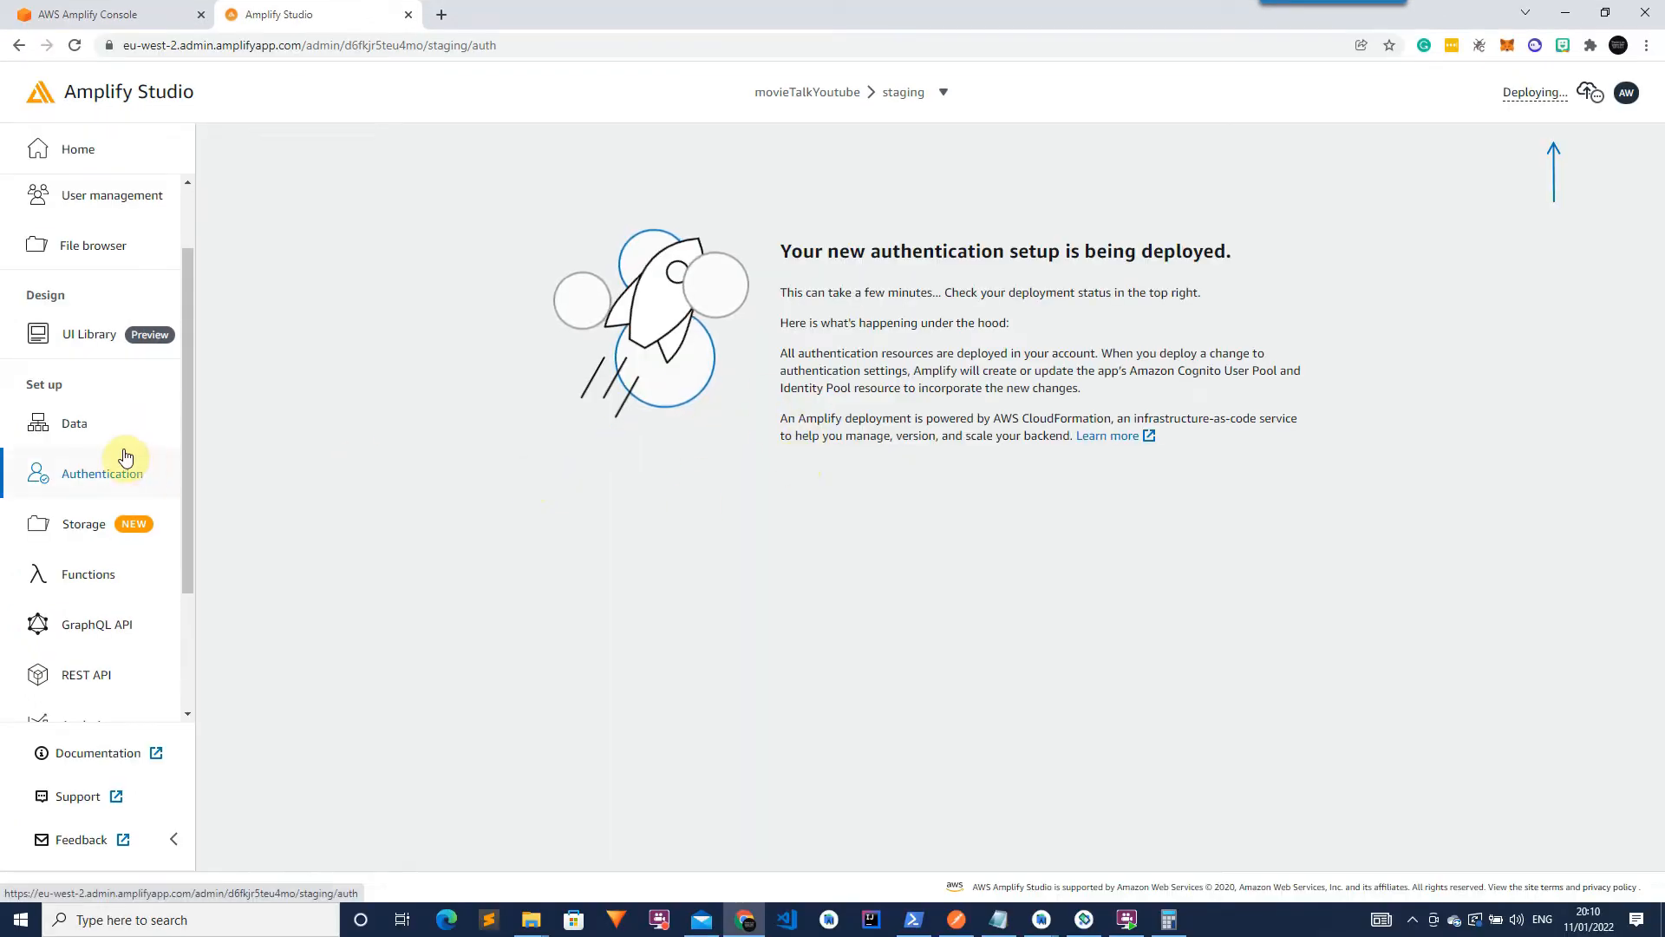
Show the empty Data modeling page while the authentication deployment runs.
{"action": "left_click", "coordinate": [74, 424]}
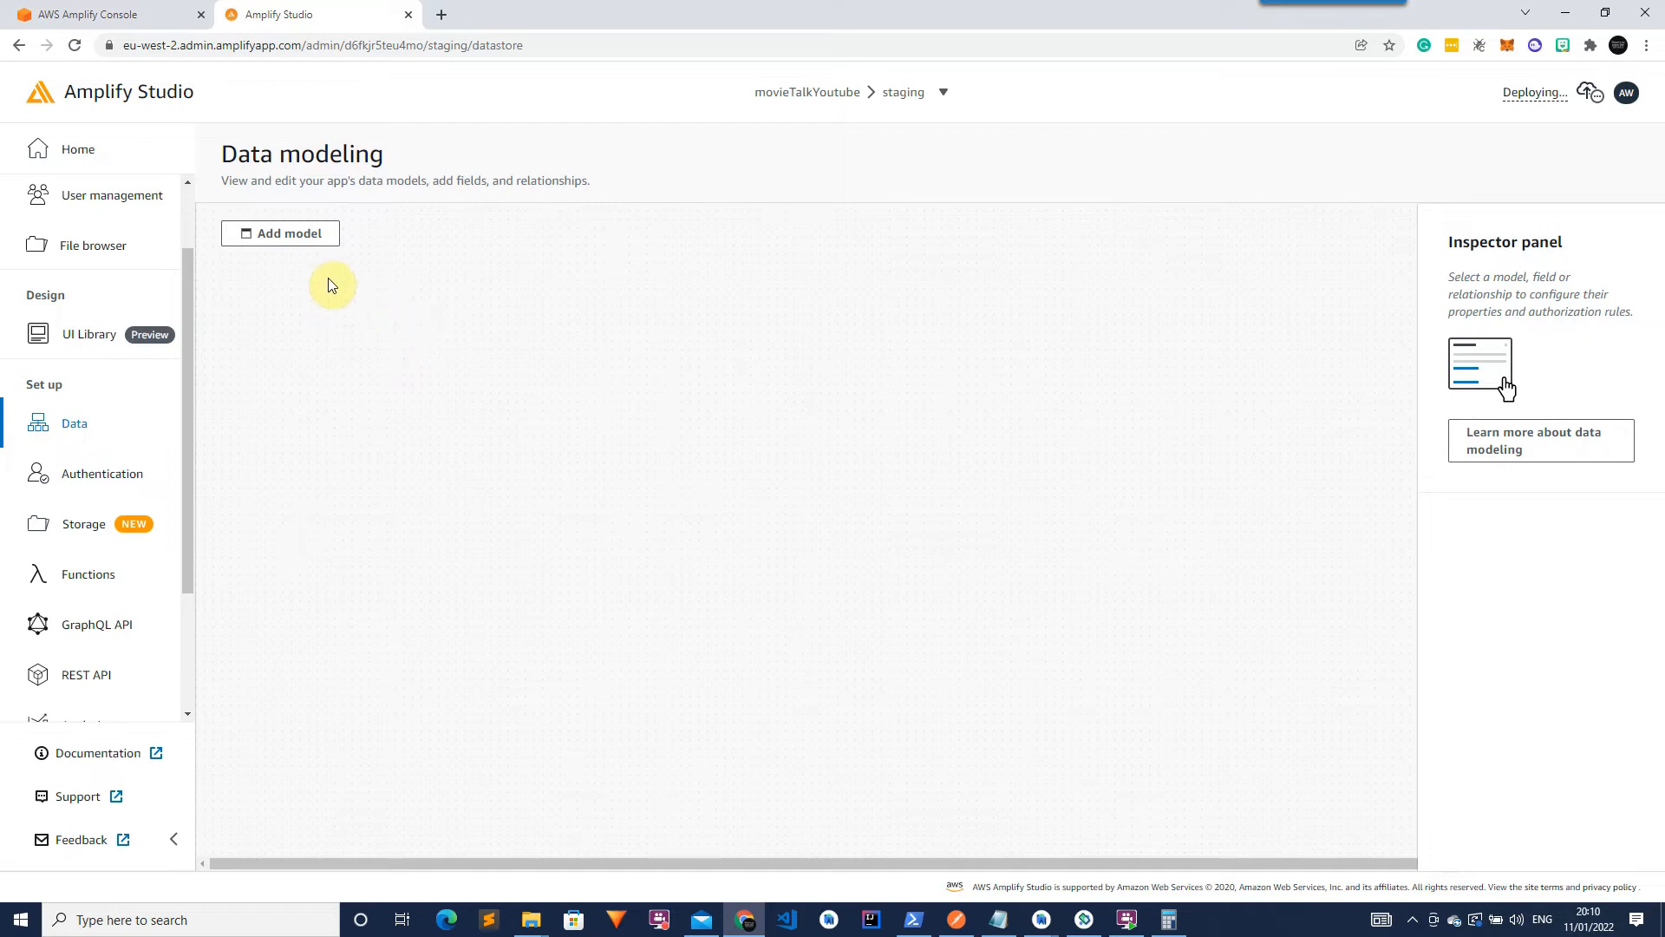
{"action": "mouse_move", "coordinate": [320, 248]}
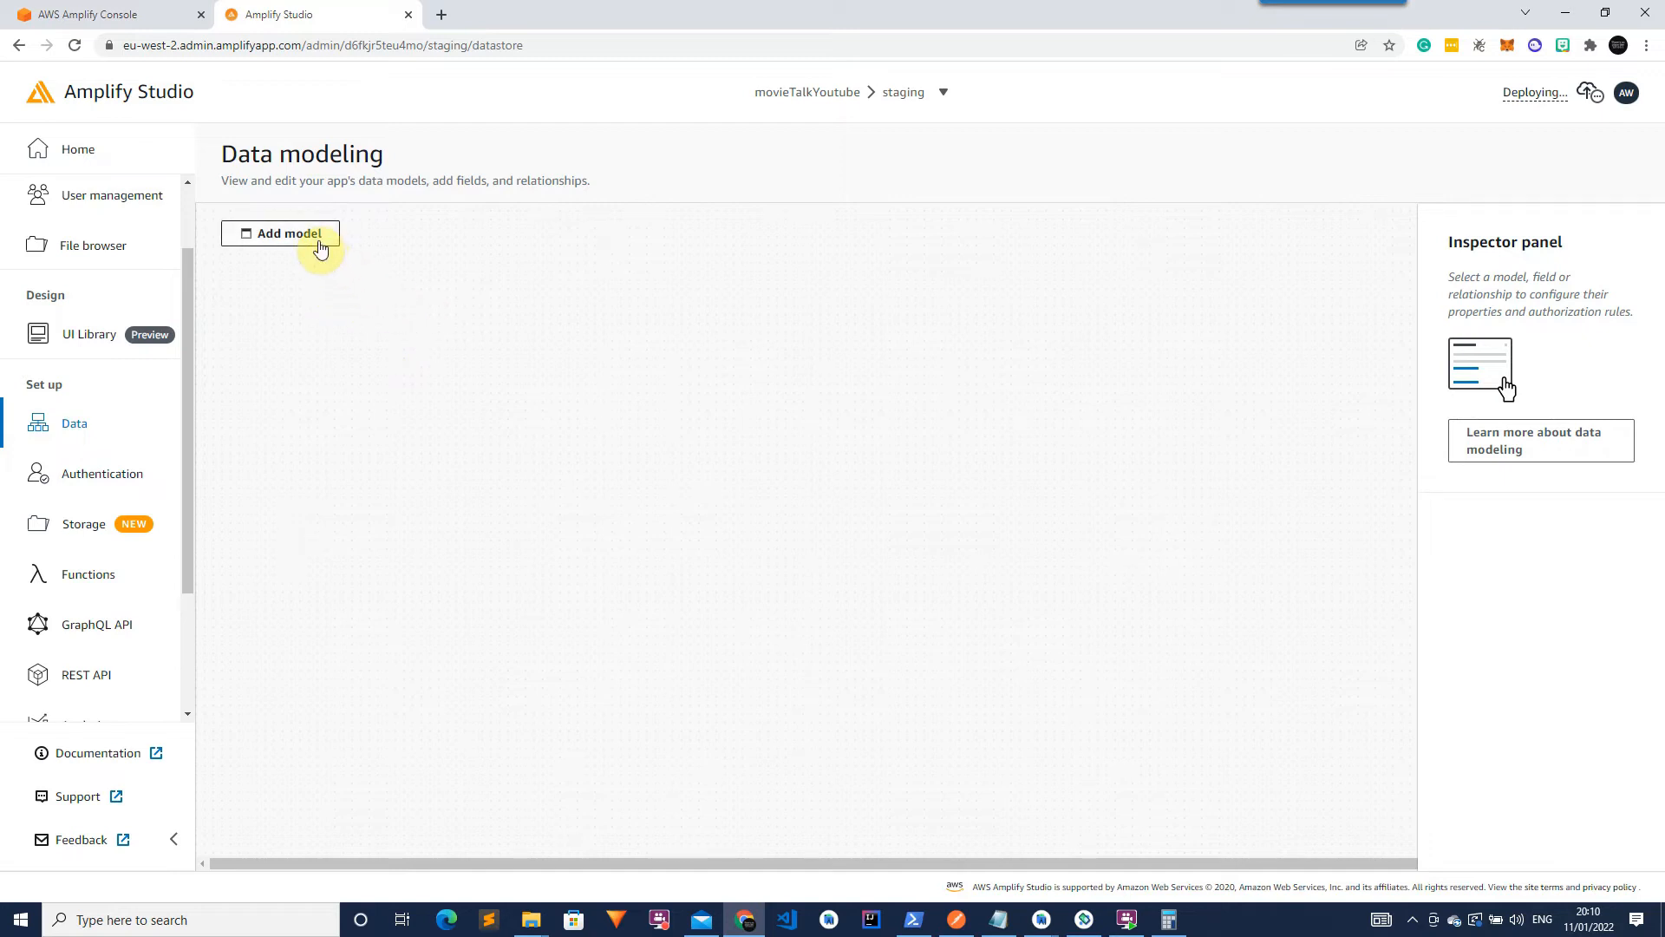
{"action": "mouse_move", "coordinate": [462, 324]}
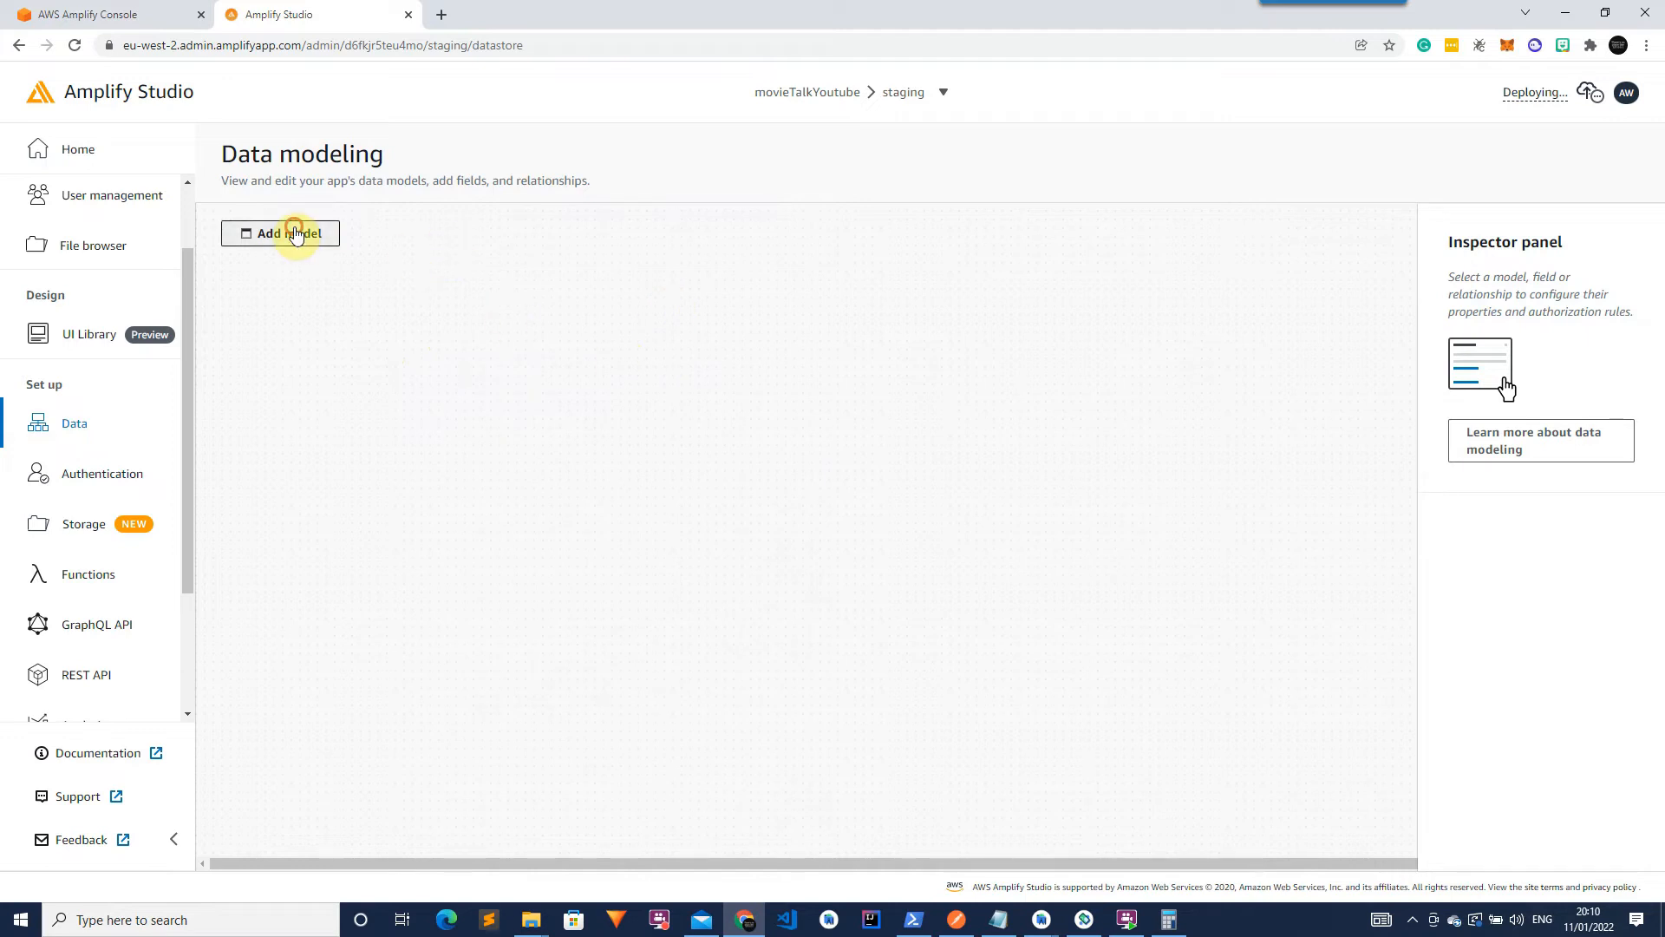
Add a User model with an email String field beside id.
{"action": "left_click", "coordinate": [281, 232]}
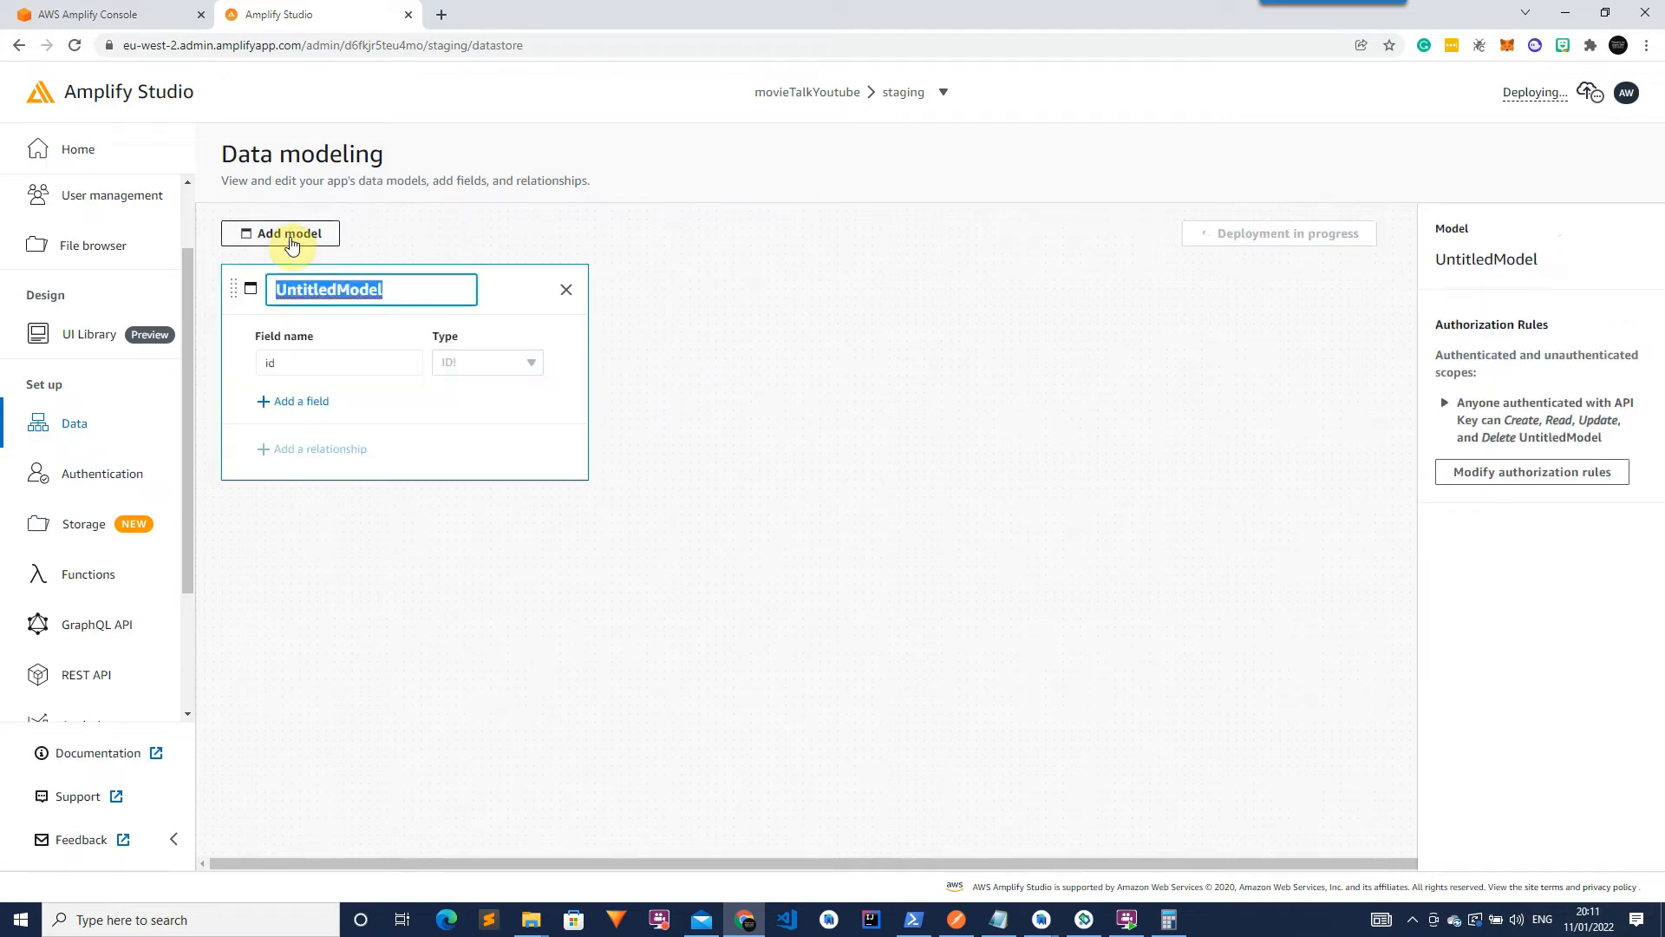
{"action": "type", "text": "User"}
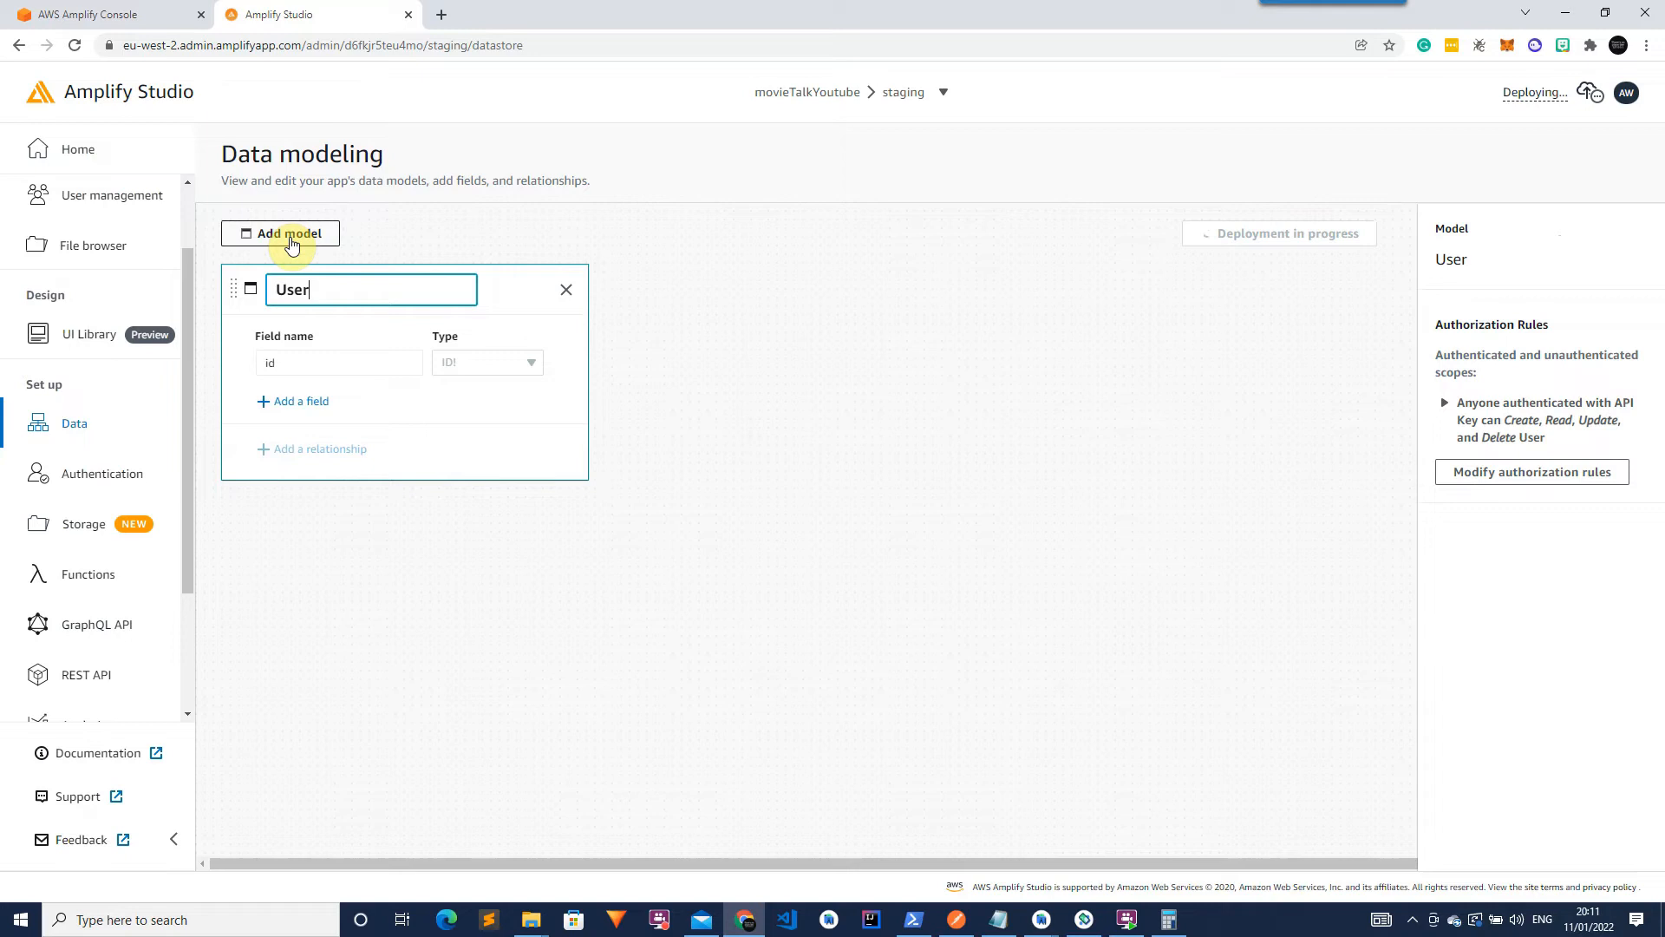
{"action": "left_click", "coordinate": [300, 401]}
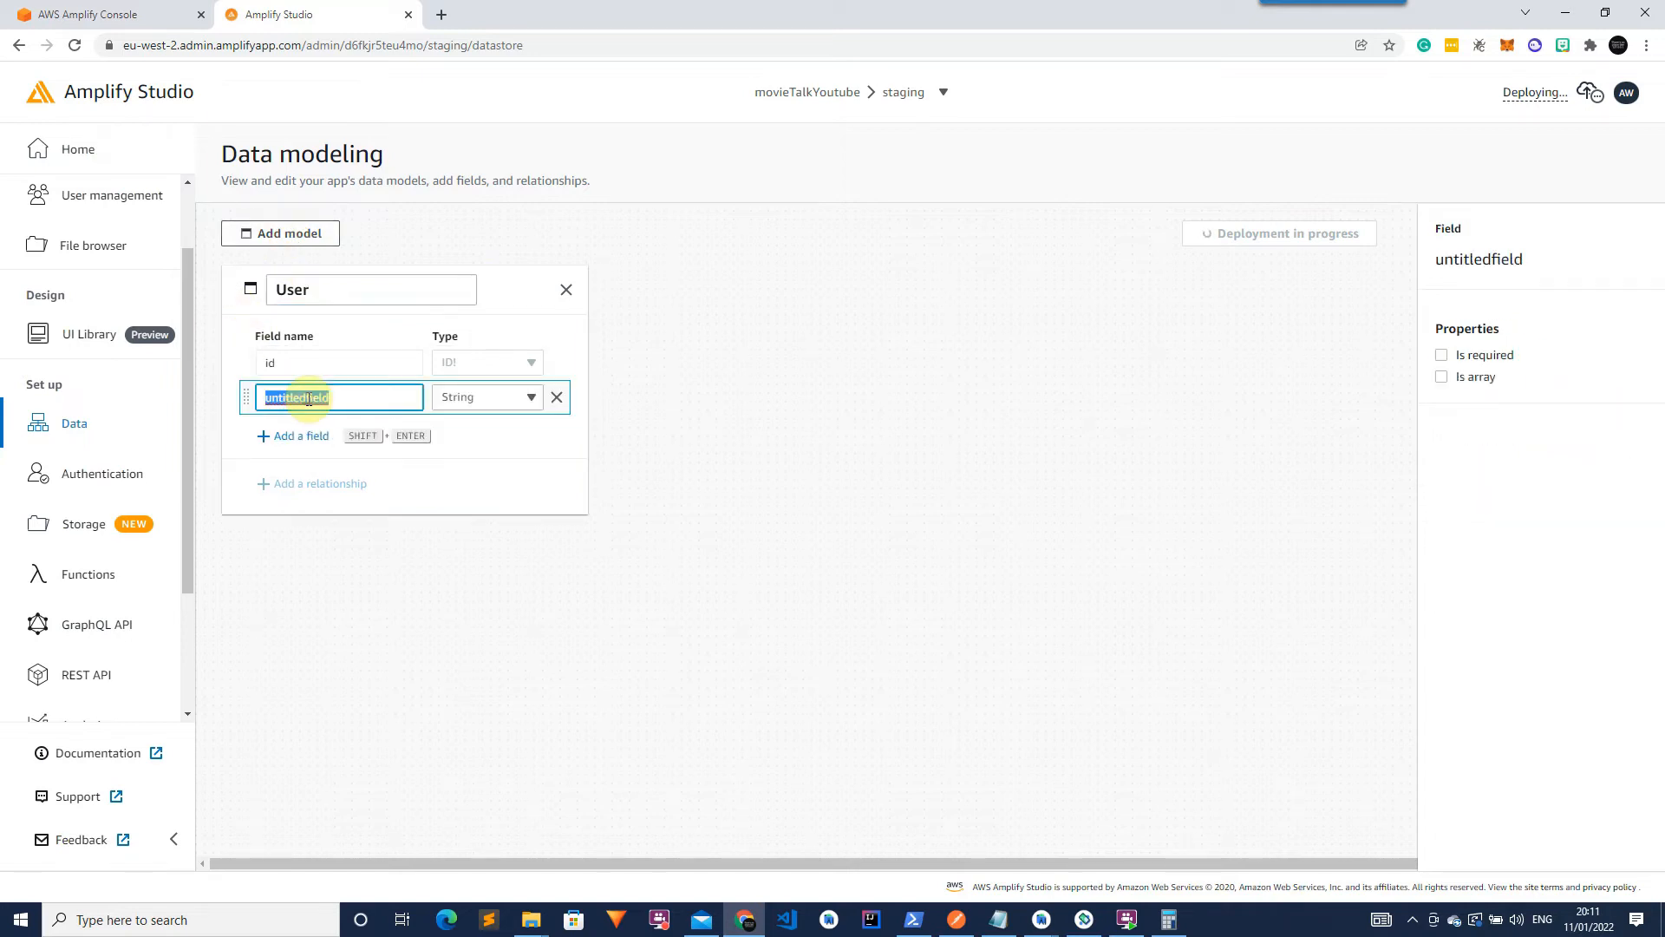
{"action": "type", "text": "email"}
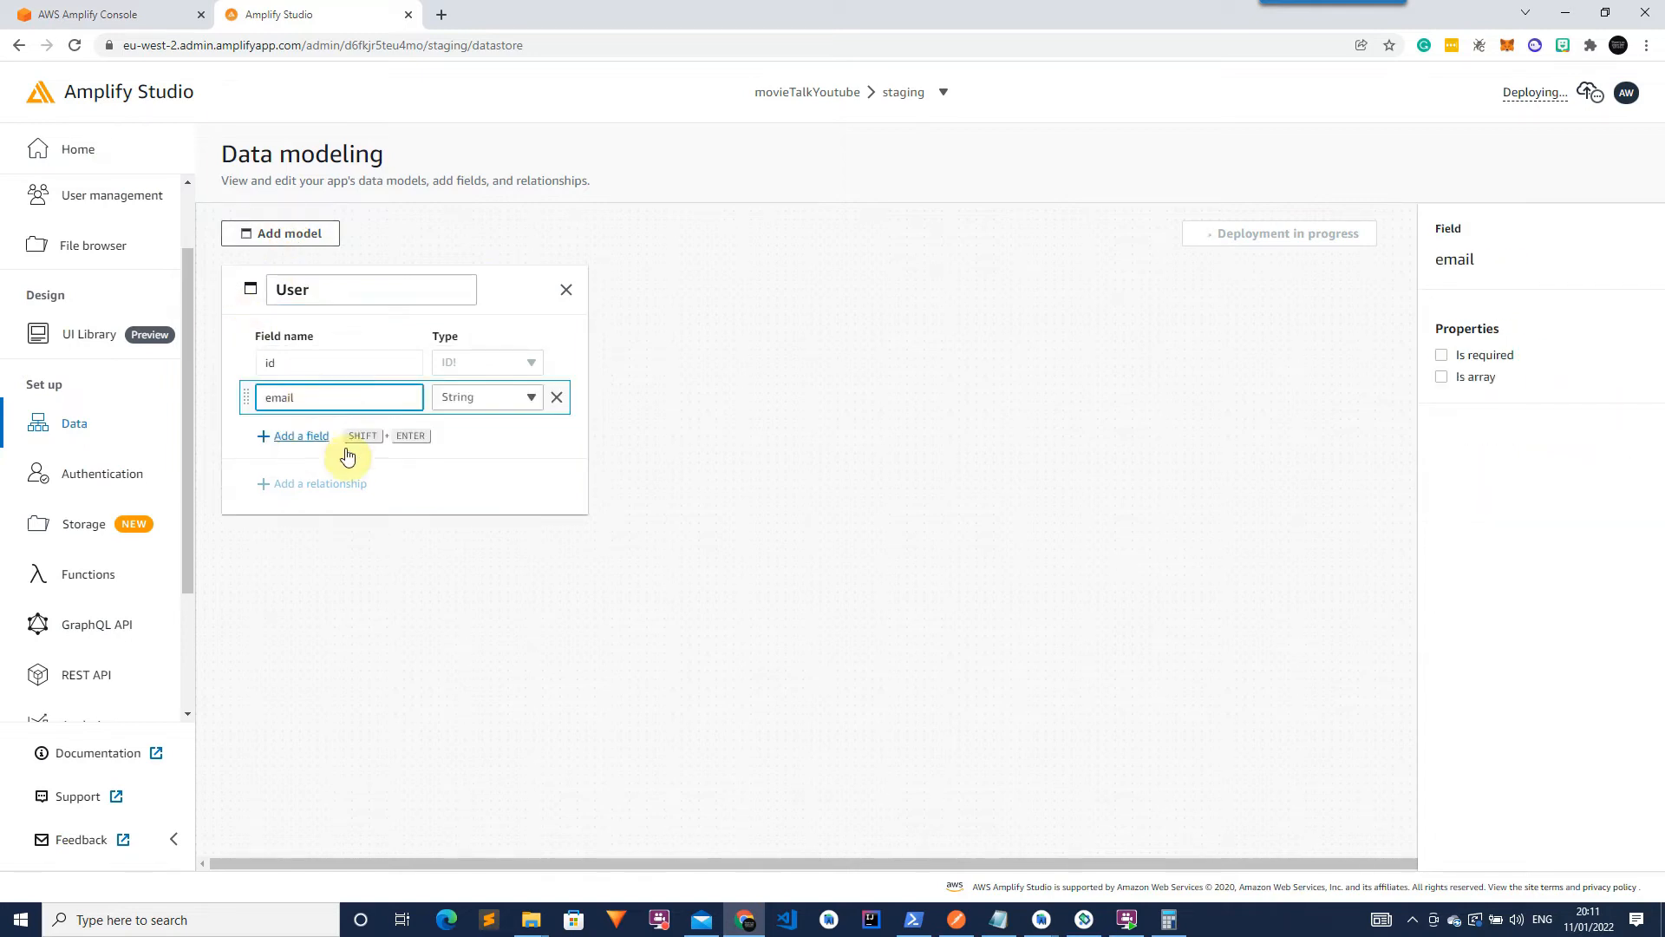
{"action": "mouse_move", "coordinate": [621, 446]}
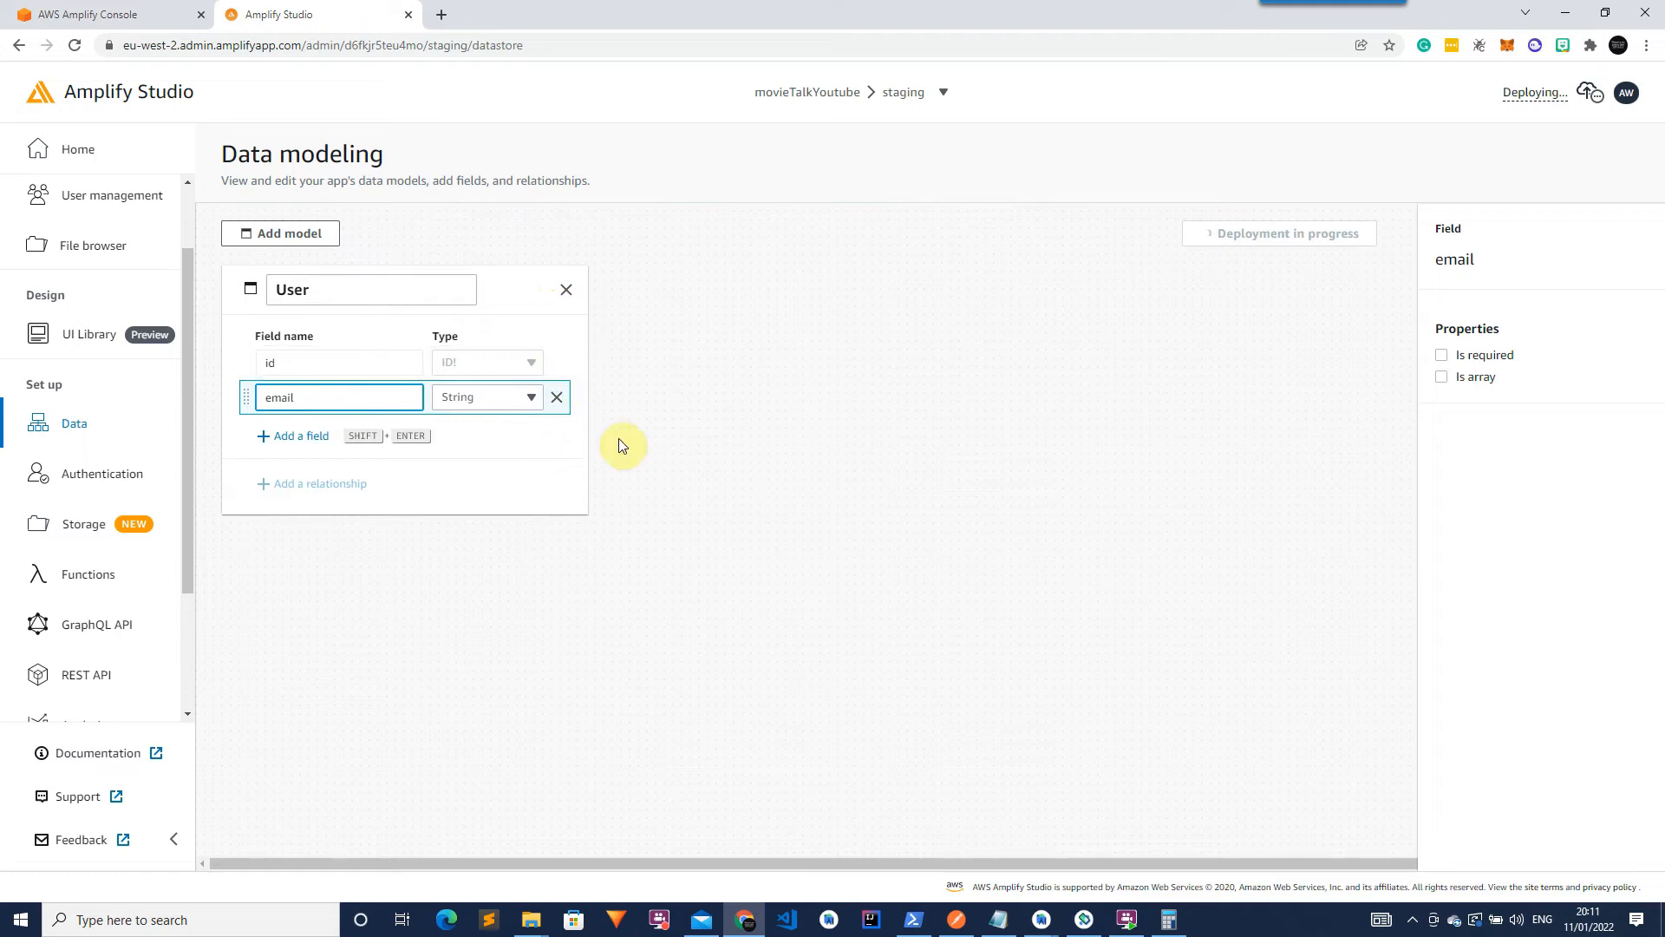
Add a Movie model with img and overview String fields.
{"action": "left_click", "coordinate": [281, 233]}
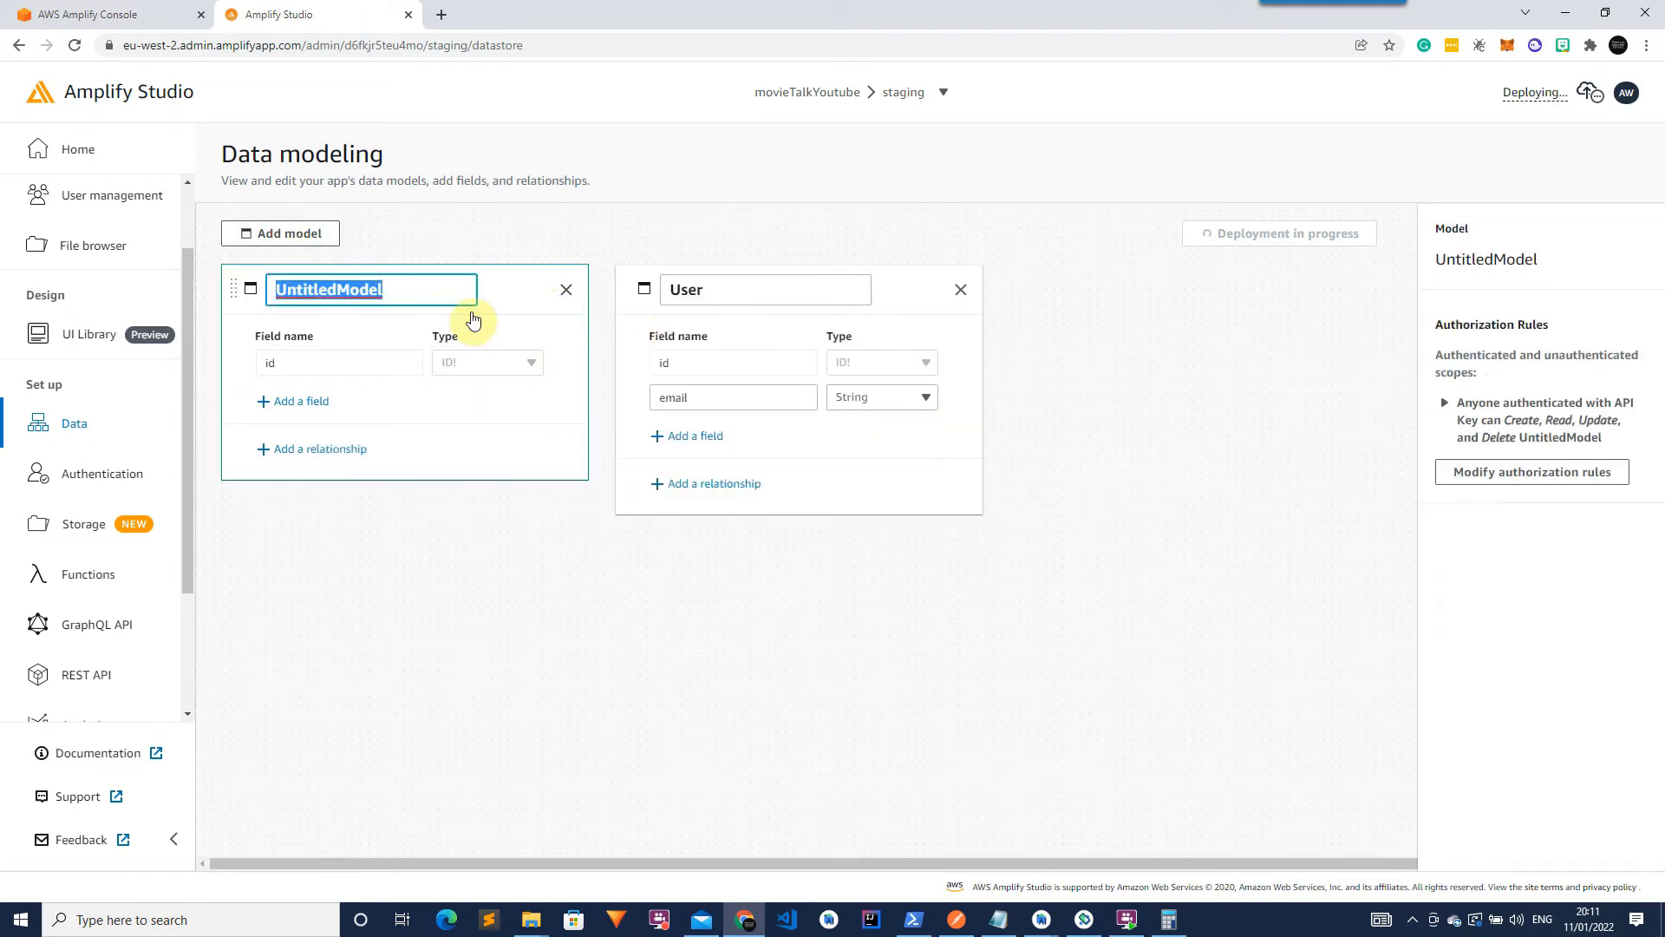
{"action": "type", "text": "Movie"}
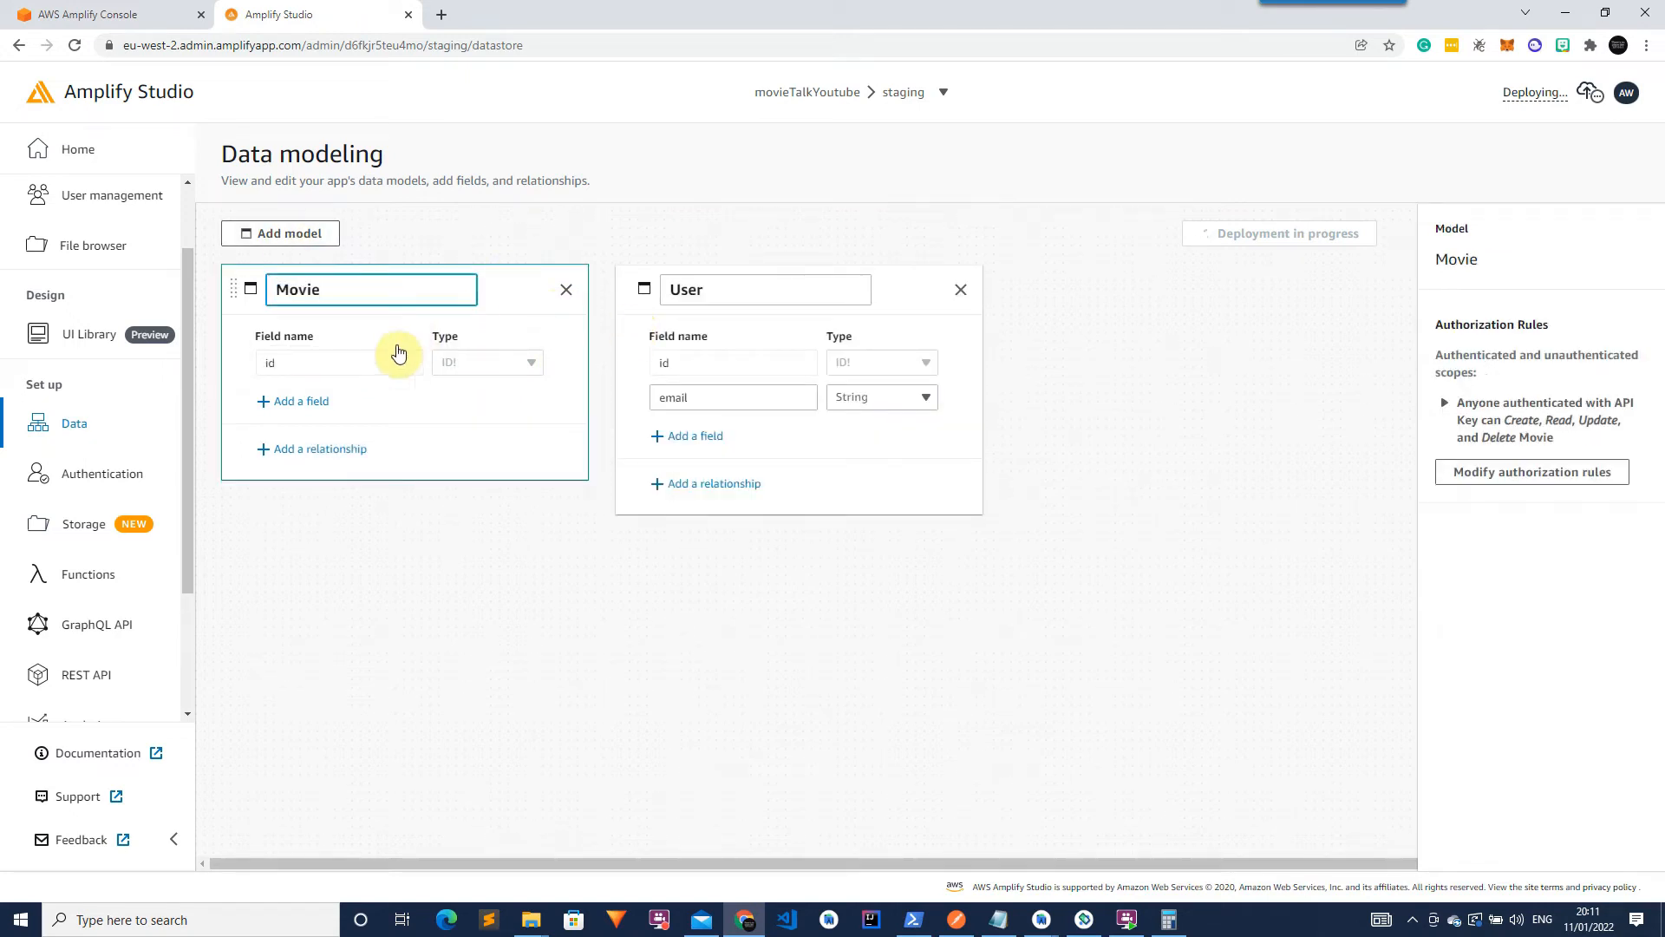
{"action": "left_click", "coordinate": [300, 400]}
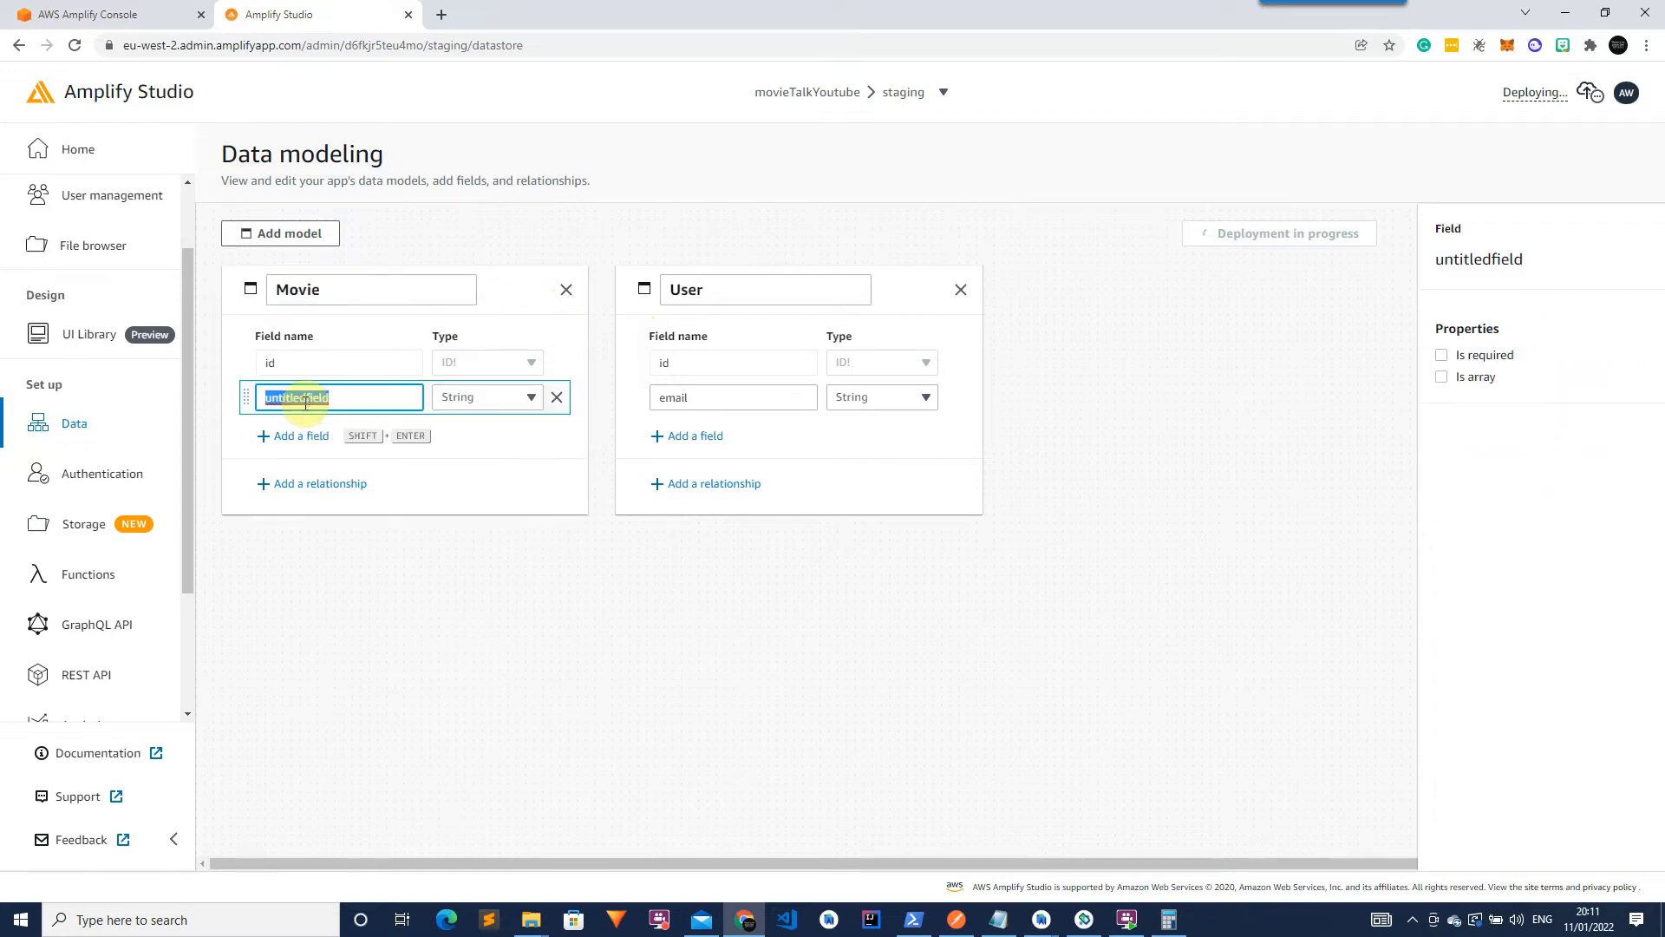
{"action": "type", "text": "img"}
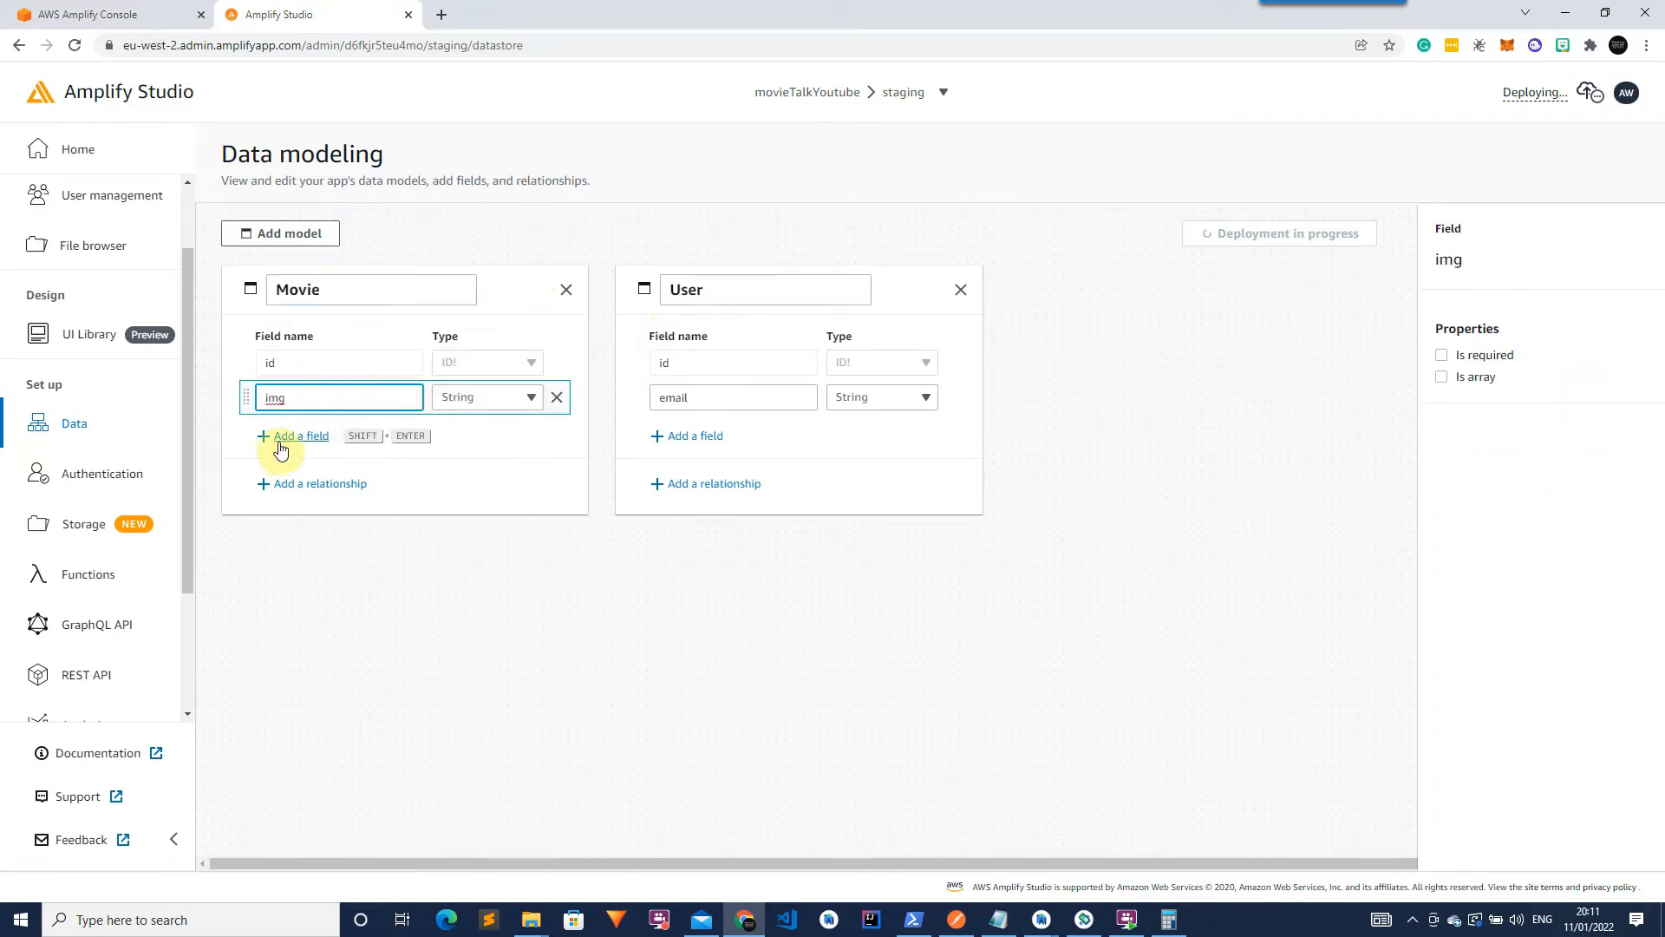
{"action": "type", "text": "over"}
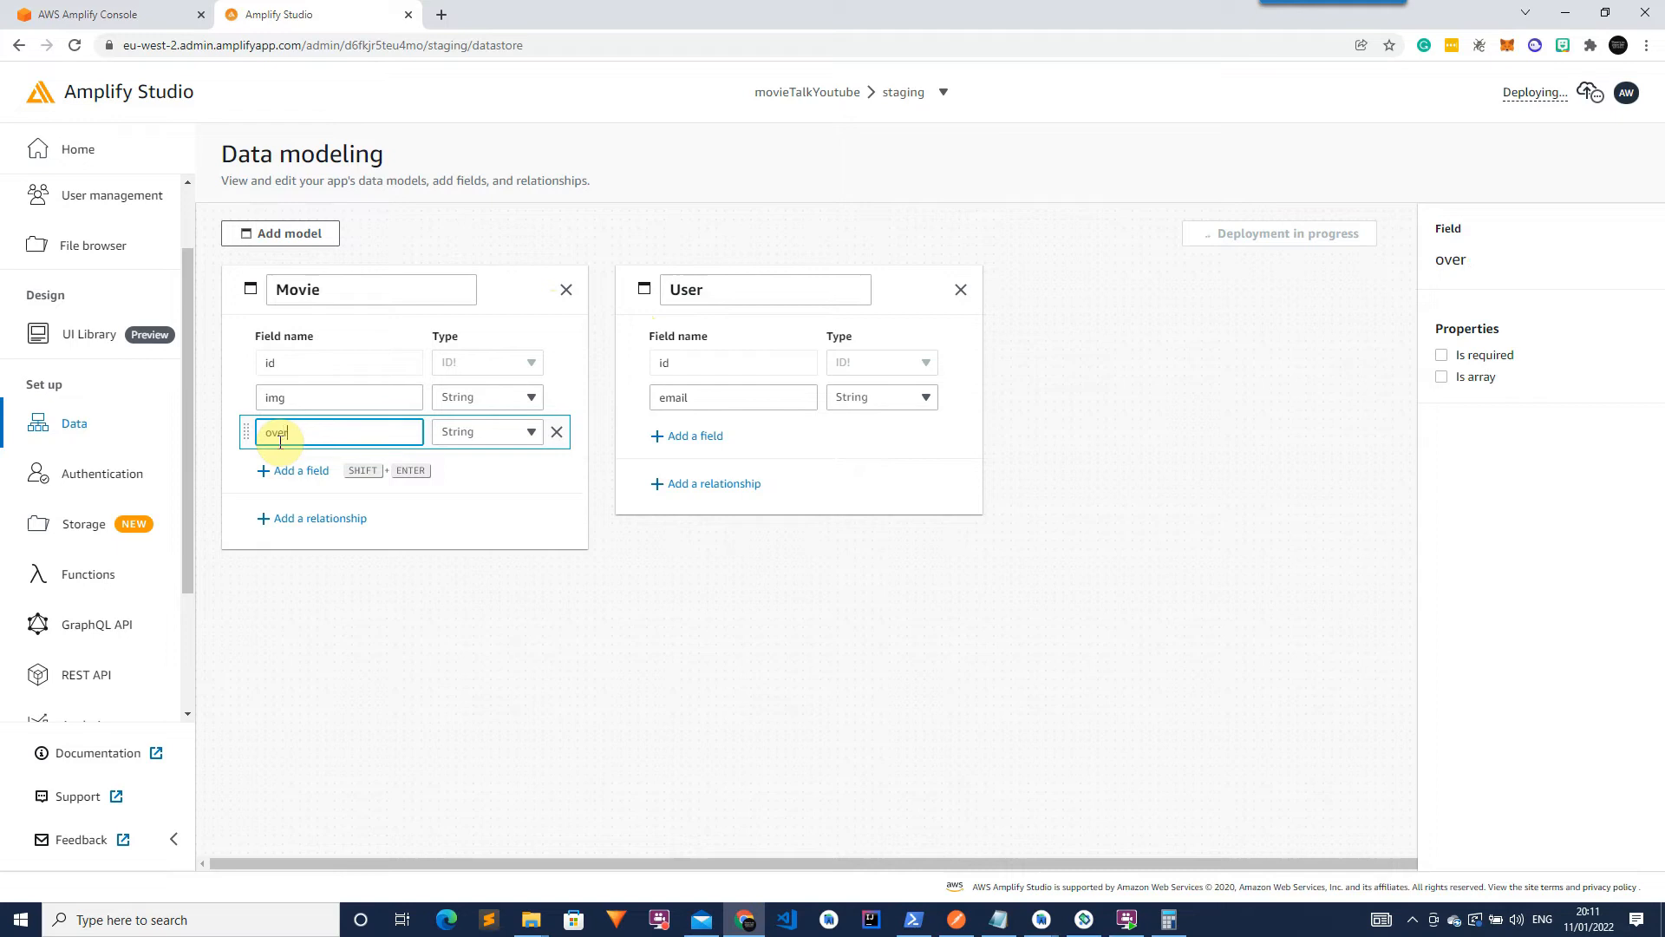
{"action": "type", "text": "view"}
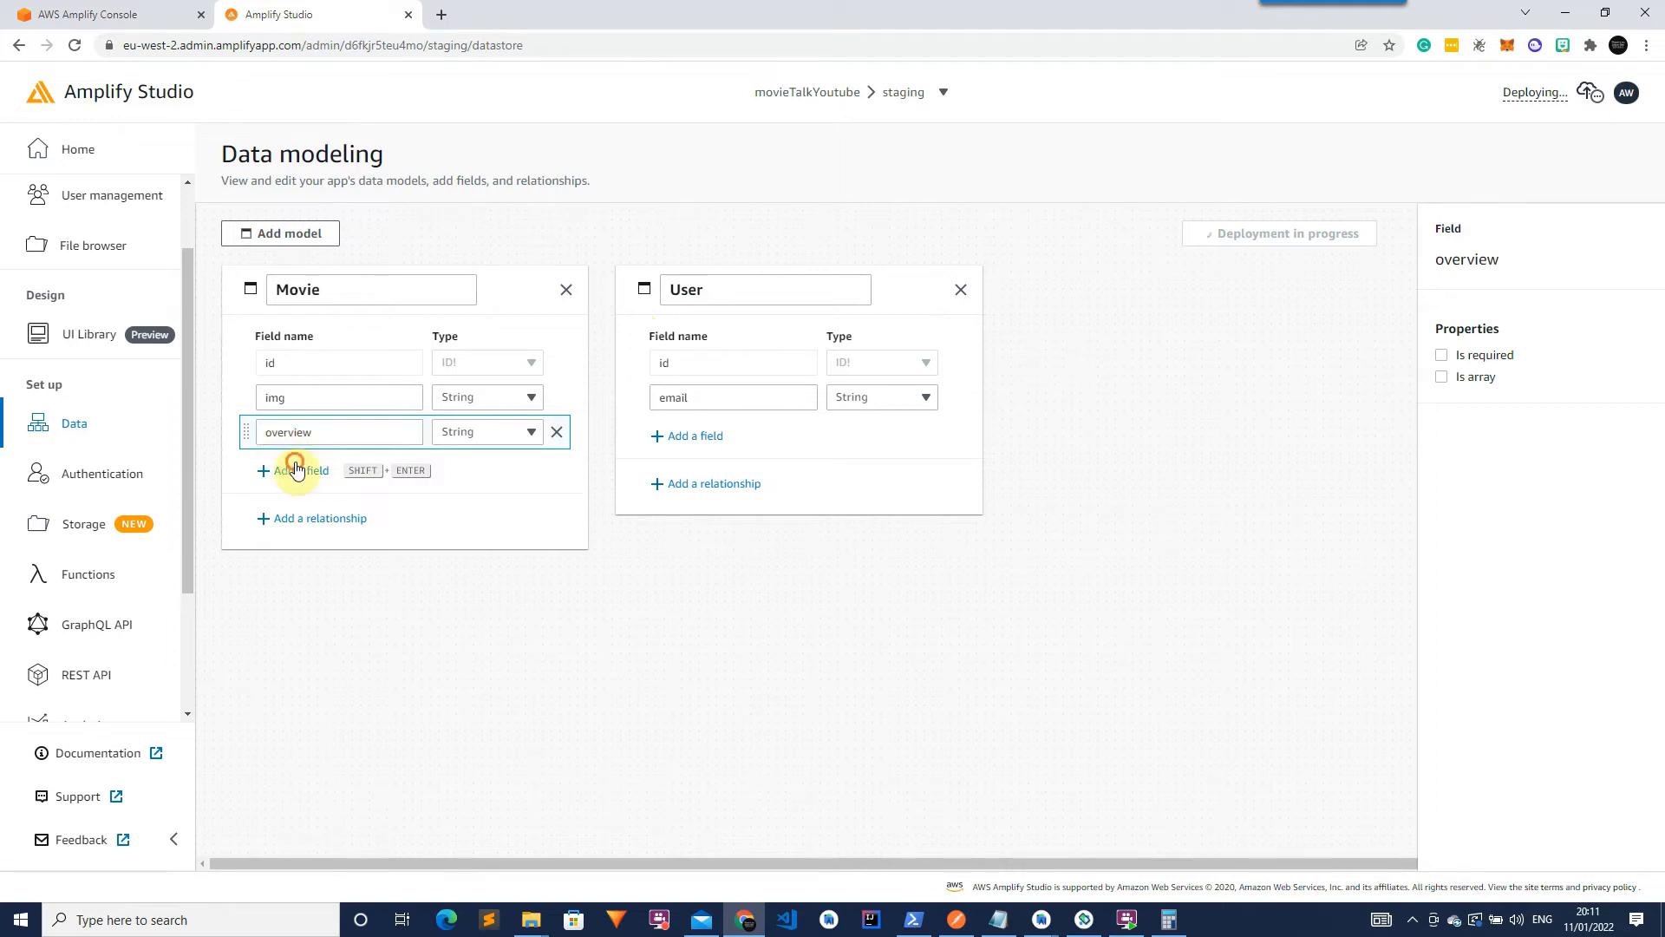
Add rating, latestMessage, latestMessageTime and title fields to Movie, then add a new model.
{"action": "left_click", "coordinate": [293, 470]}
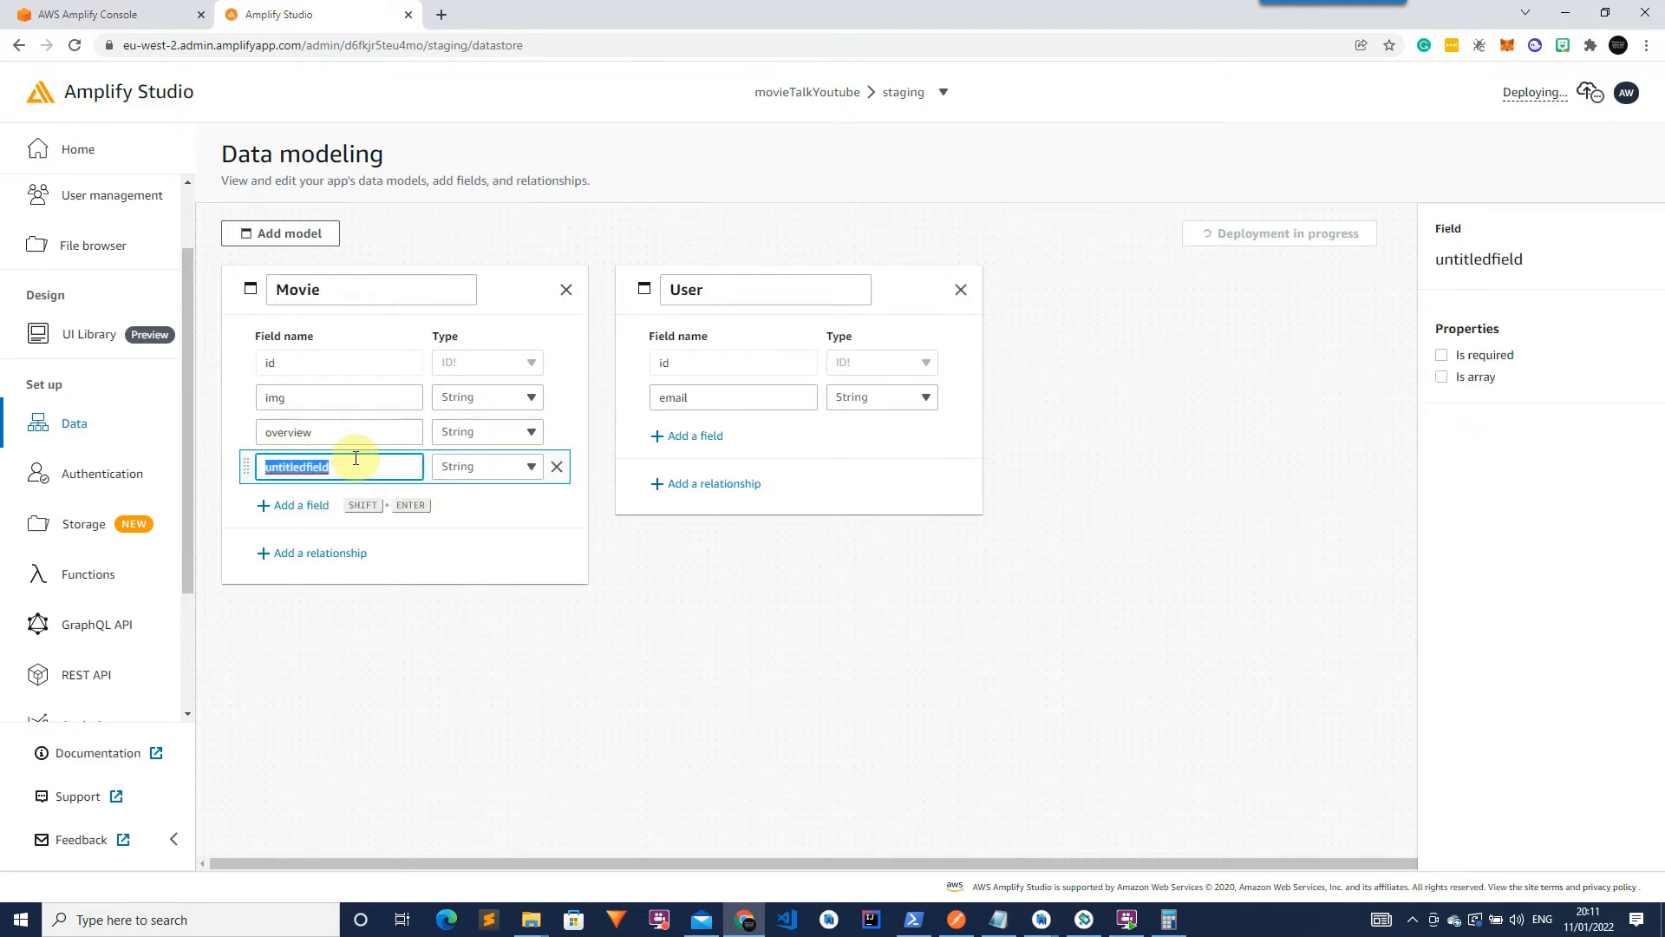
{"action": "type", "text": "rating"}
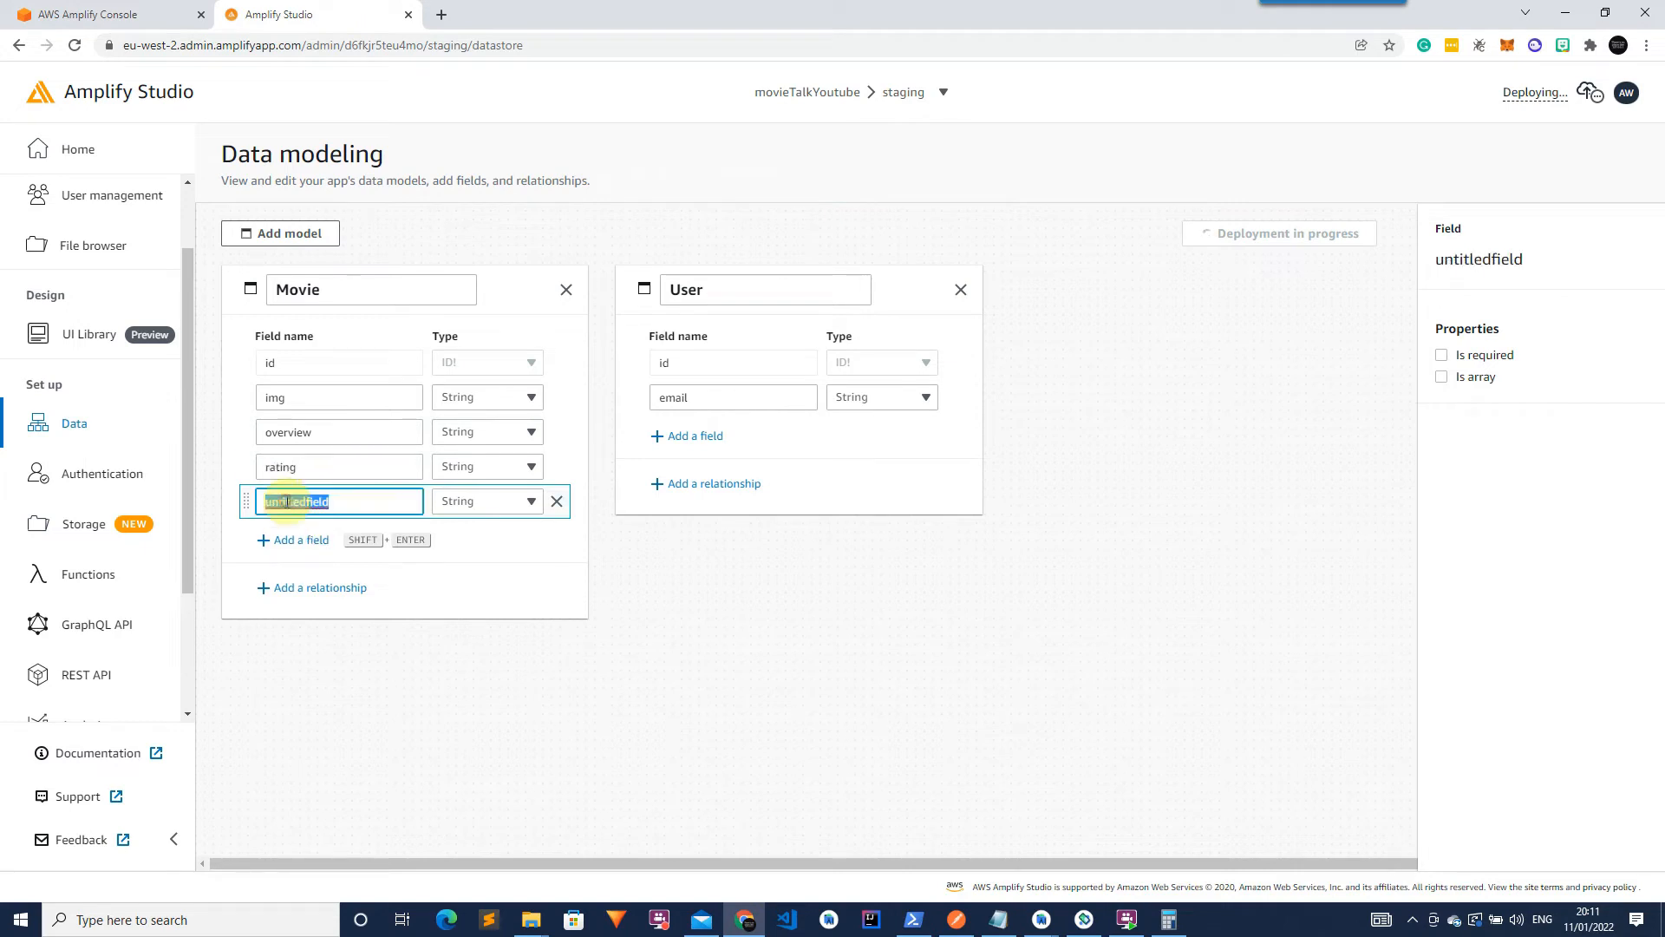
{"action": "type", "text": "latest"}
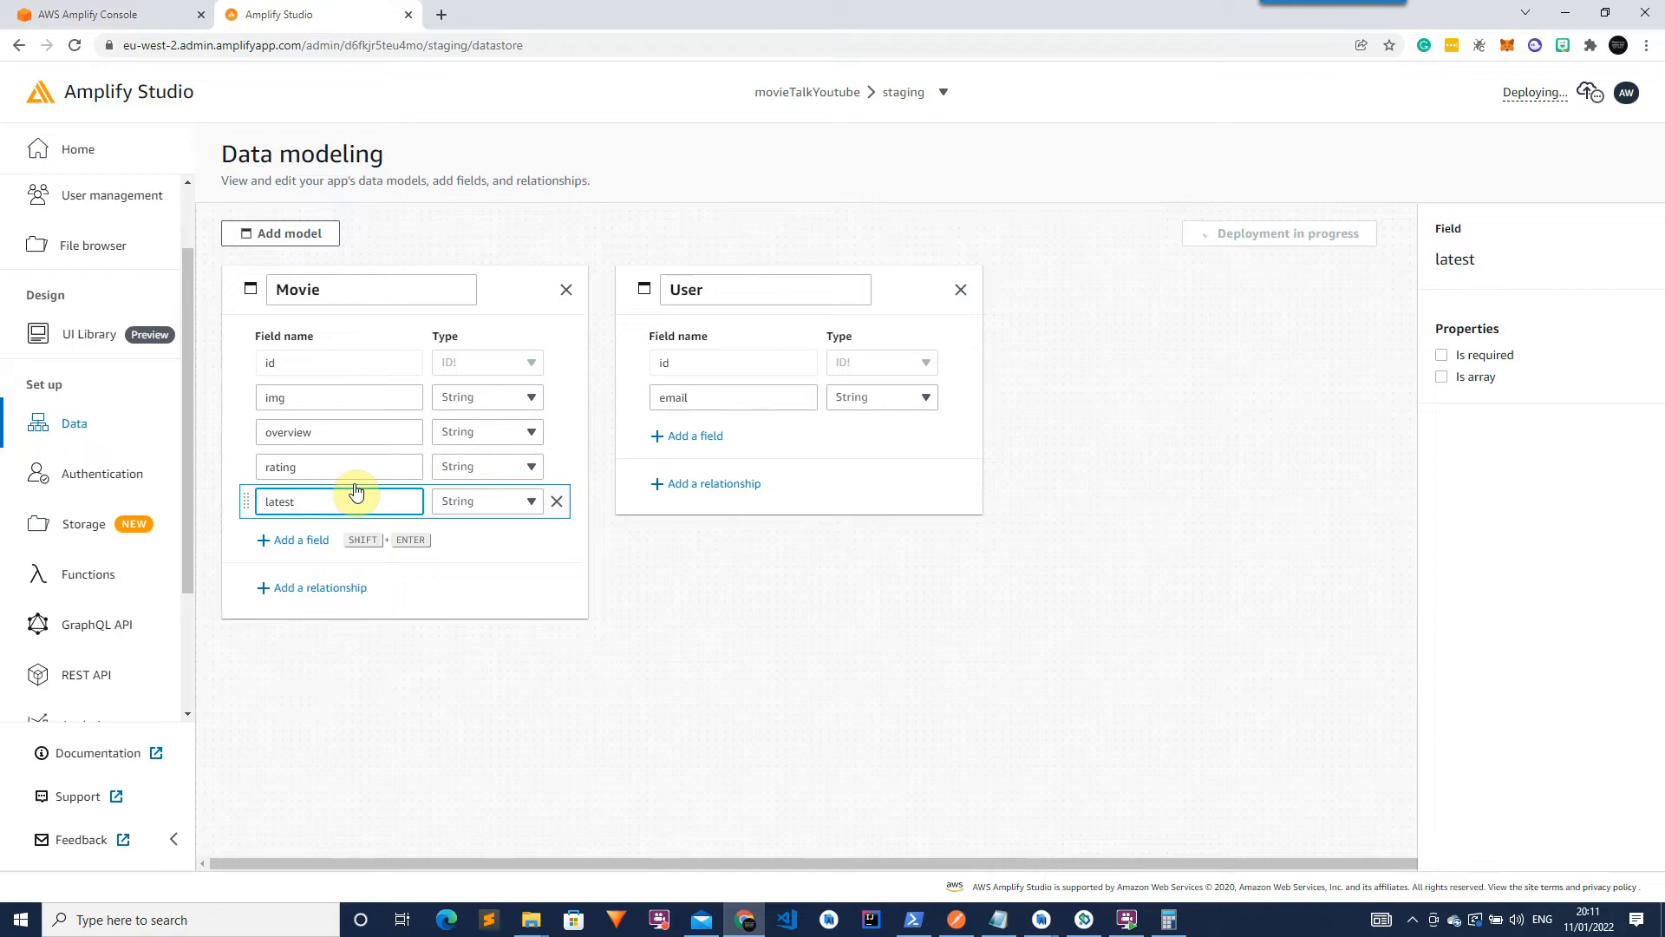
{"action": "type", "text": "Message"}
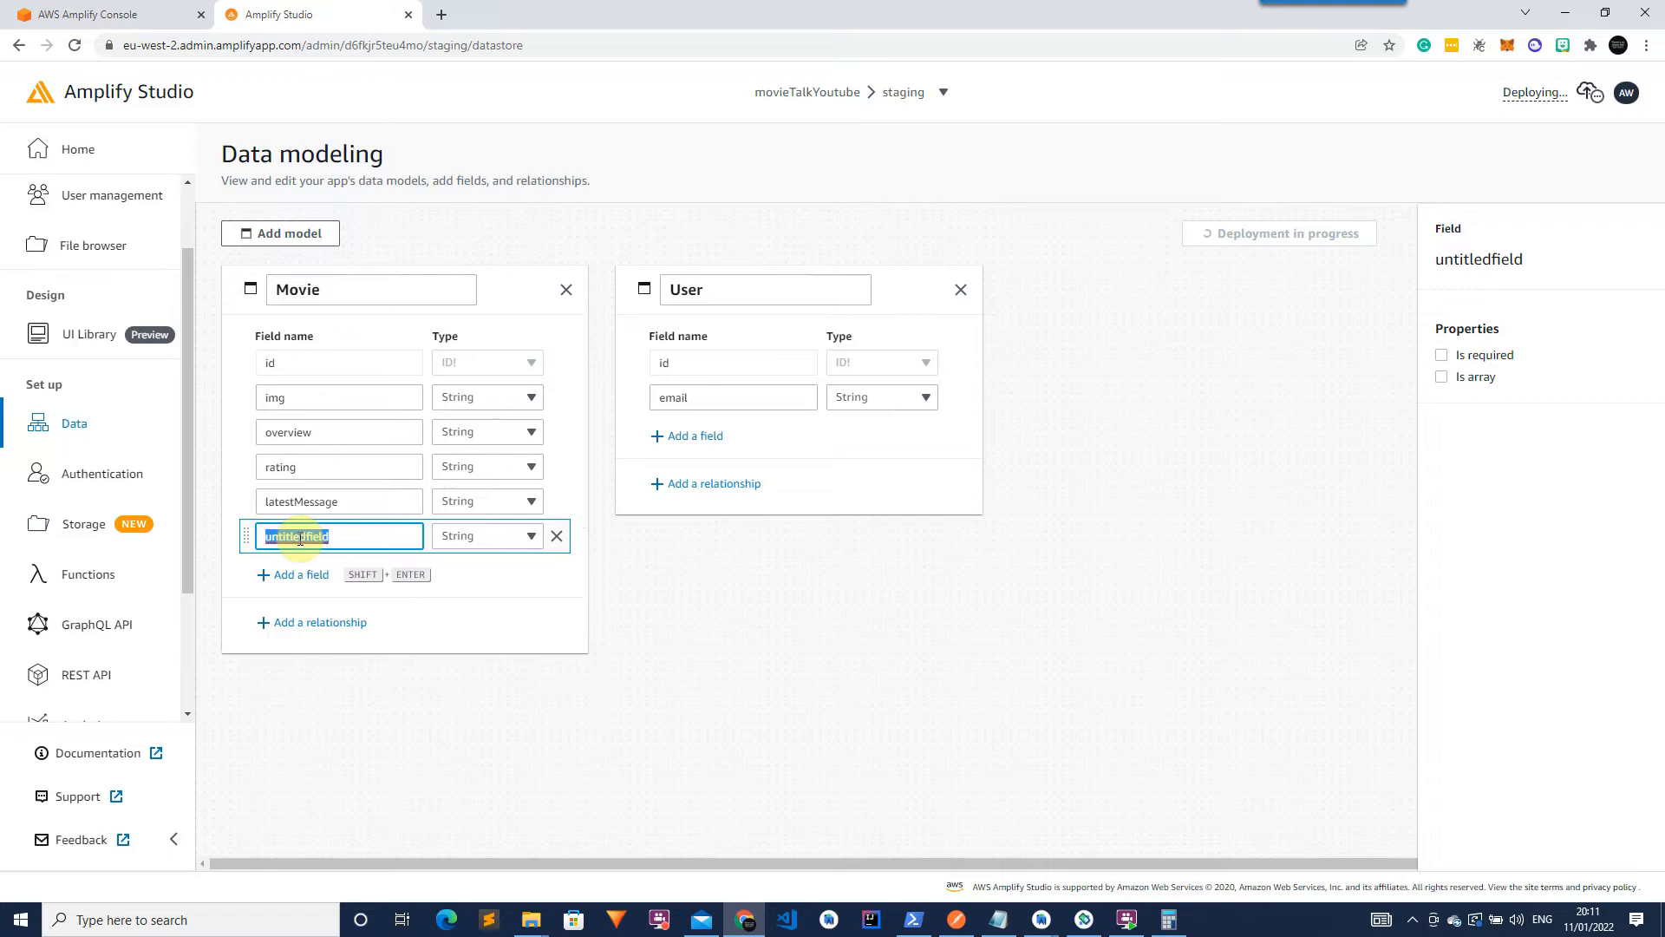
{"action": "type", "text": "latestMessageTime"}
{"action": "type", "text": "title"}
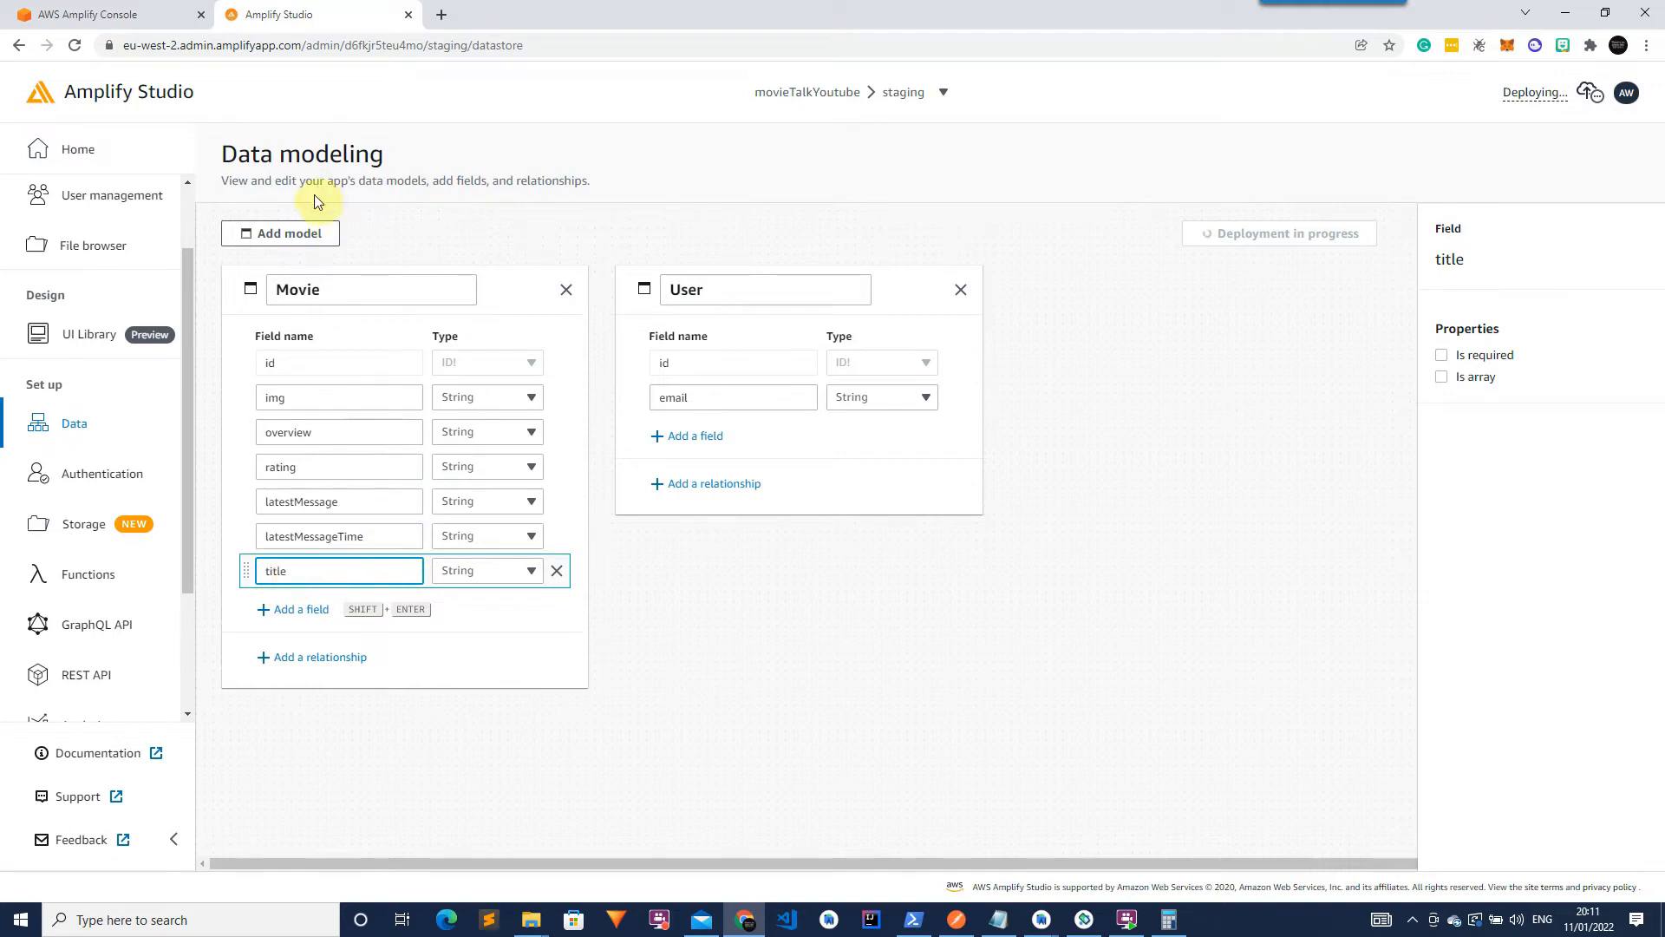
{"action": "left_click", "coordinate": [281, 233]}
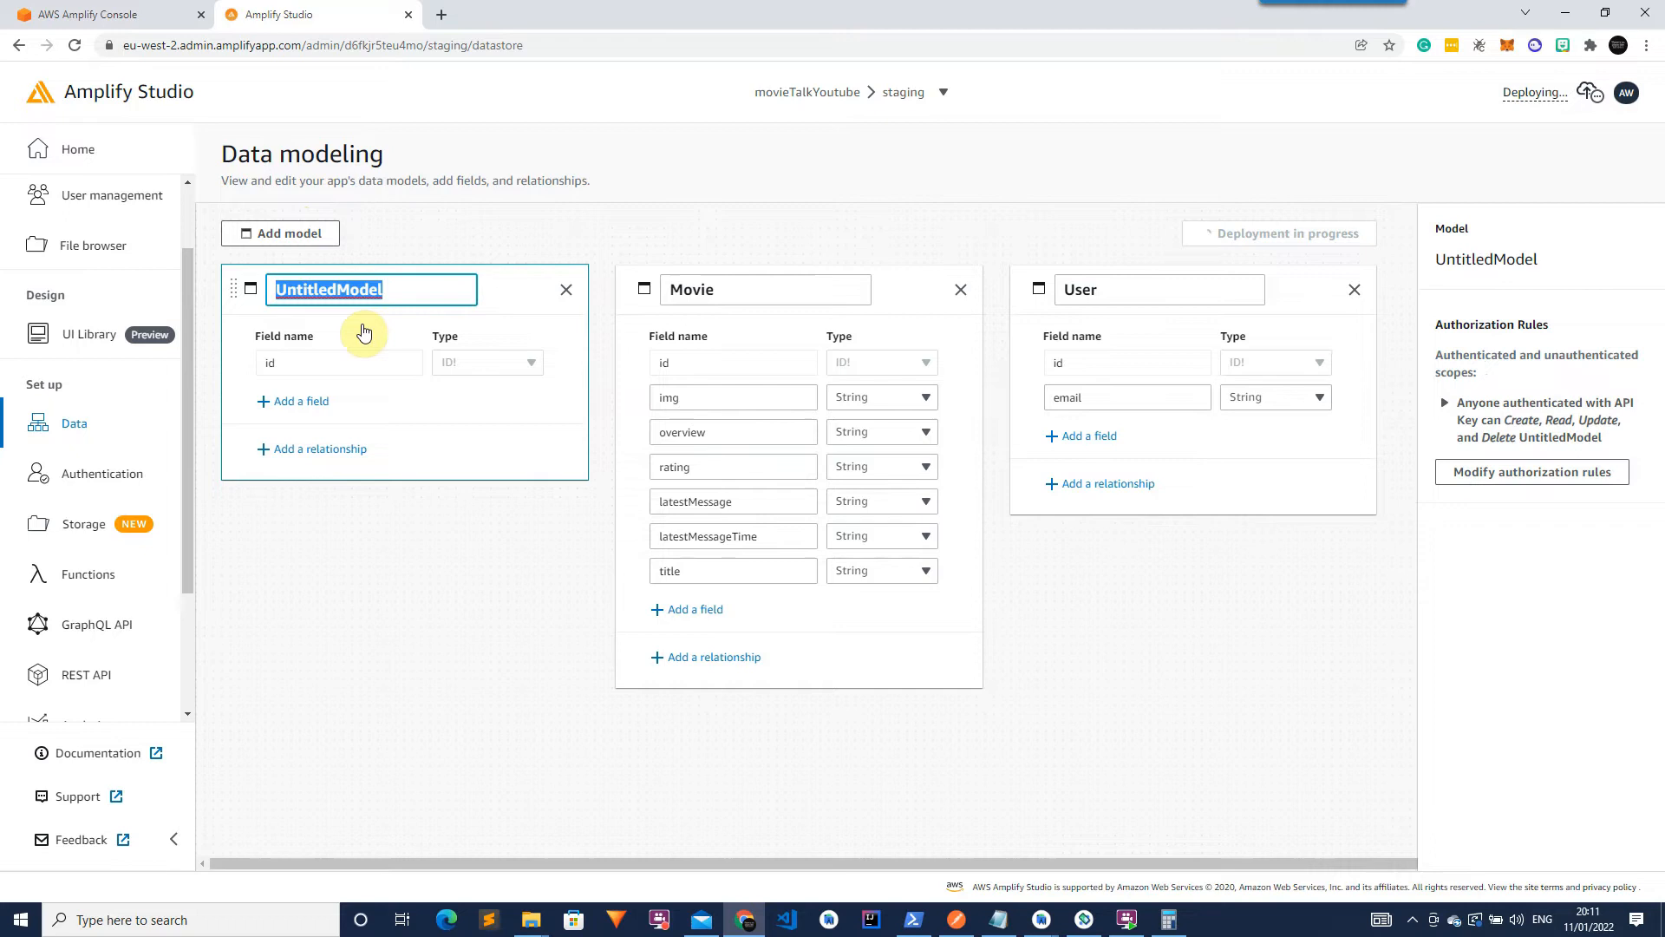
Name the new model Message and give it message, fromId and timestamp fields.
{"action": "type", "text": "Message"}
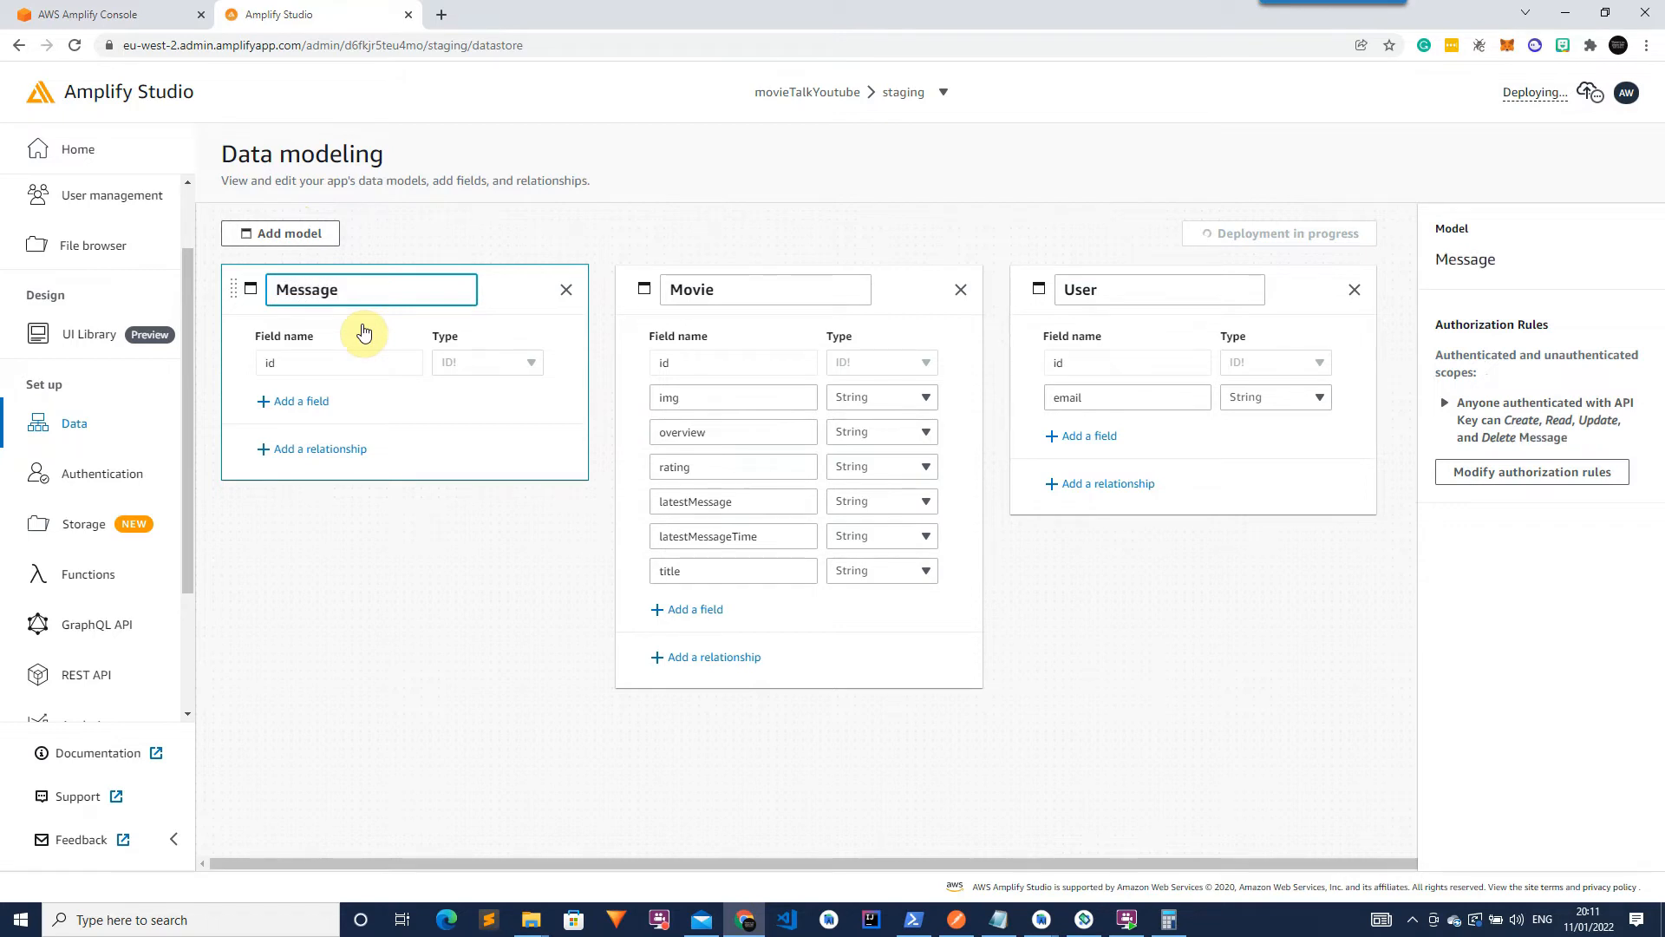
{"action": "left_click", "coordinate": [300, 401]}
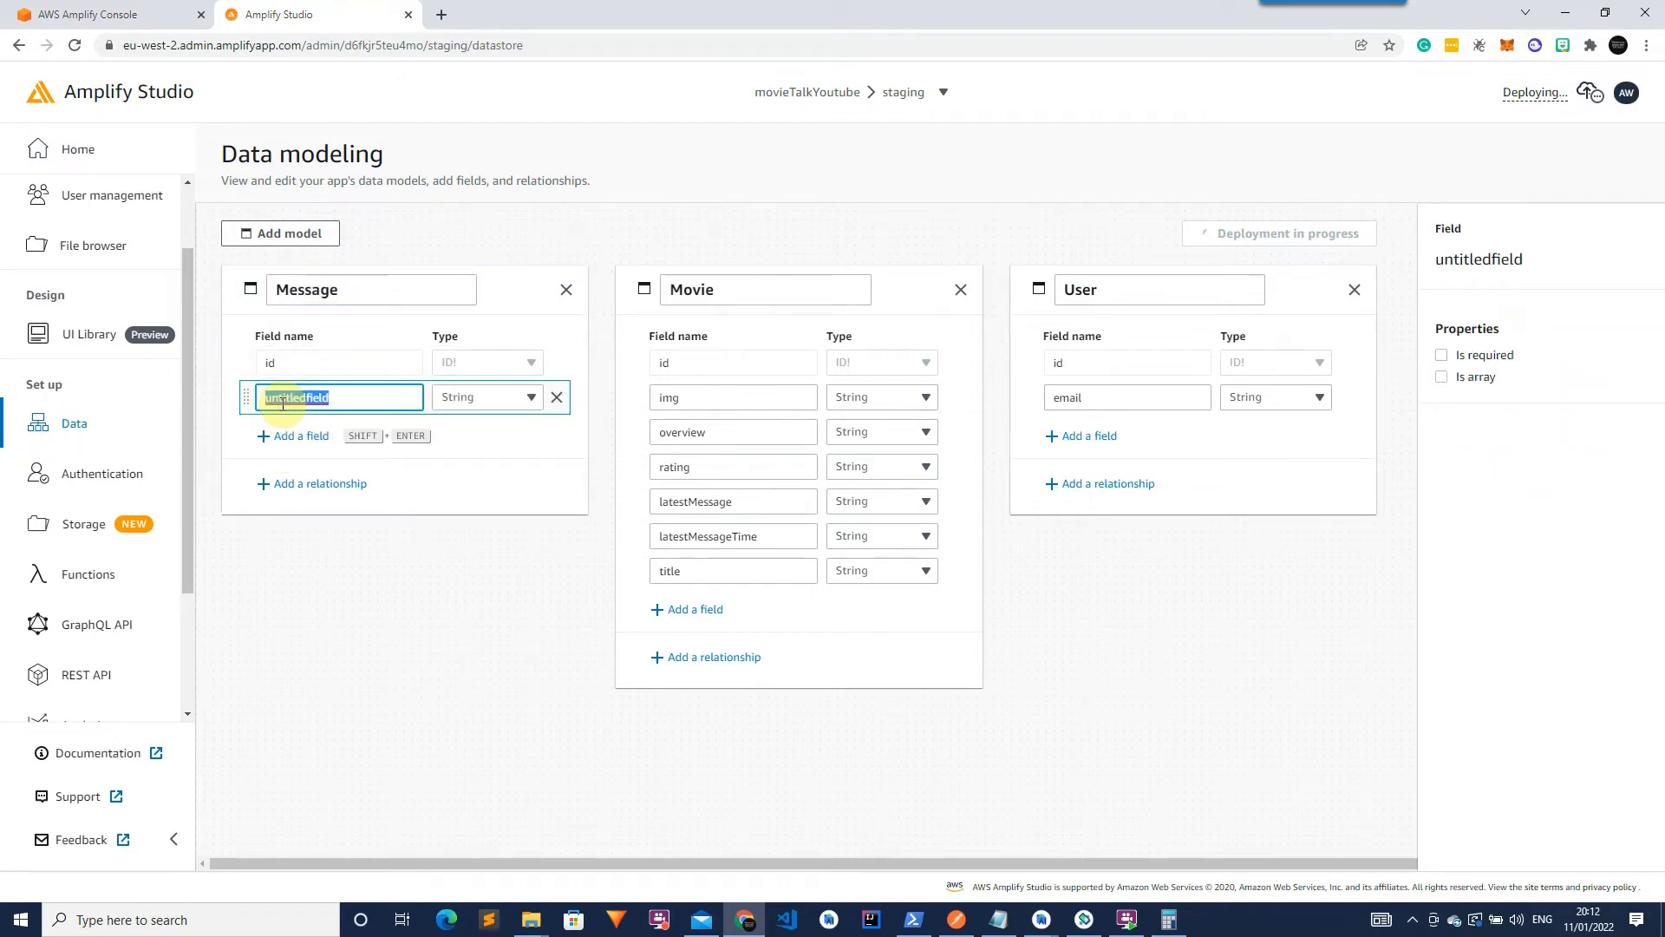
{"action": "type", "text": "message"}
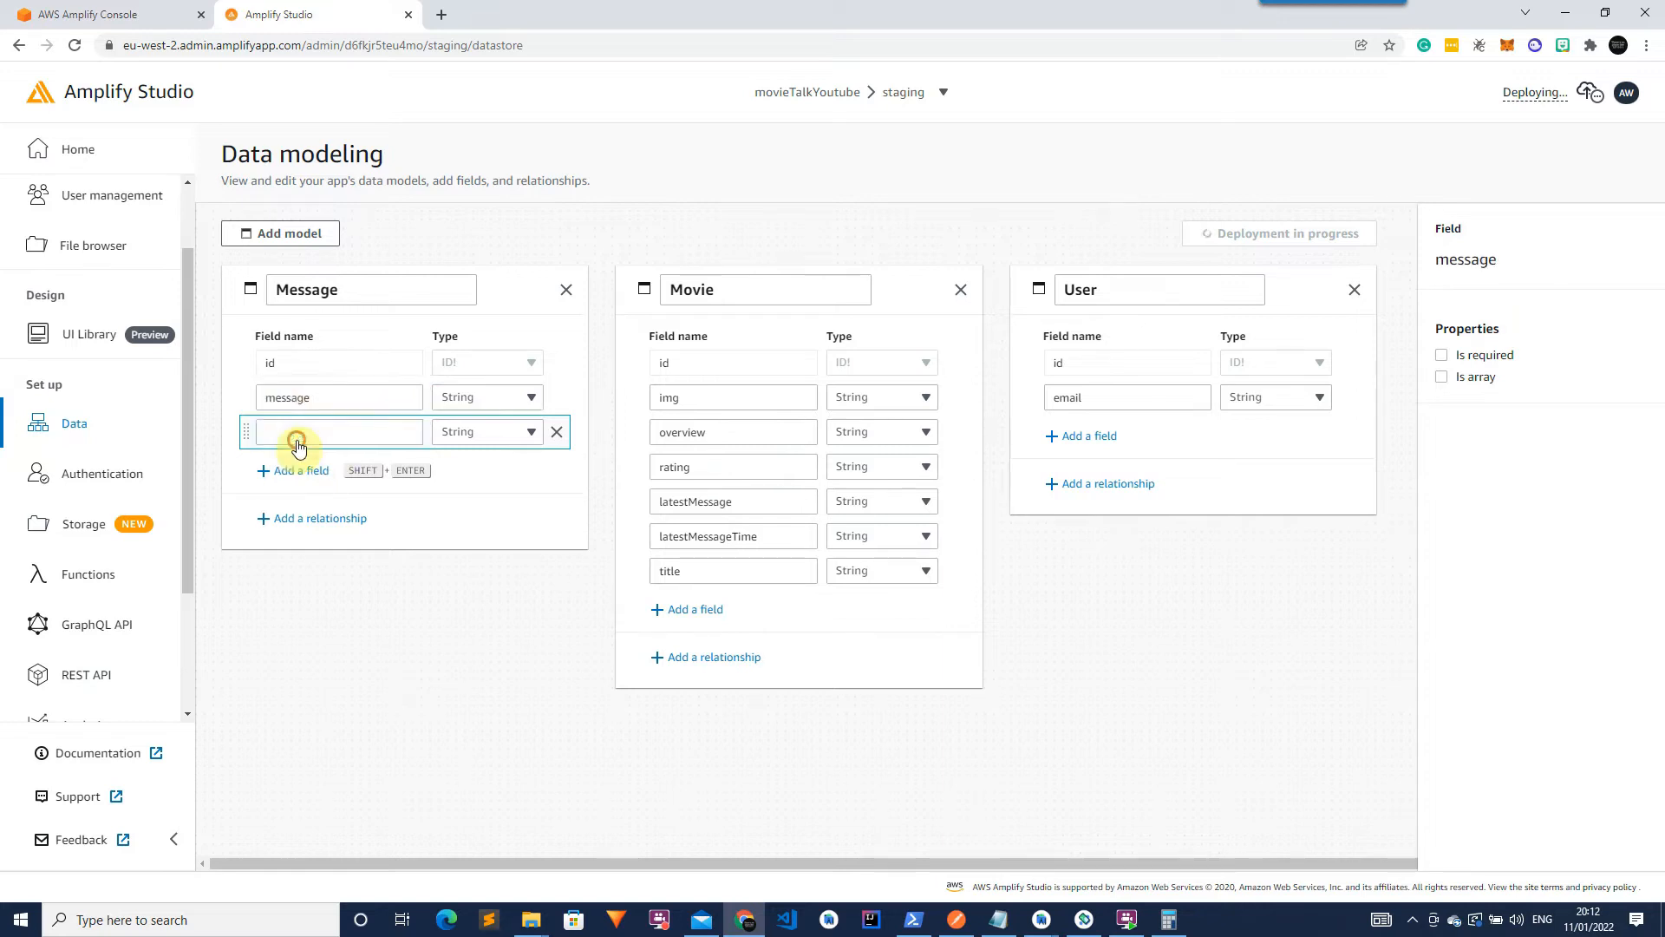
{"action": "type", "text": "from"}
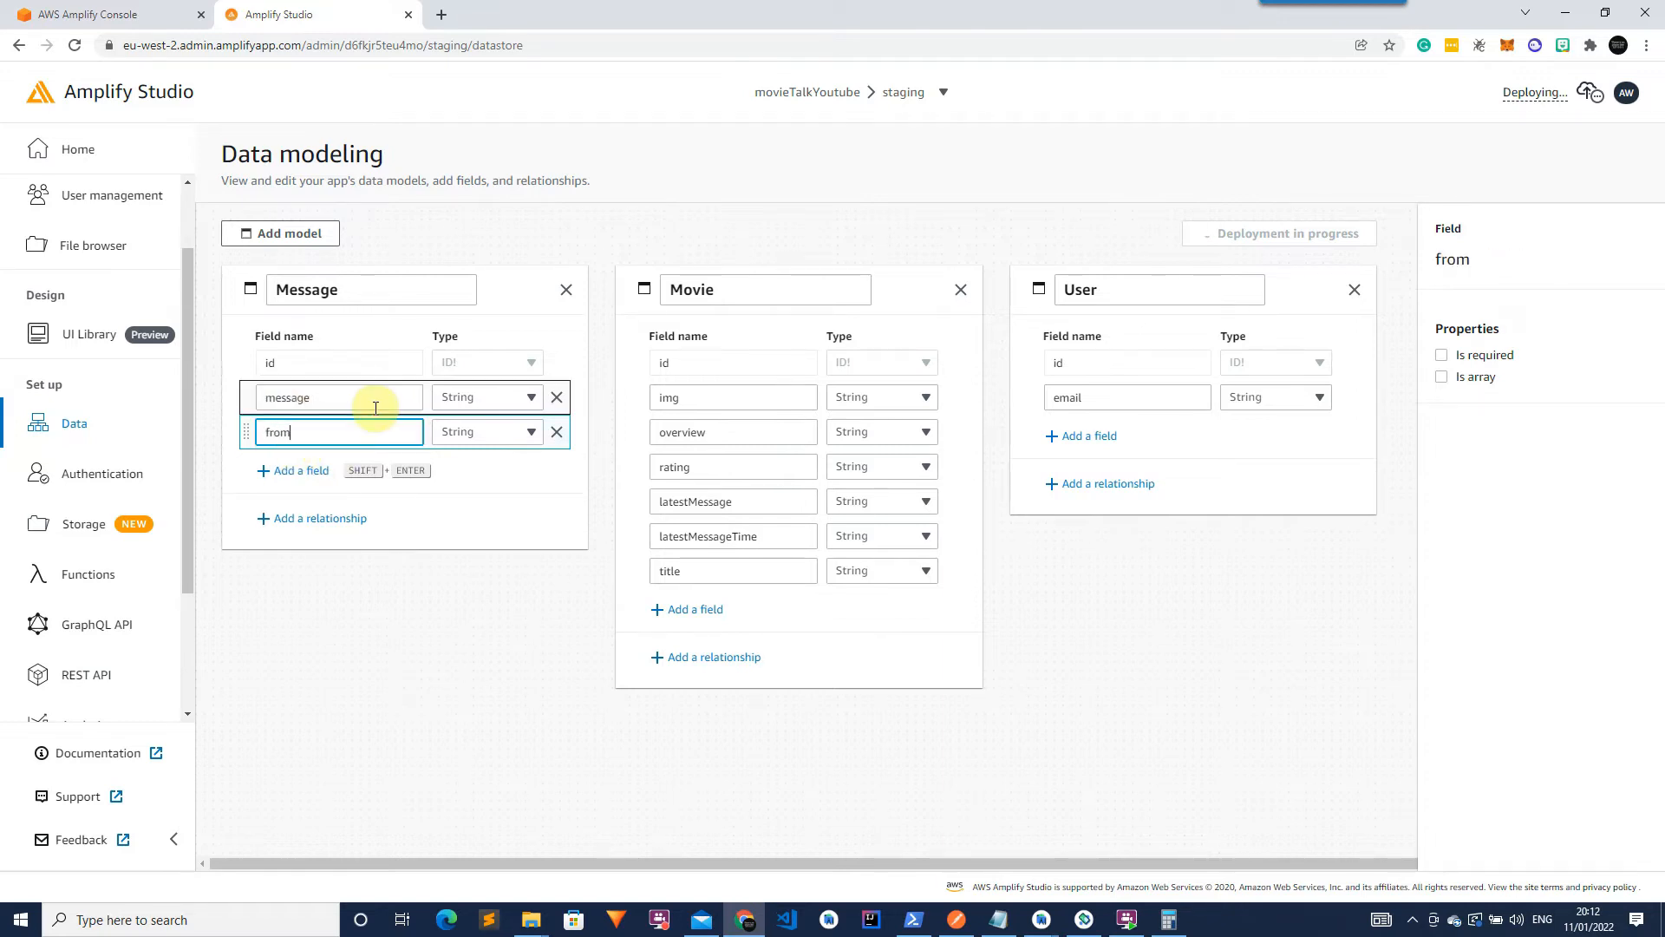
{"action": "type", "text": "Id"}
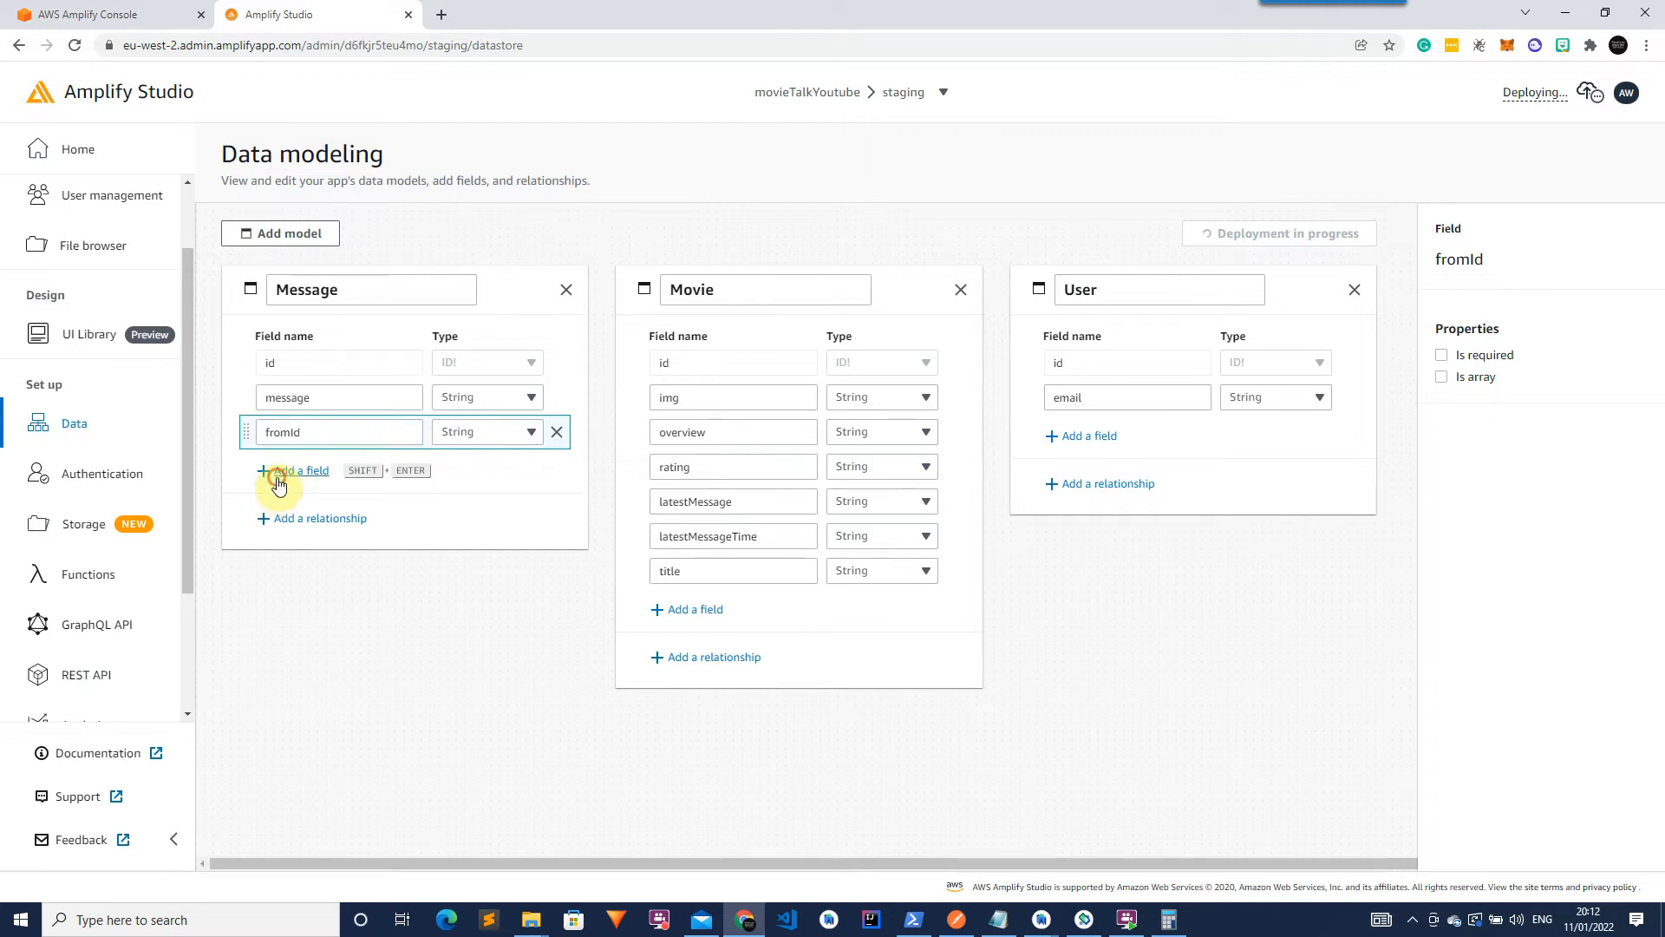
{"action": "type", "text": "time"}
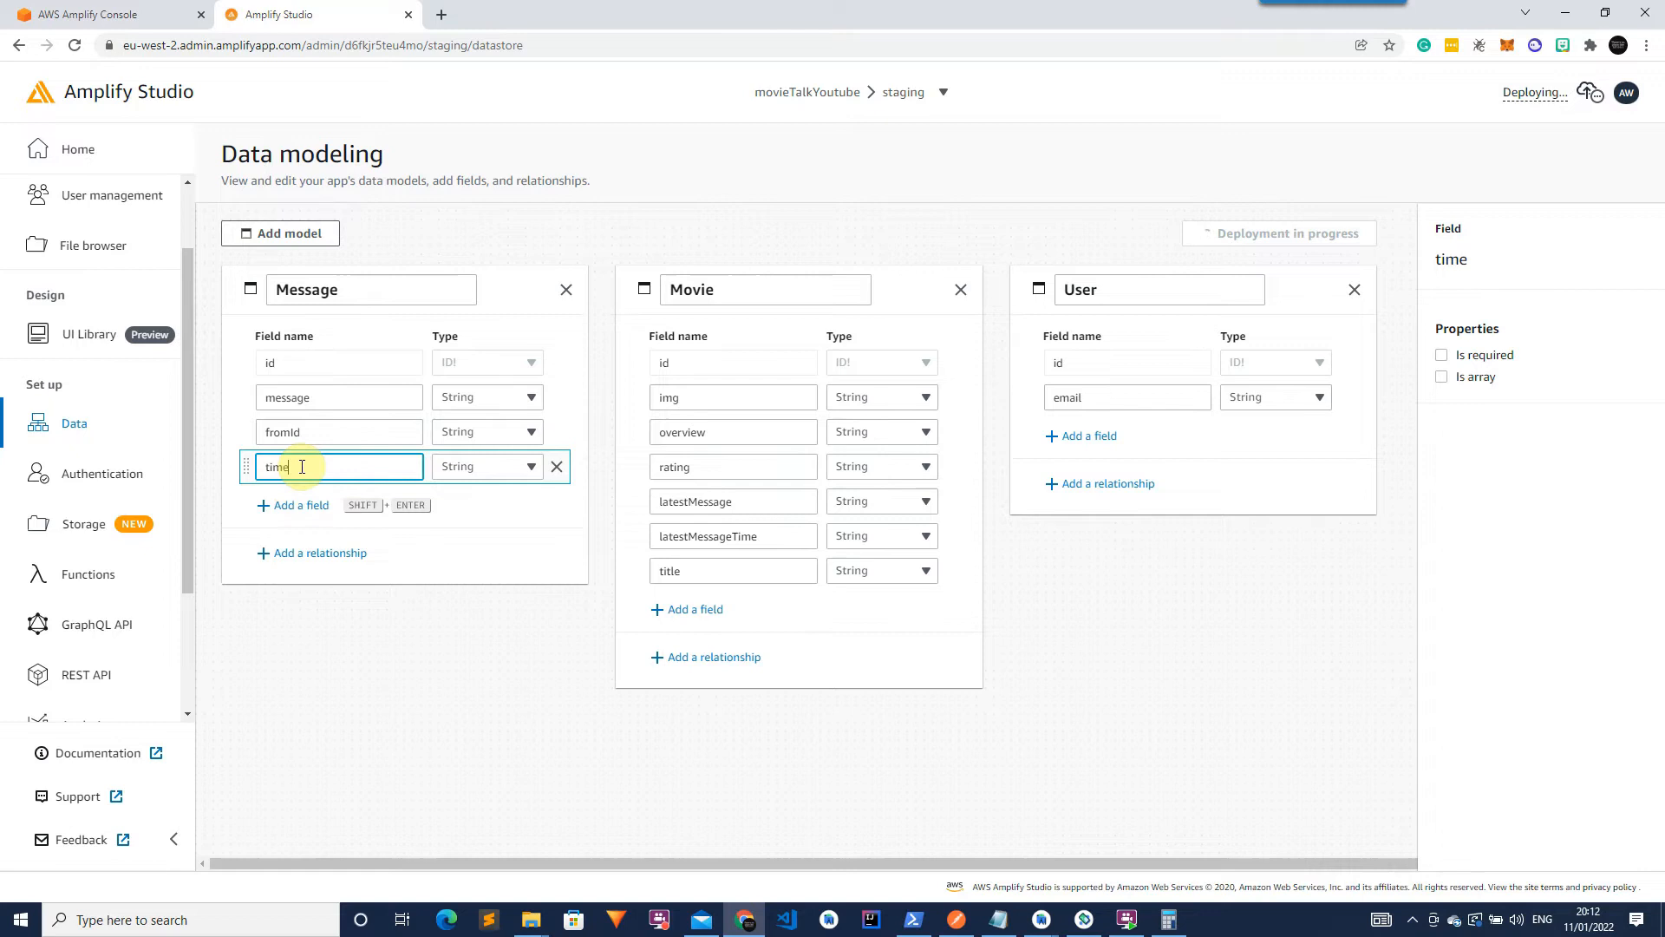
{"action": "type", "text": "stamp"}
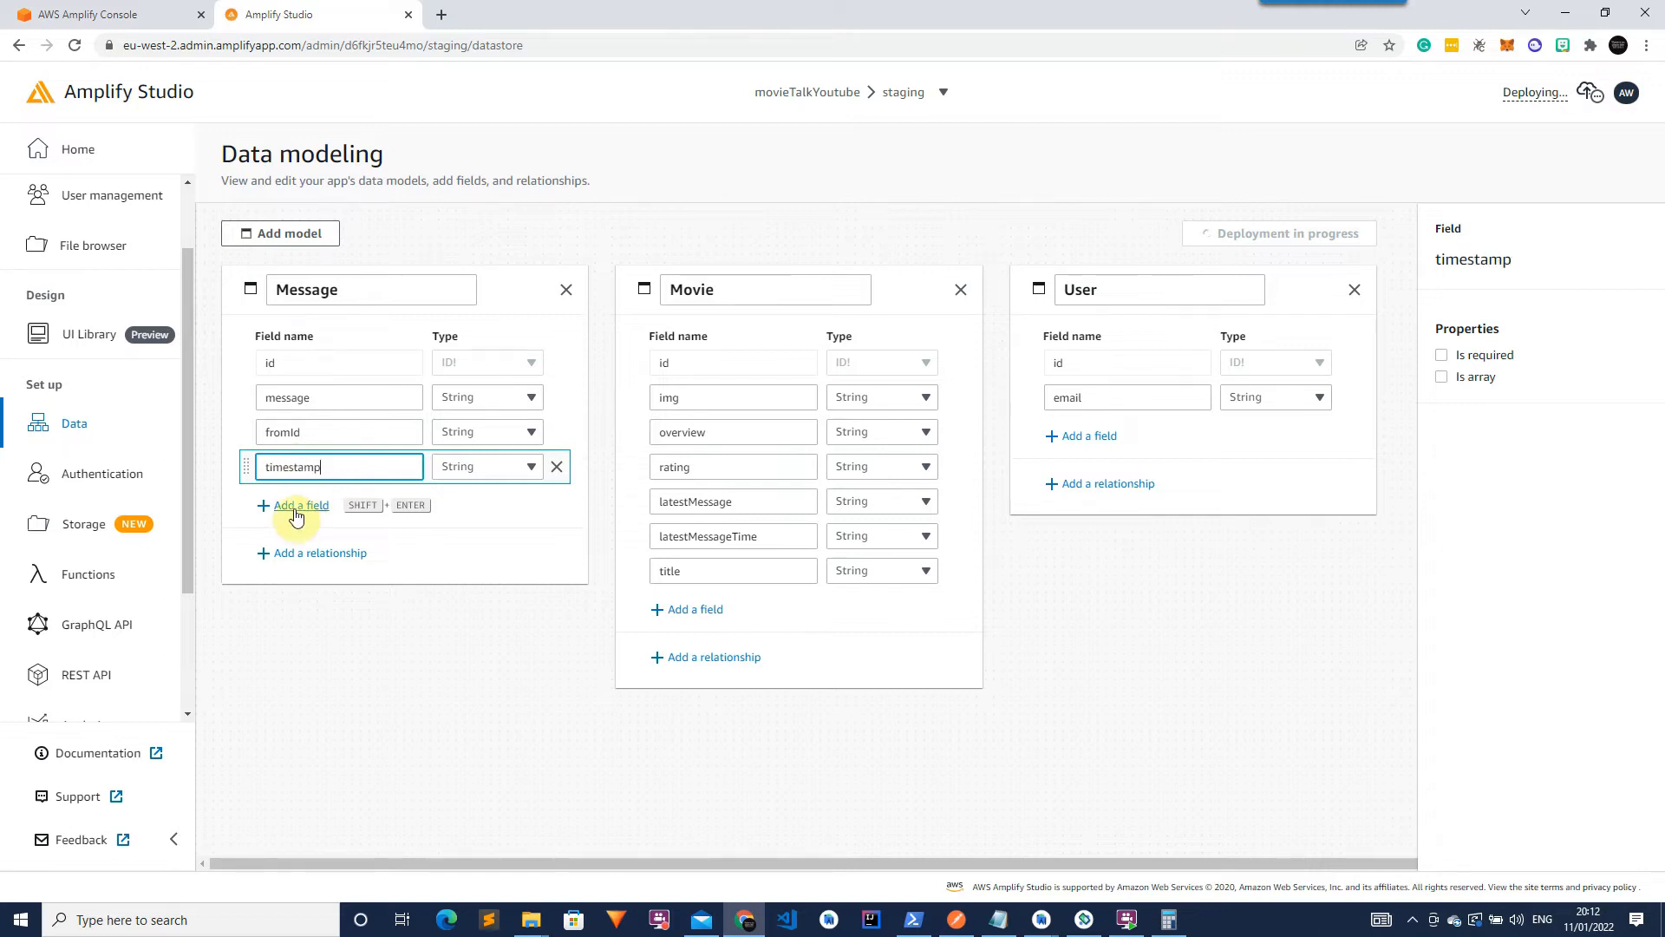
Add movieId and fromUsername fields to the Message model.
{"action": "left_click", "coordinate": [300, 505]}
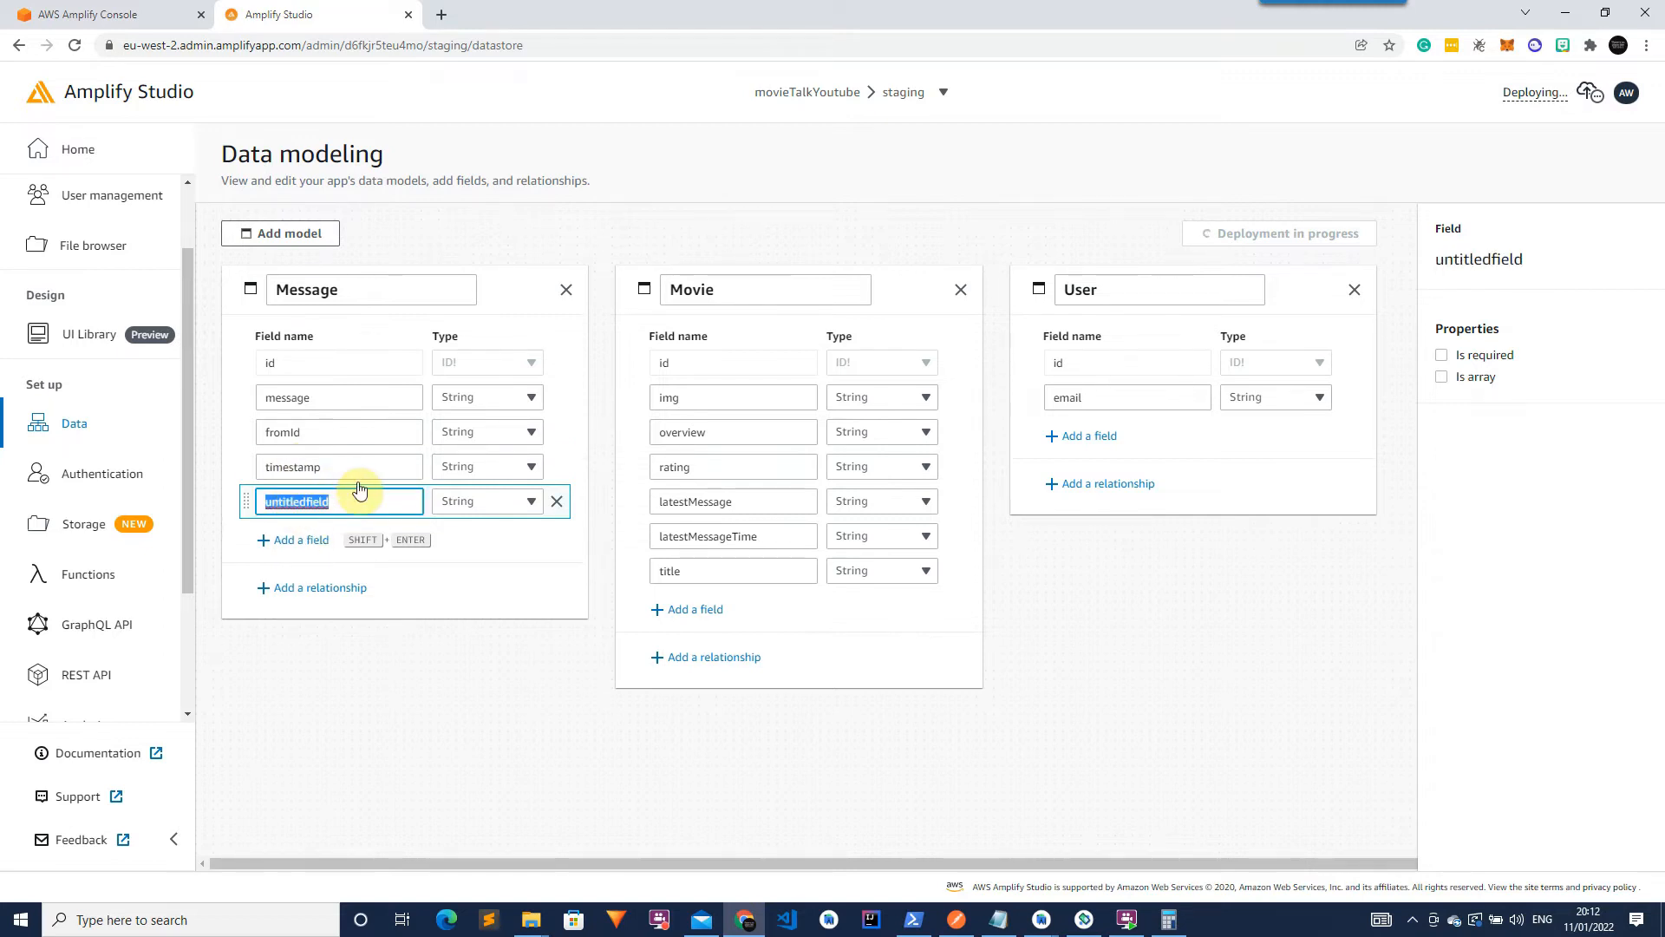
{"action": "type", "text": "moviel"}
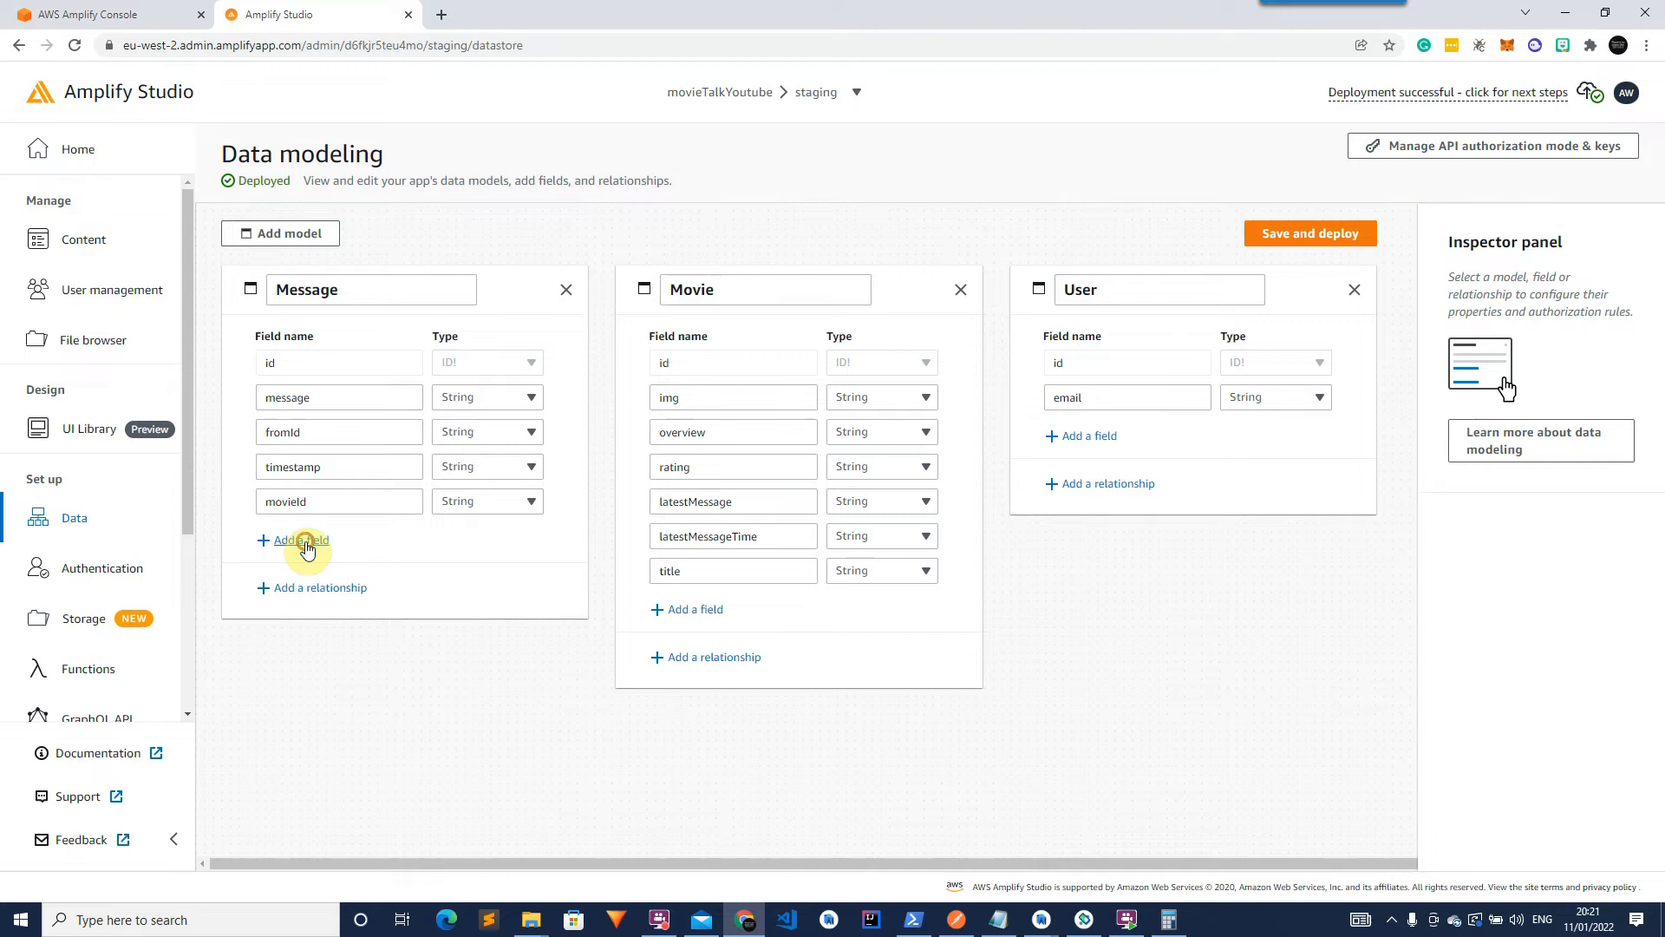
{"action": "left_click", "coordinate": [300, 540]}
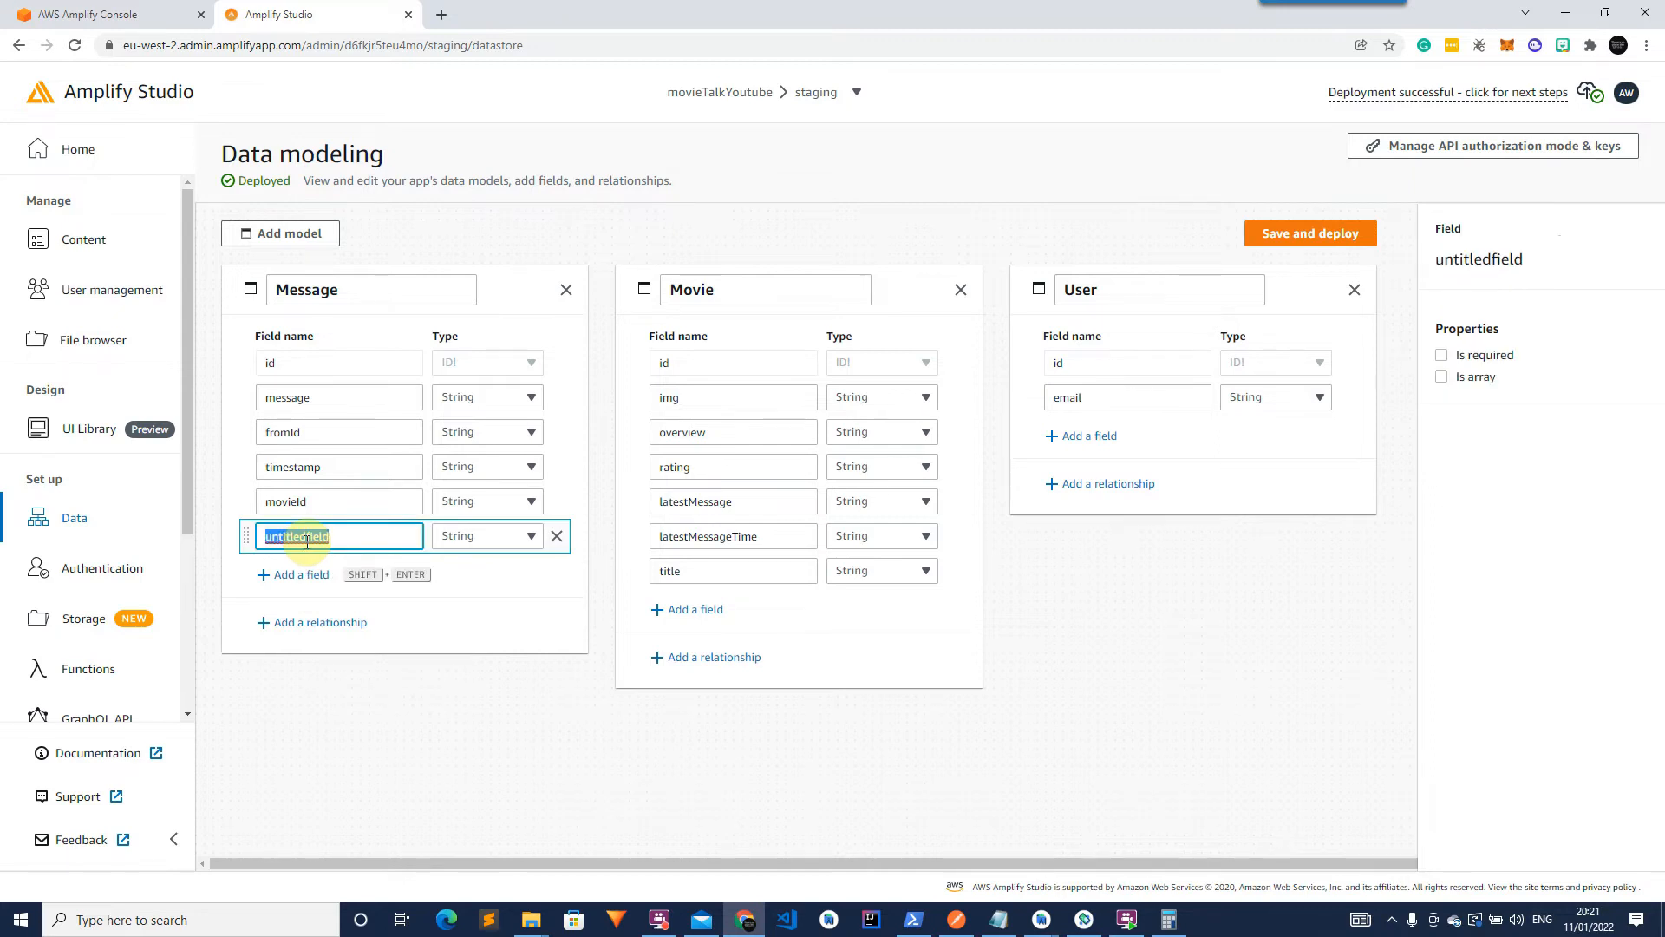
{"action": "type", "text": "fromUsername"}
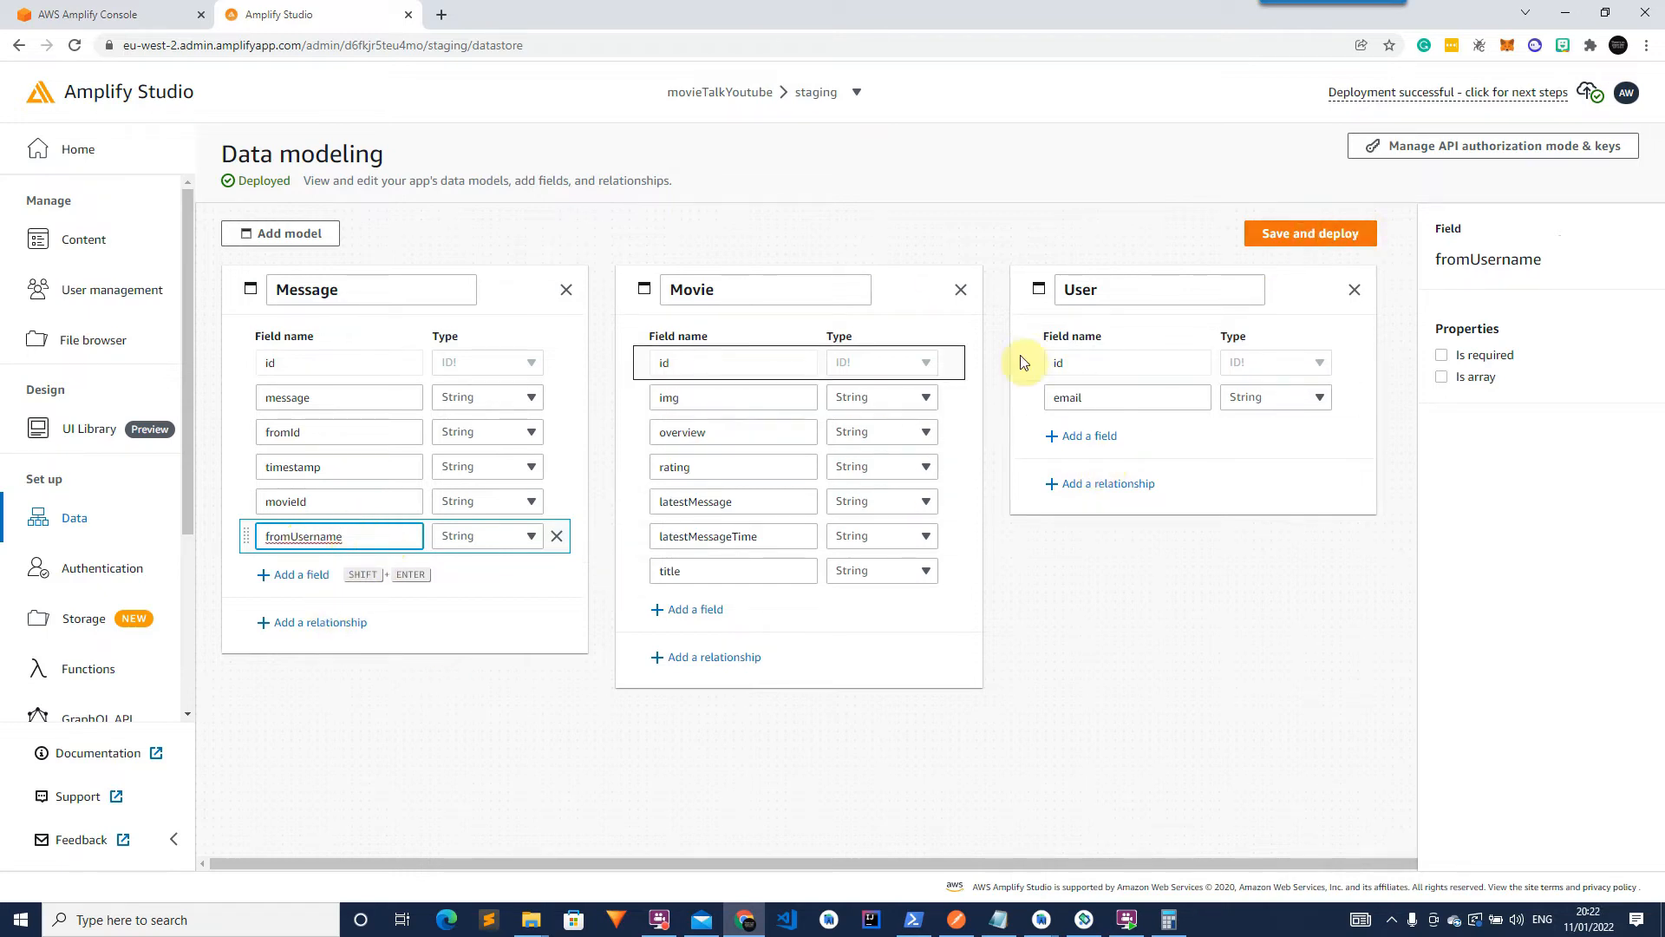
Save and deploy the User, Movie and Message schema, confirming the deploy.
{"action": "left_click", "coordinate": [1310, 233]}
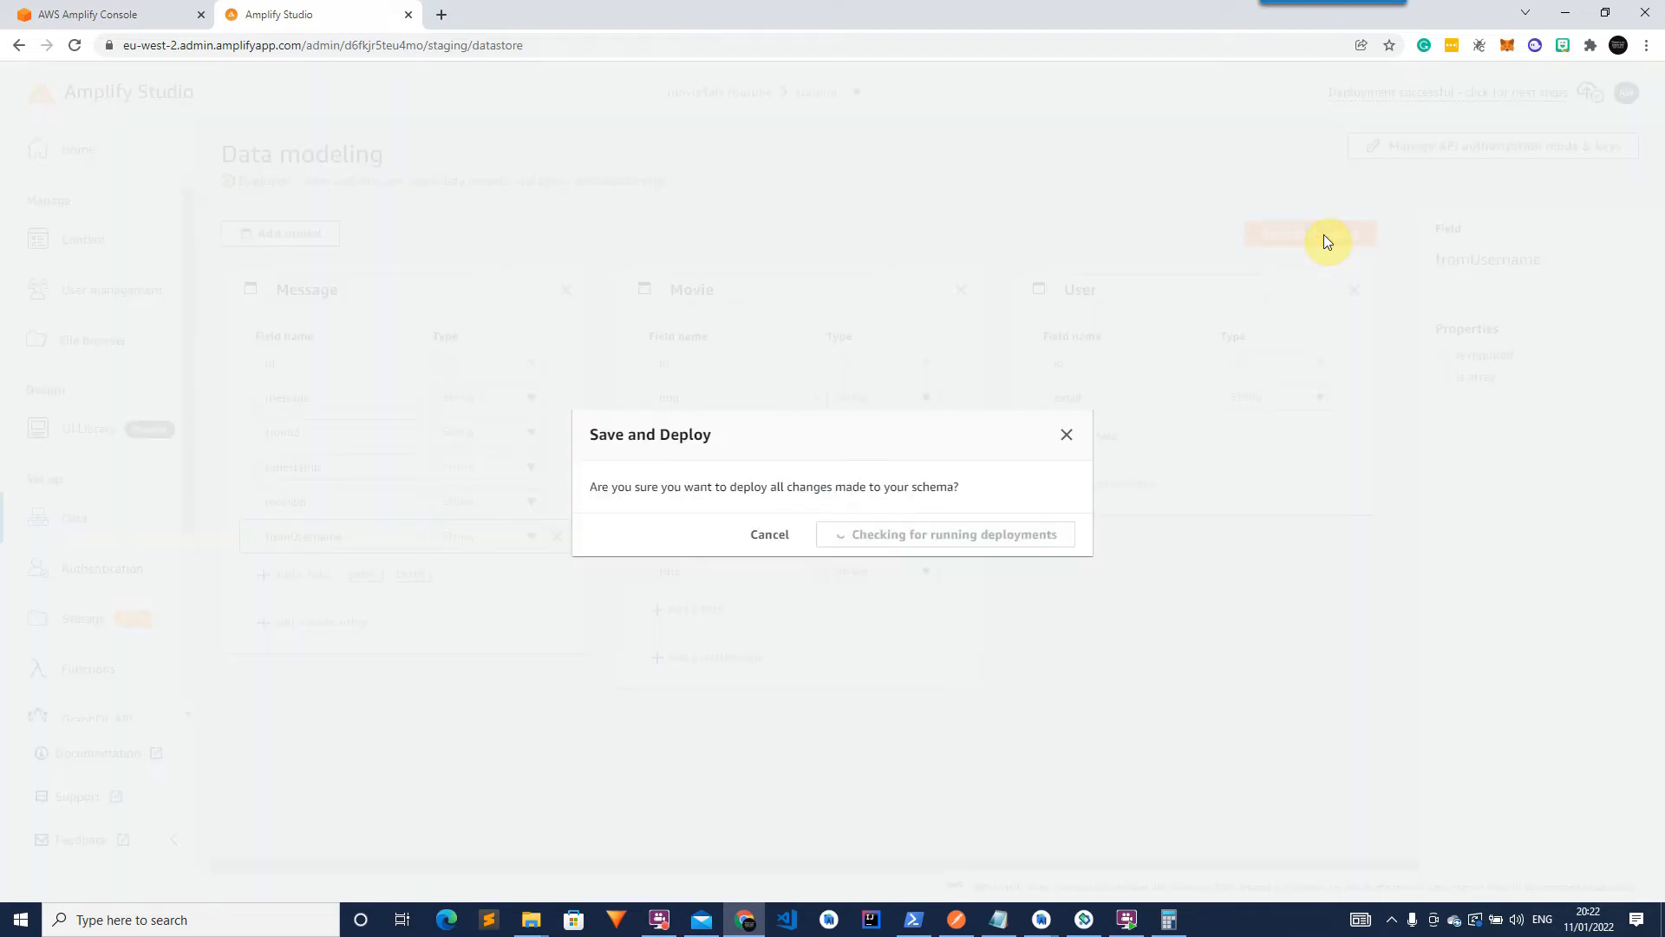
{"action": "left_click", "coordinate": [952, 534]}
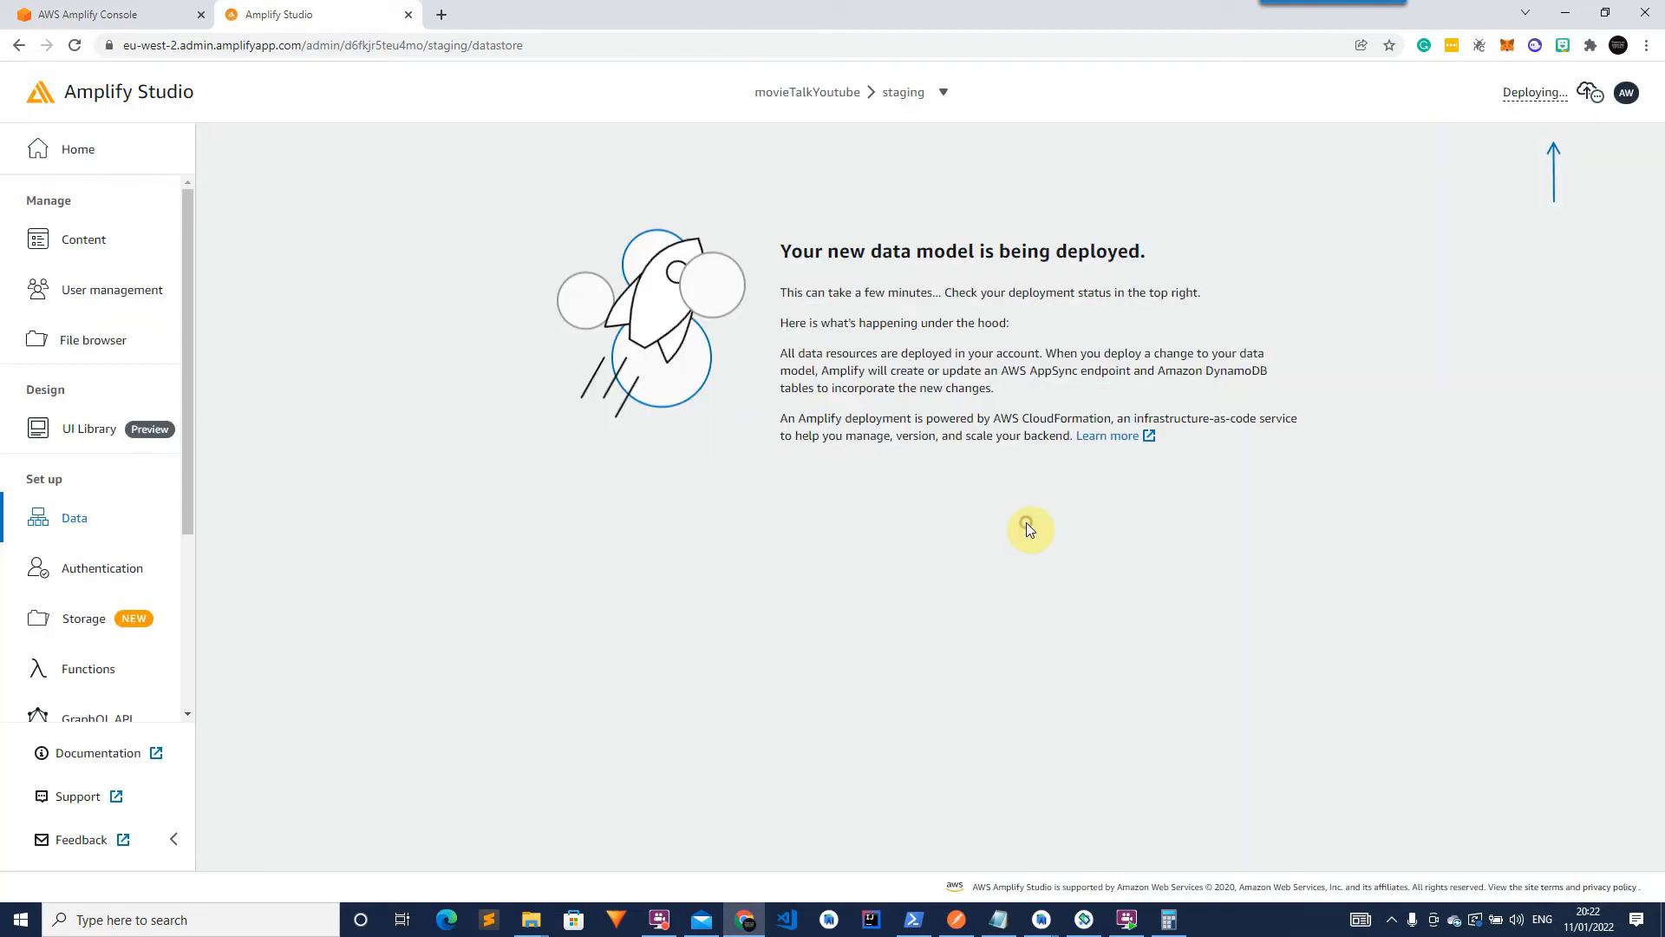
{"action": "mouse_move", "coordinate": [793, 504]}
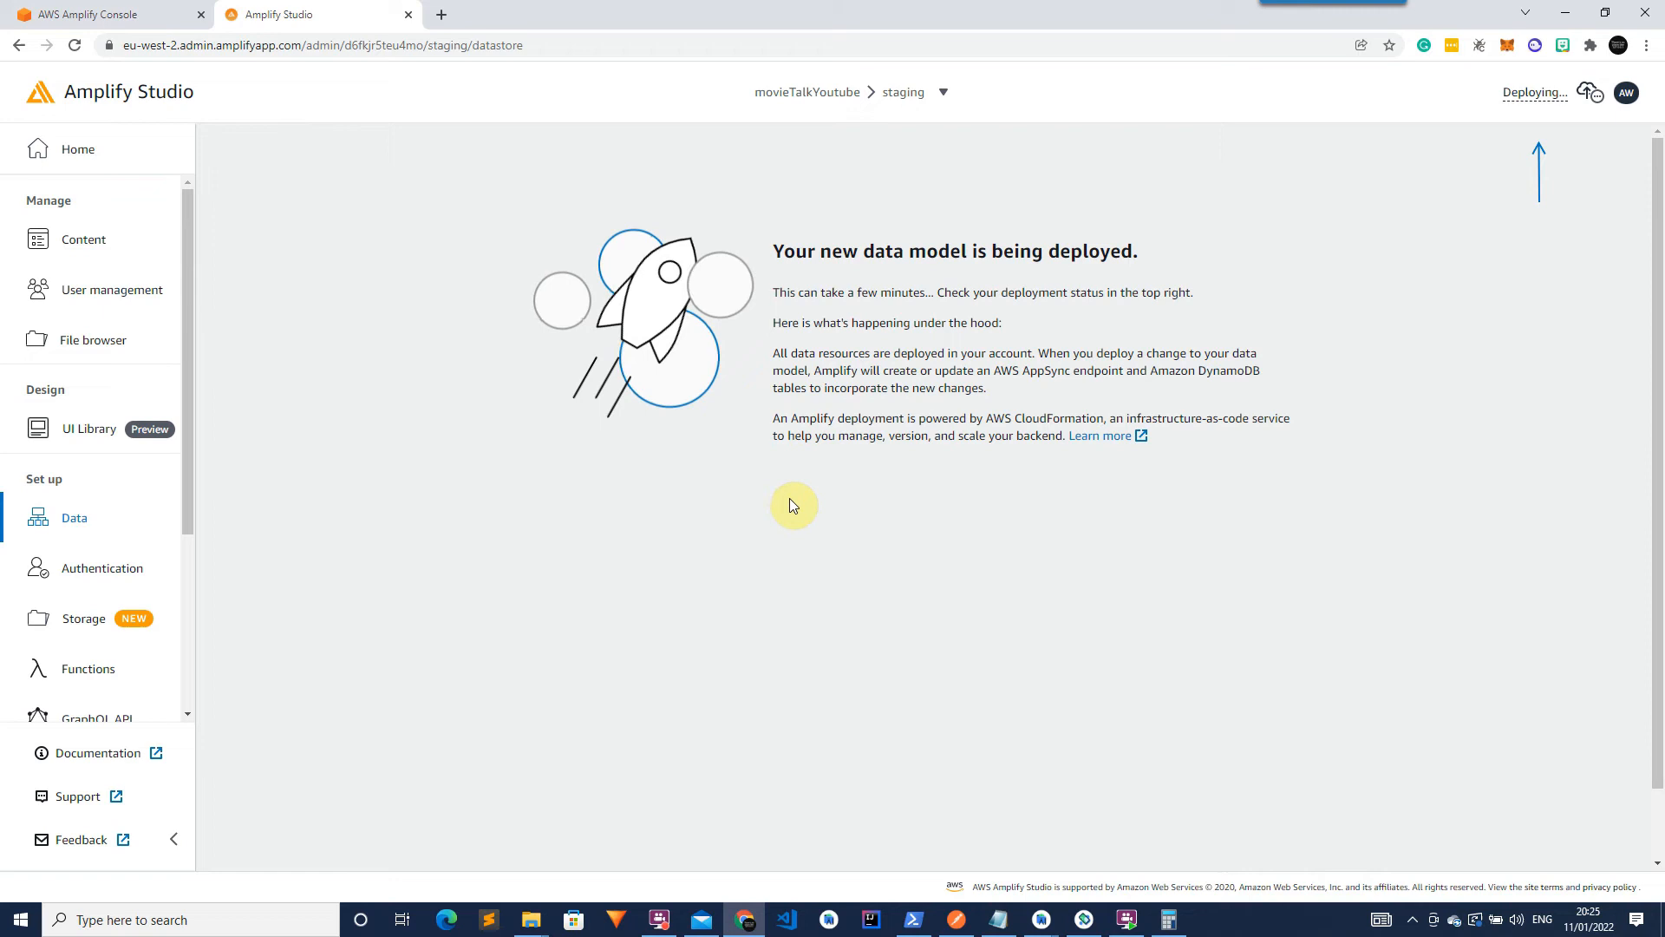
{"action": "mouse_move", "coordinate": [798, 579]}
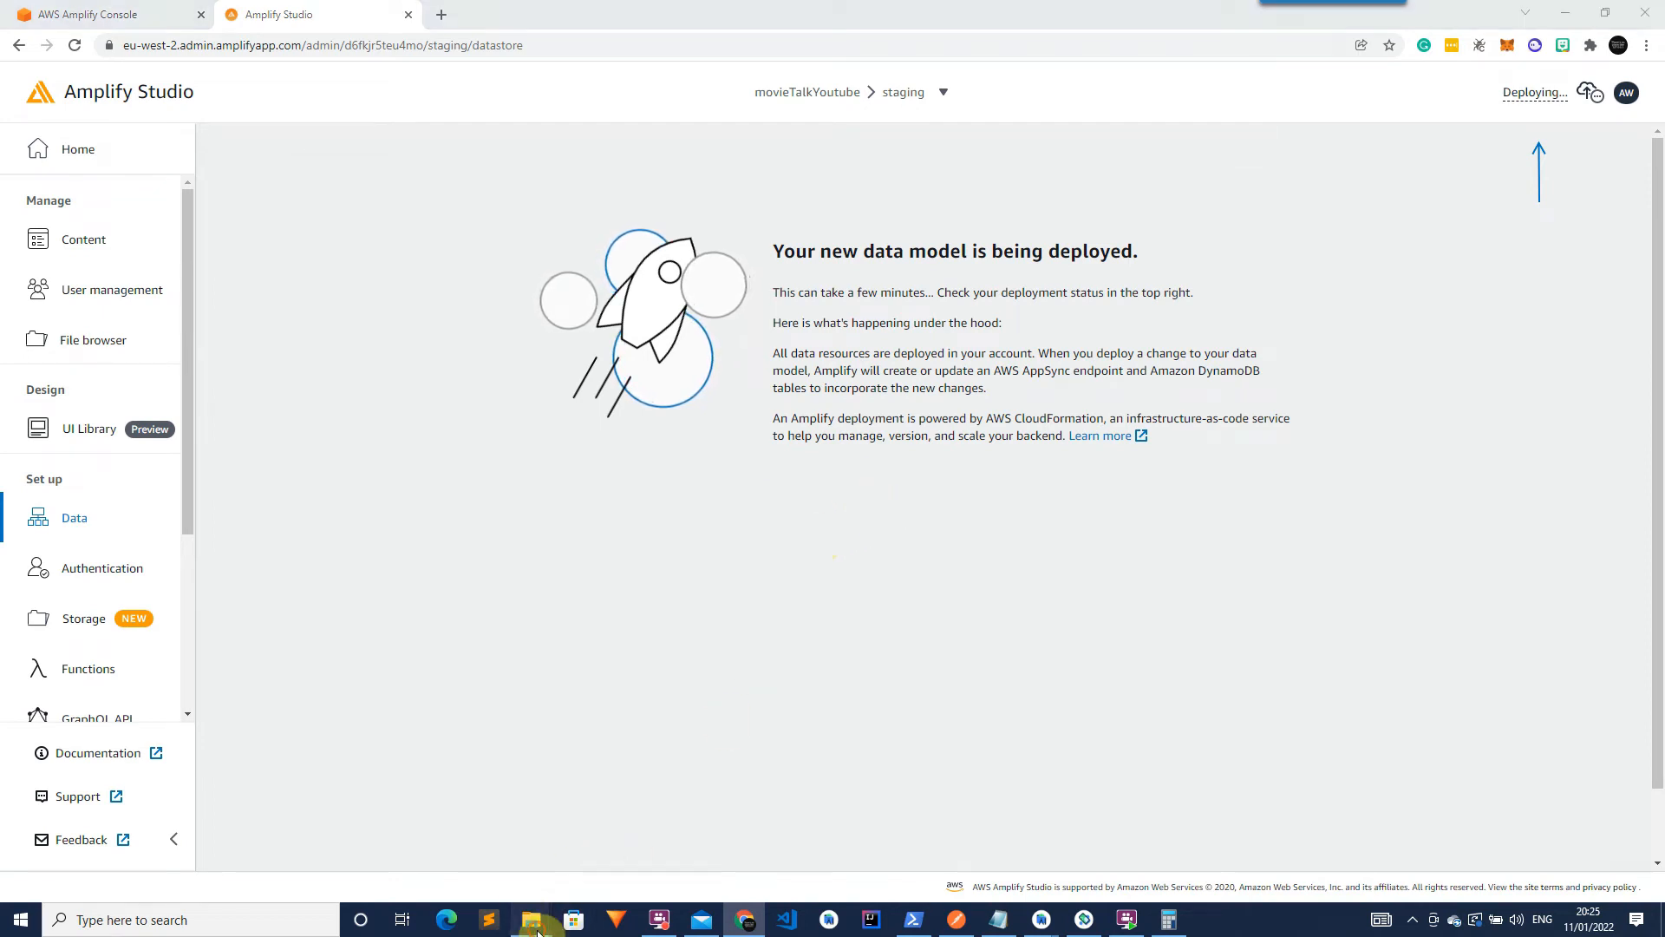
Make a movieTalk-Youtube folder under C:\temp with mkdir and cd into it.
{"action": "left_click", "coordinate": [532, 919]}
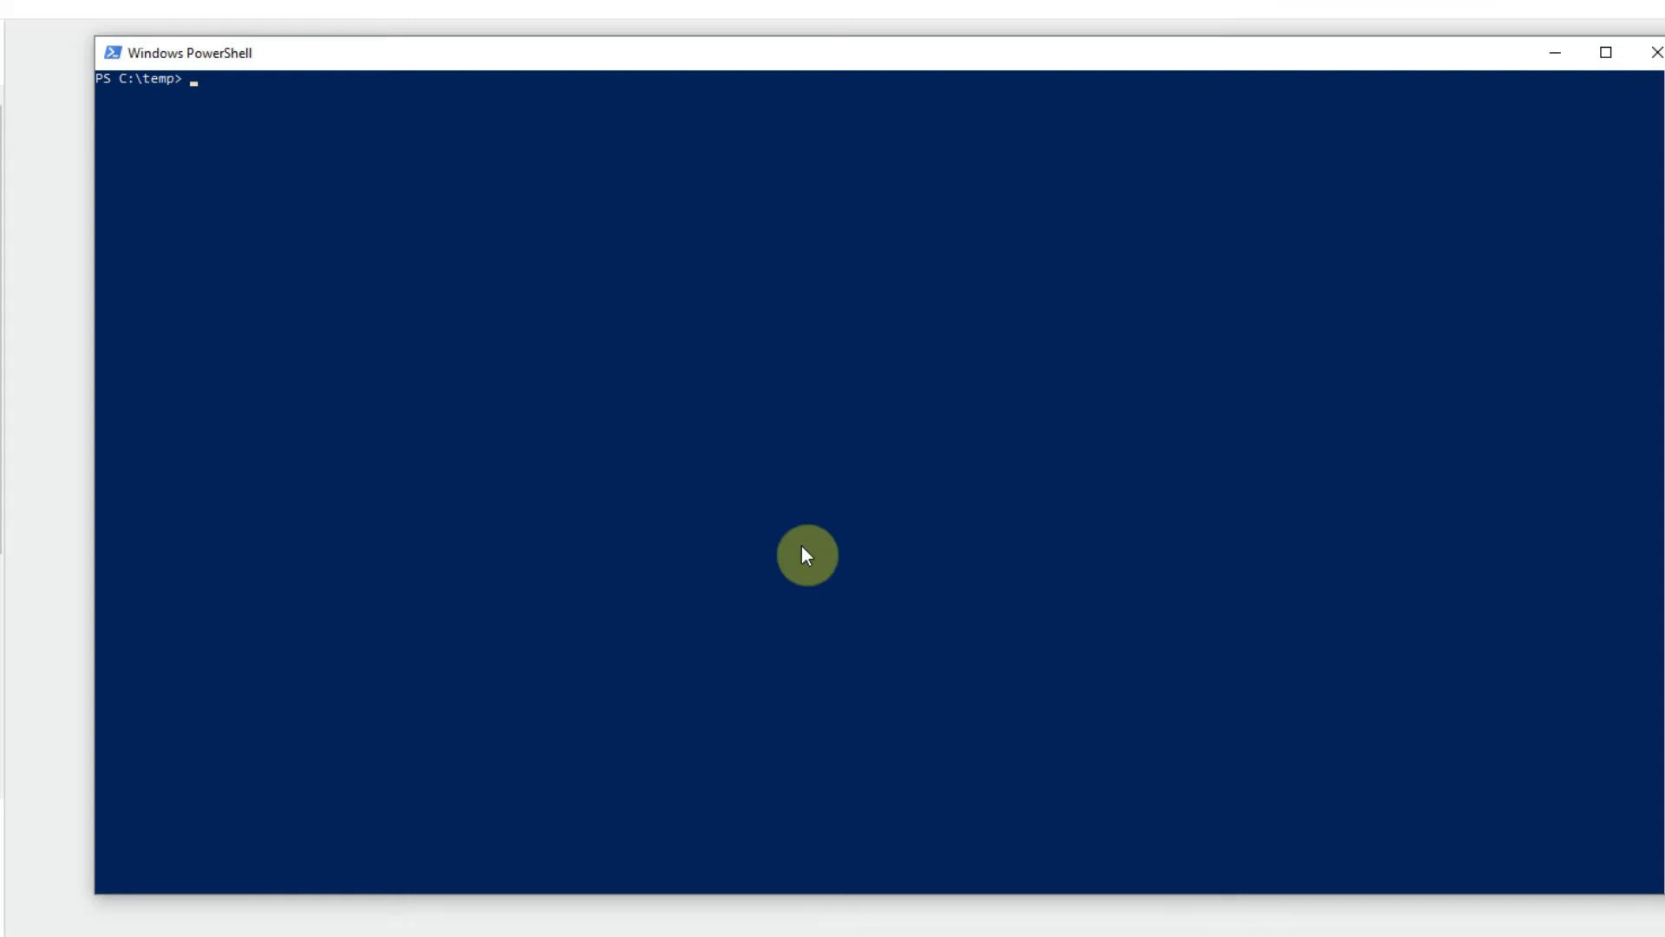
{"action": "type", "text": "mkdir movi"}
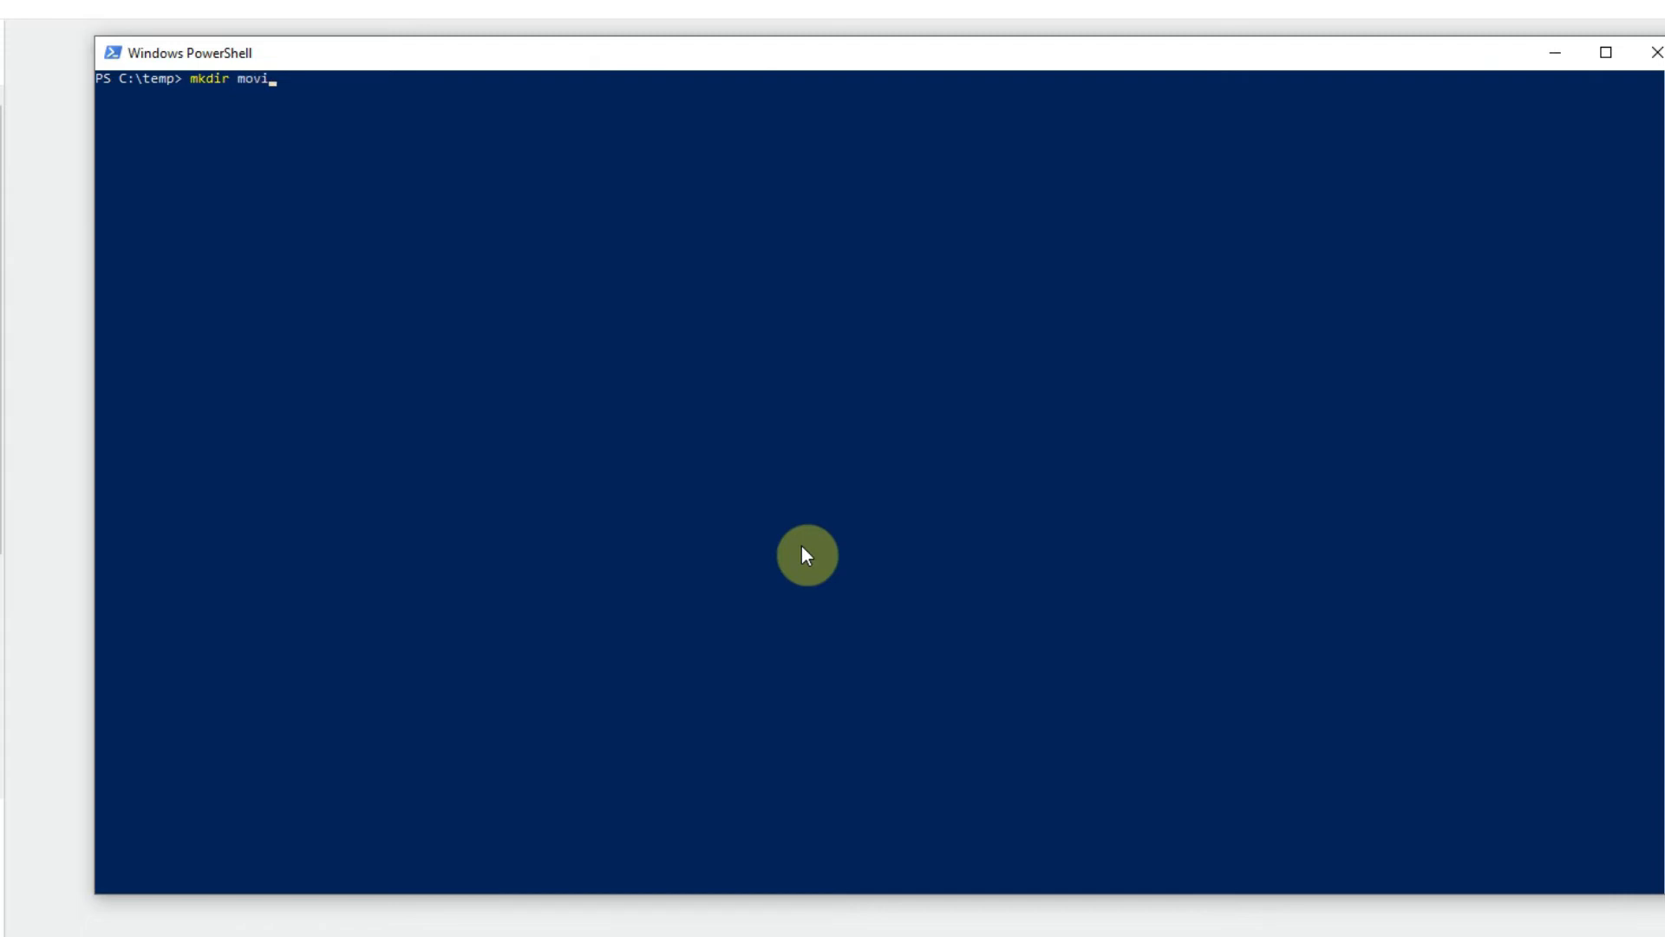
{"action": "type", "text": "eTalk"}
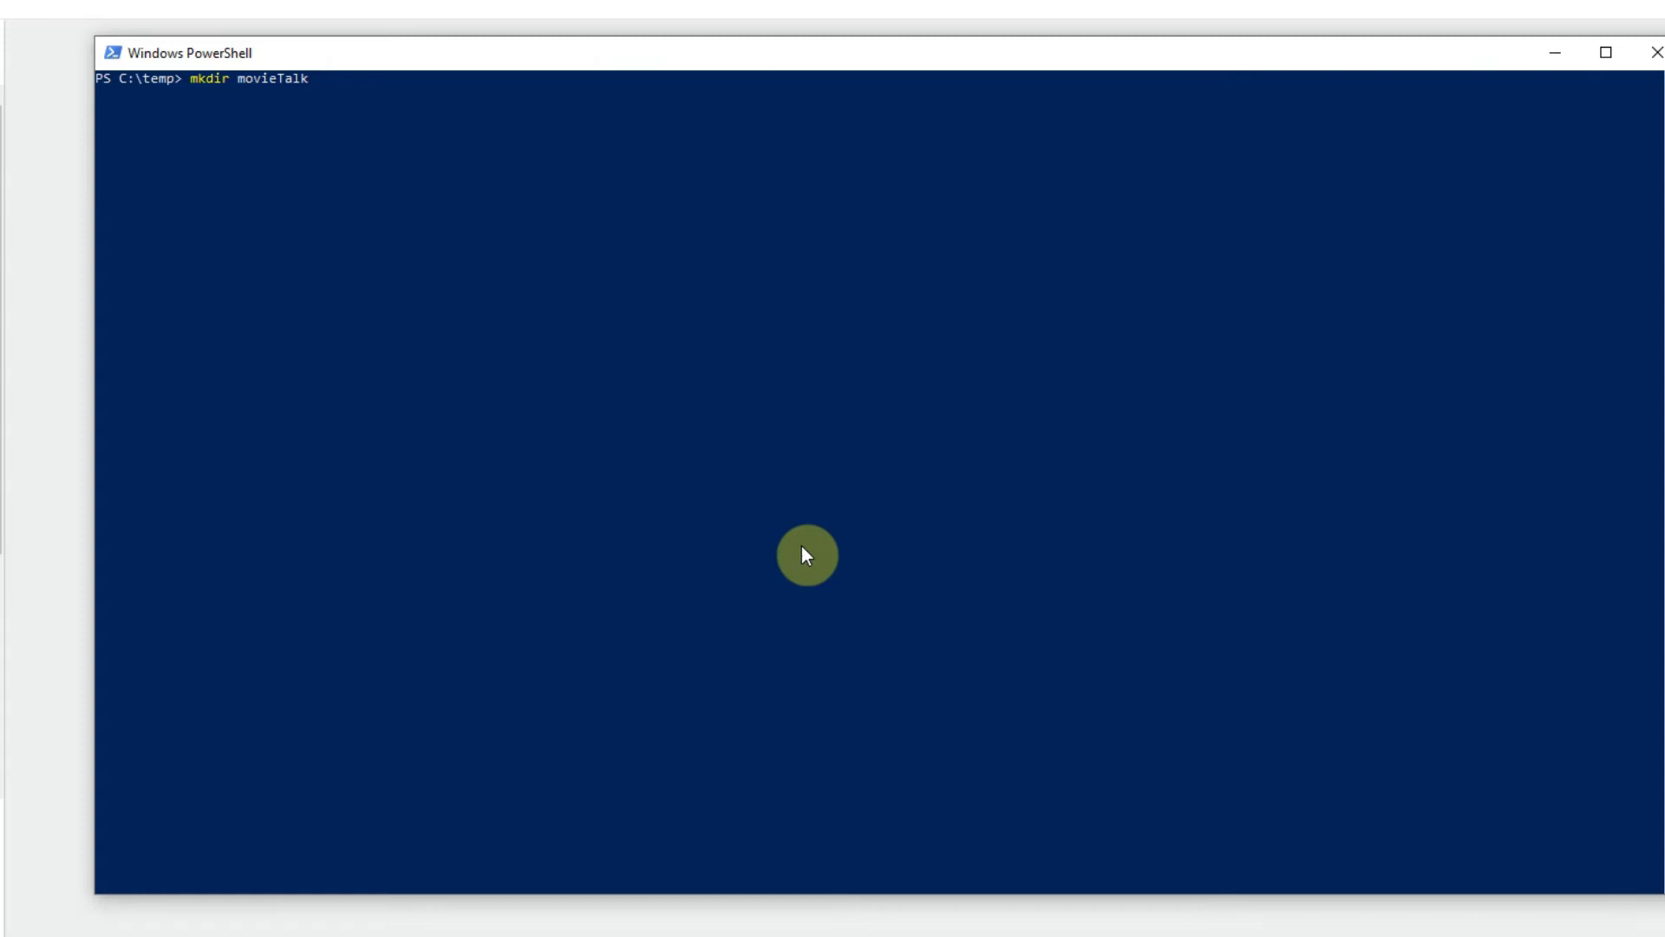
{"action": "type", "text": "-Youtube"}
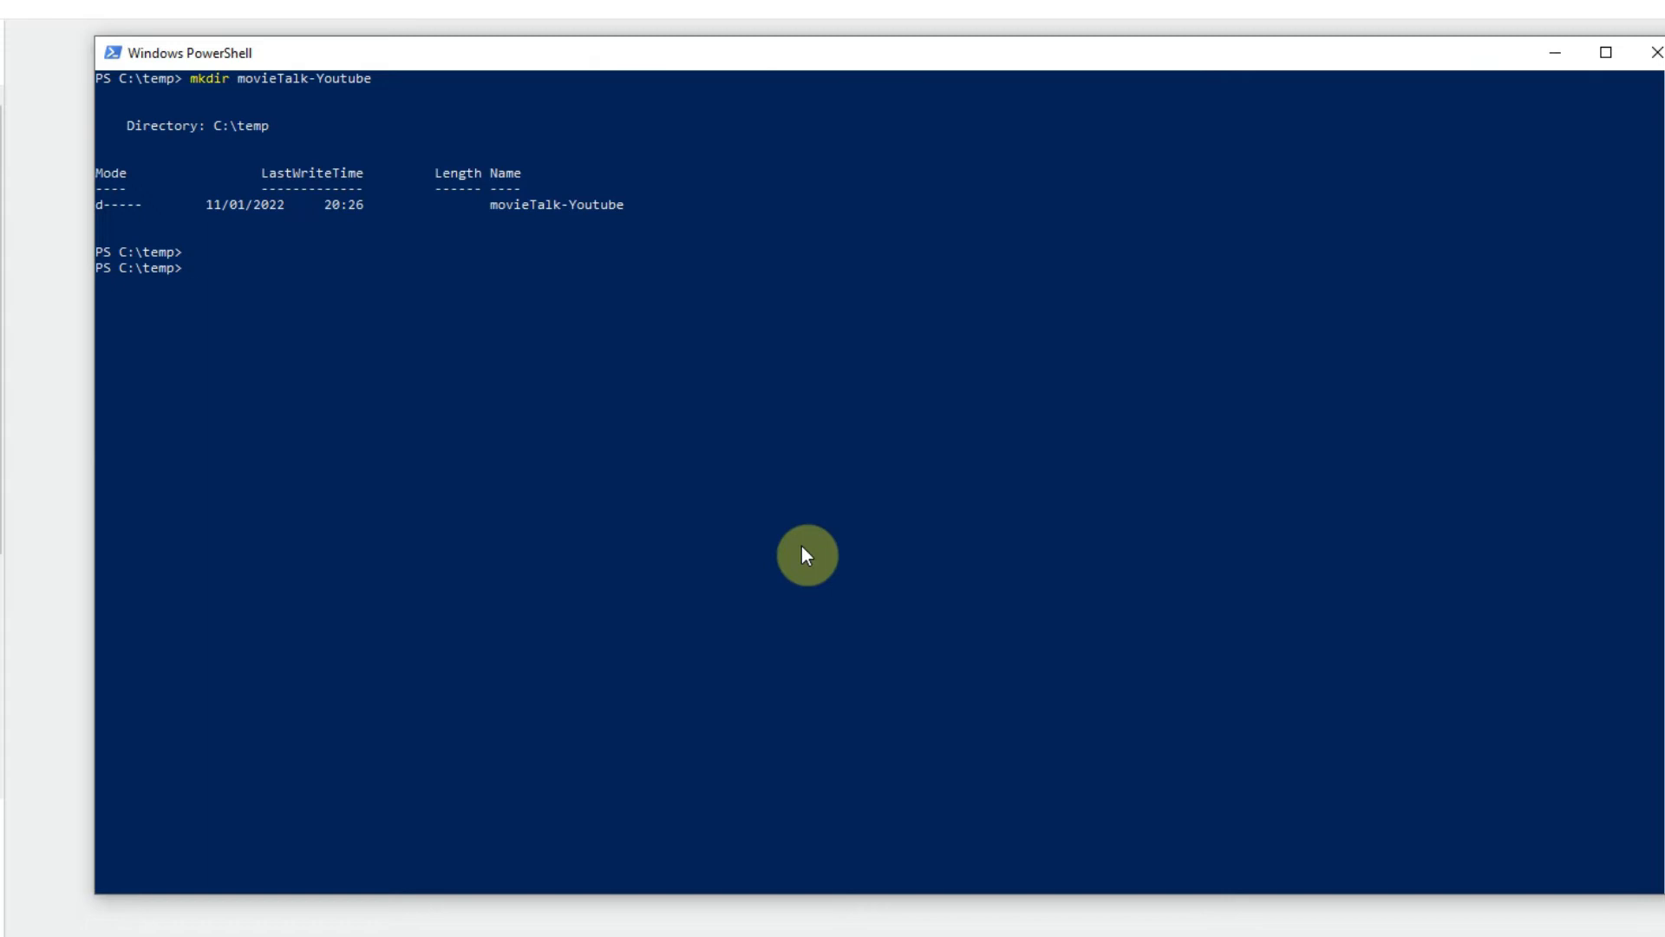
{"action": "type", "text": "cd '.\\MovieTalk Flutter\\"}
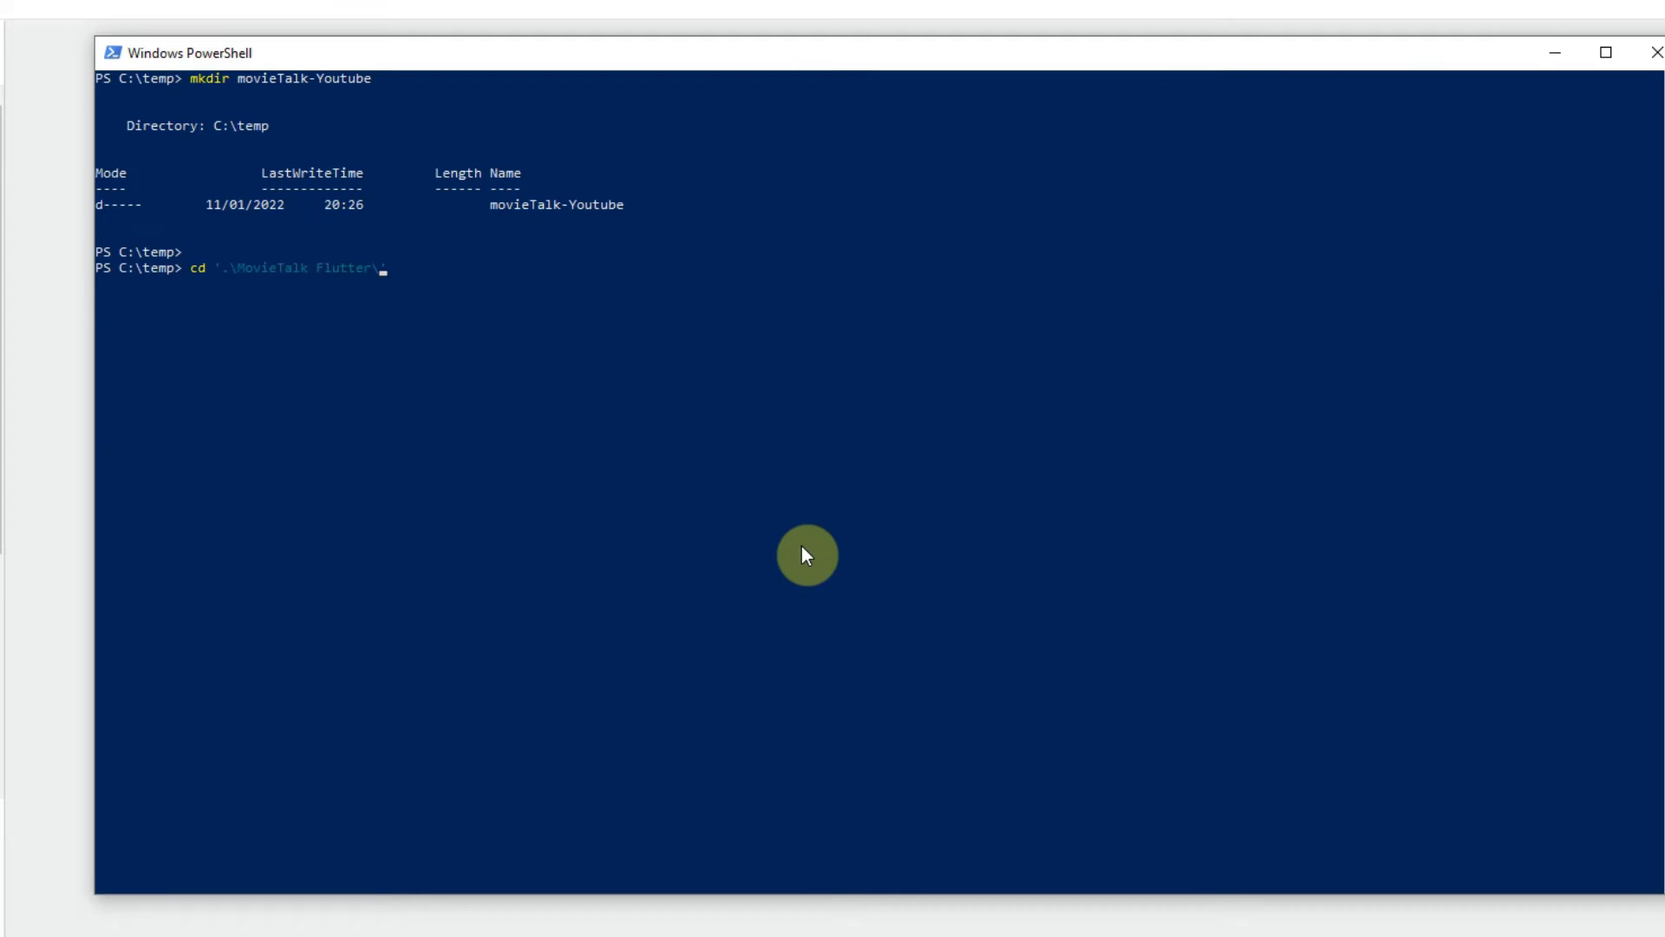
{"action": "key", "text": "Enter"}
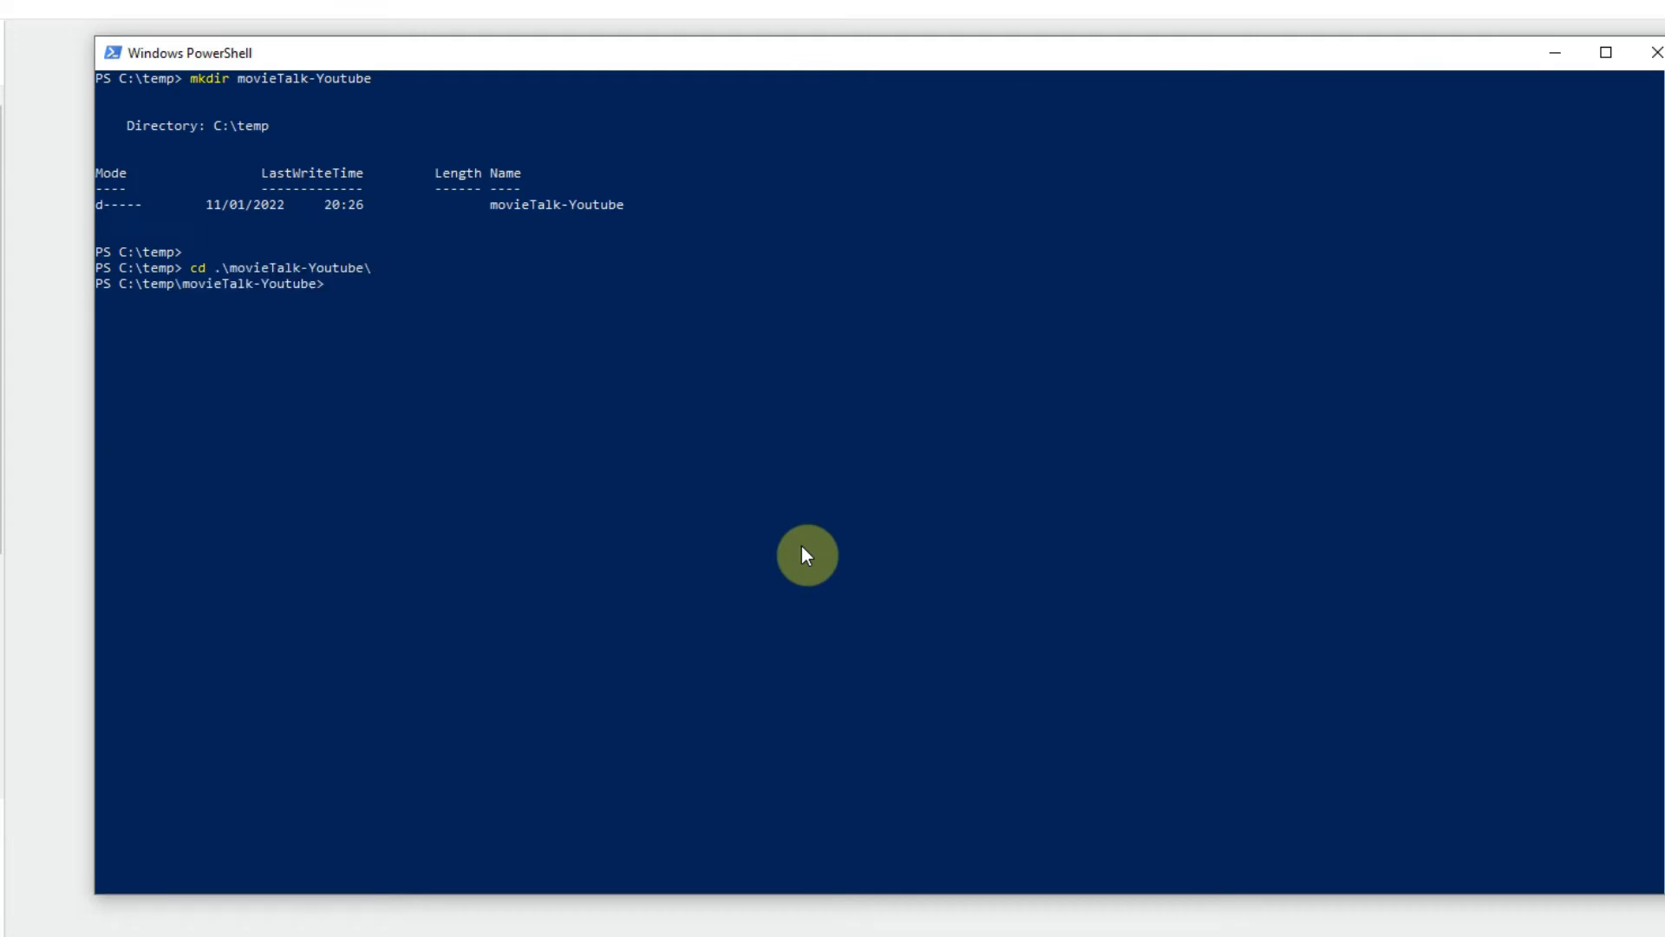
Create backend and app subfolders inside movieTalk-Youtube with mkdir.
{"action": "type", "text": "mkdir"}
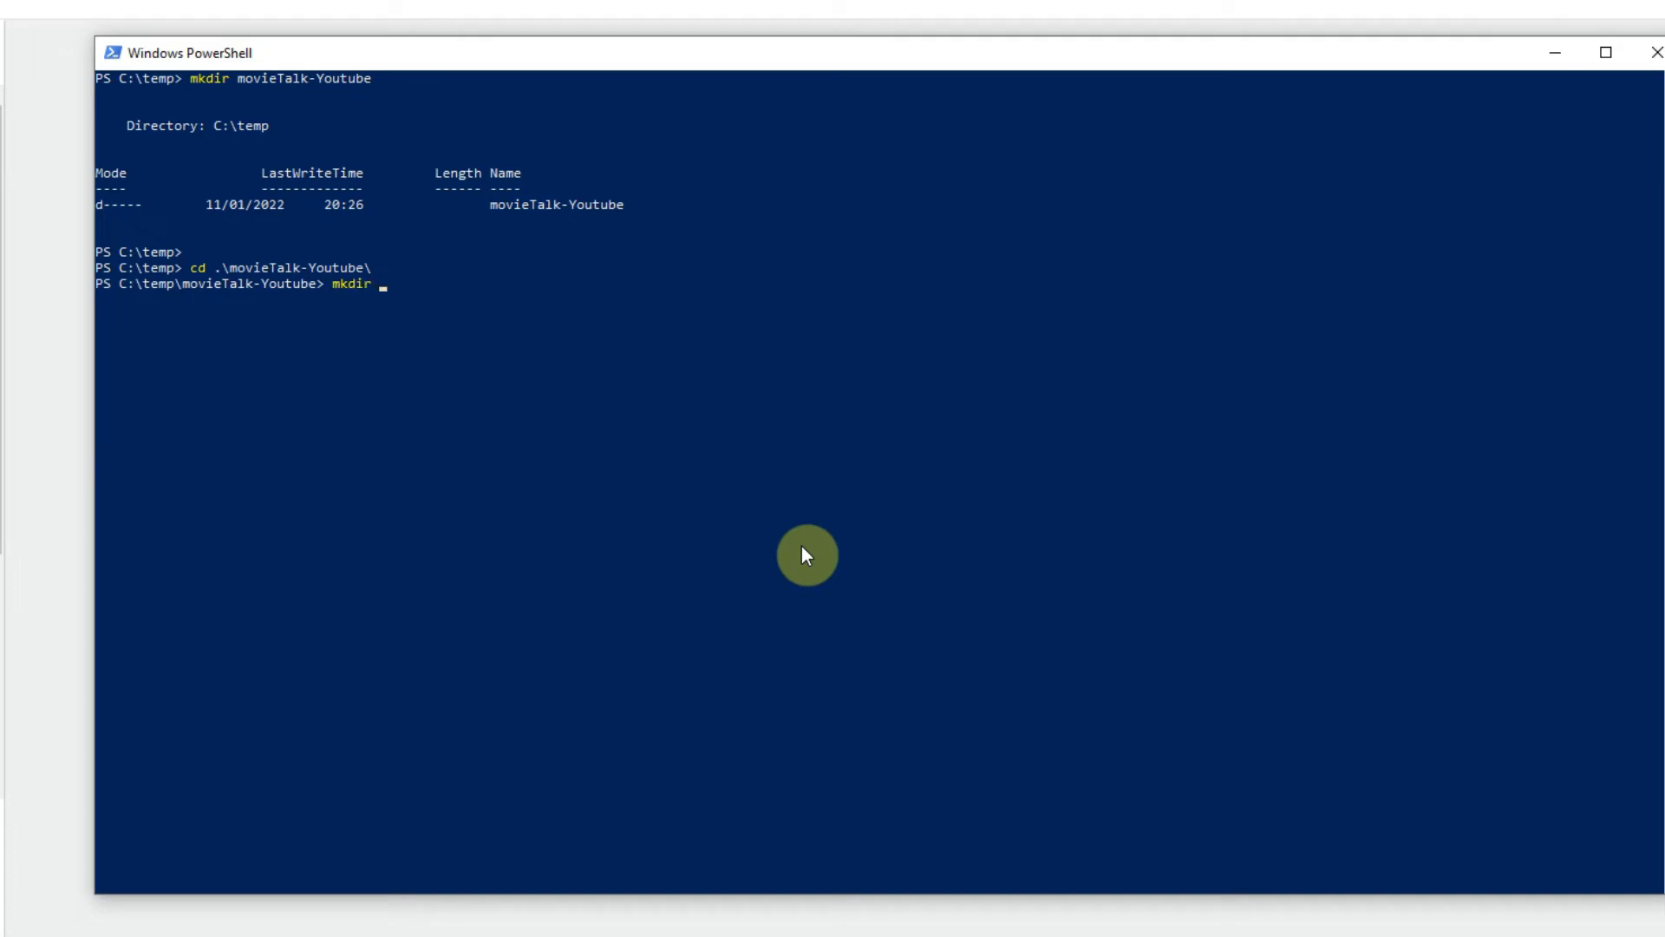
{"action": "type", "text": "backend"}
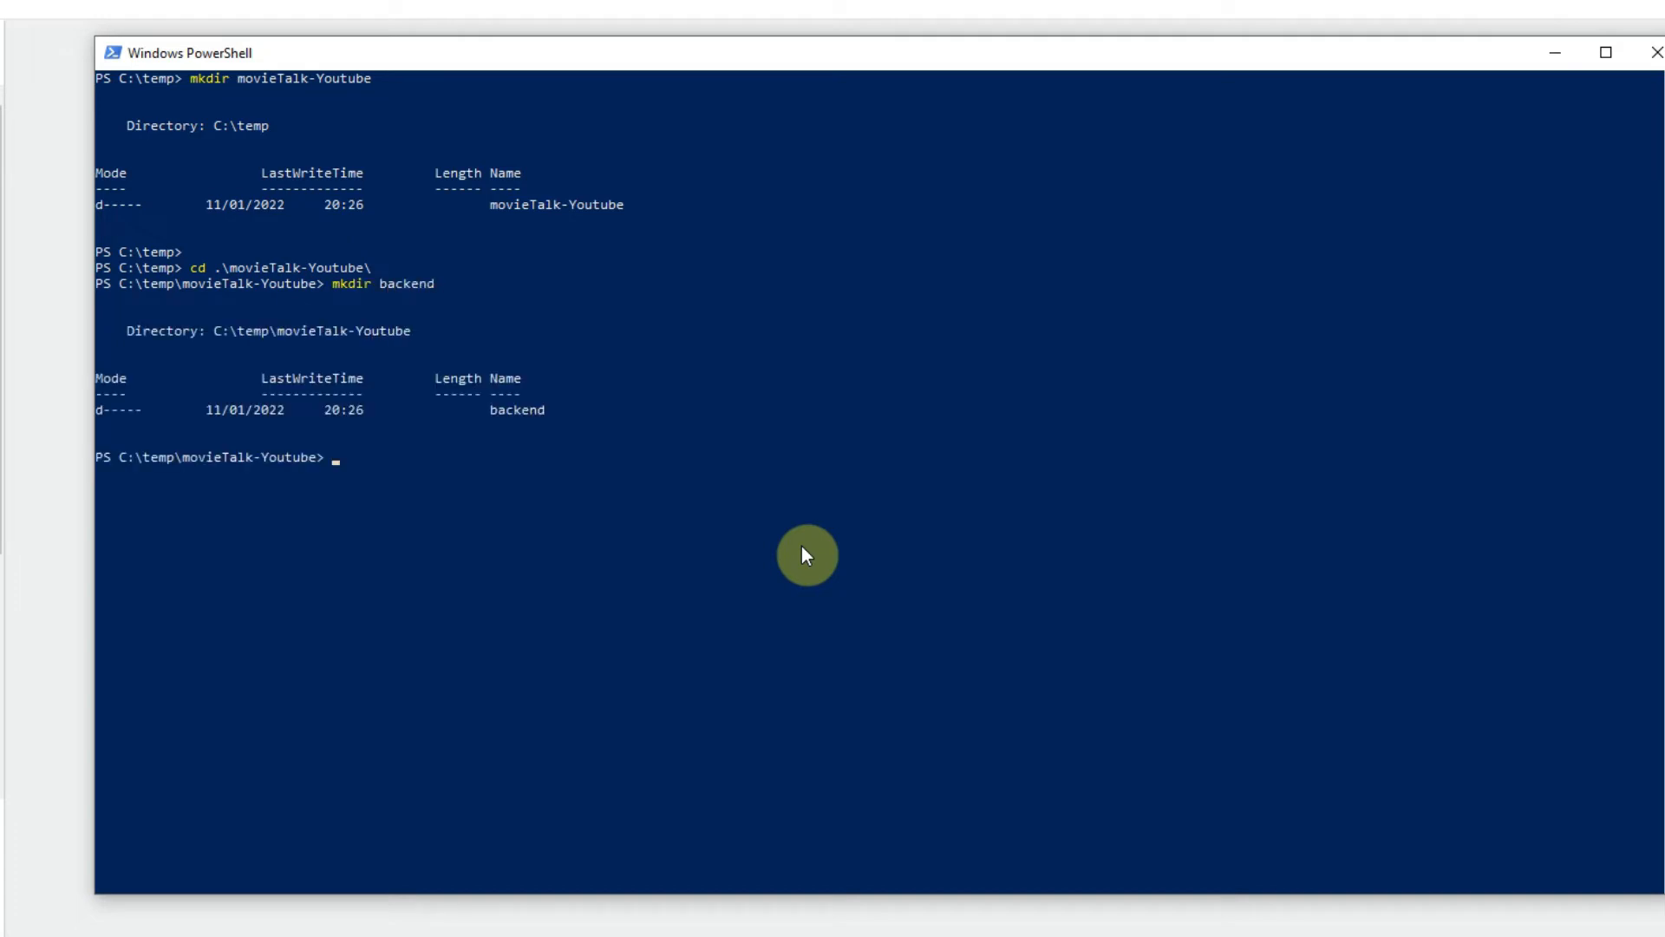
{"action": "type", "text": "mkdir app"}
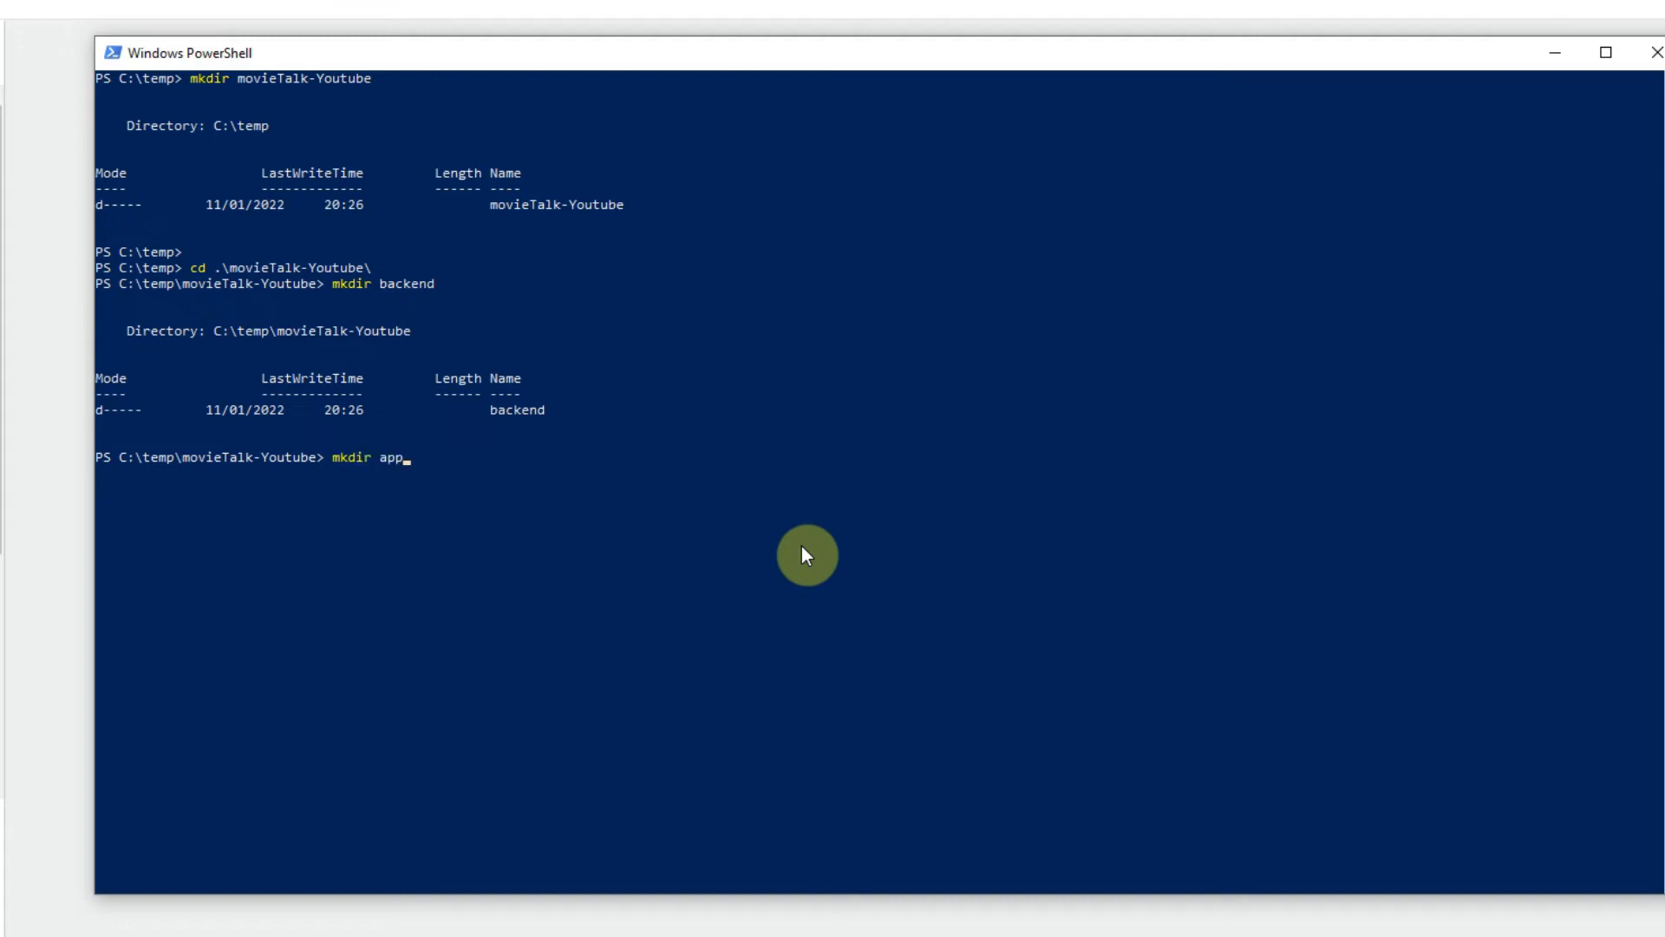
{"action": "key", "text": "Enter"}
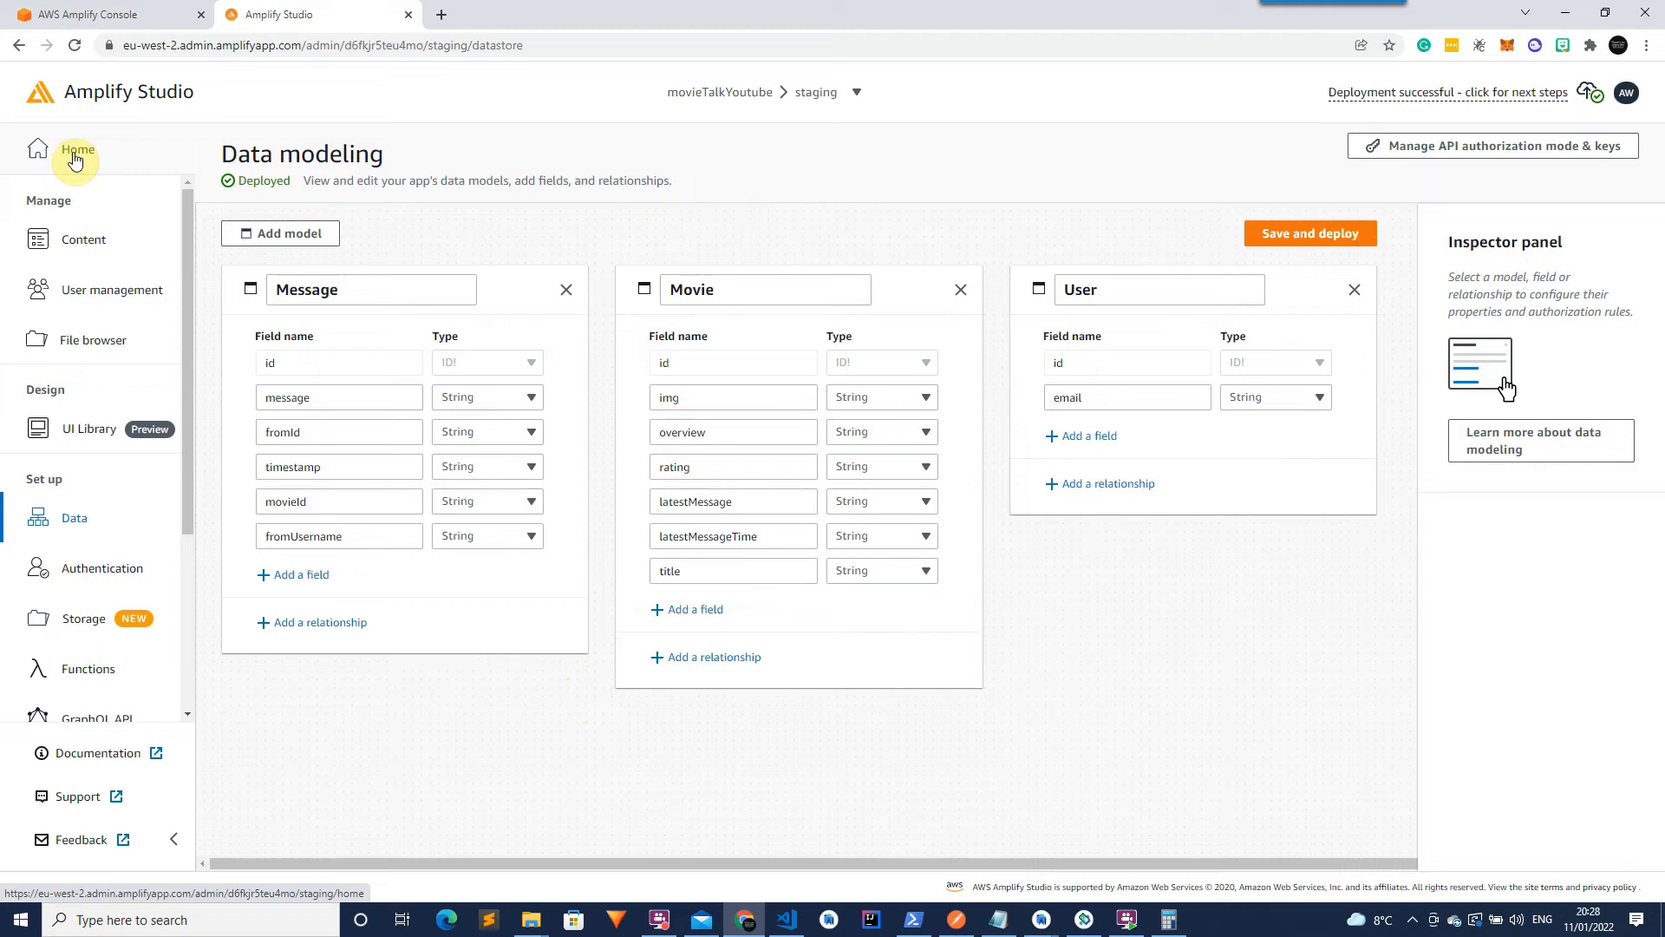
{"action": "mouse_move", "coordinate": [83, 238]}
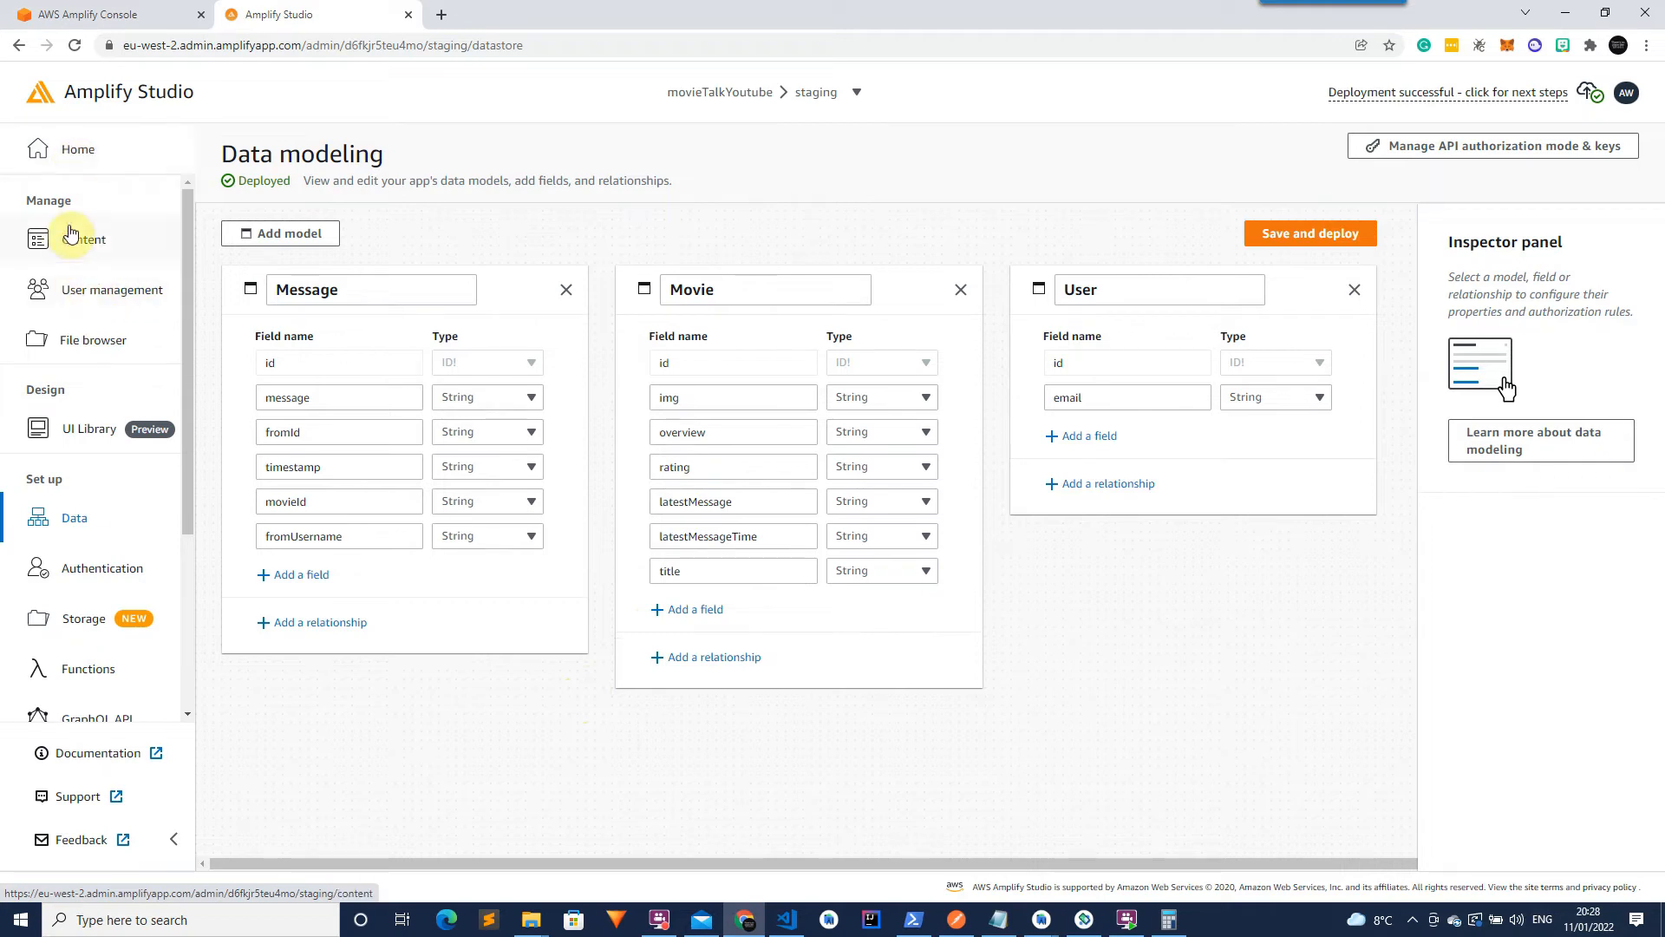
Review the staging environment's Deployment activity through page 2, then return to the Amplify Console.
{"action": "left_click", "coordinate": [78, 150]}
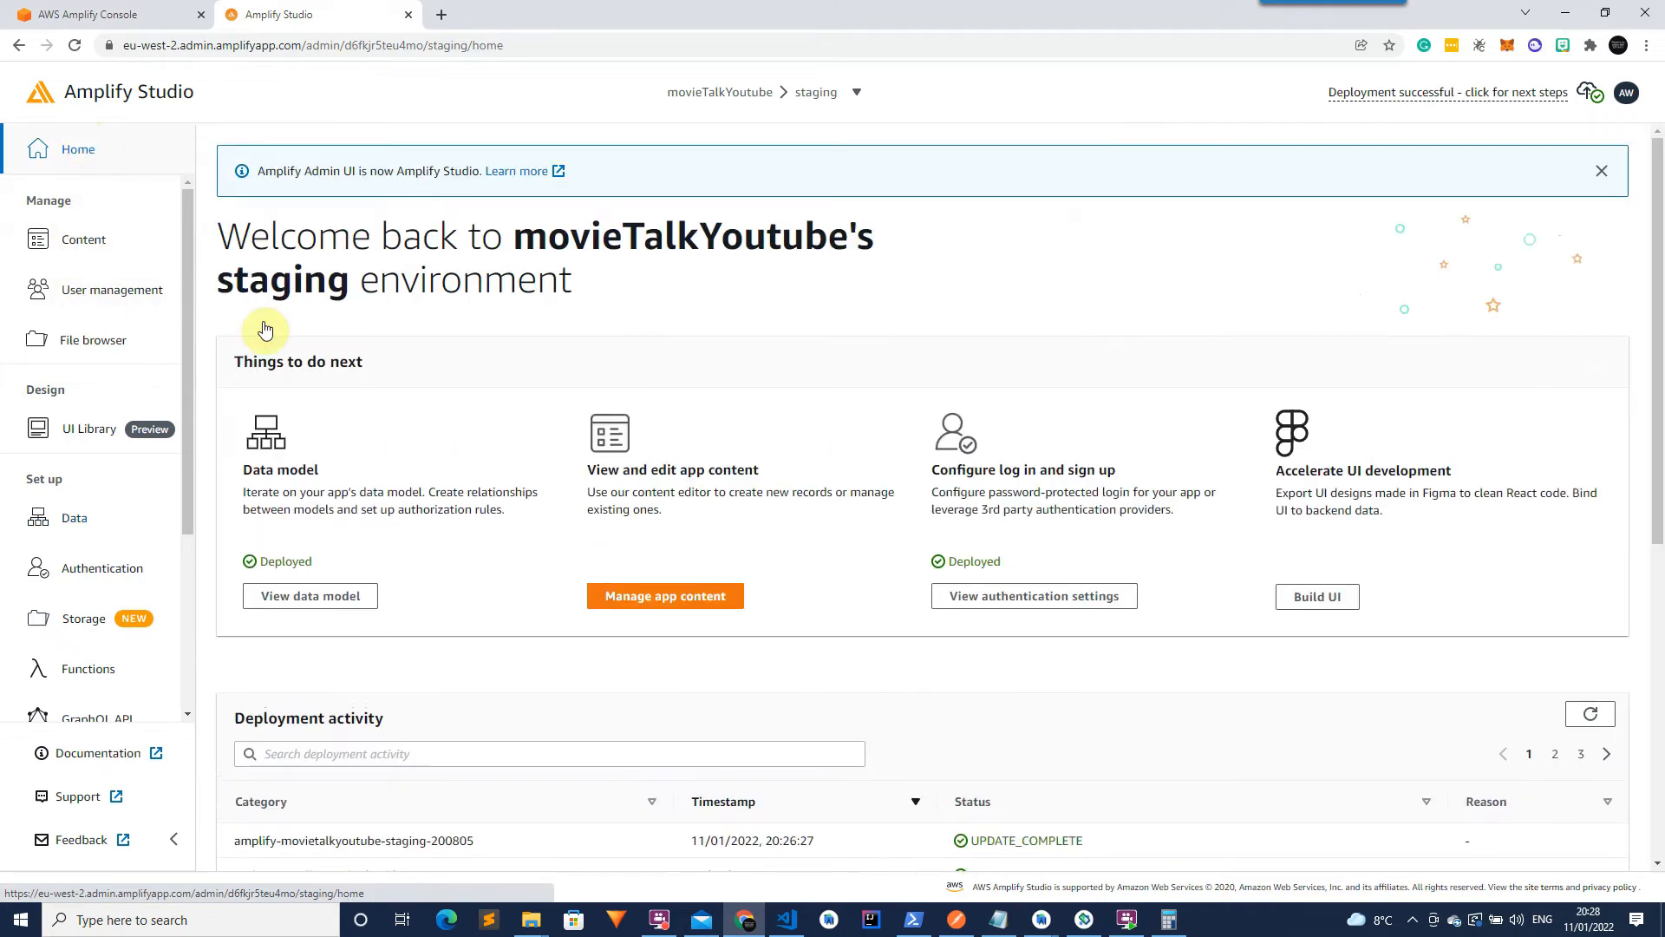
{"action": "scroll", "scroll_direction": "down", "scroll_amount": 3}
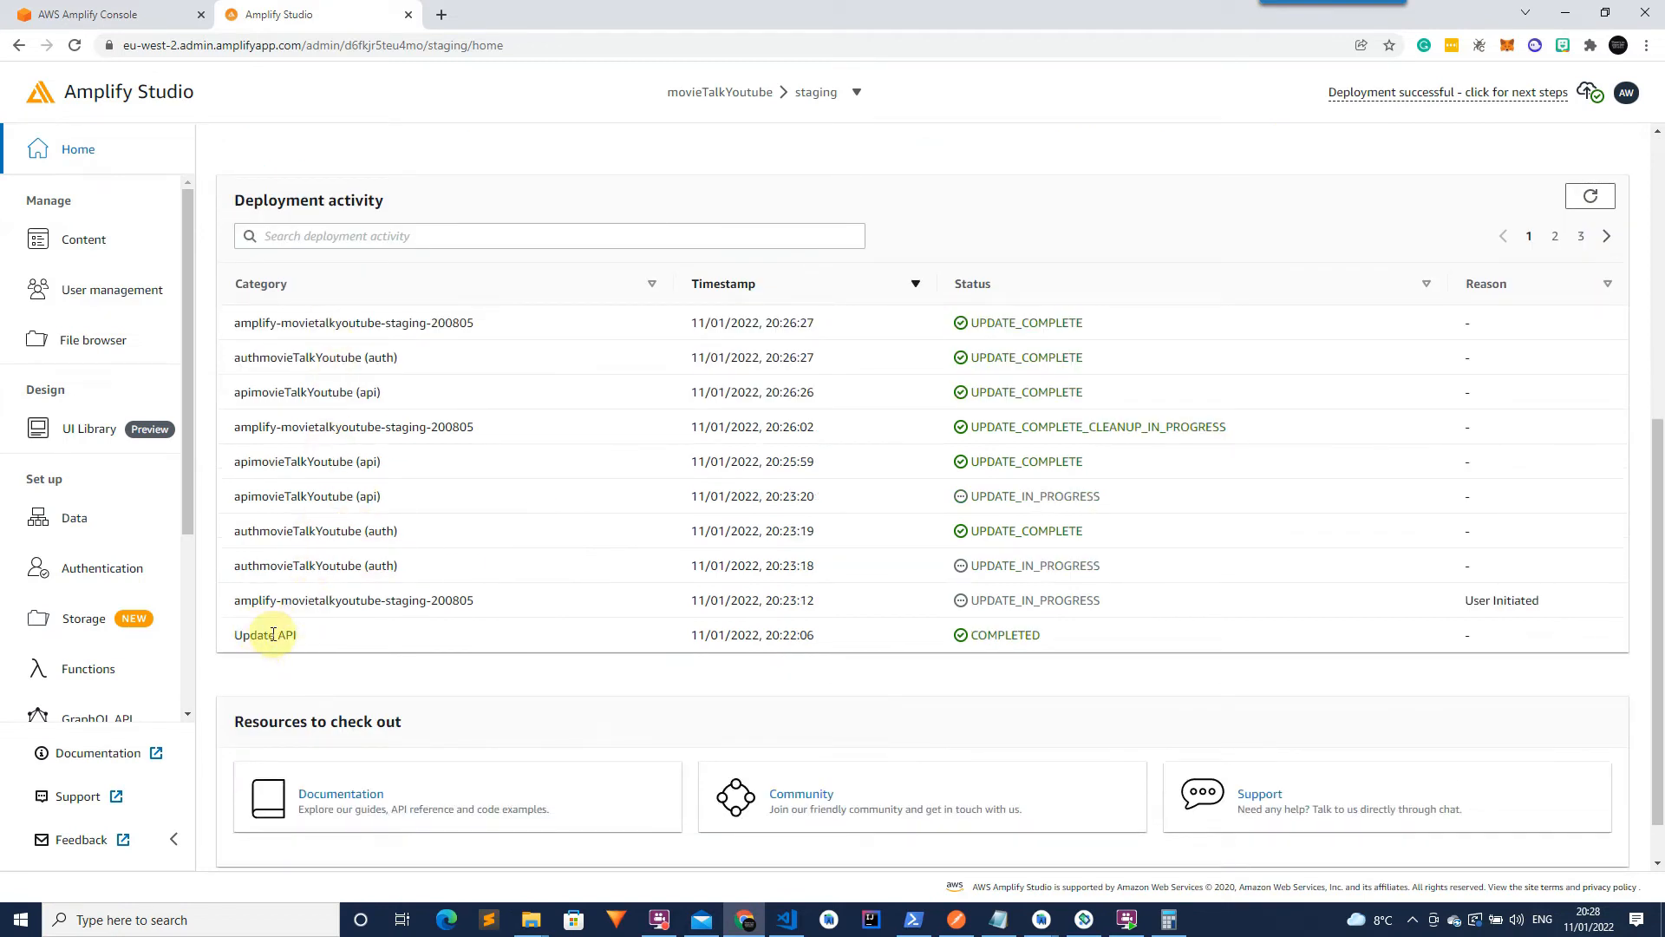
{"action": "mouse_move", "coordinate": [1027, 678]}
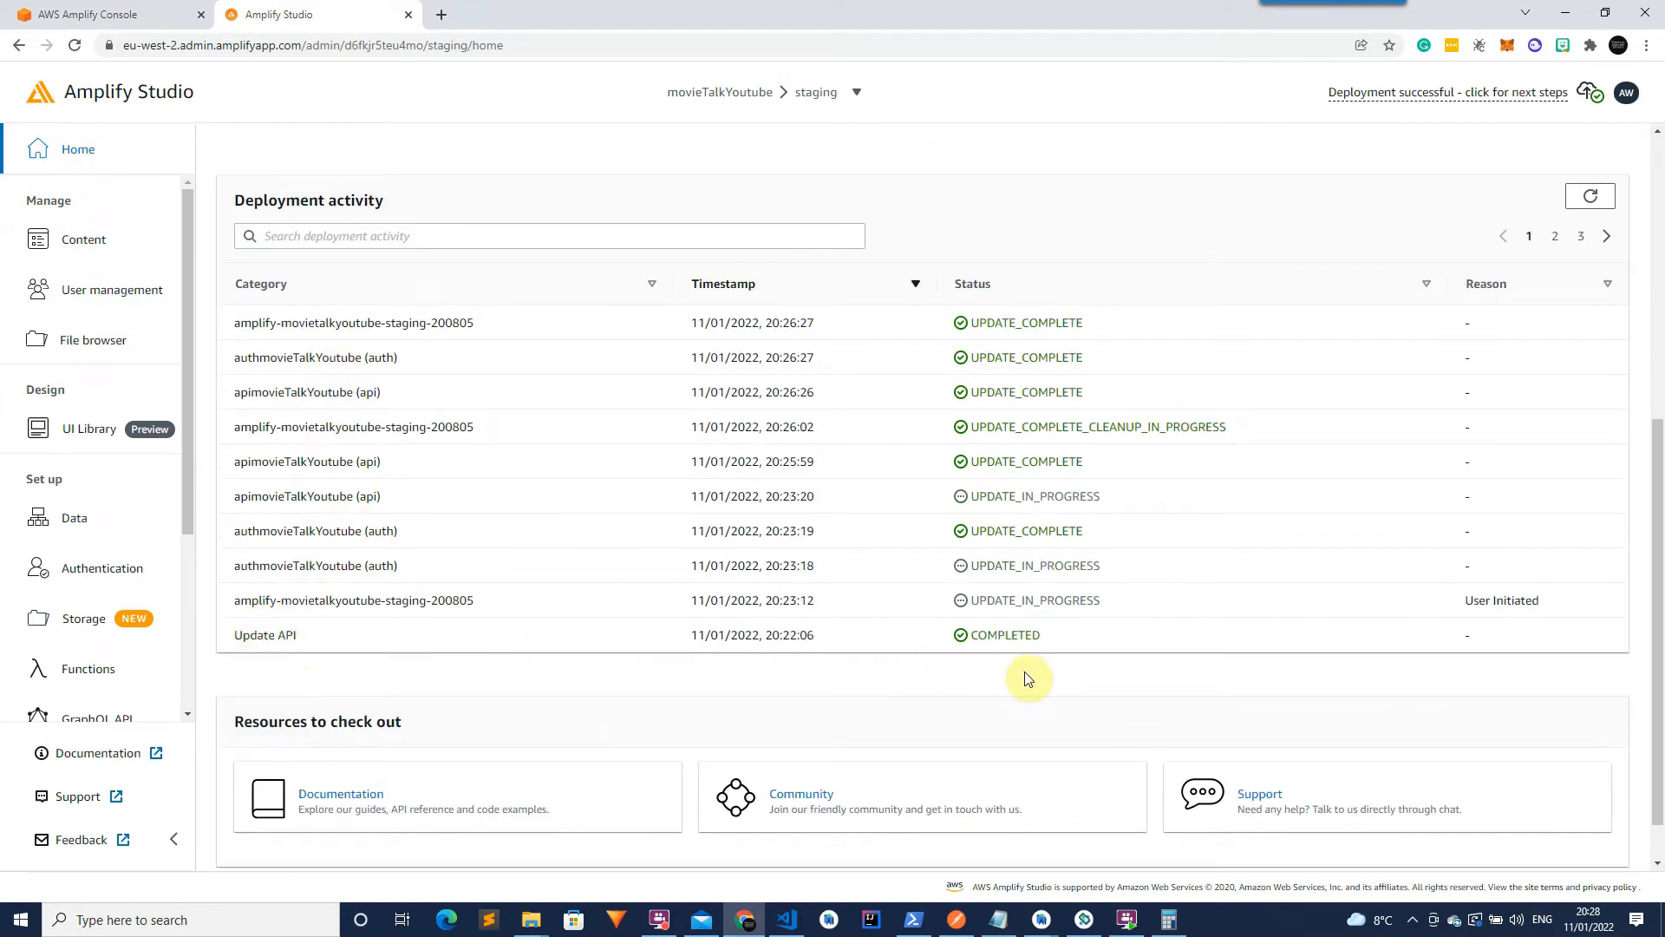
{"action": "left_click", "coordinate": [1555, 236]}
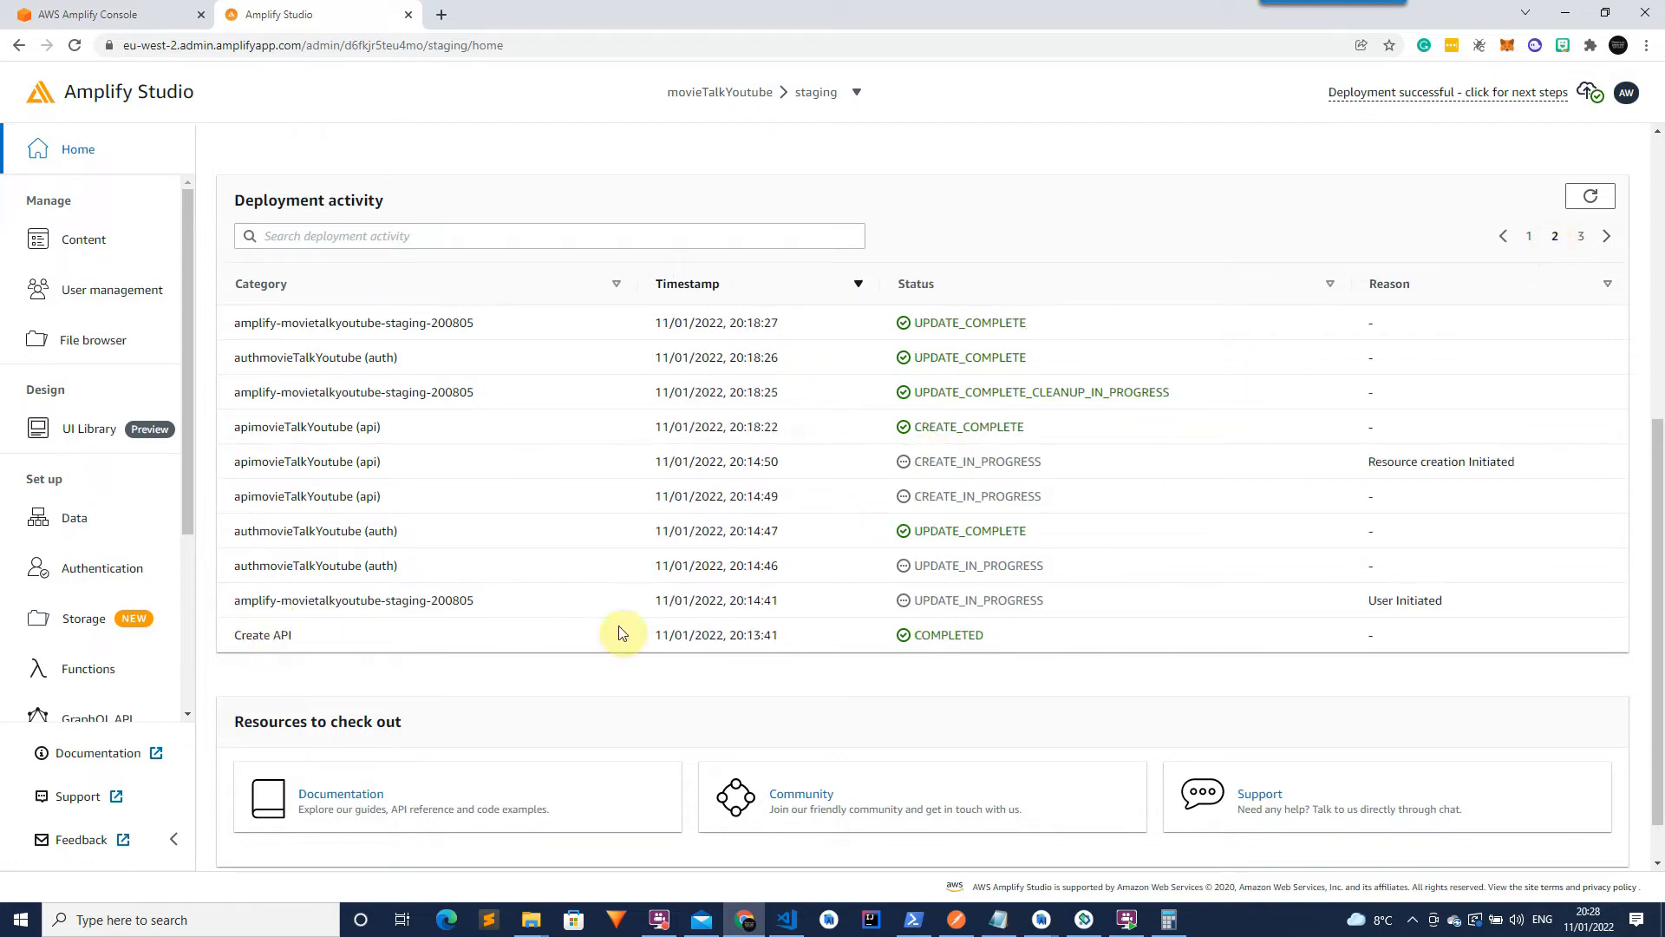
{"action": "mouse_move", "coordinate": [573, 623]}
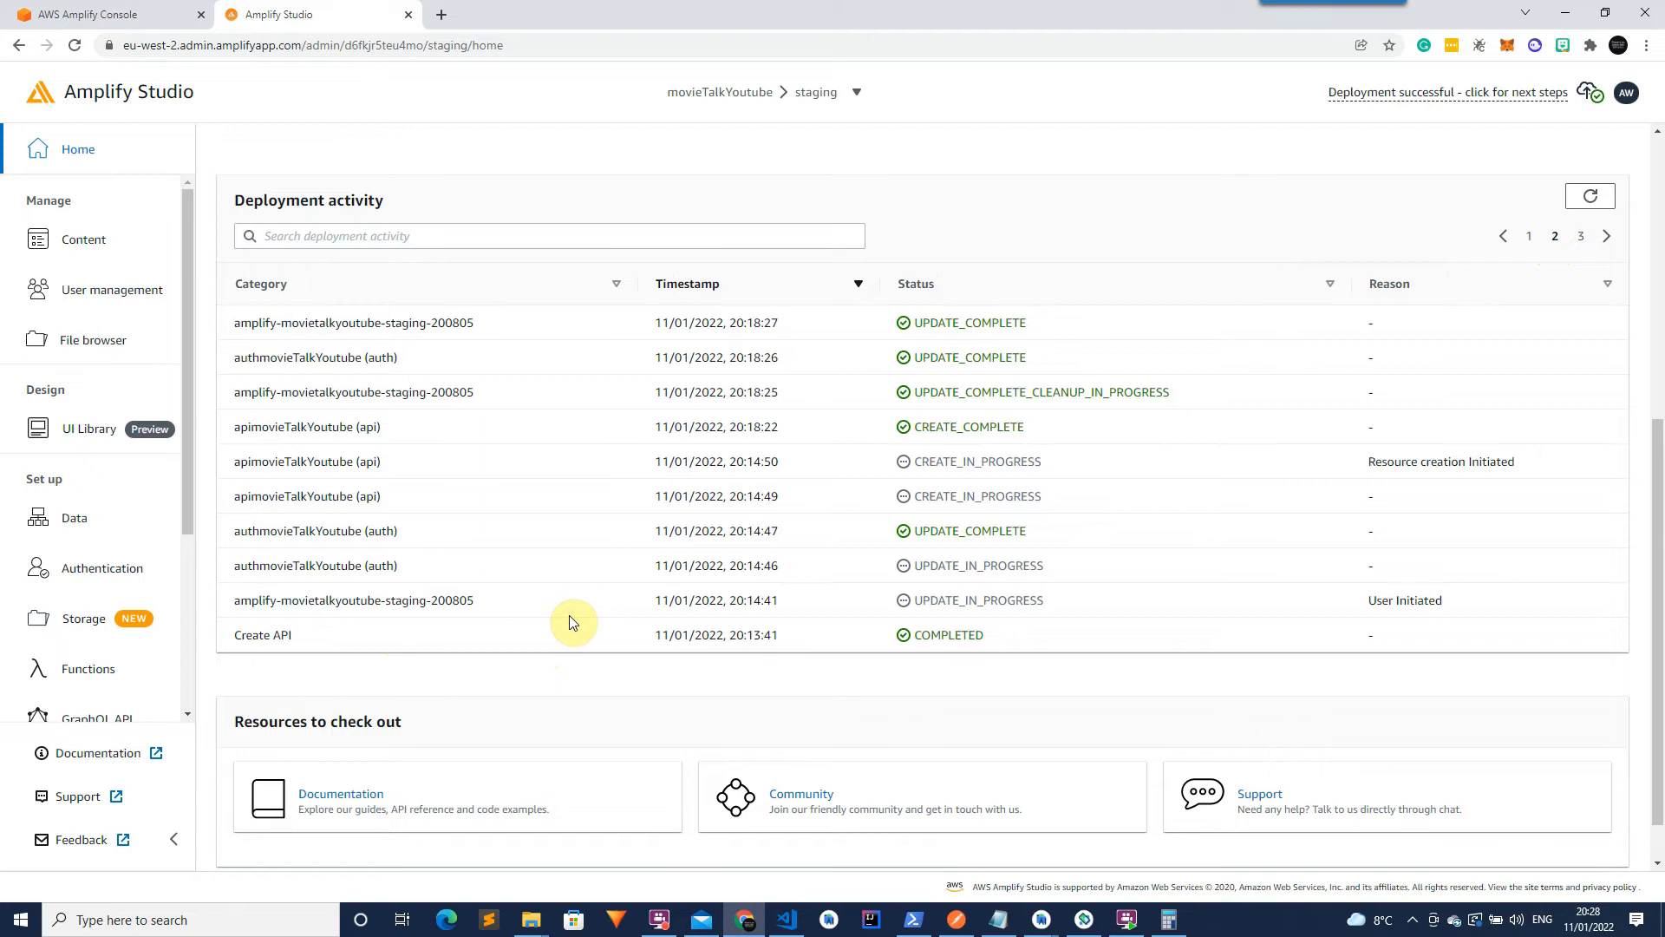
{"action": "scroll", "scroll_direction": "down", "scroll_amount": 3}
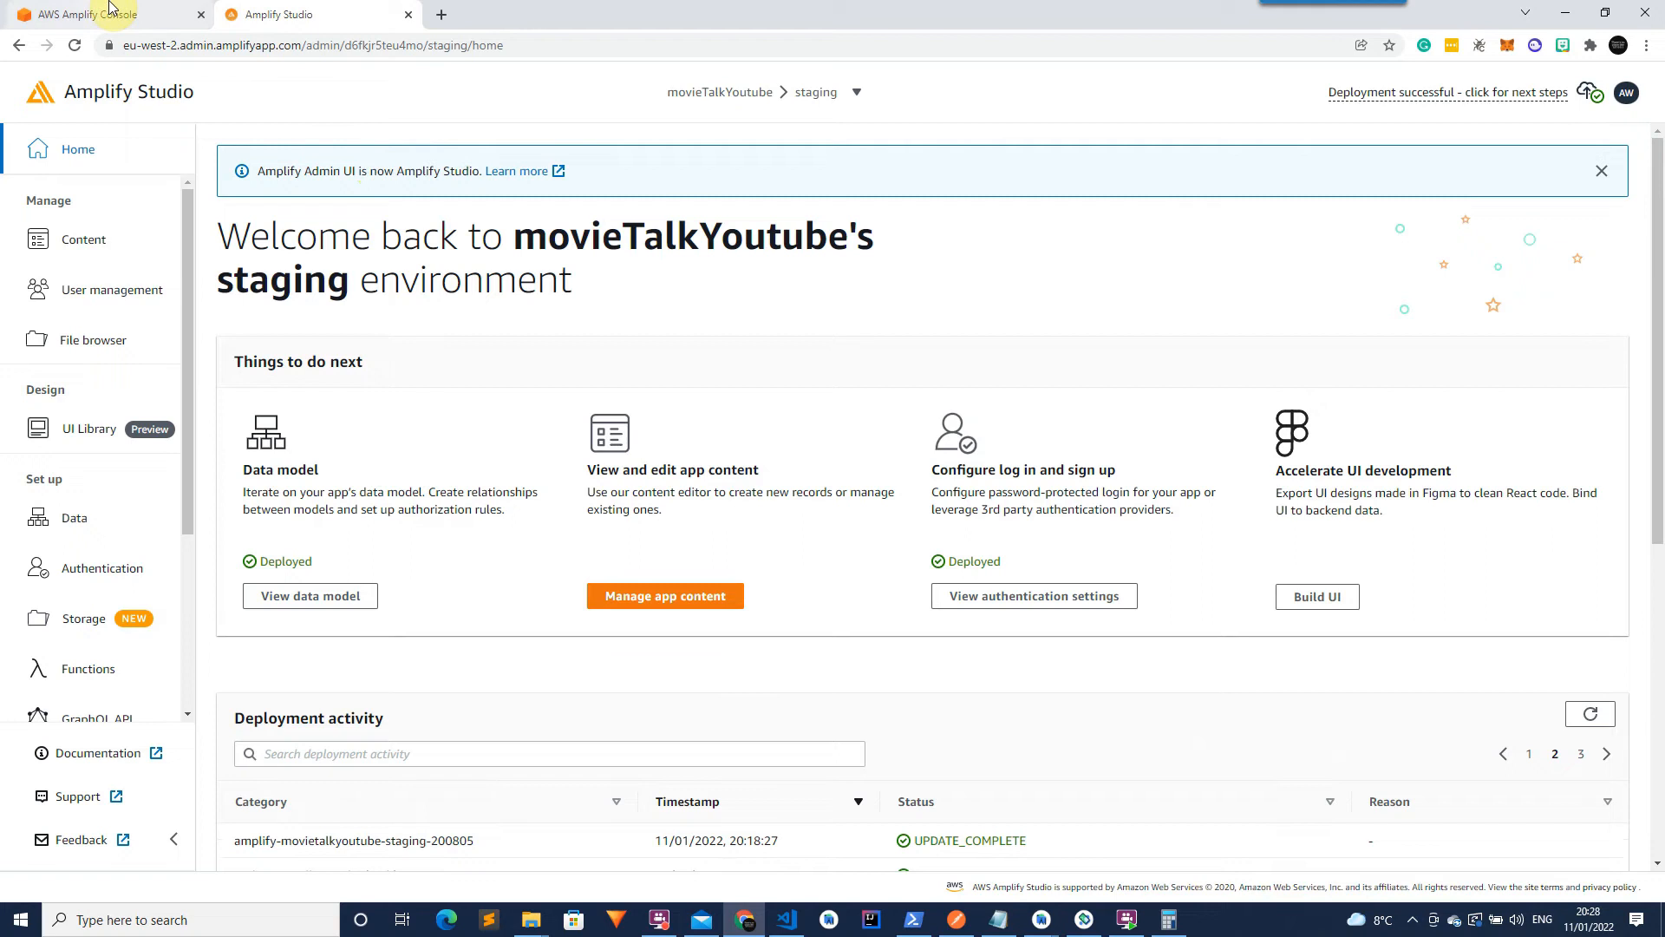
{"action": "left_click", "coordinate": [96, 14]}
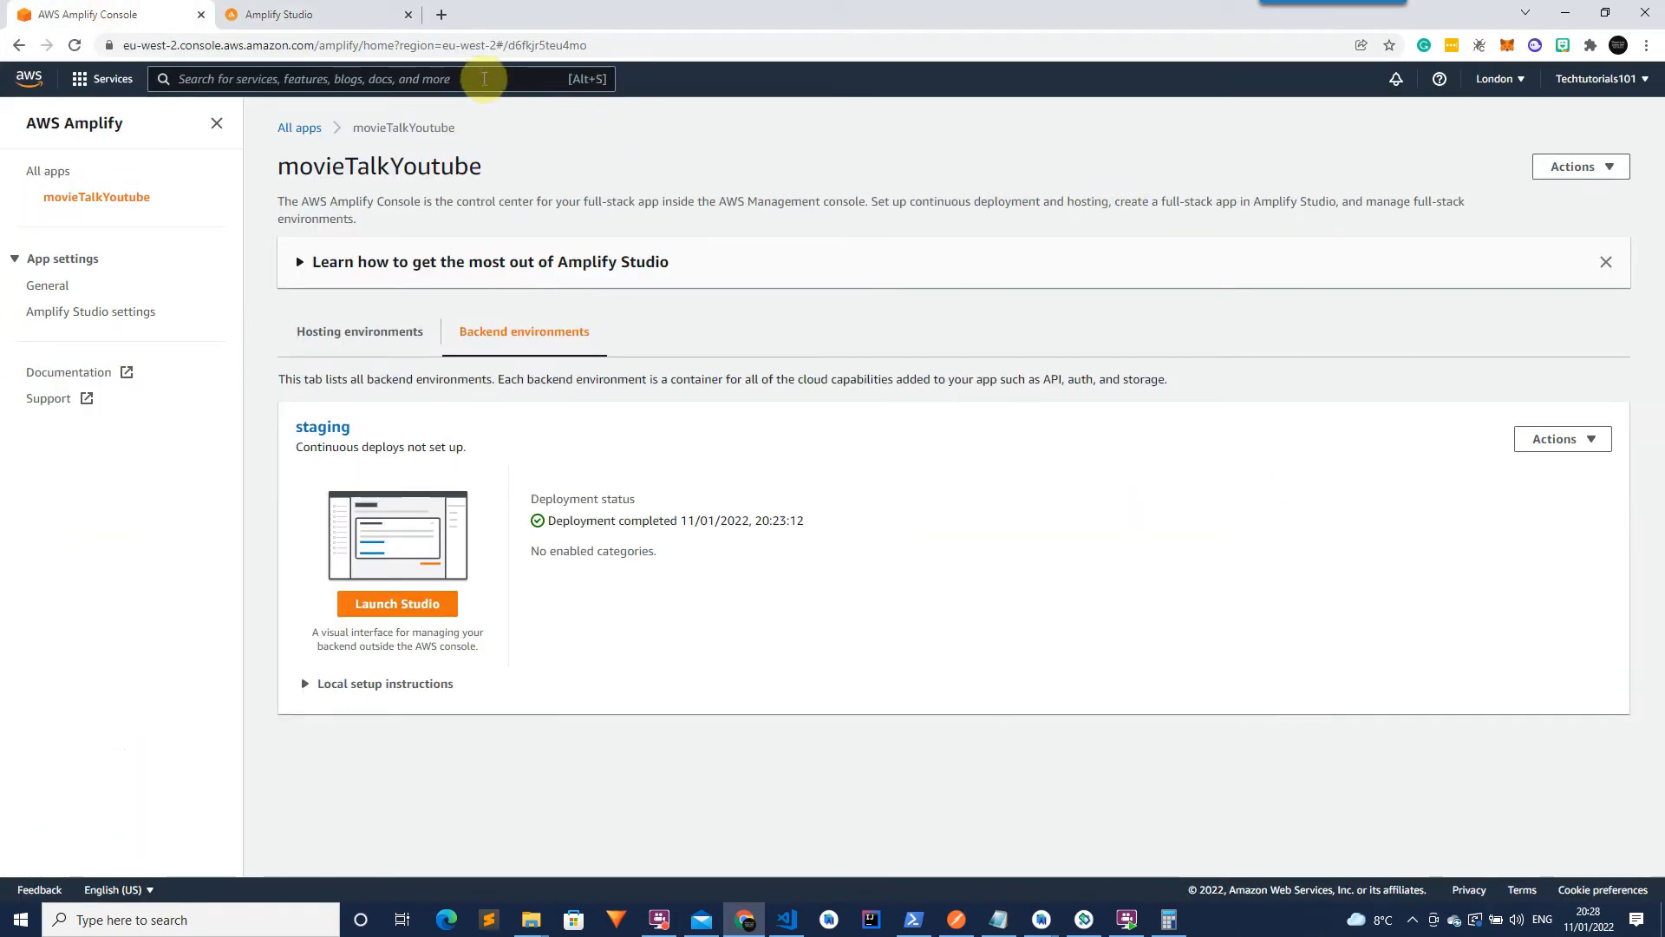
Find AWS AppSync via the console search and open the movieTalkYoutube-staging API.
{"action": "type", "text": "apps"}
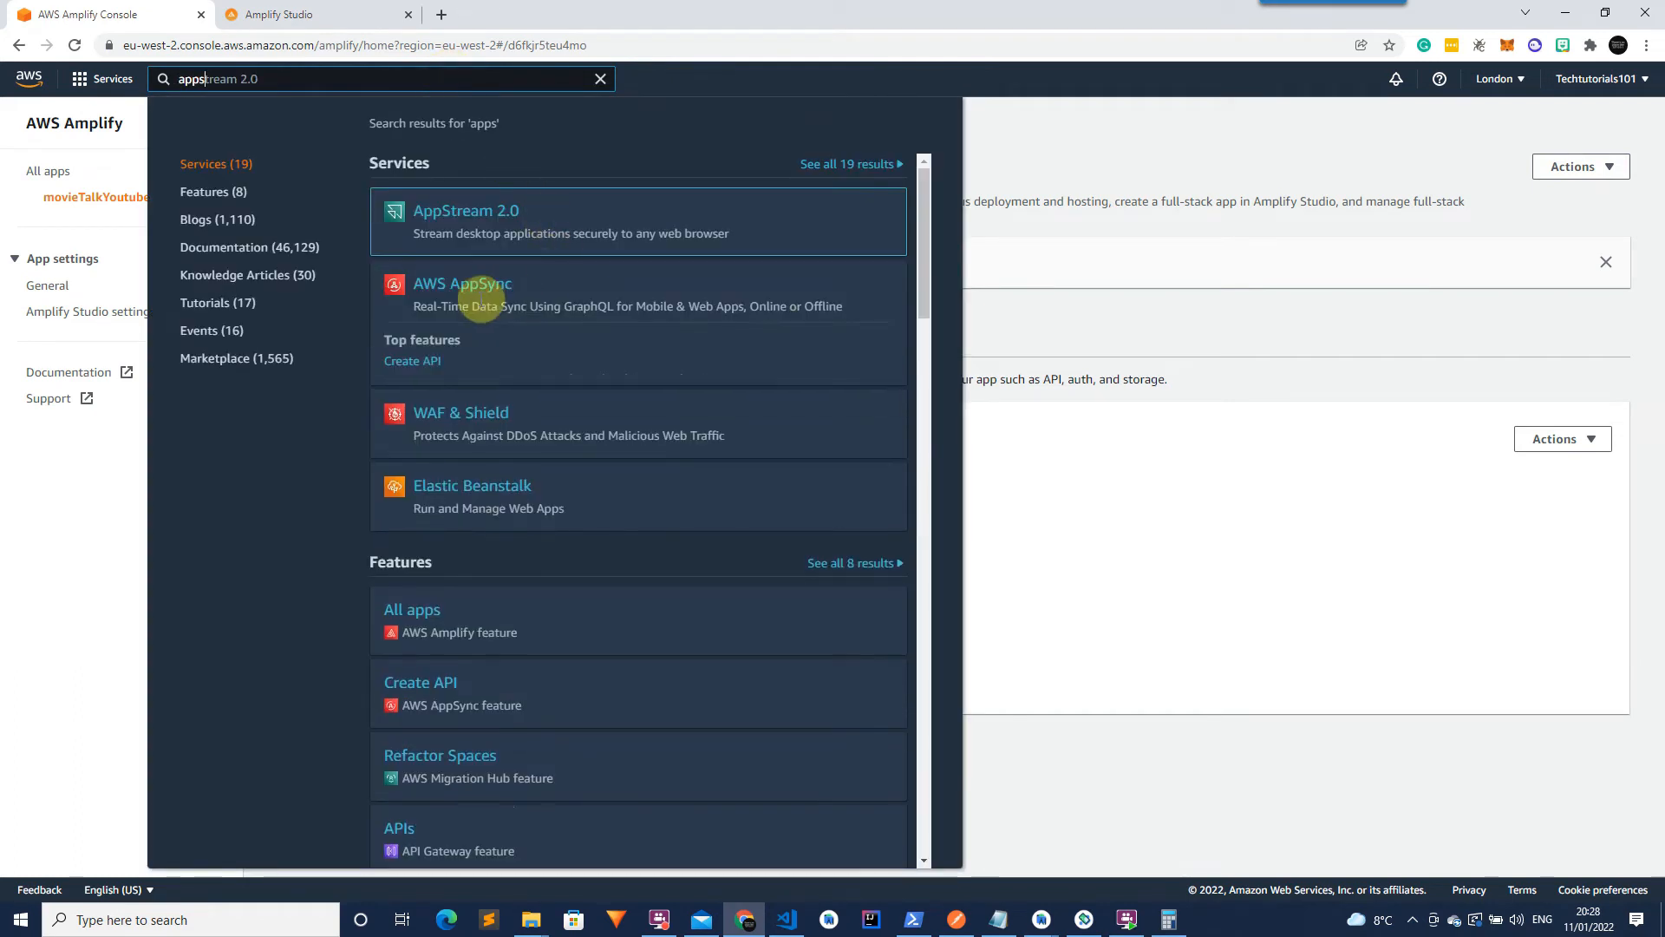
{"action": "left_click", "coordinate": [461, 283]}
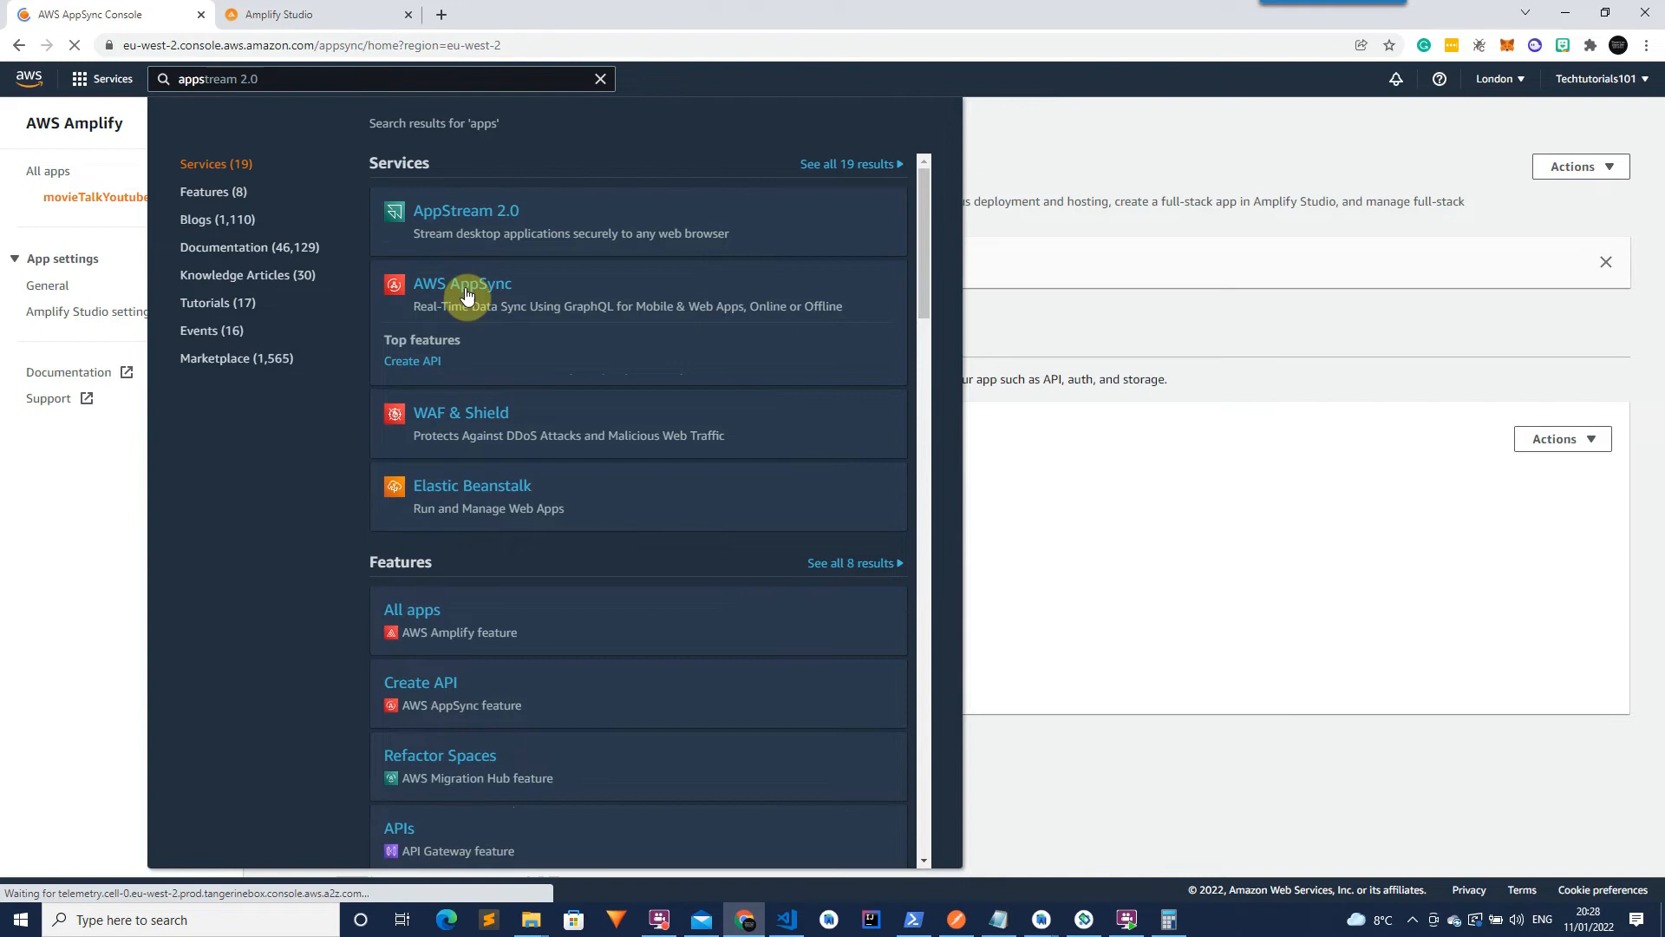
{"action": "left_click", "coordinate": [462, 283]}
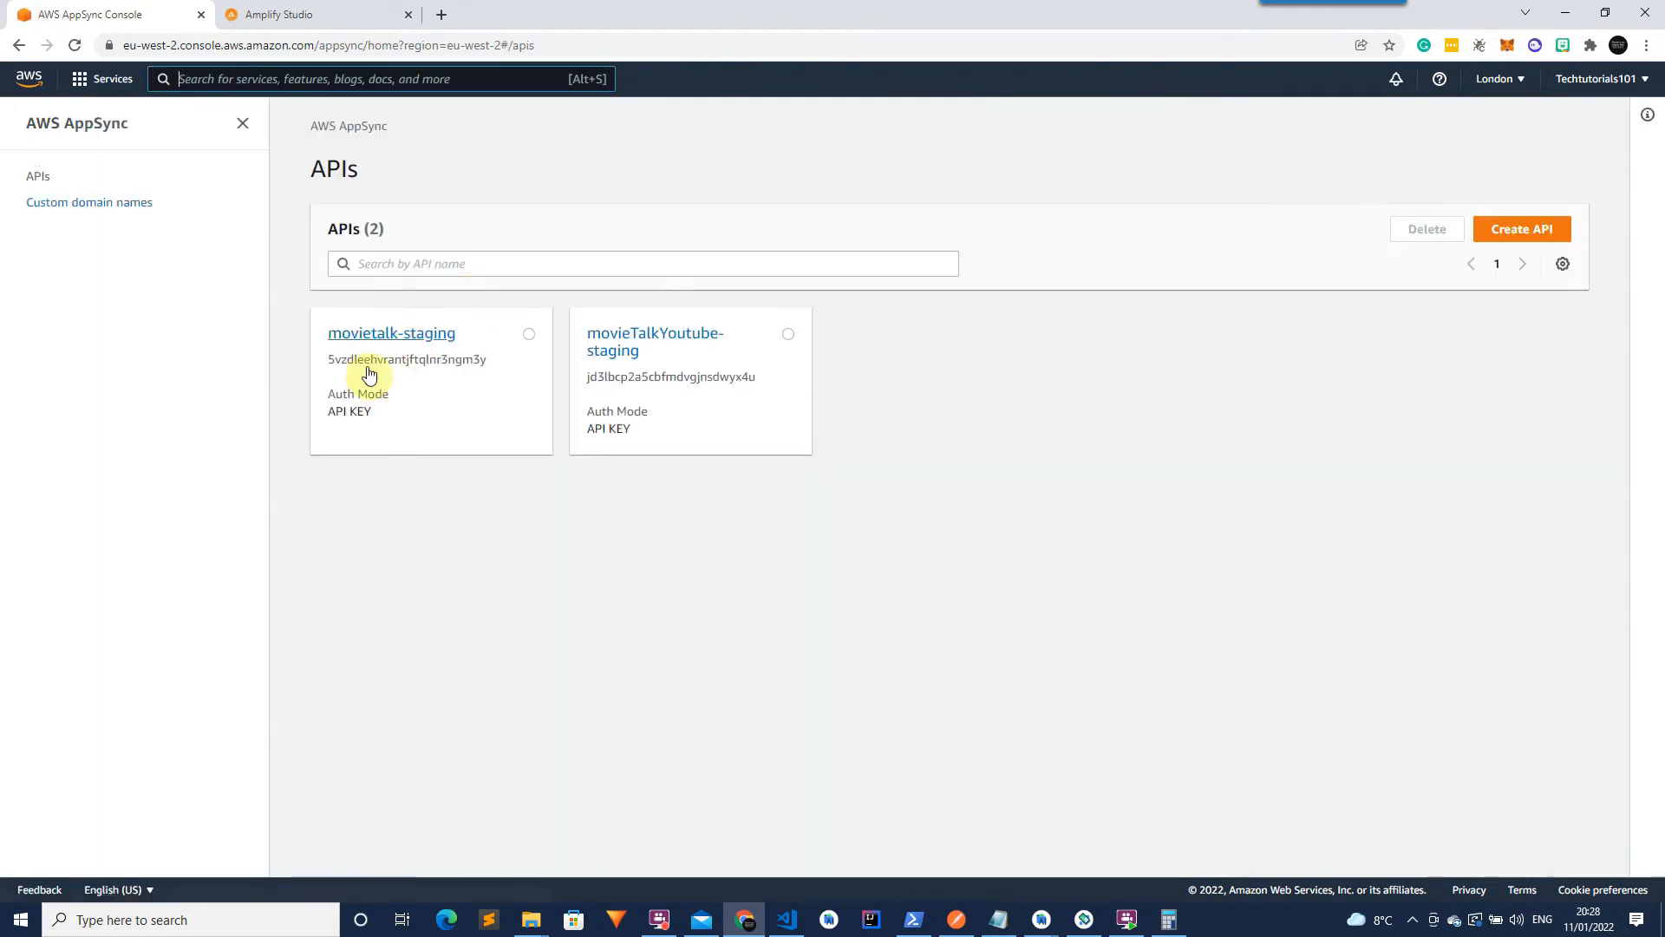
{"action": "mouse_move", "coordinate": [655, 342]}
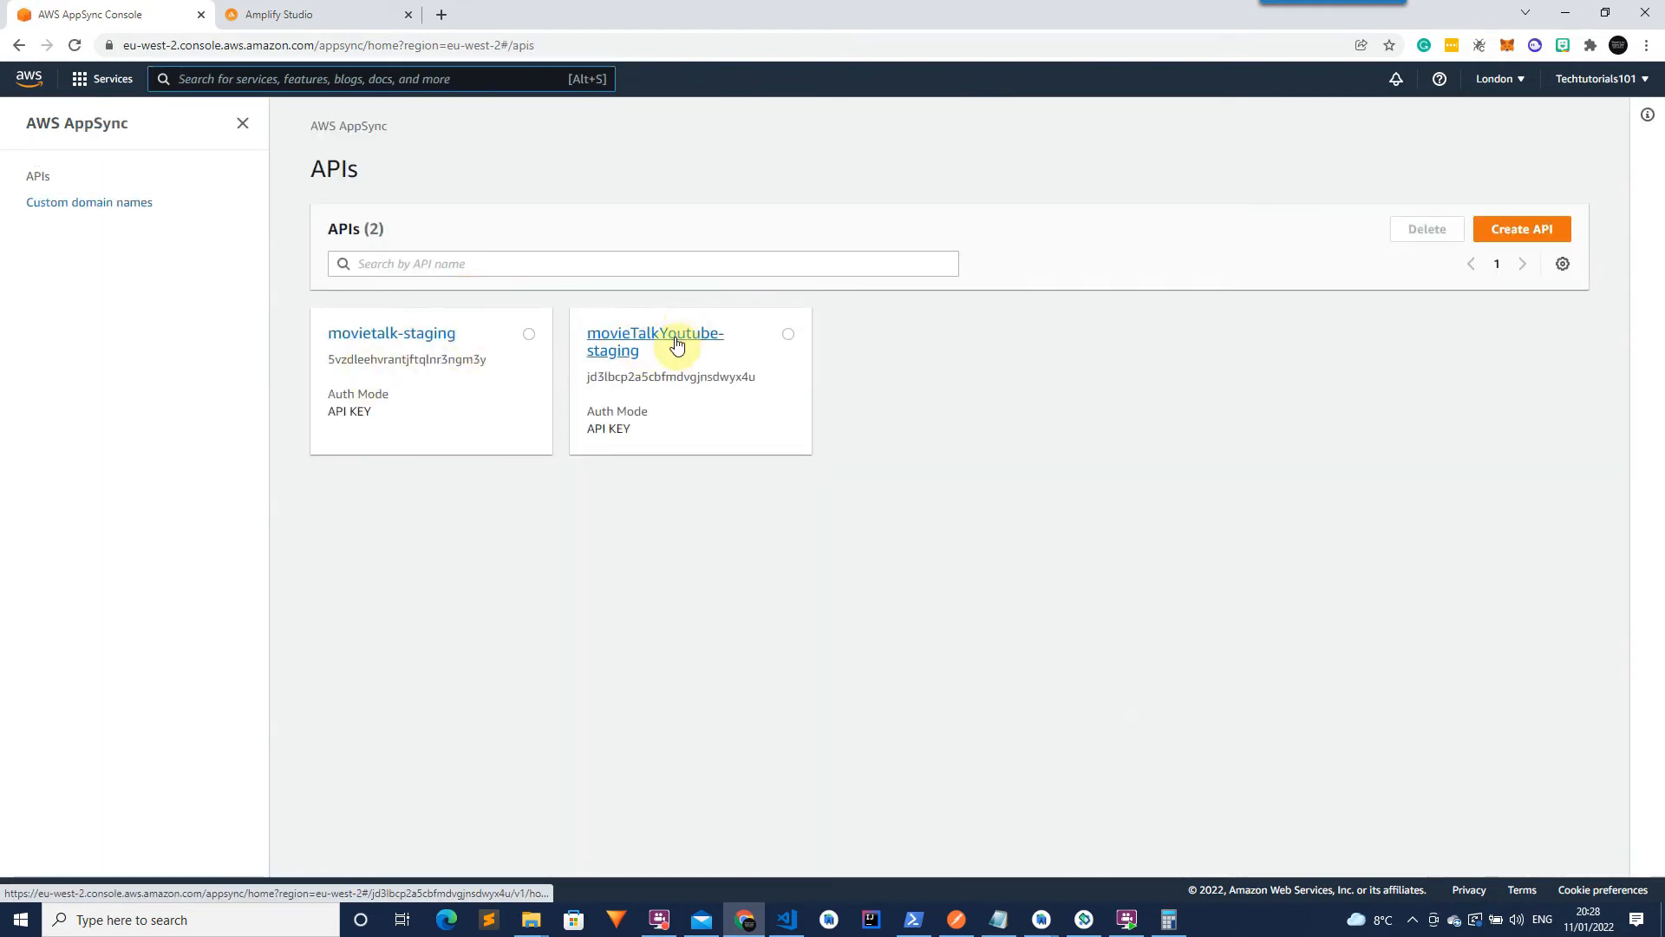
{"action": "left_click", "coordinate": [656, 341]}
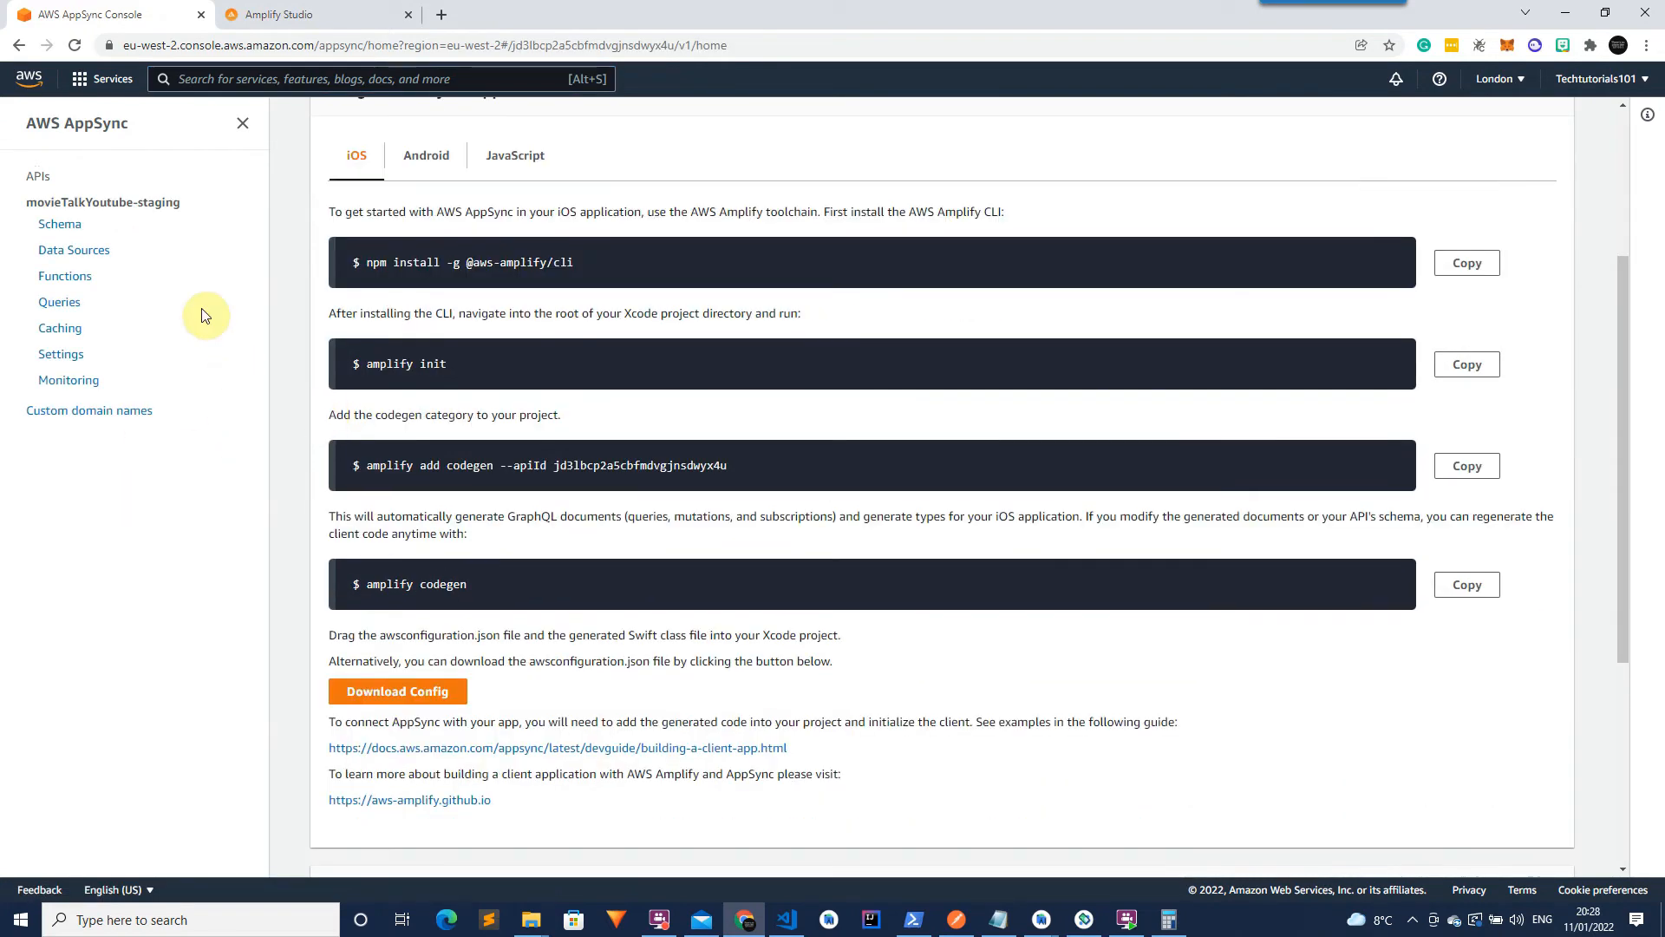
{"action": "mouse_move", "coordinate": [64, 281]}
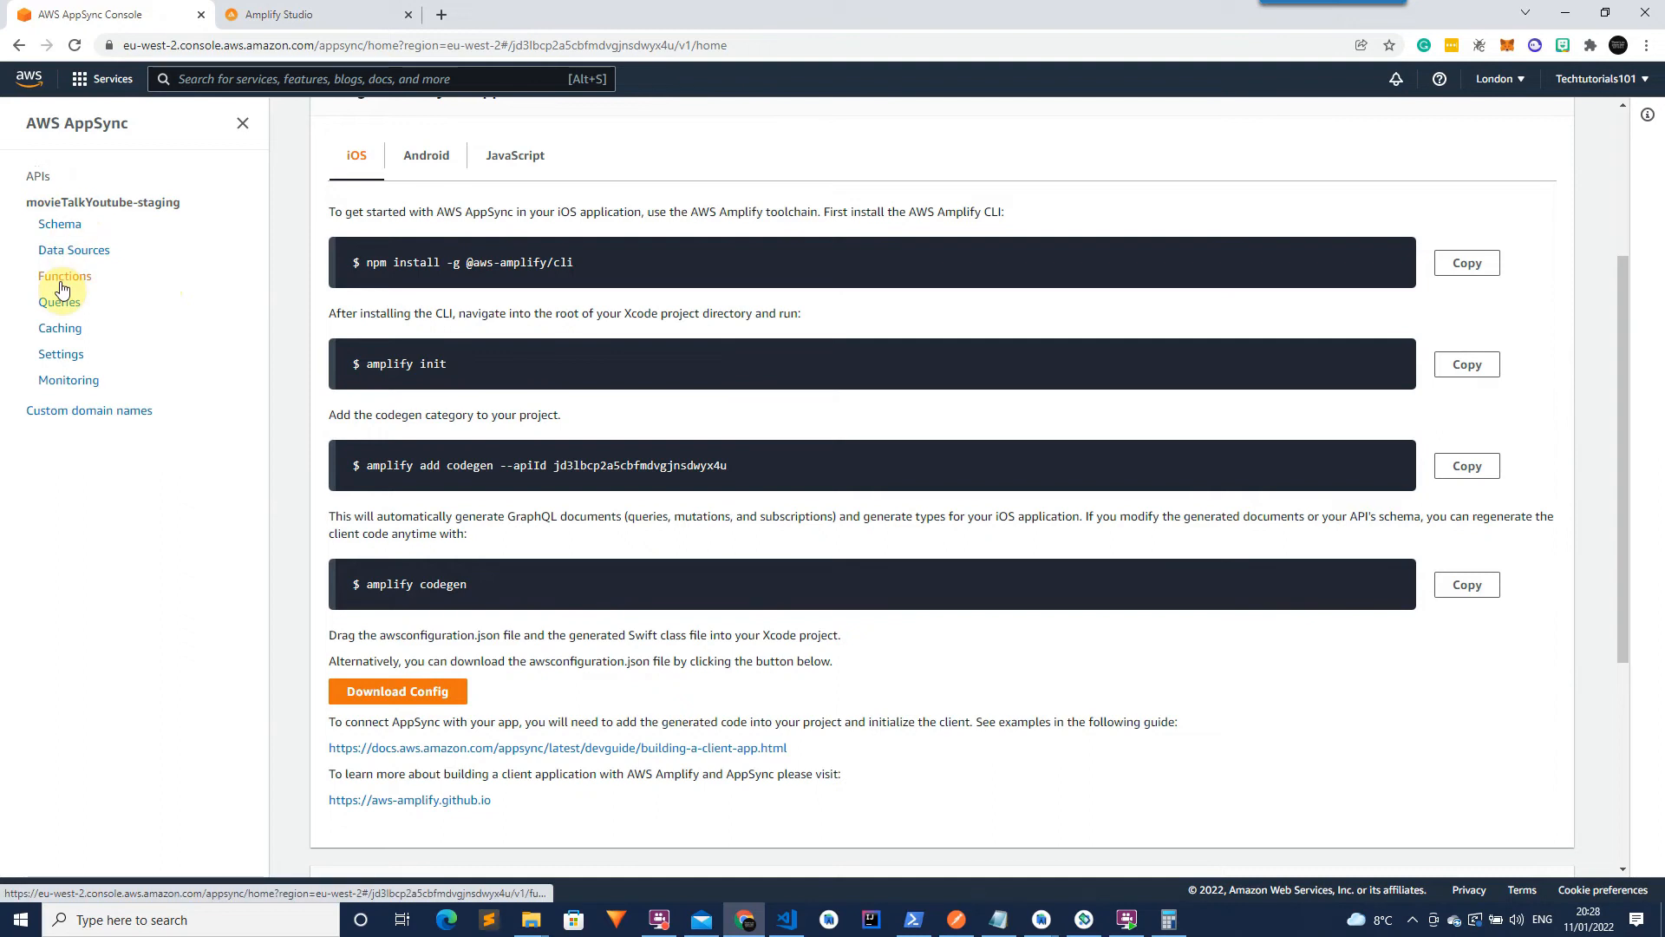
View the API's generated resolver Functions, then its Queries workspace.
{"action": "left_click", "coordinate": [64, 276]}
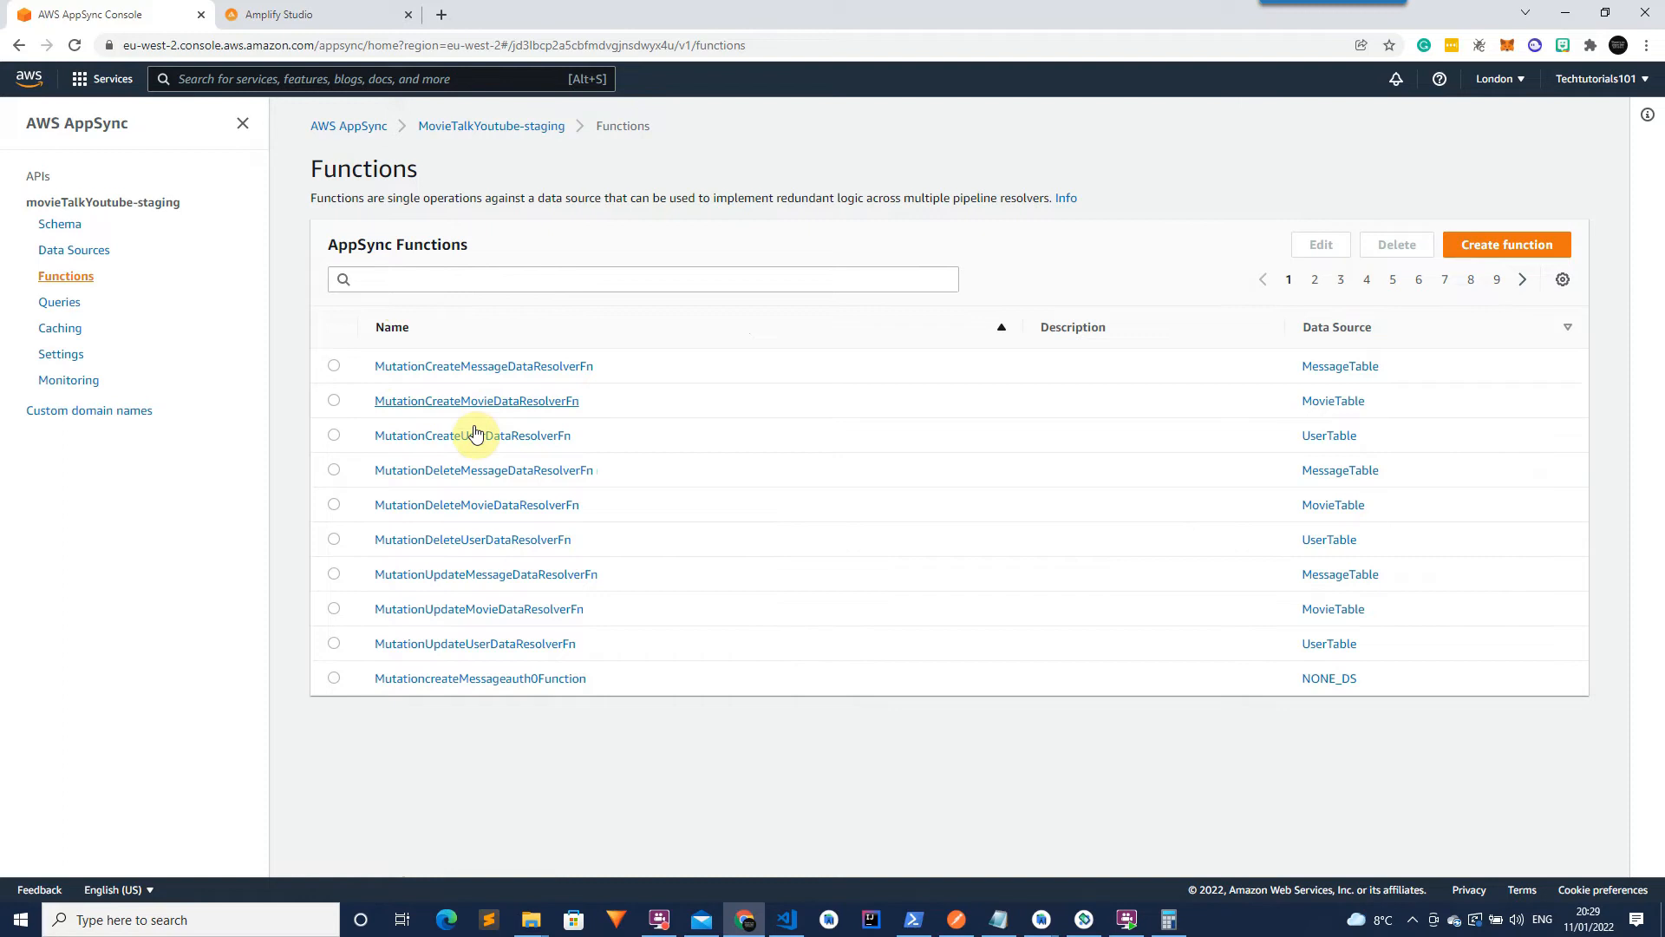
{"action": "mouse_move", "coordinate": [484, 461]}
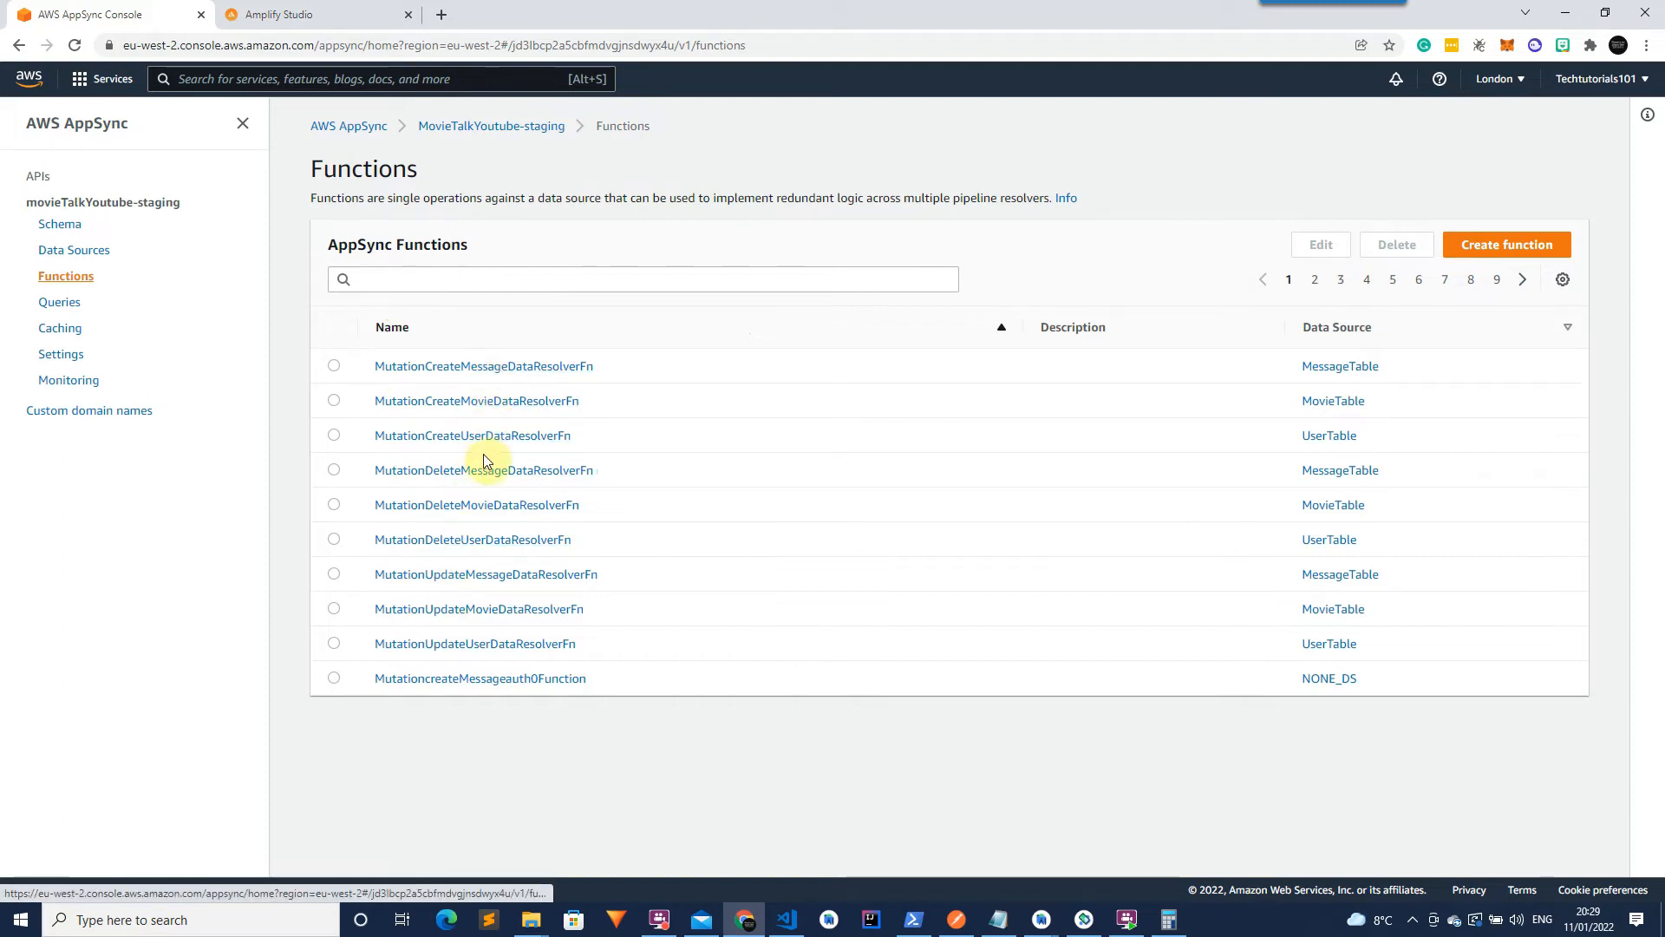
{"action": "mouse_move", "coordinate": [475, 401]}
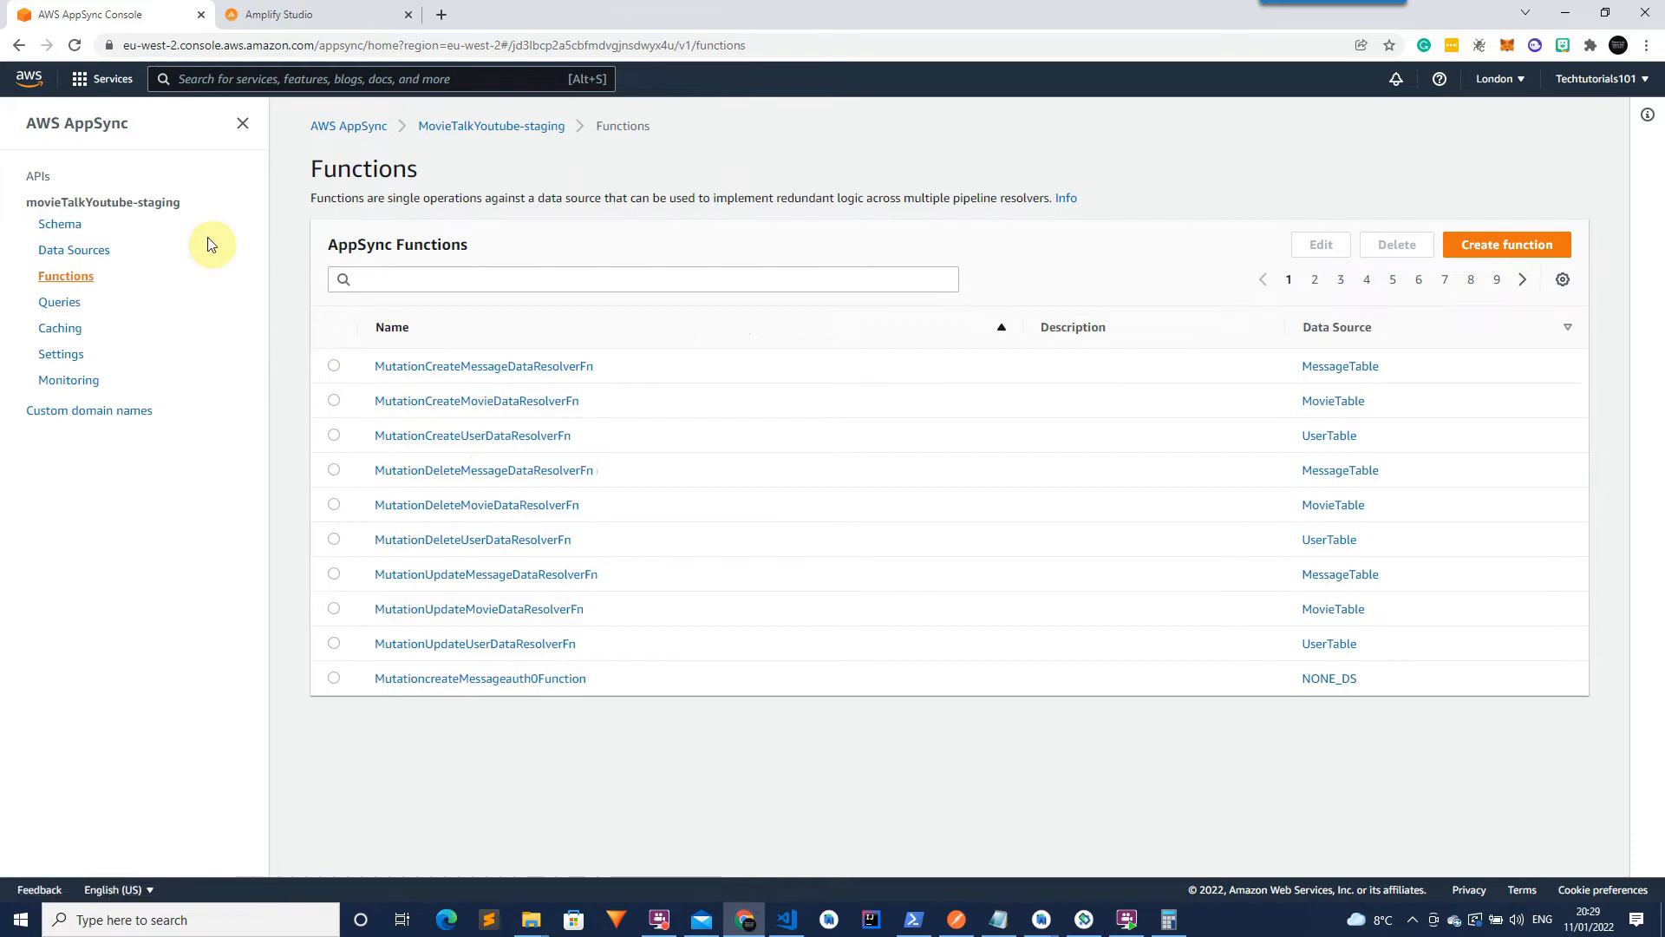
{"action": "left_click", "coordinate": [59, 302]}
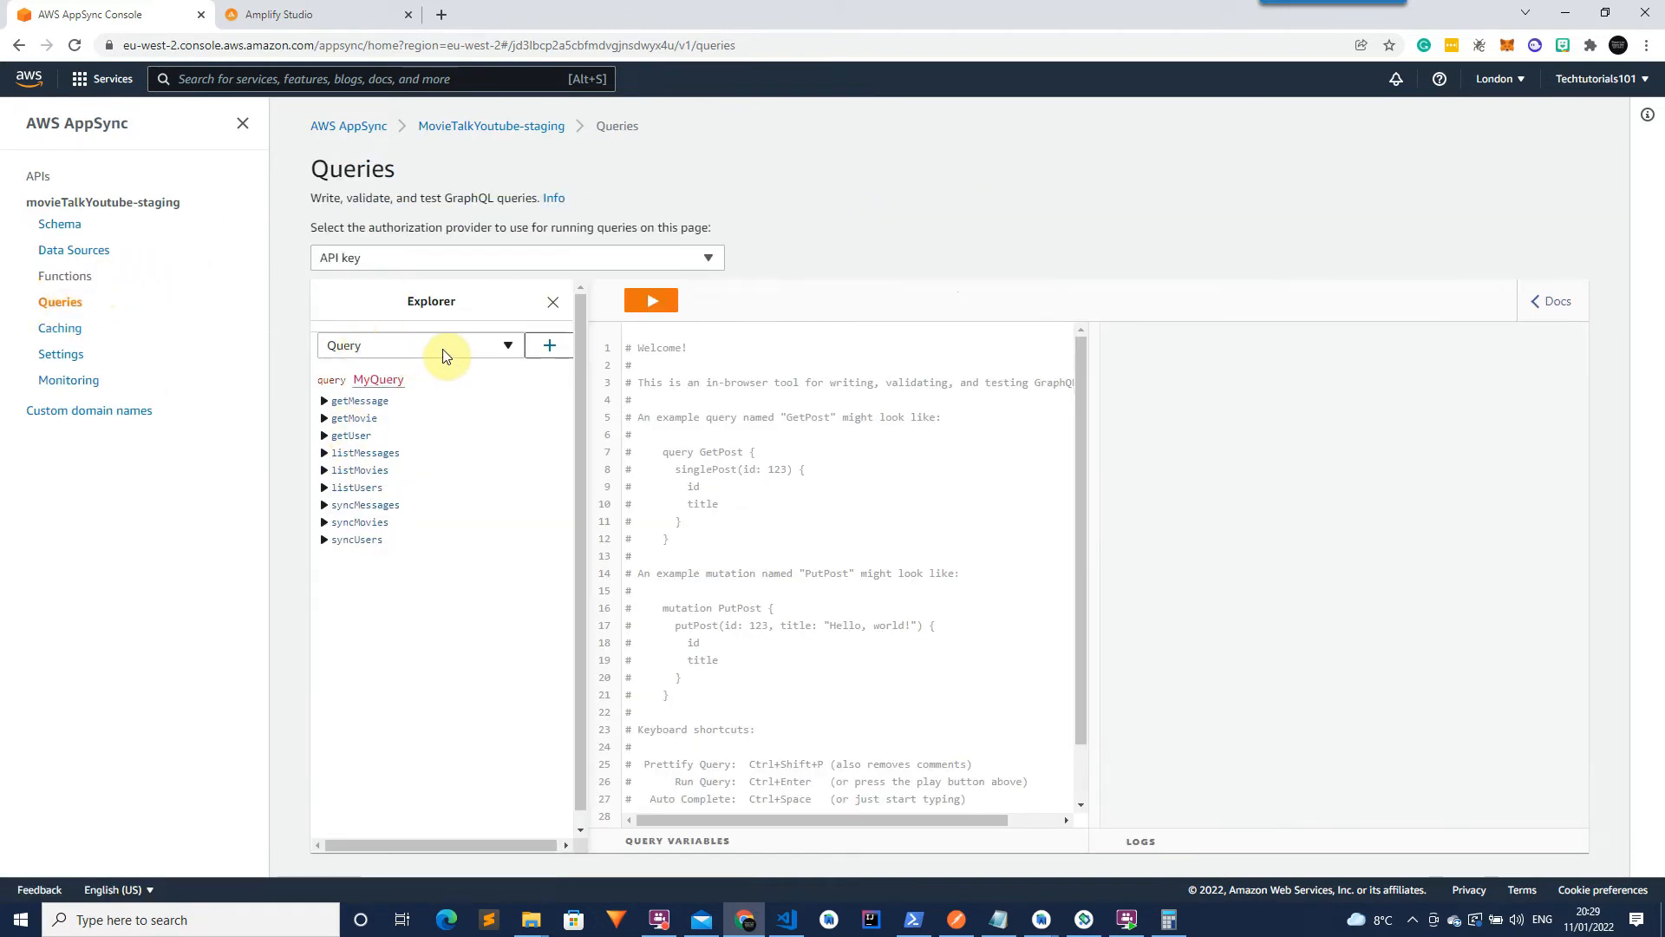
Start a new Mutation in the Explorer and tick createMovie input fields _version, id, latestMessageTime and overview.
{"action": "left_click", "coordinate": [415, 343]}
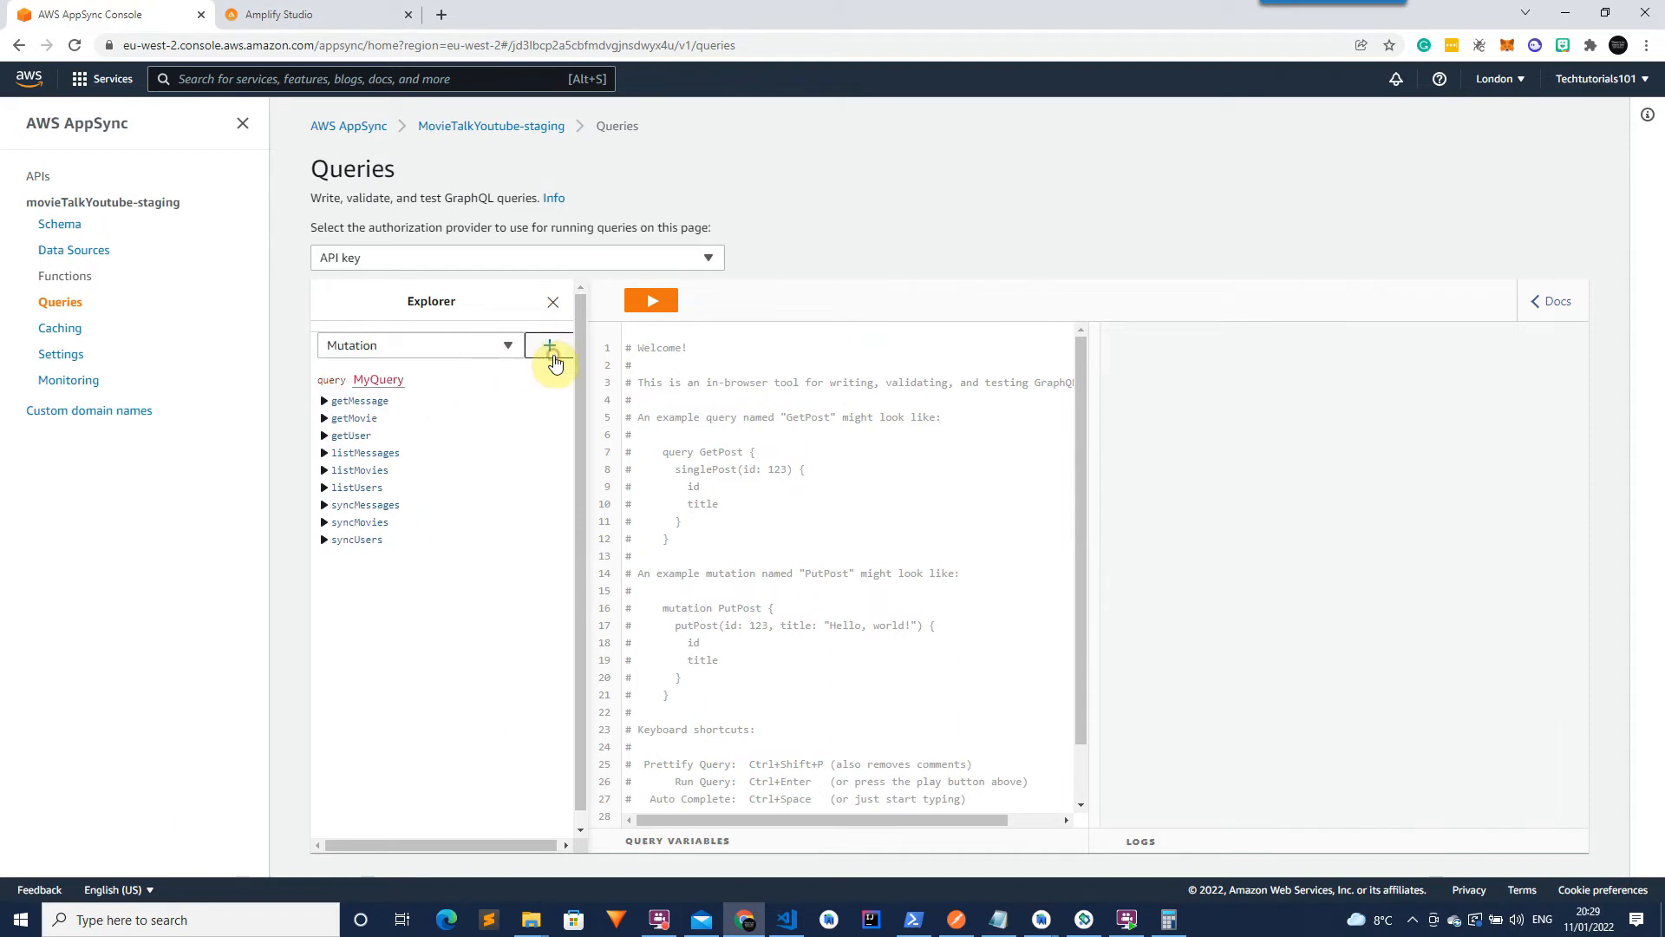
{"action": "left_click", "coordinate": [550, 345]}
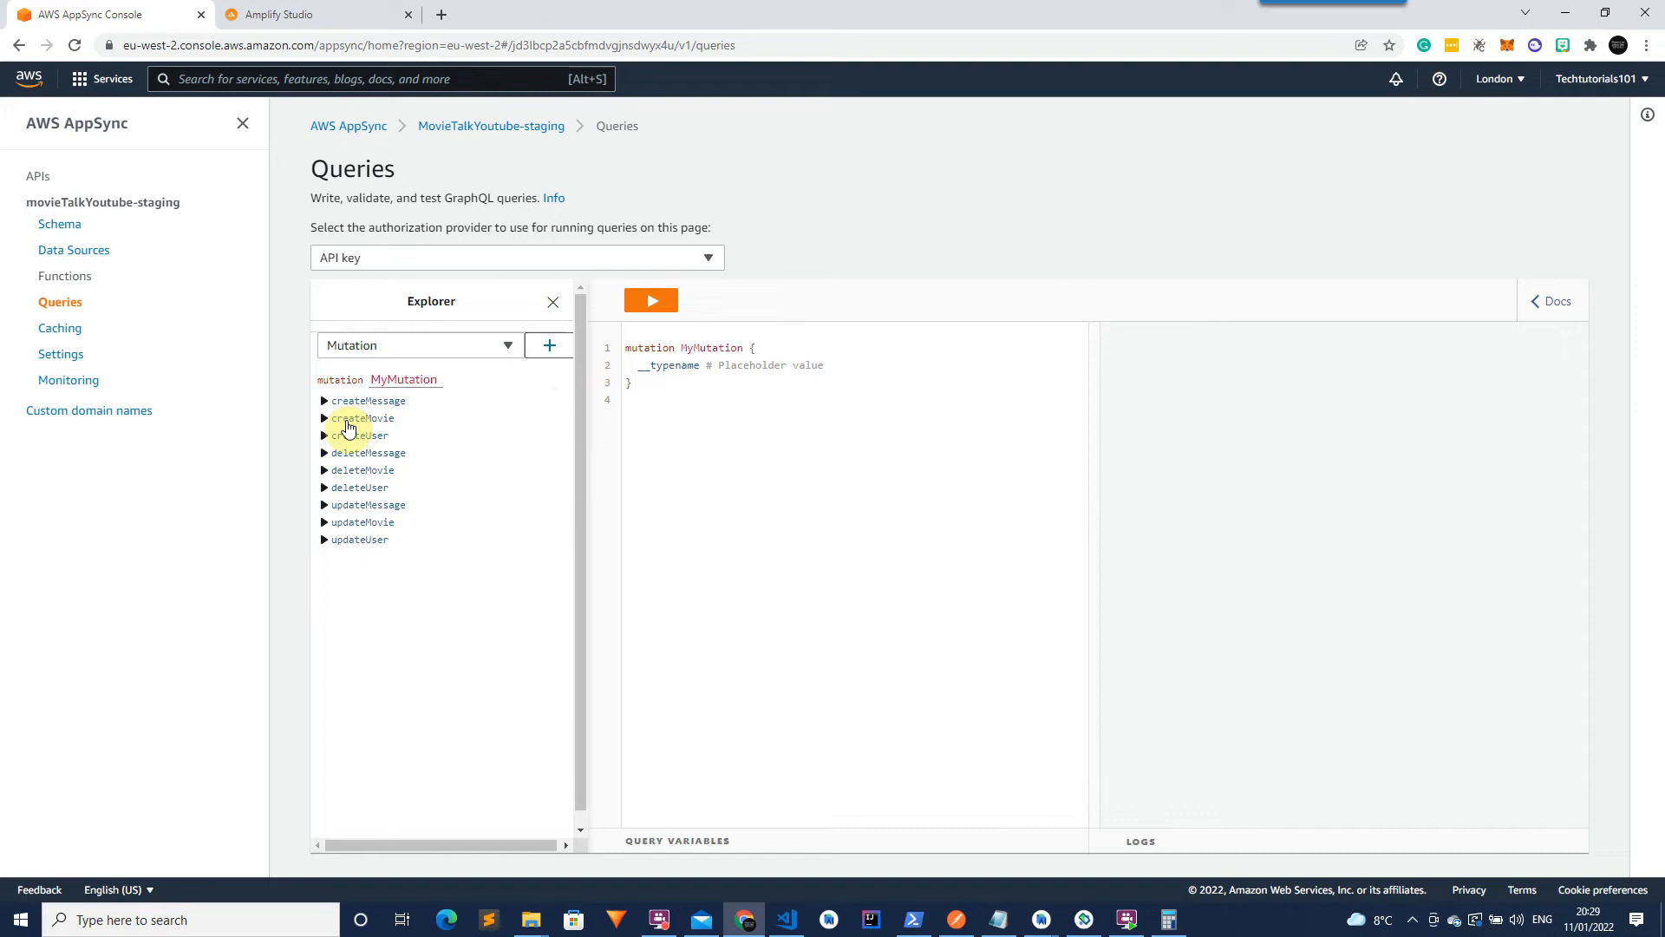
{"action": "left_click", "coordinate": [363, 419]}
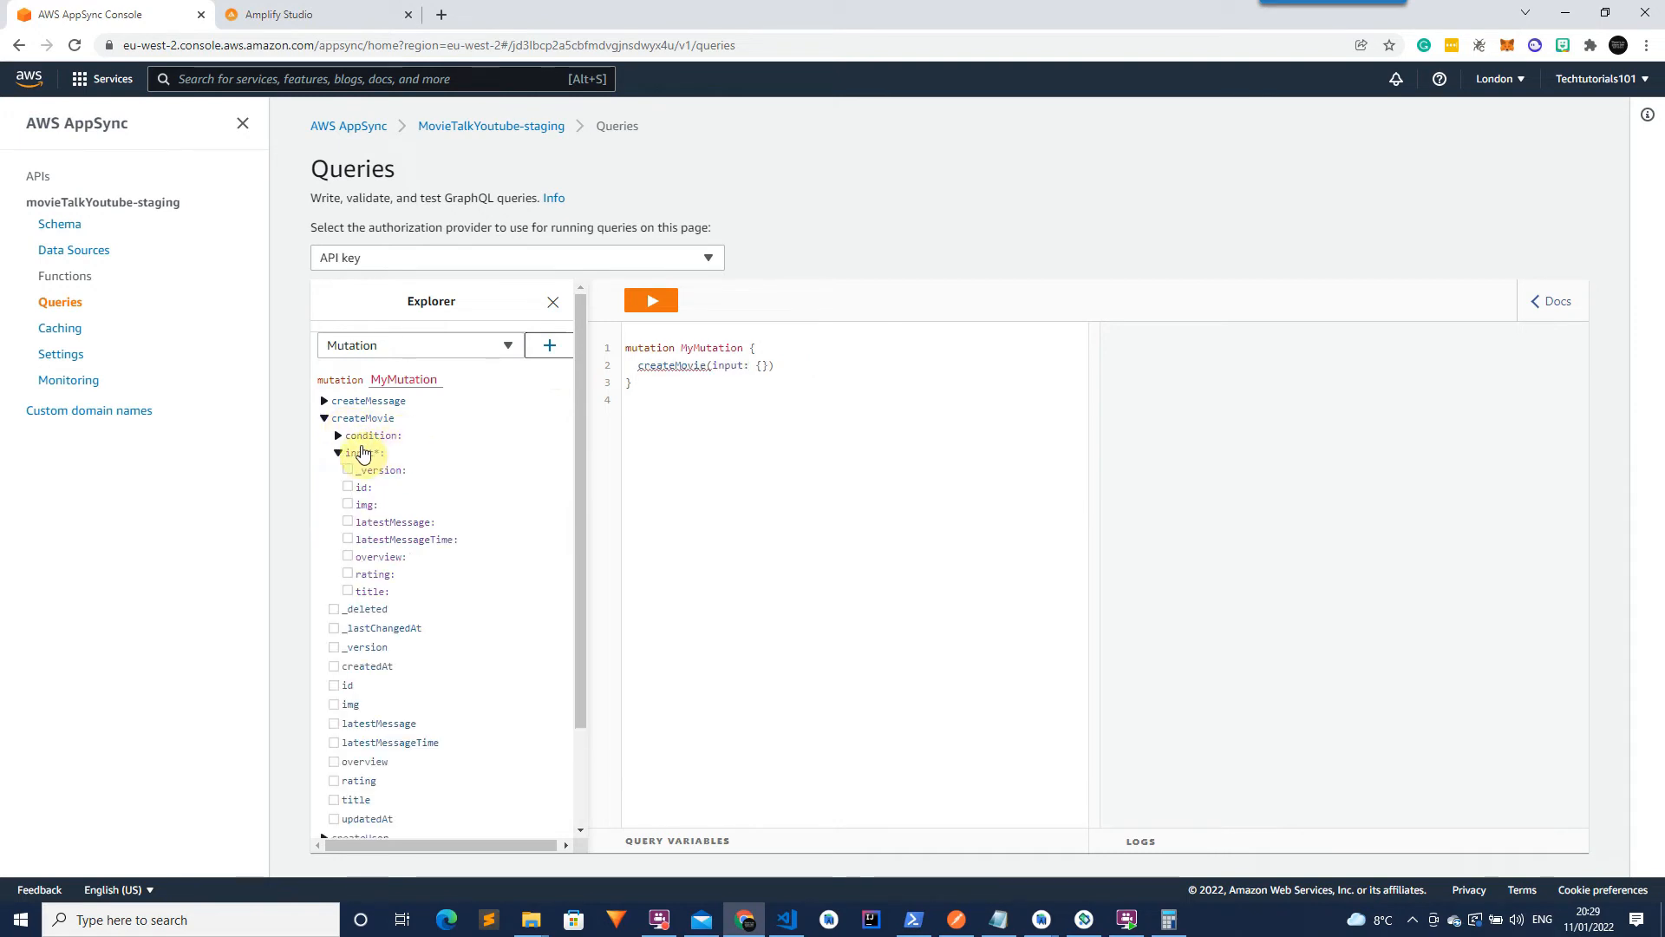
{"action": "left_click", "coordinate": [347, 470]}
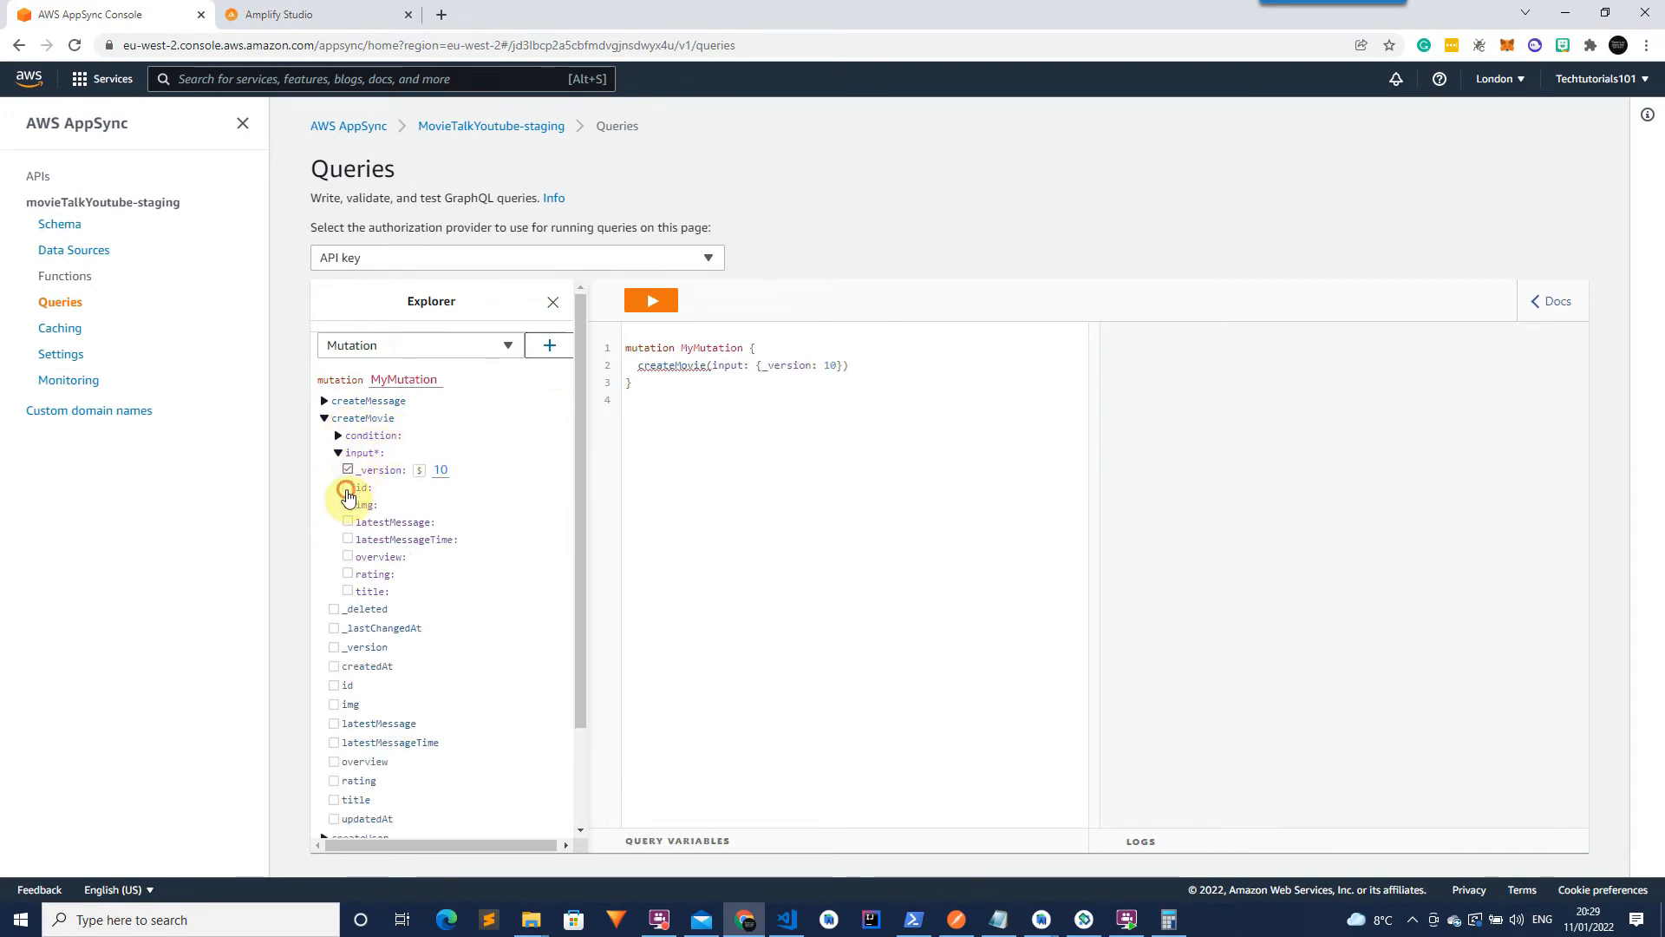
{"action": "left_click", "coordinate": [347, 505]}
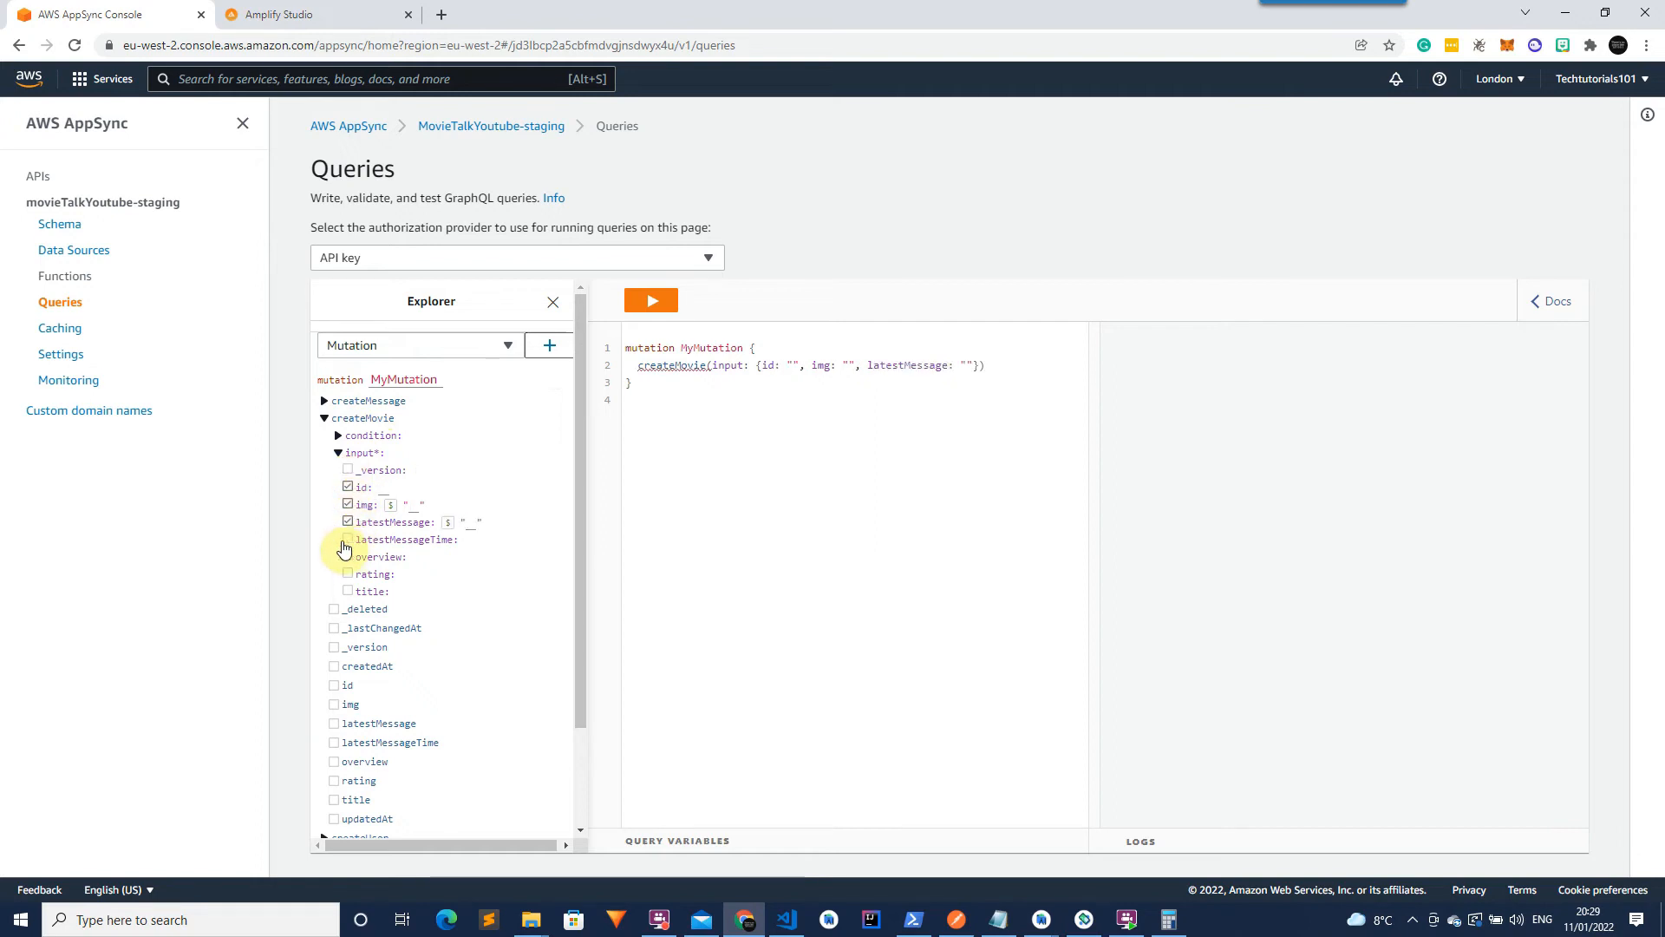
{"action": "left_click", "coordinate": [347, 540]}
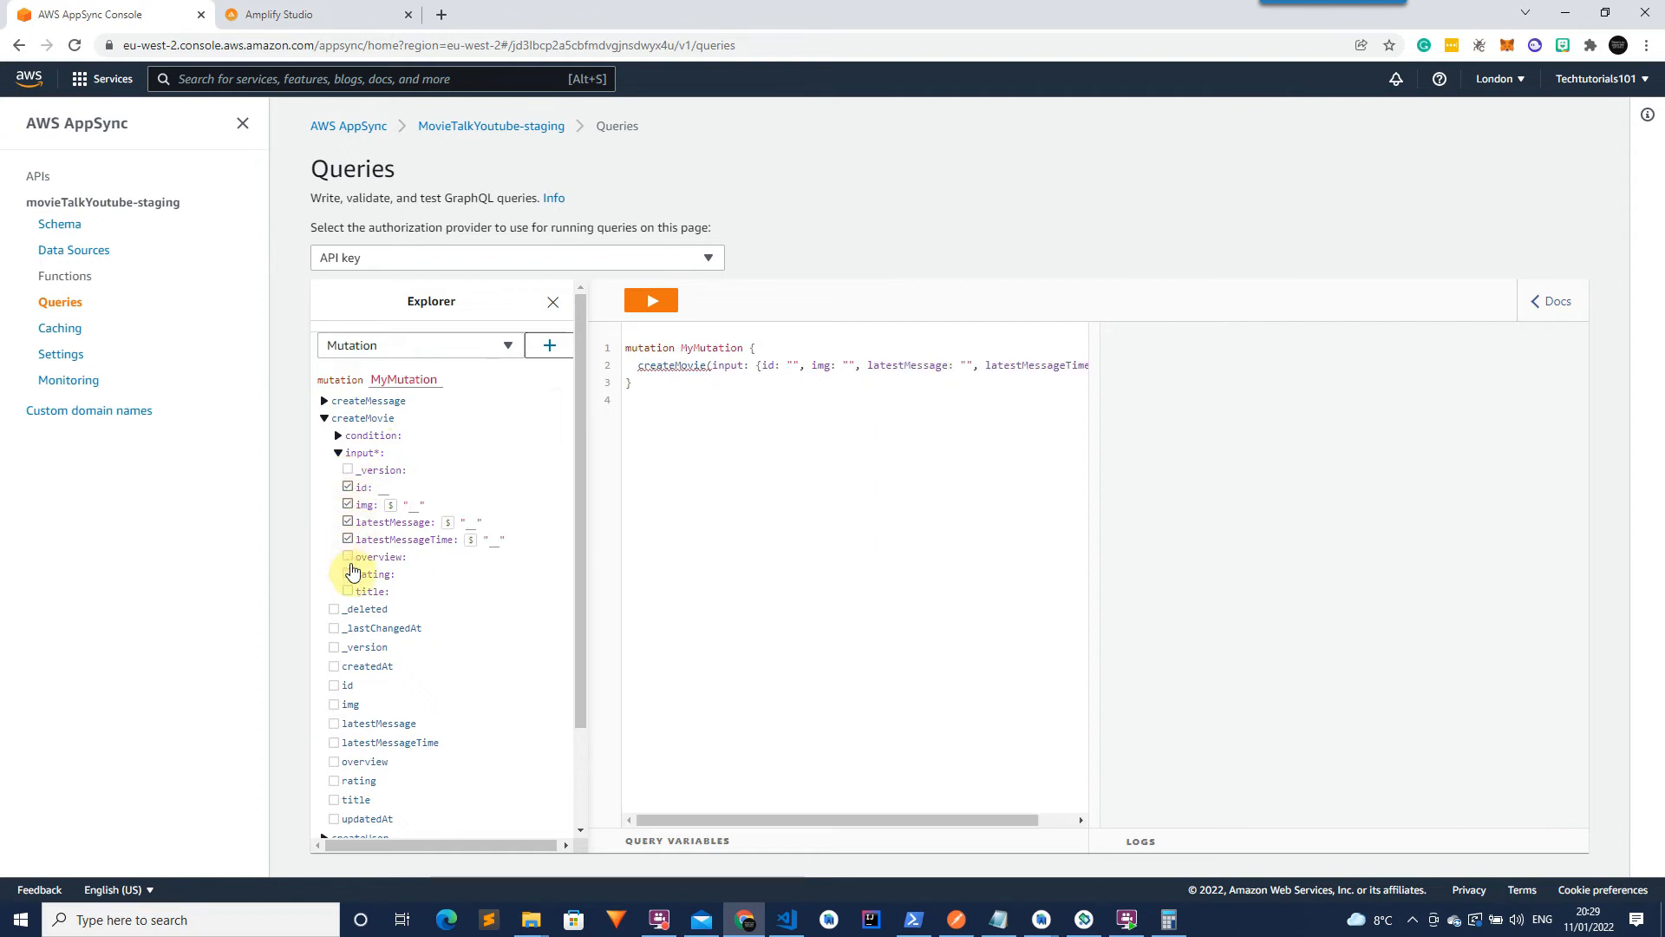
{"action": "left_click", "coordinate": [347, 556]}
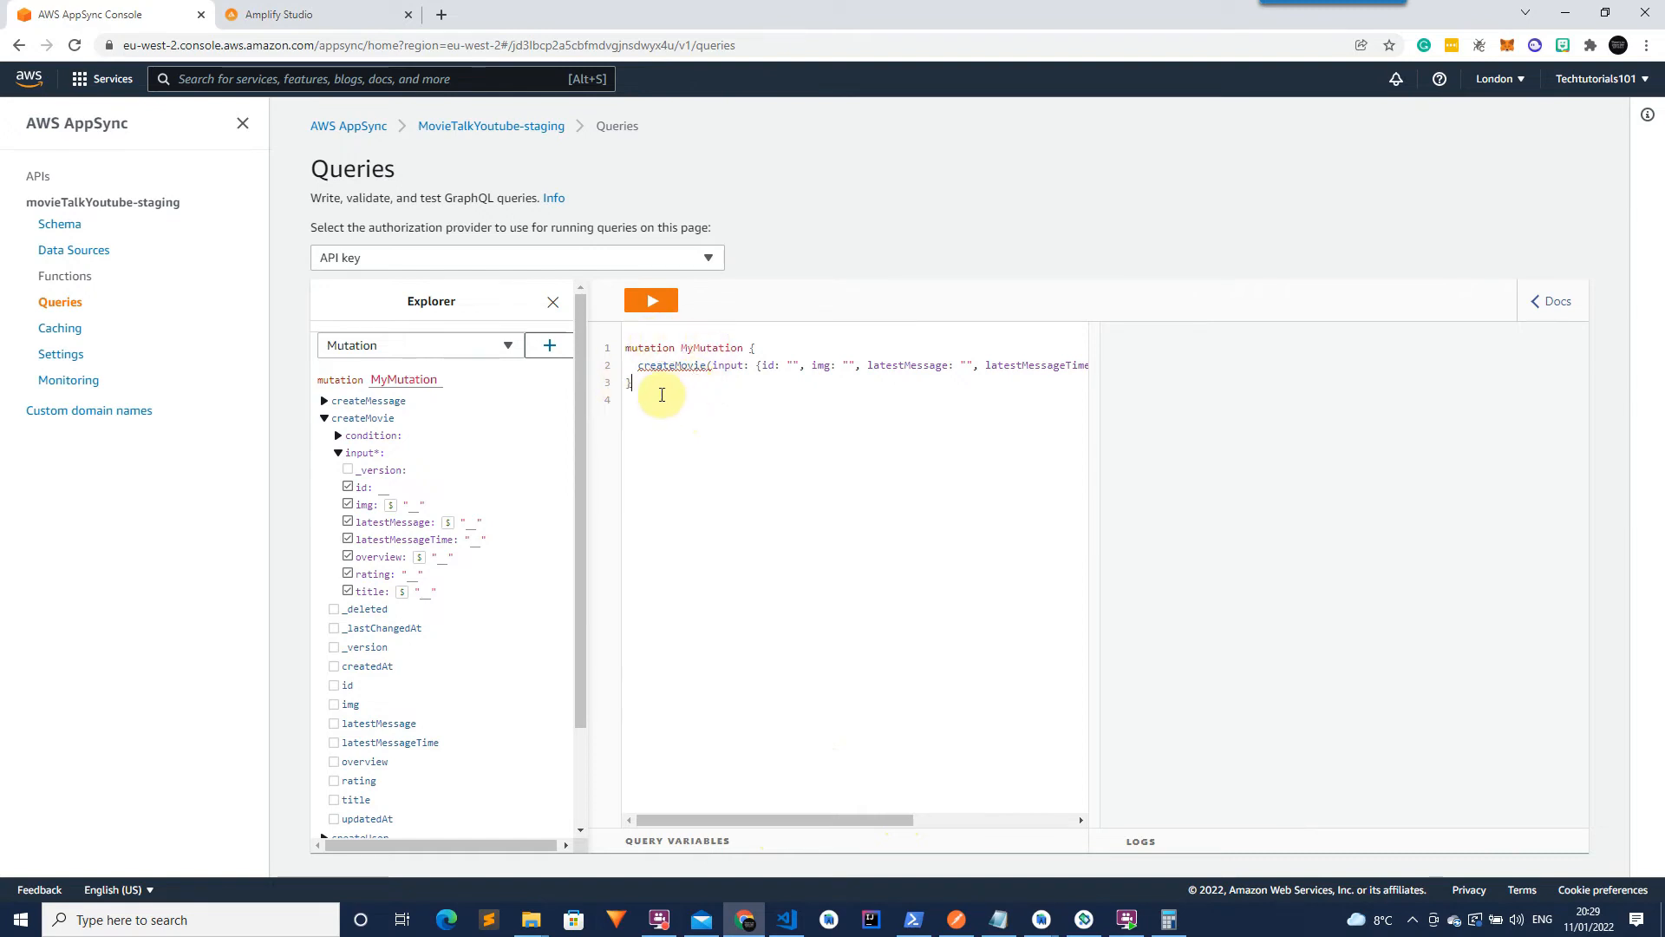
Edit the createMovie mutation text to include img, rating and title, then move to the TMDB docs tab.
{"action": "left_click", "coordinate": [659, 393]}
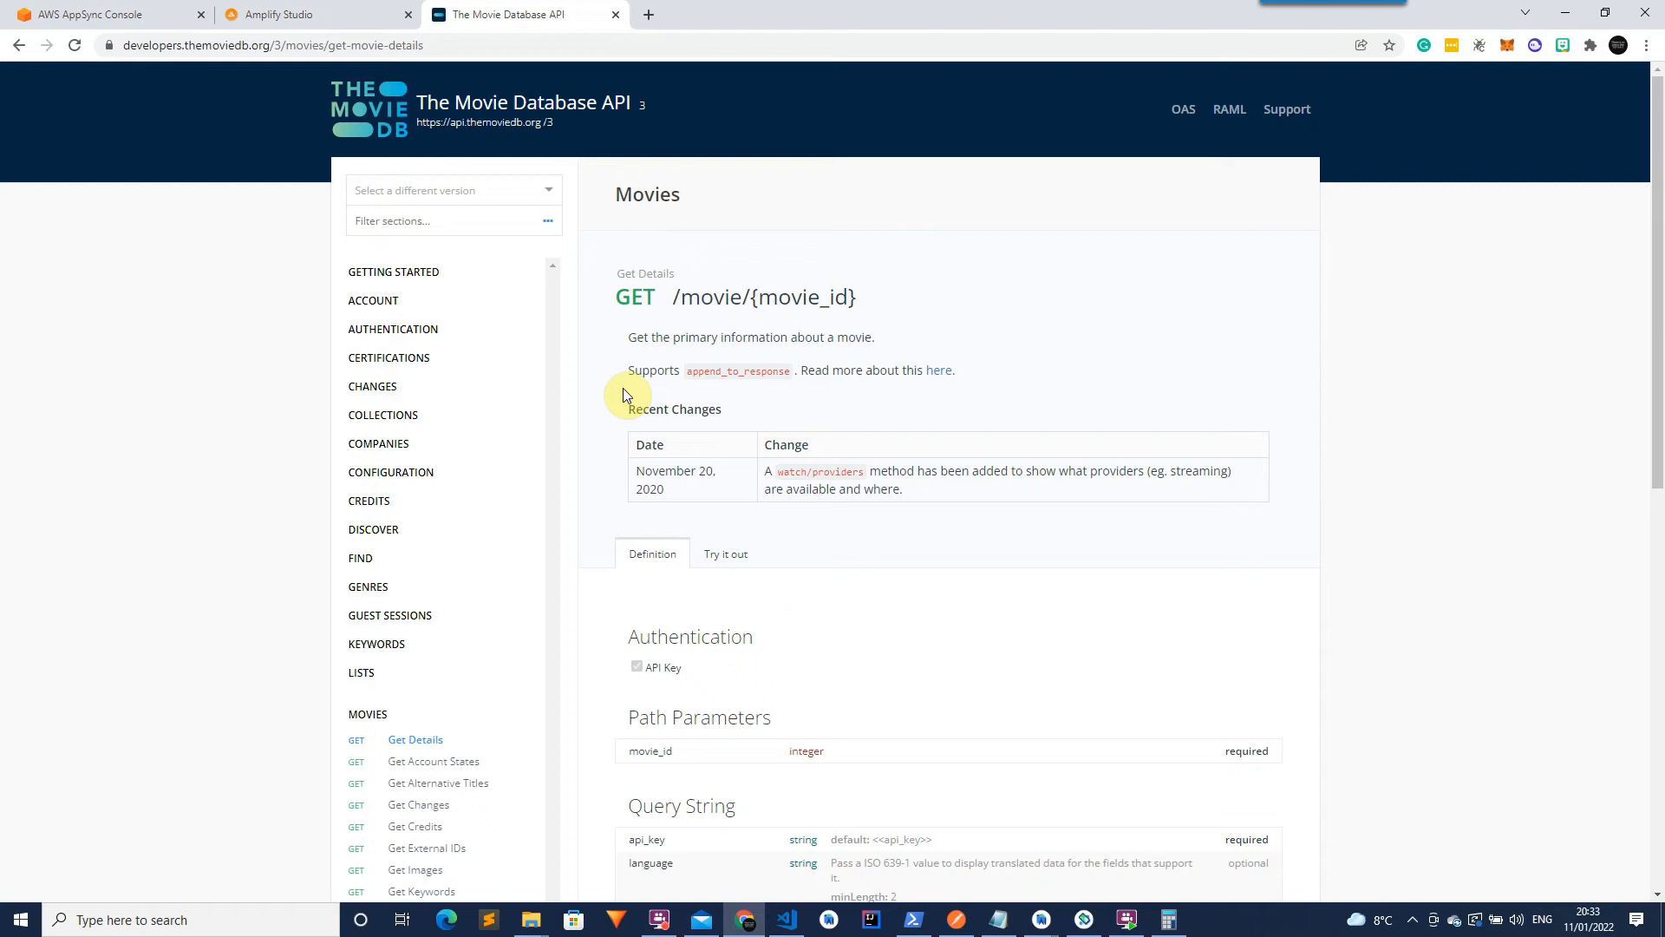
{"action": "scroll", "scroll_direction": "down", "scroll_amount": 3}
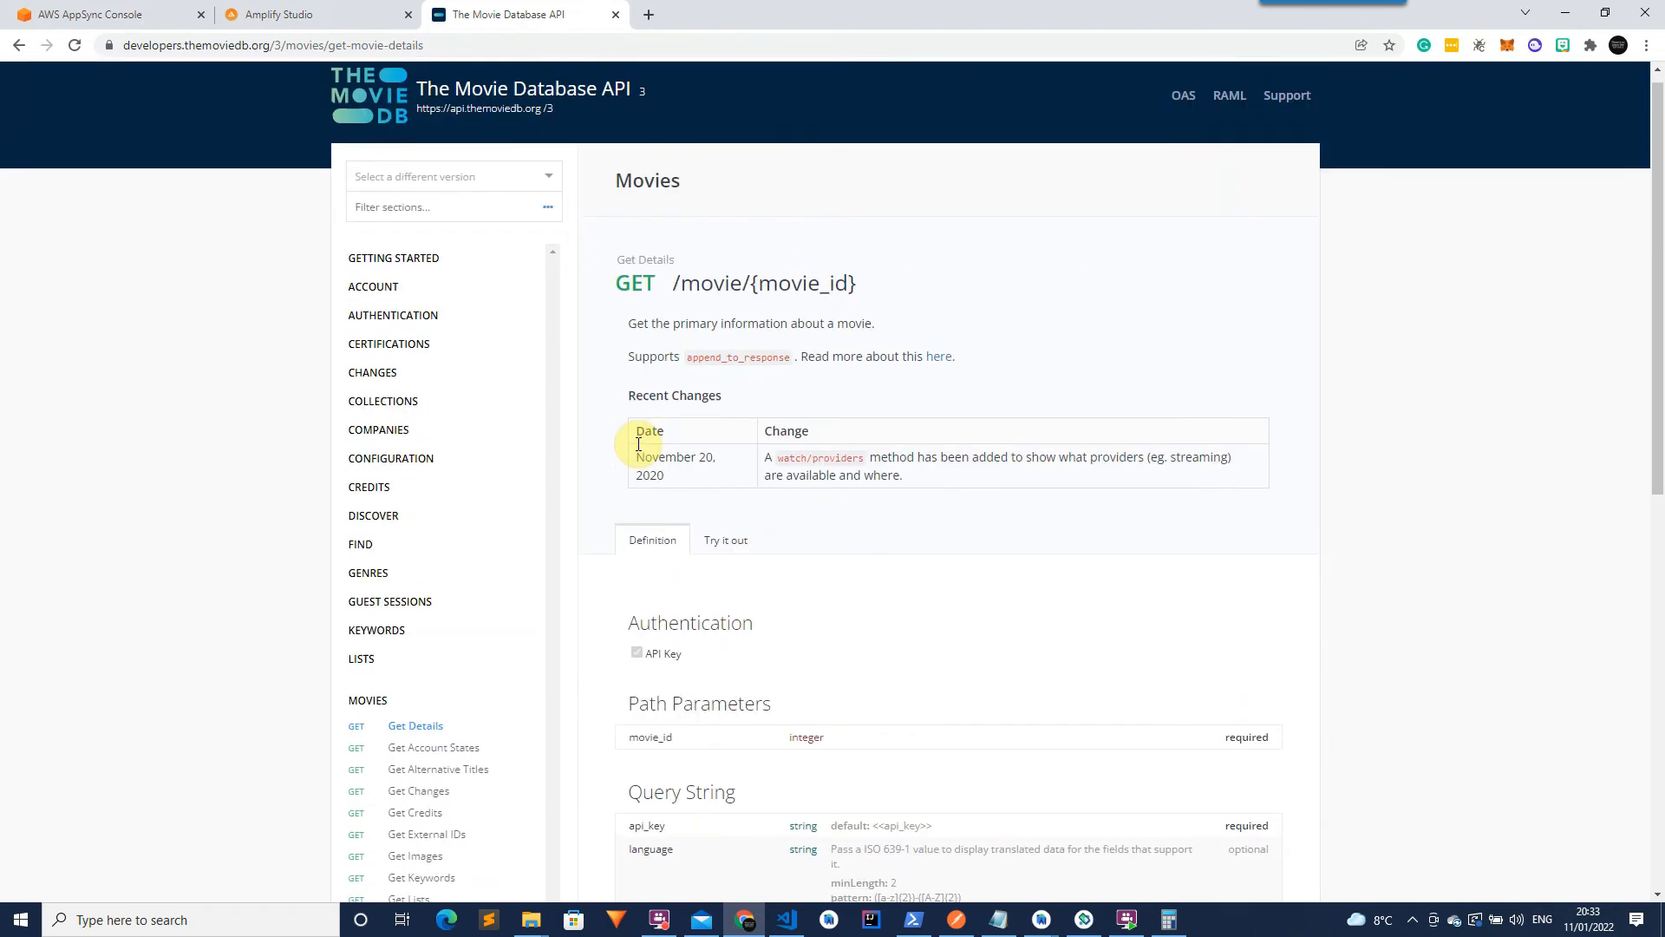
{"action": "left_click", "coordinate": [309, 14]}
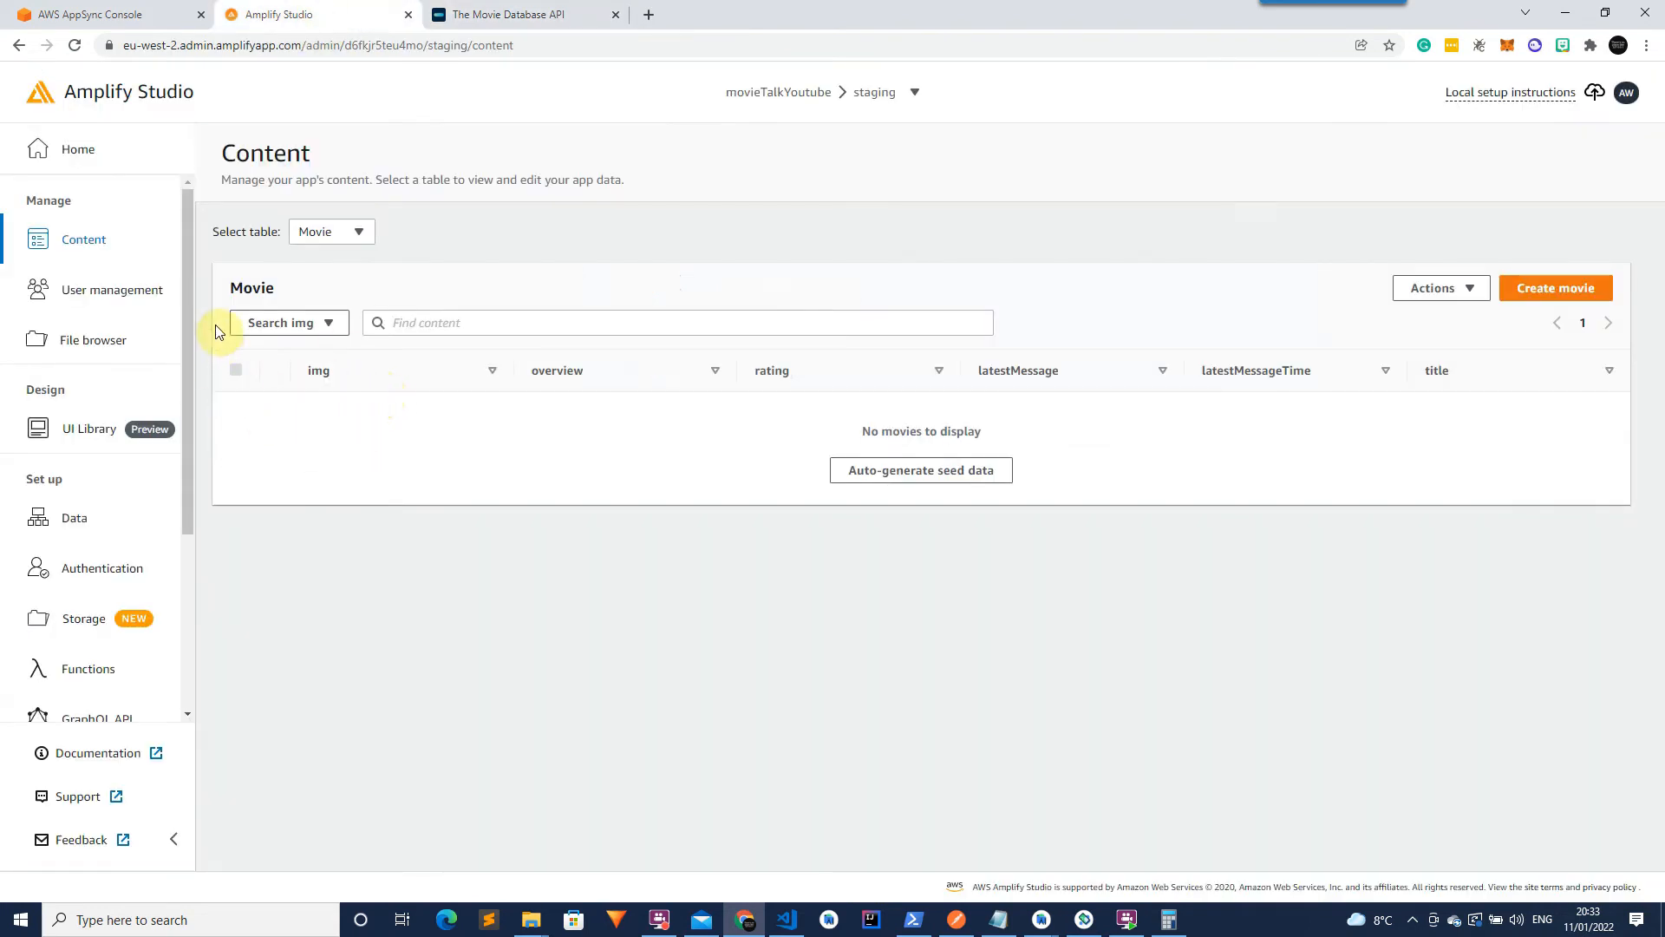
{"action": "mouse_move", "coordinate": [611, 467]}
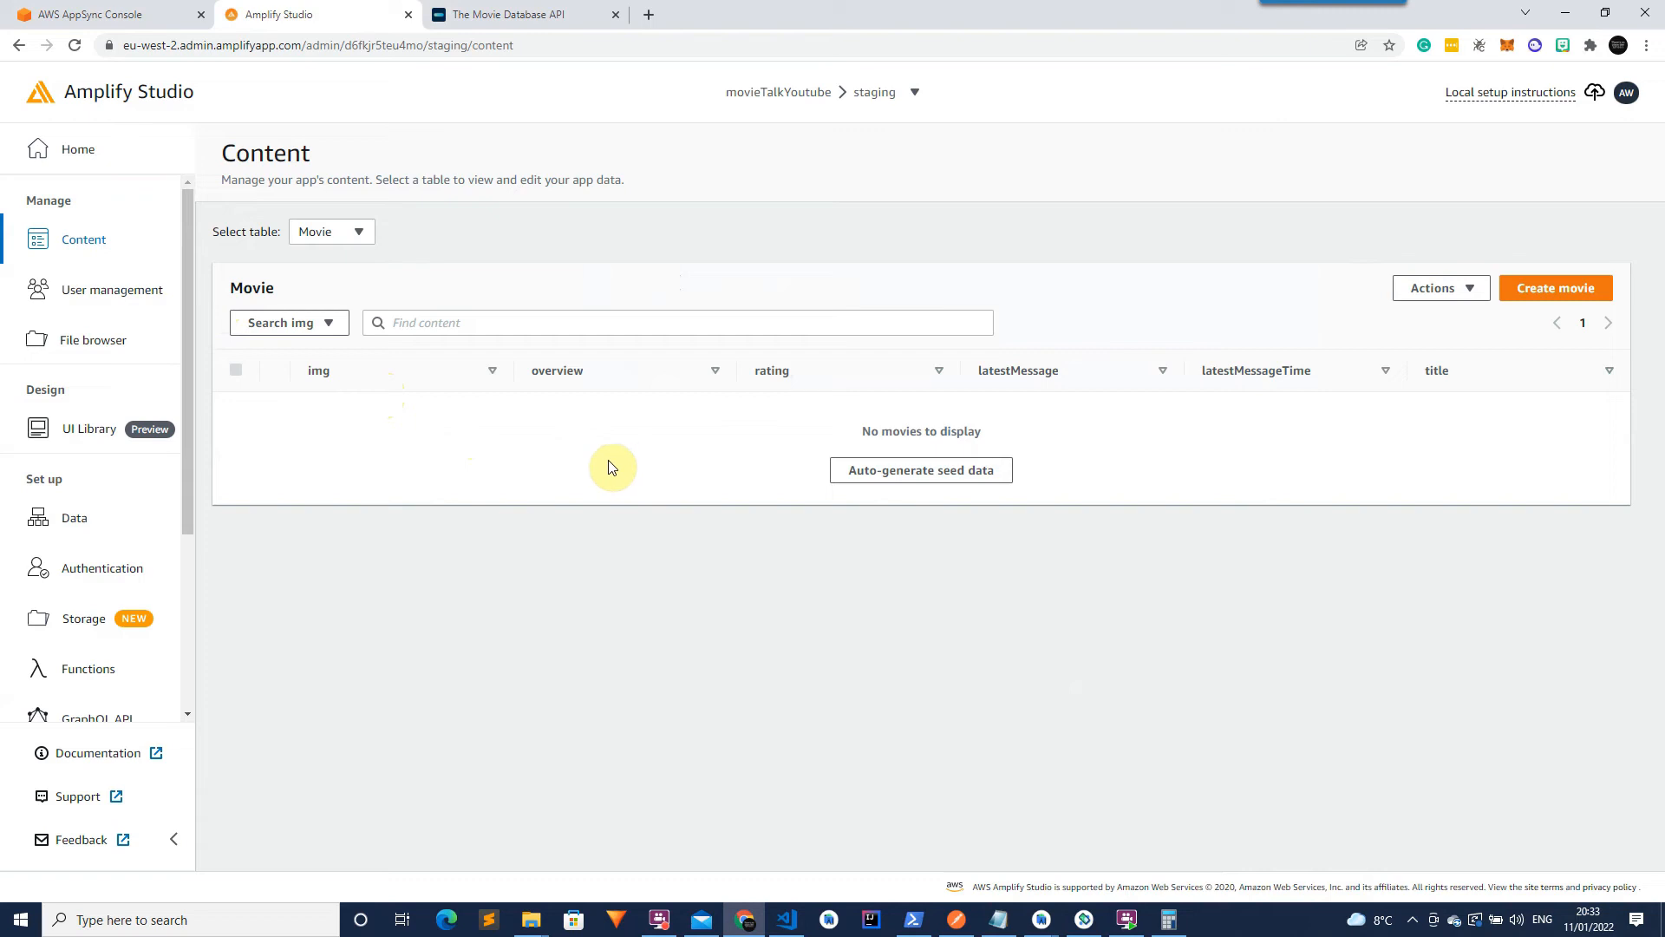
{"action": "mouse_move", "coordinate": [656, 460]}
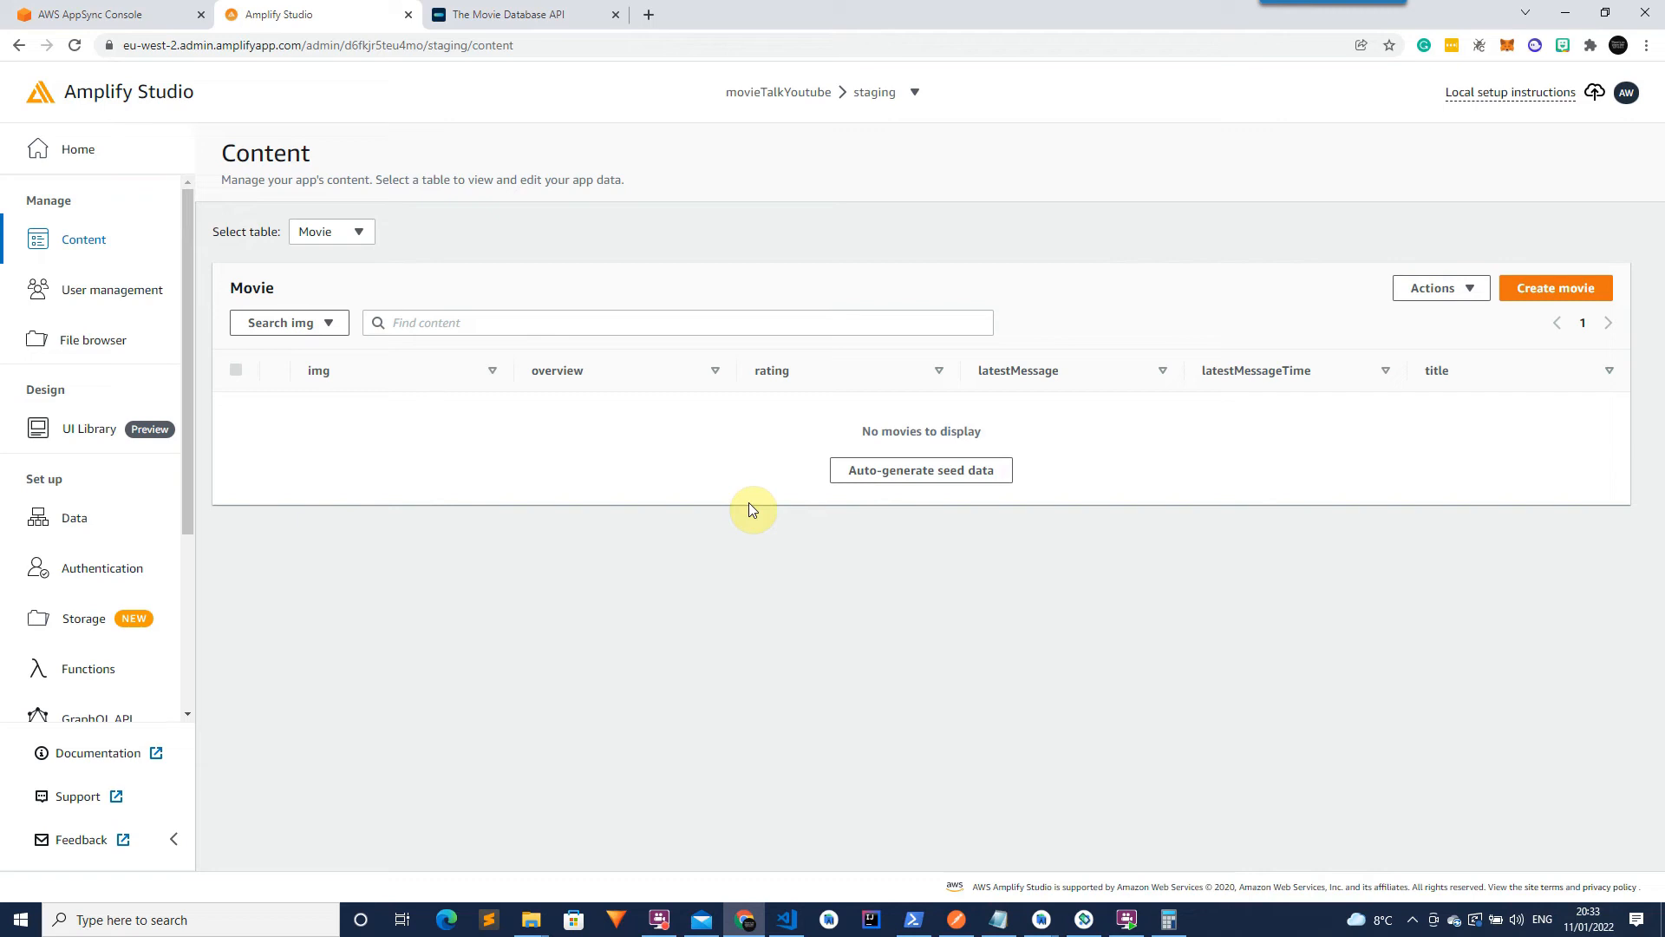
{"action": "mouse_move", "coordinate": [789, 587]}
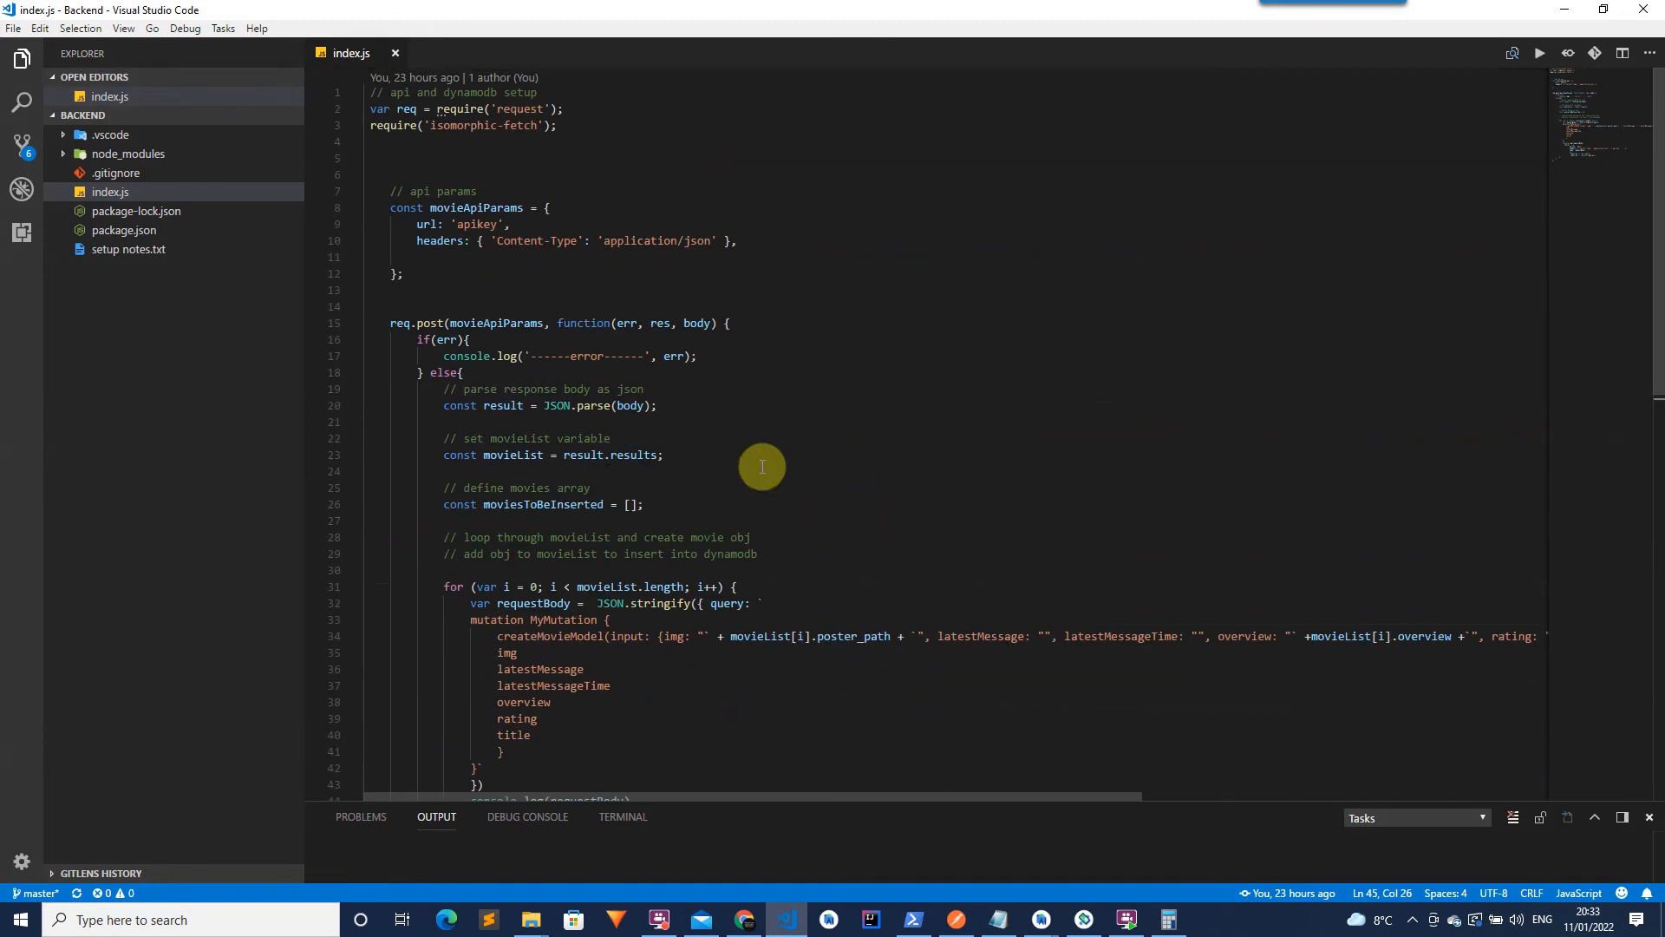
{"action": "mouse_move", "coordinate": [631, 322]}
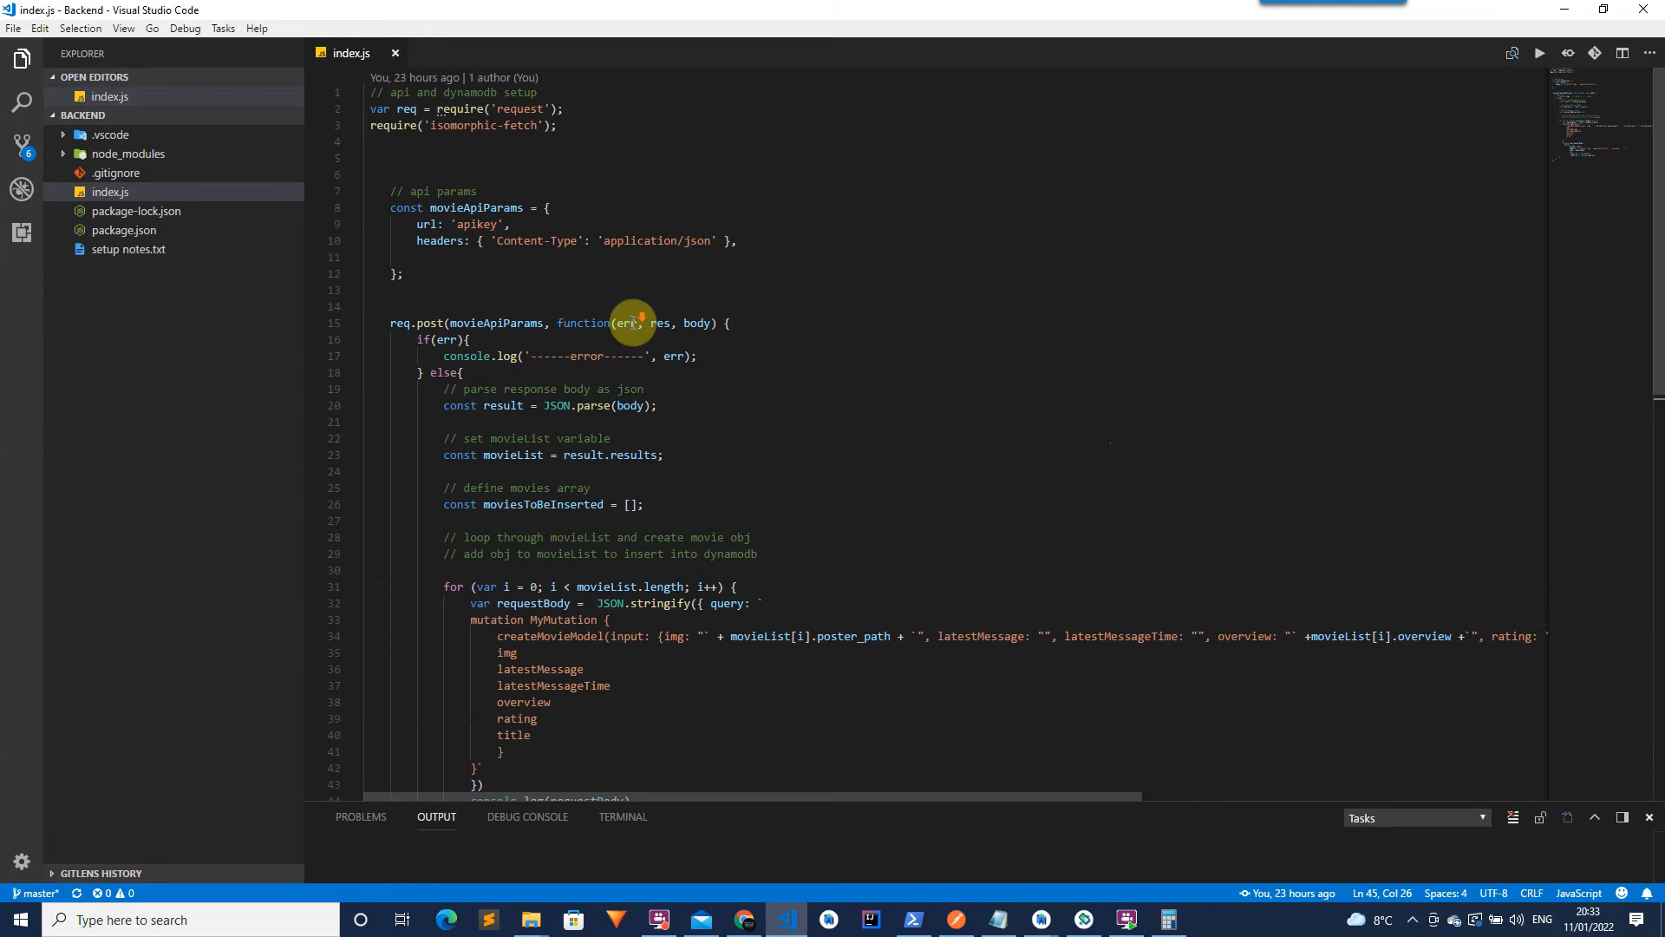
{"action": "scroll", "scroll_direction": "down", "scroll_amount": 3}
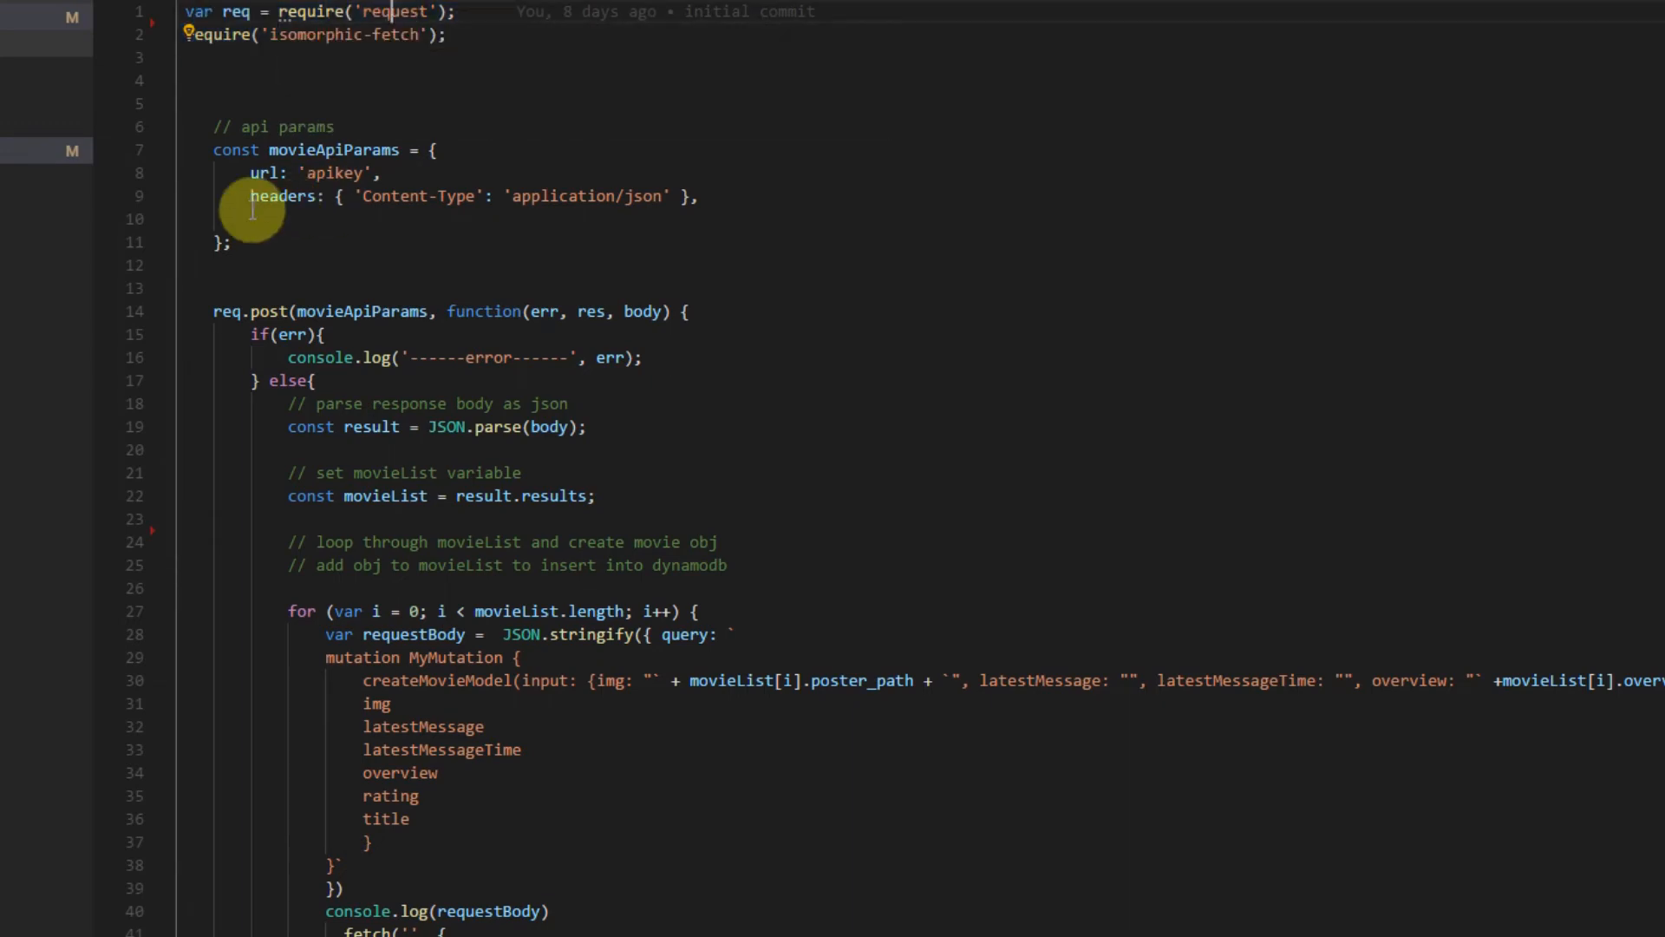
{"action": "mouse_move", "coordinate": [229, 302]}
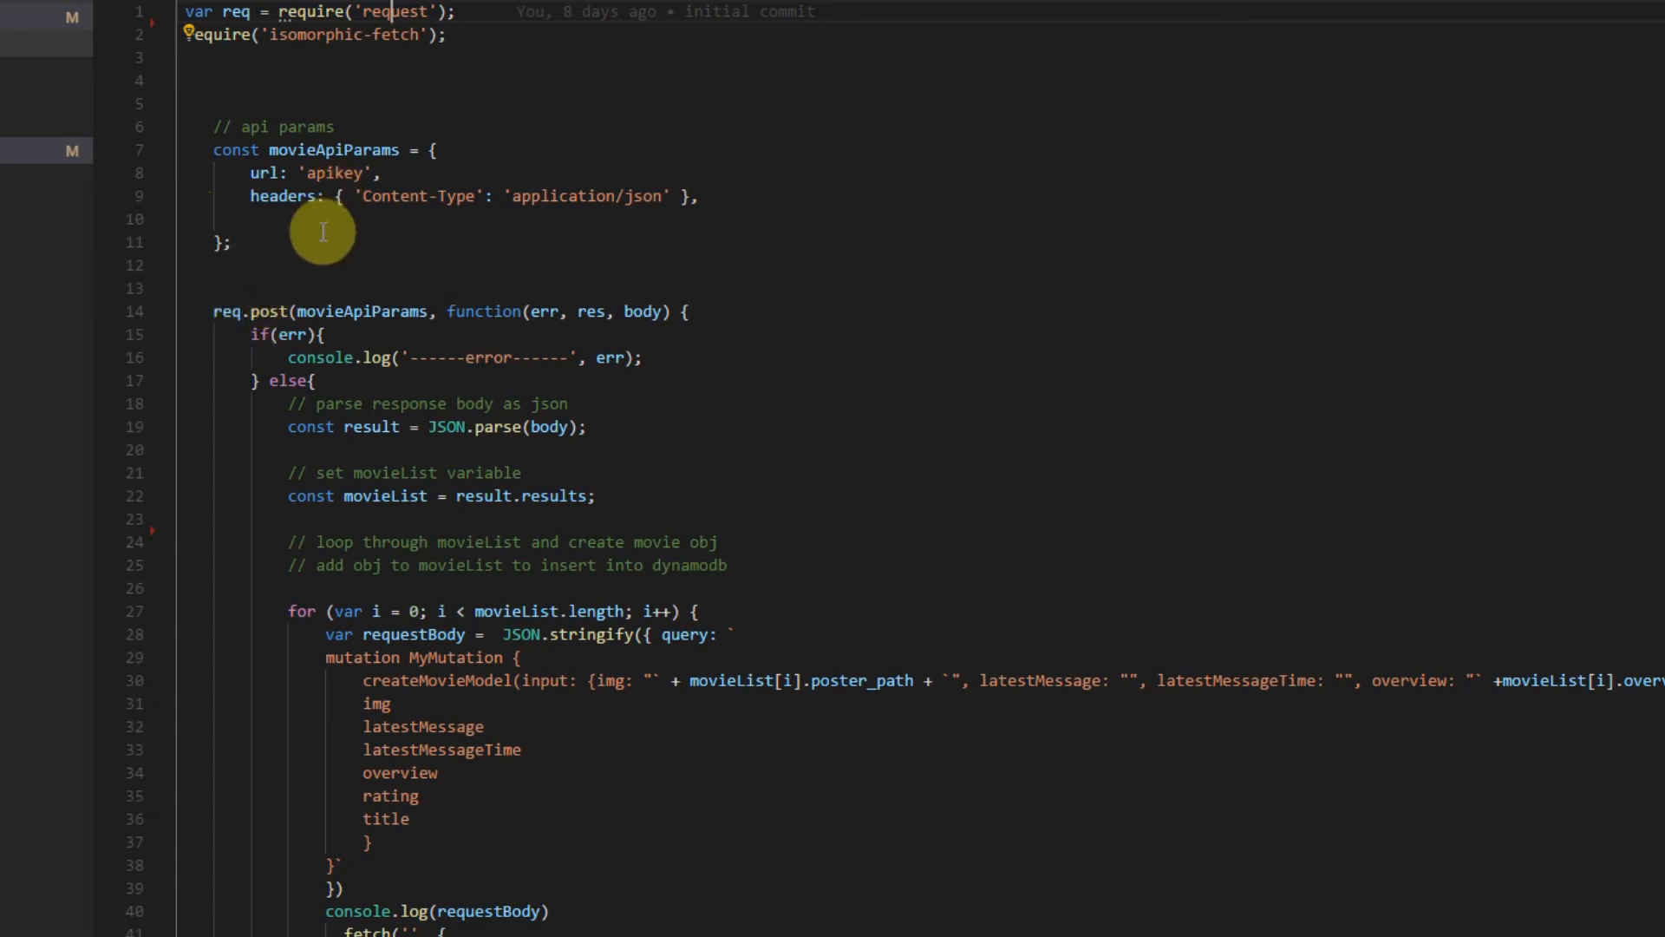
{"action": "mouse_move", "coordinate": [485, 45]}
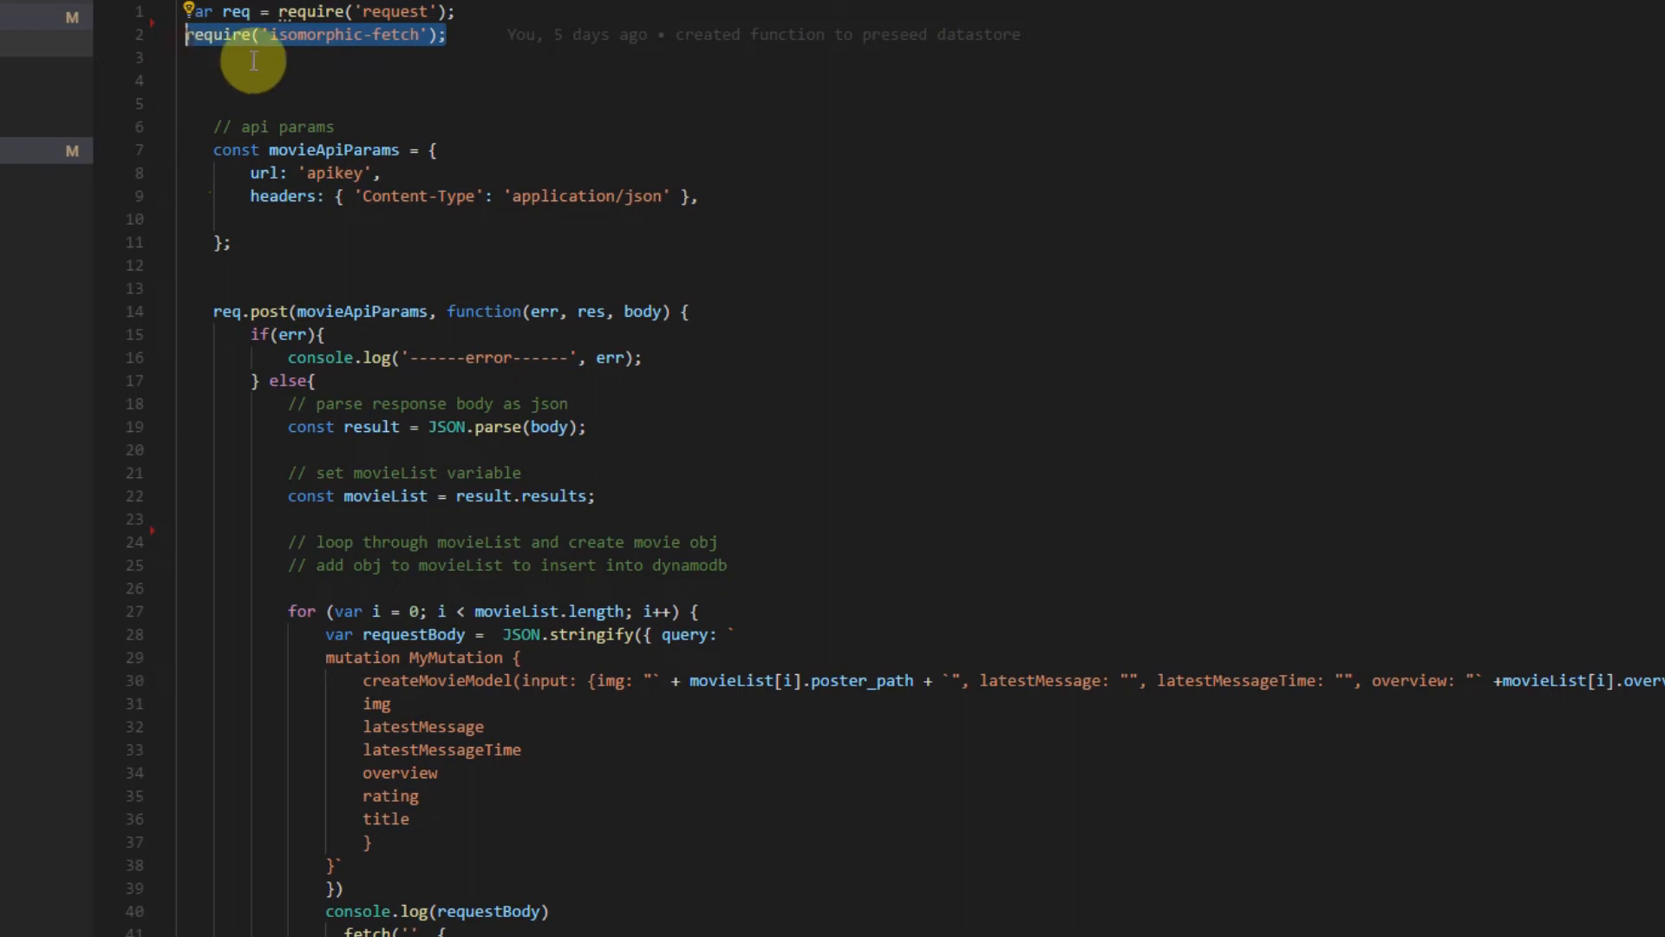
{"action": "mouse_move", "coordinate": [423, 210]}
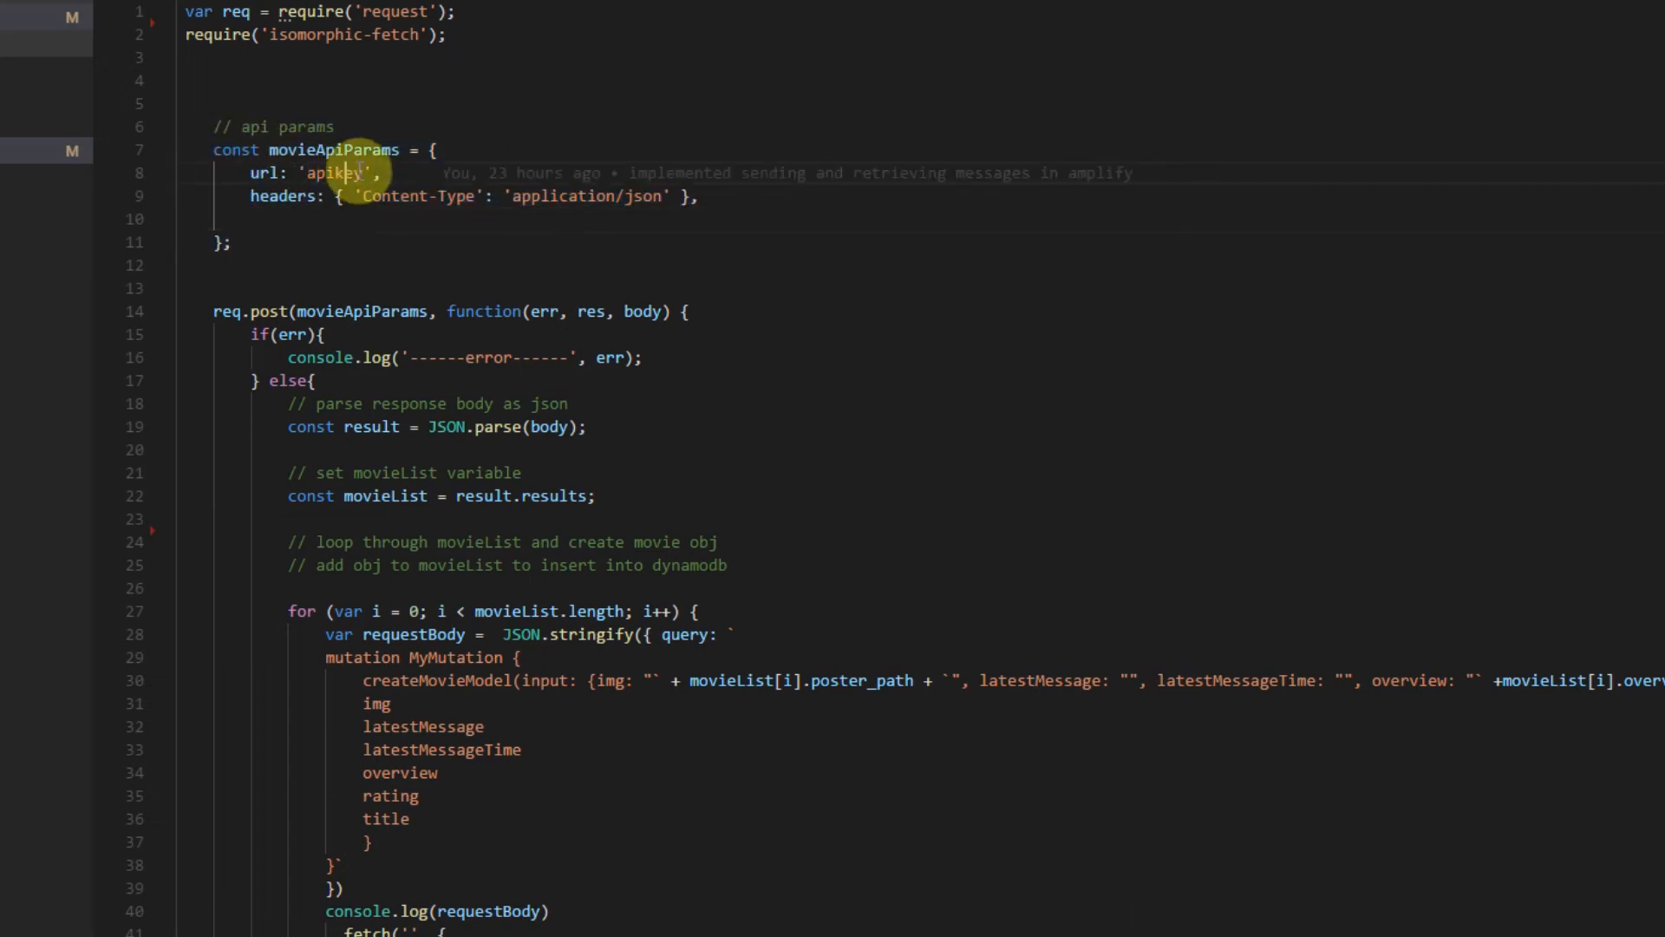
{"action": "scroll", "scroll_direction": "down", "scroll_amount": 3}
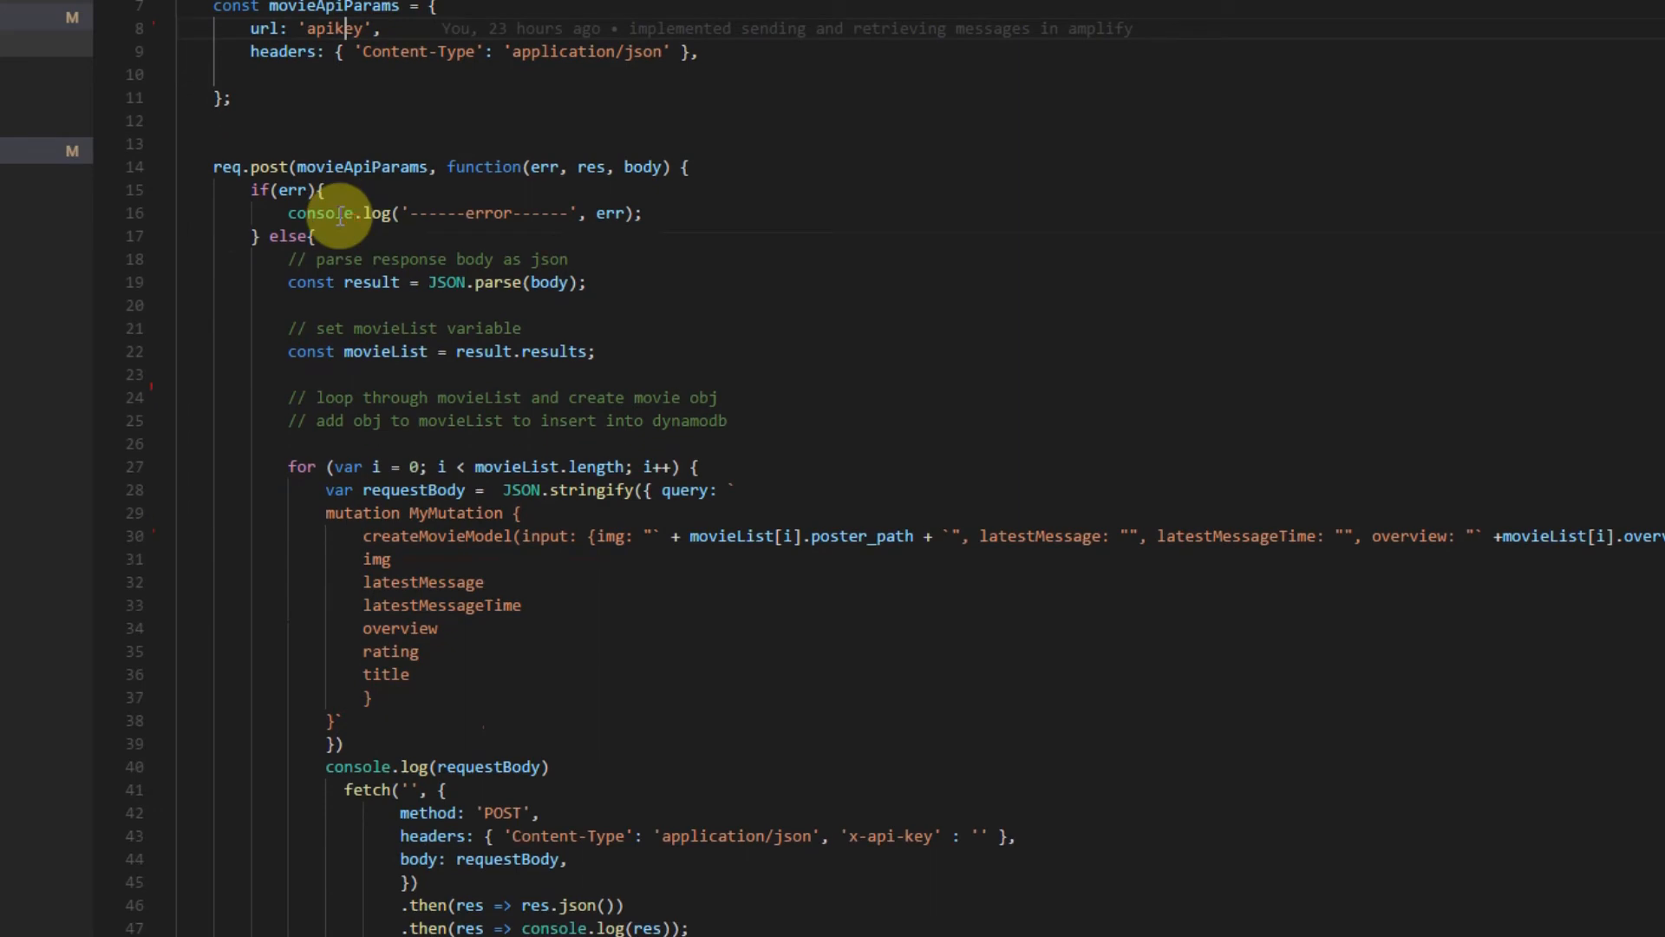
{"action": "mouse_move", "coordinate": [510, 144]}
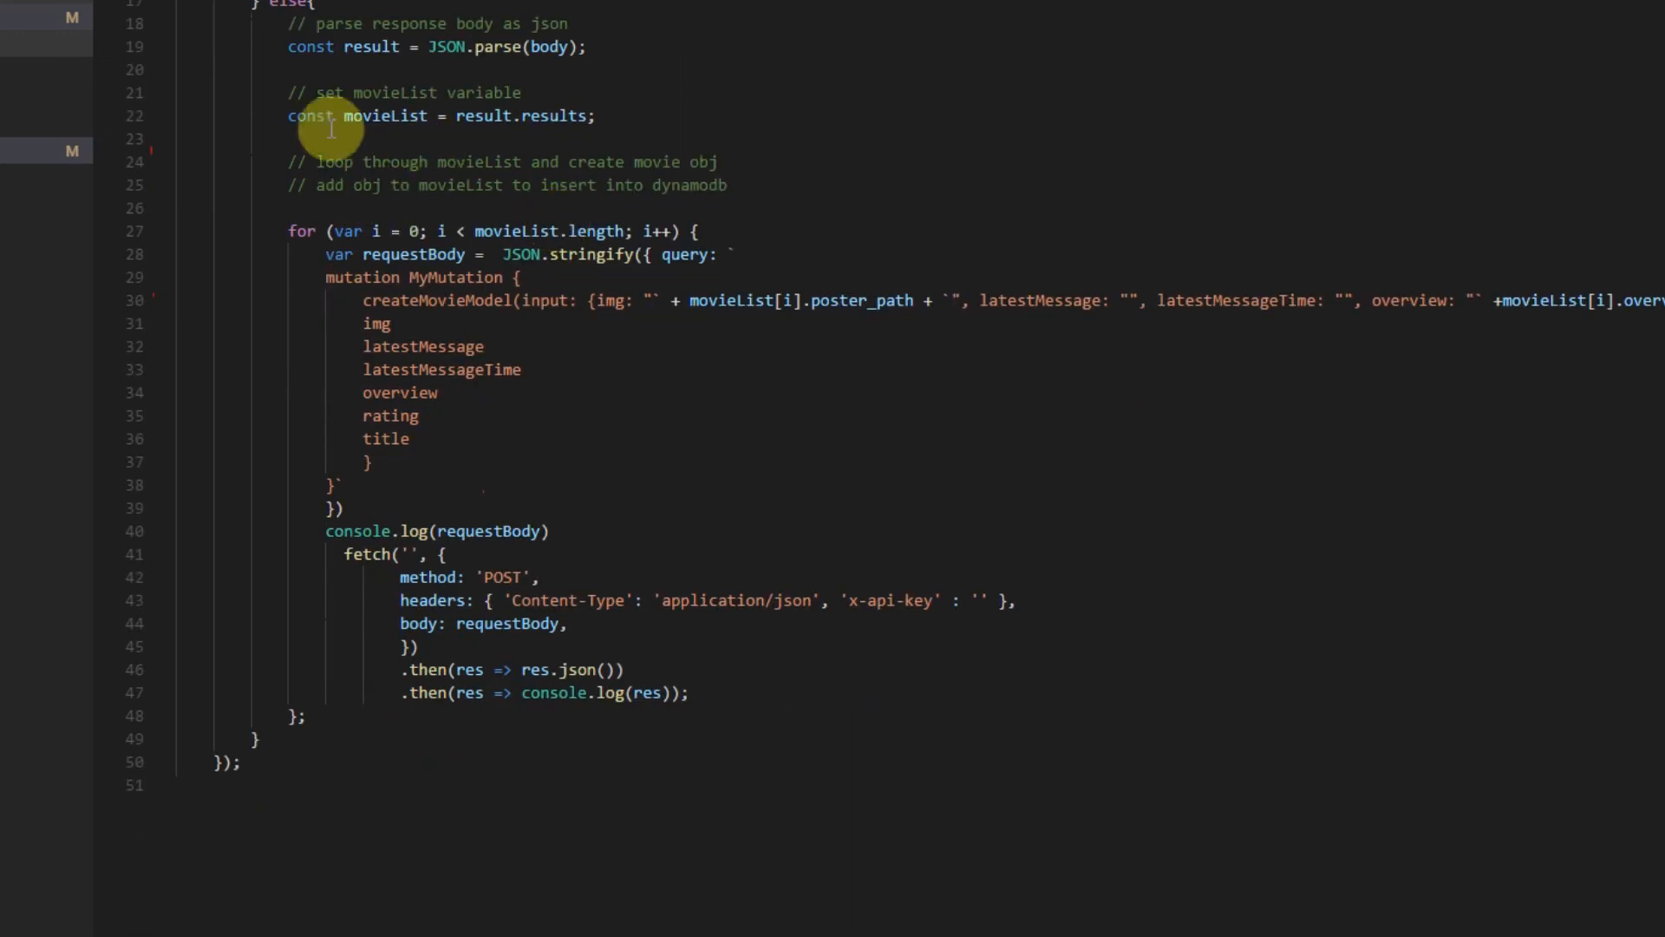
{"action": "mouse_move", "coordinate": [446, 125]}
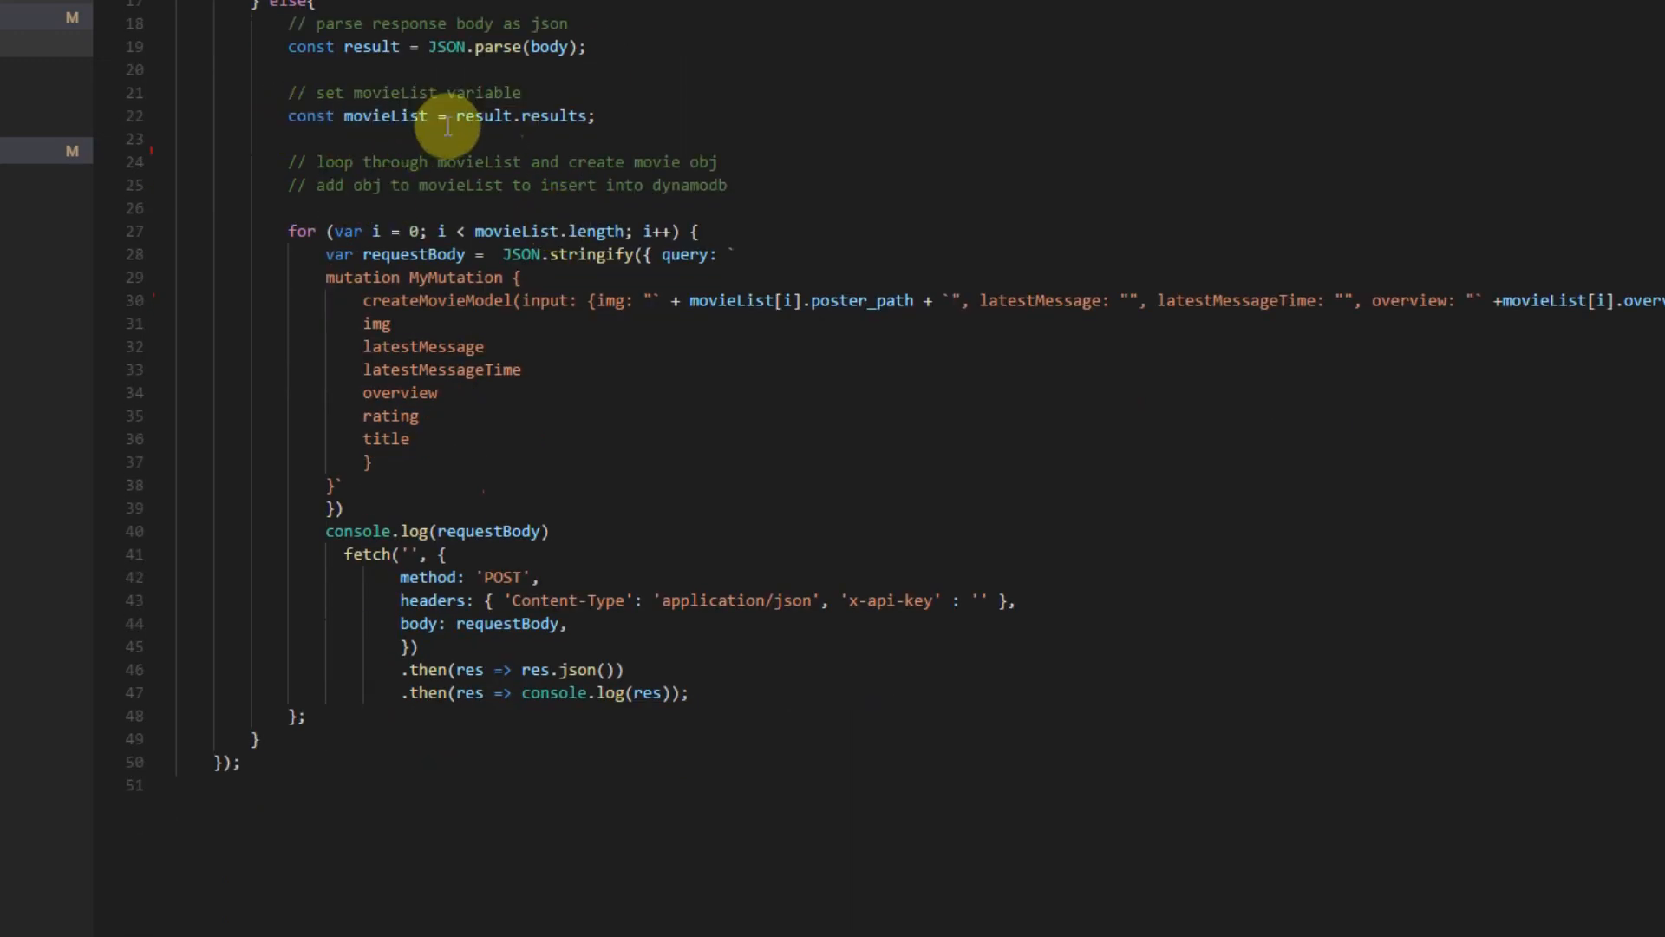
{"action": "mouse_move", "coordinate": [560, 139]}
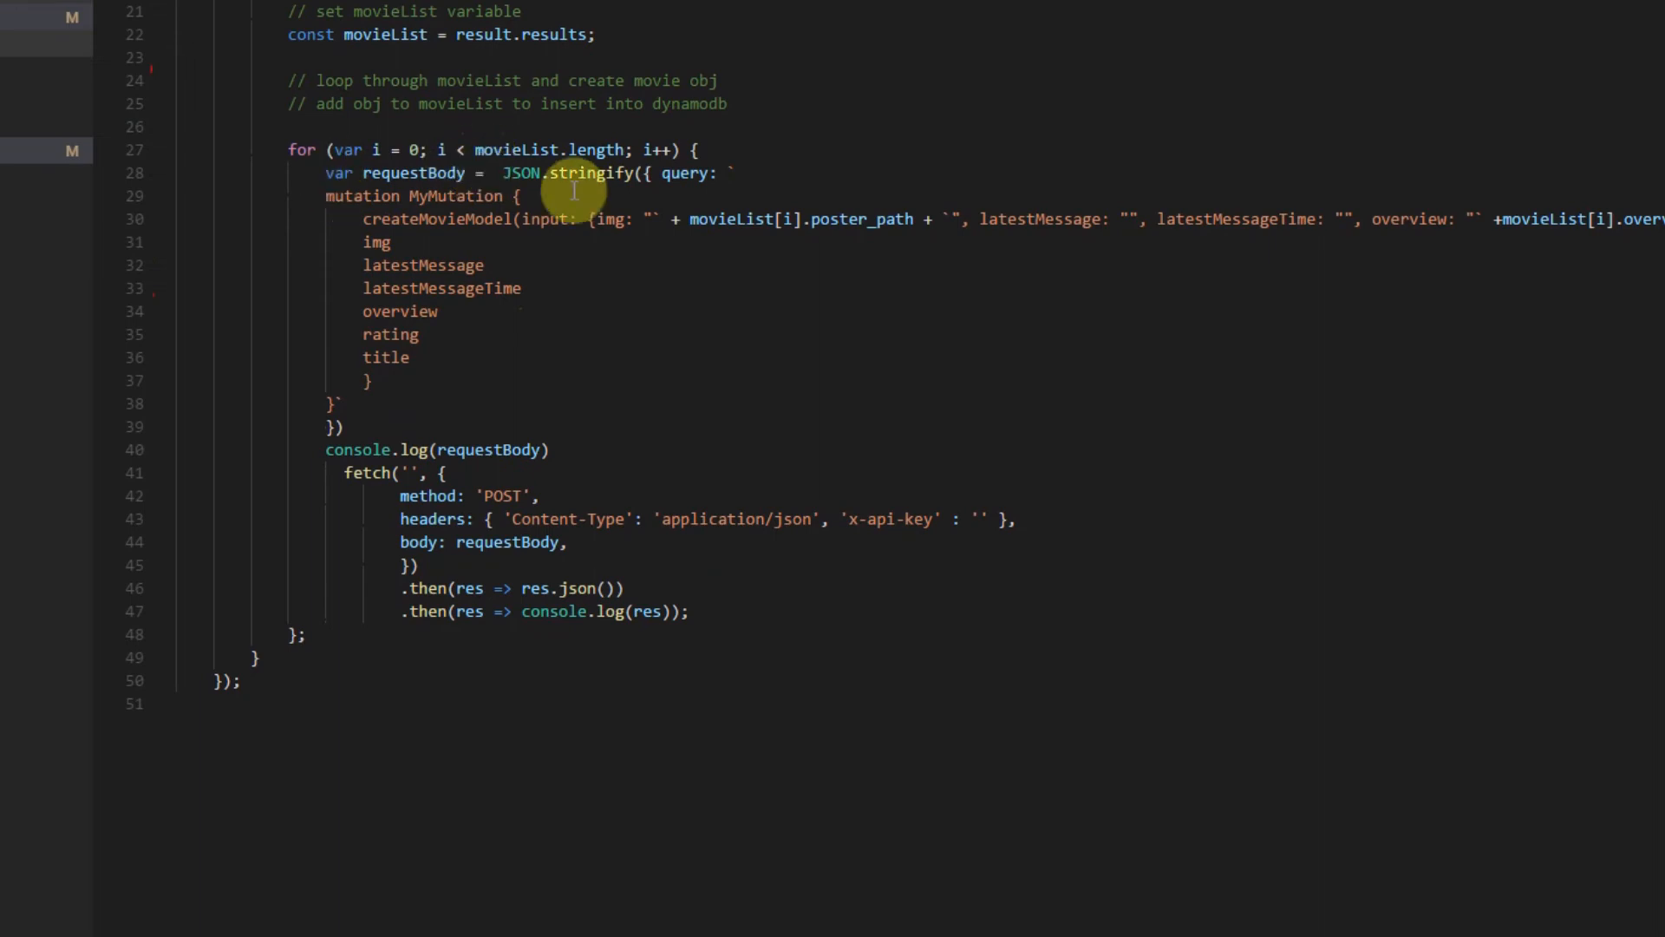
{"action": "mouse_move", "coordinate": [366, 427]}
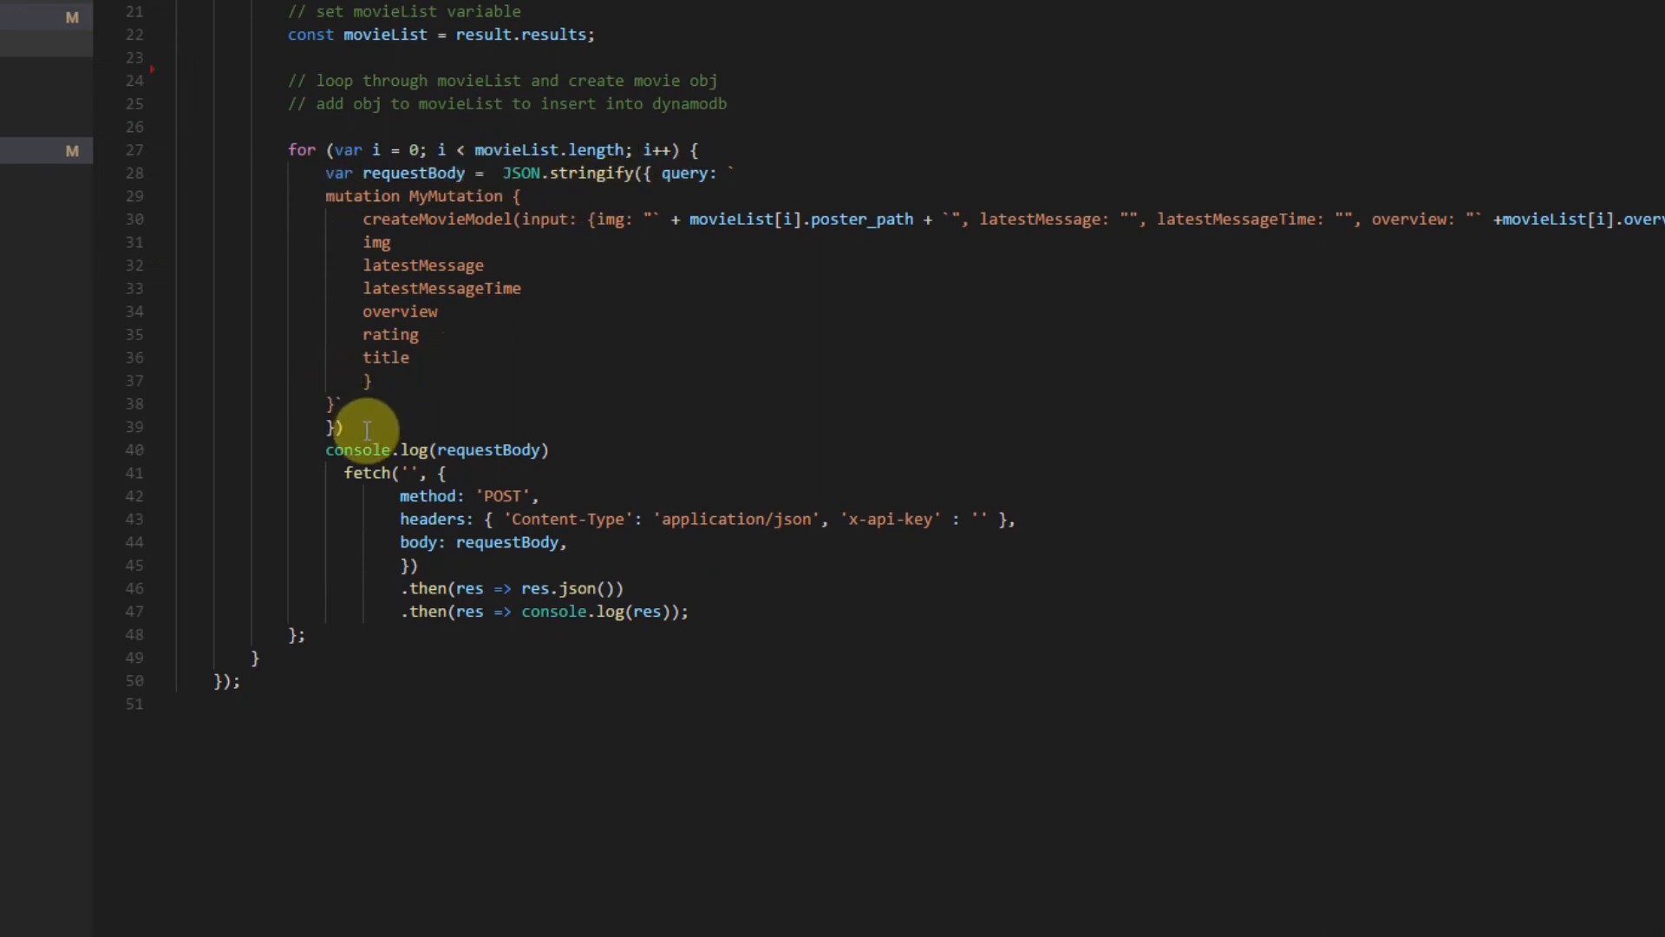
{"action": "mouse_move", "coordinate": [479, 314]}
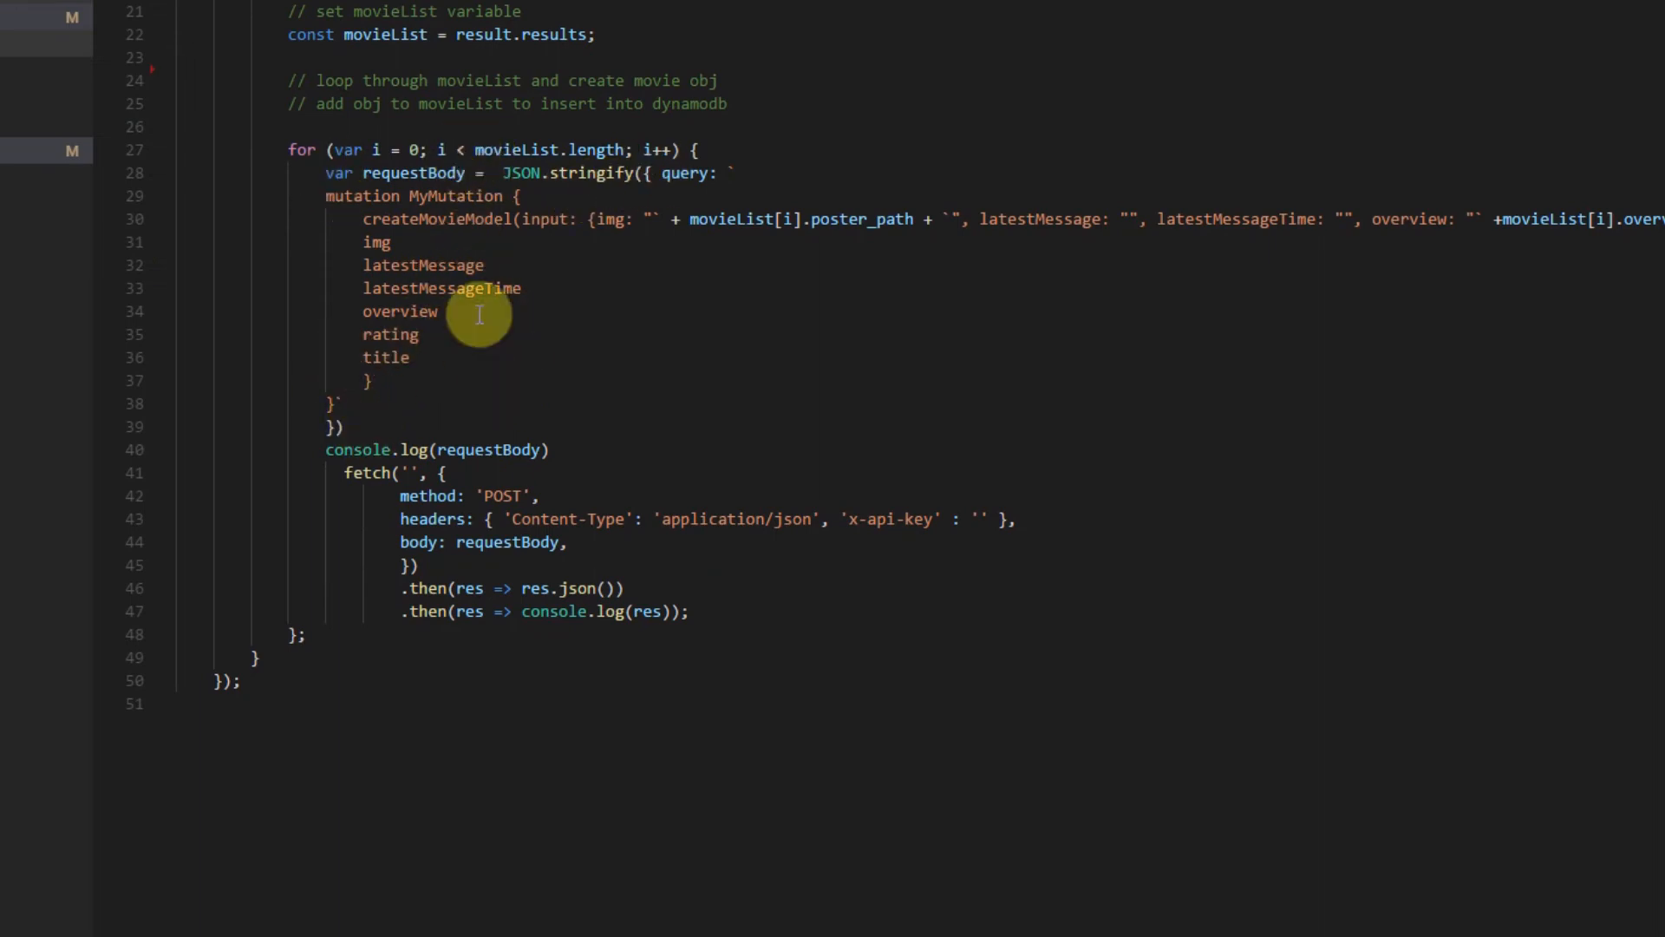
{"action": "mouse_move", "coordinate": [461, 219]}
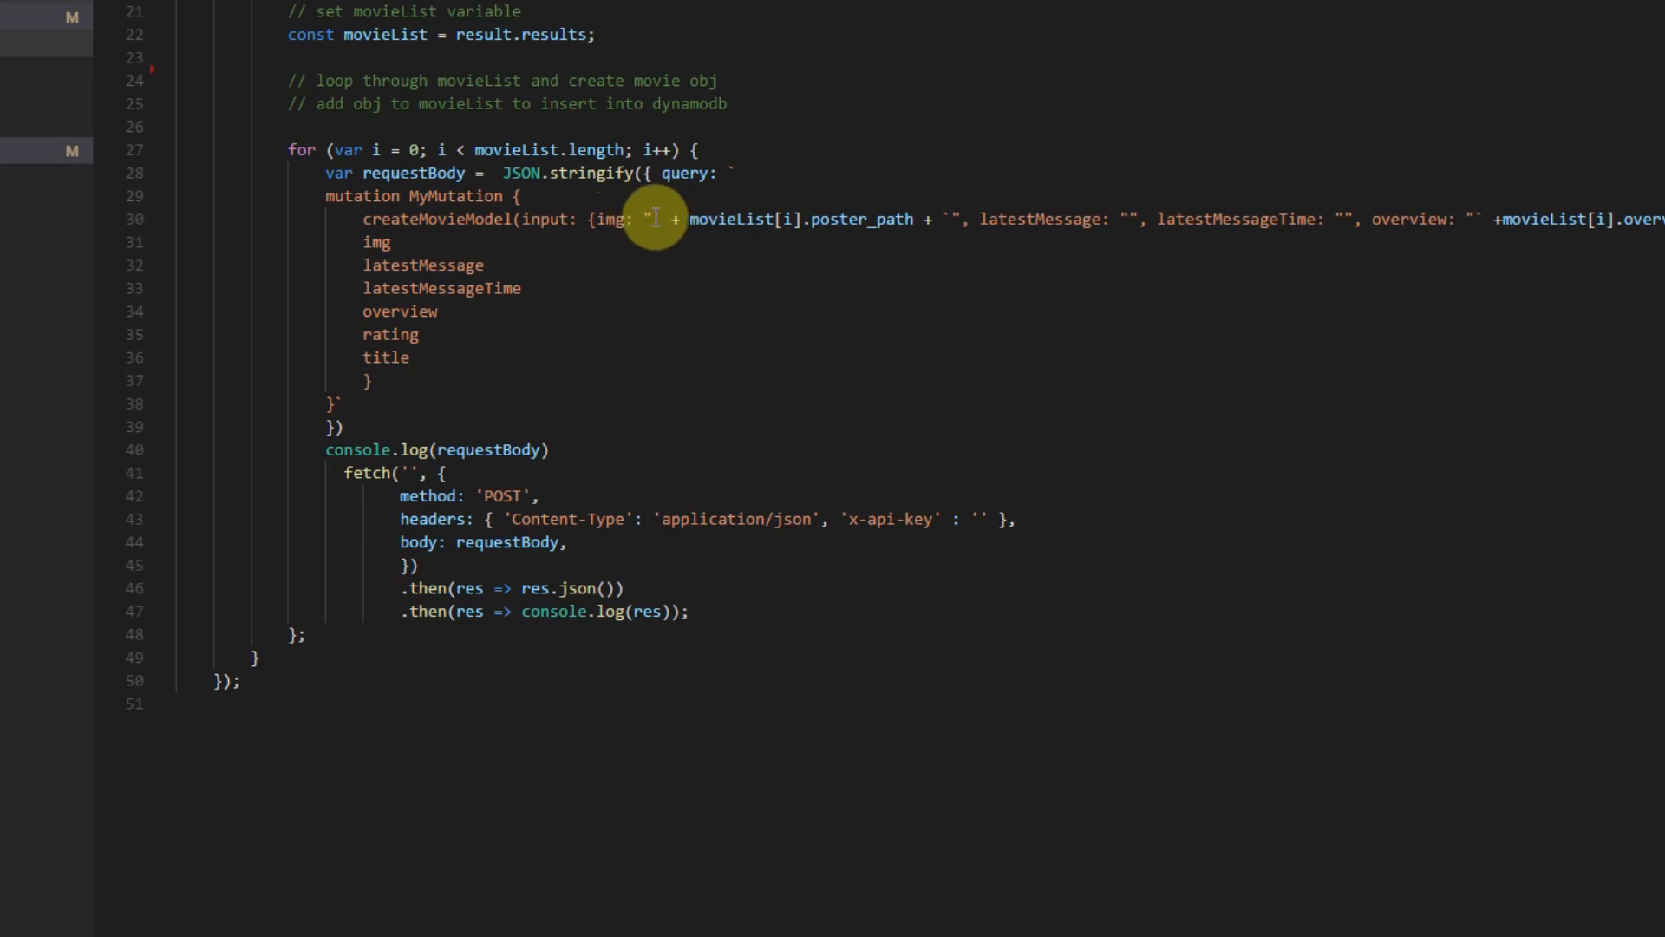
{"action": "mouse_move", "coordinate": [716, 231]}
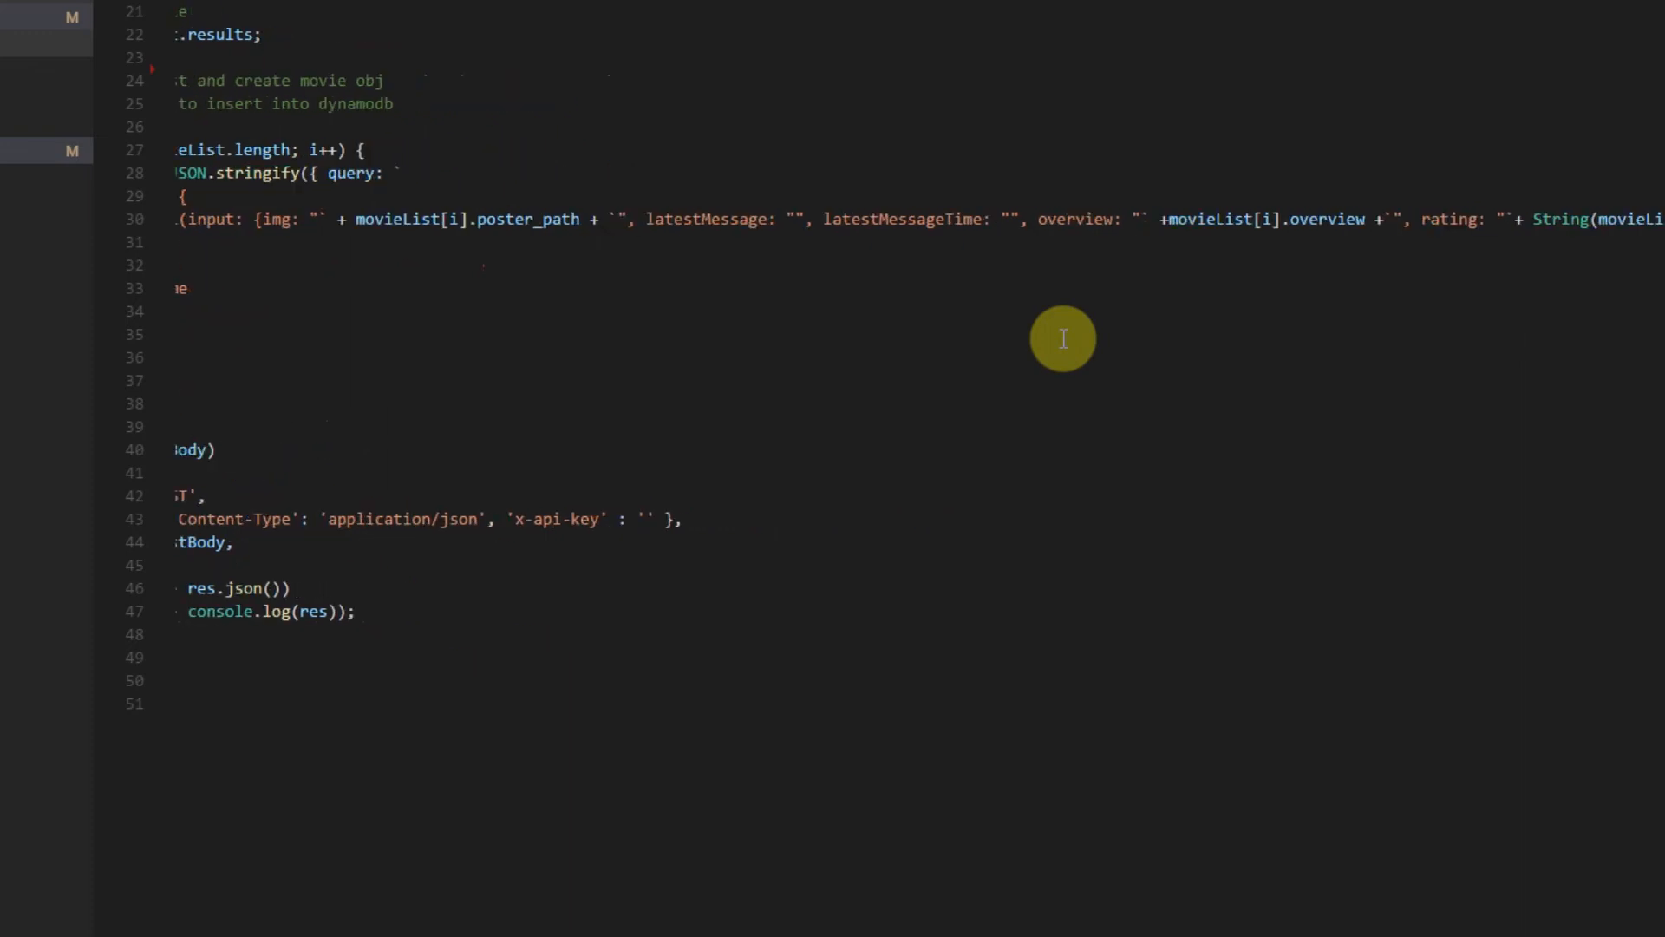
{"action": "mouse_move", "coordinate": [942, 231]}
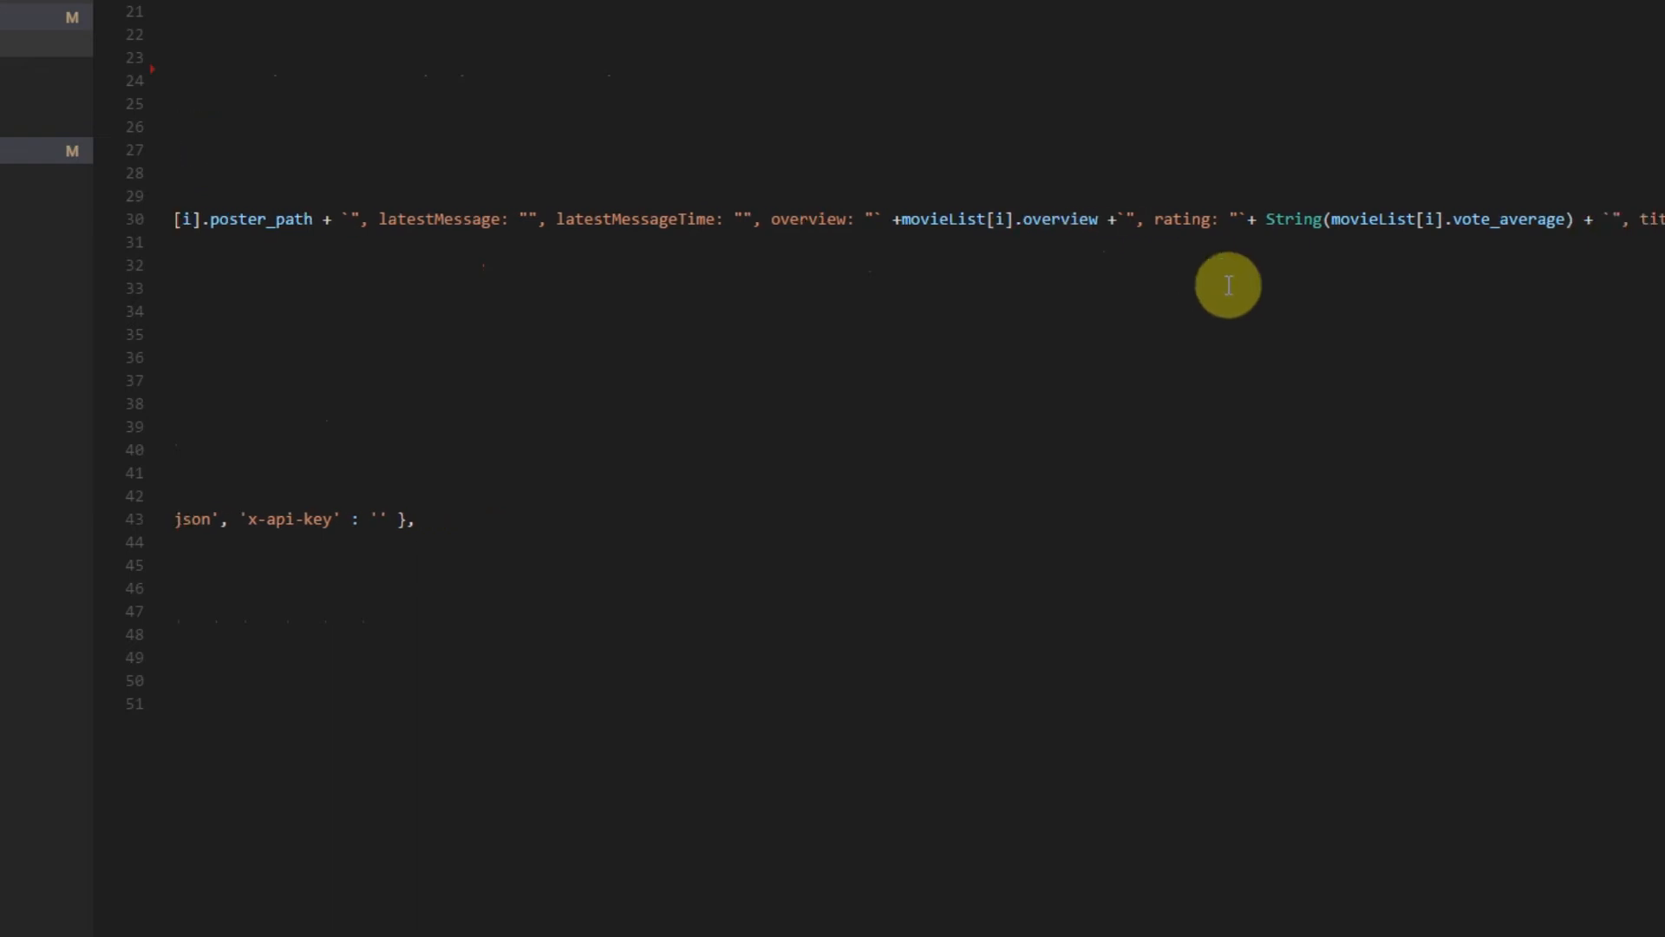
{"action": "mouse_move", "coordinate": [1324, 234]}
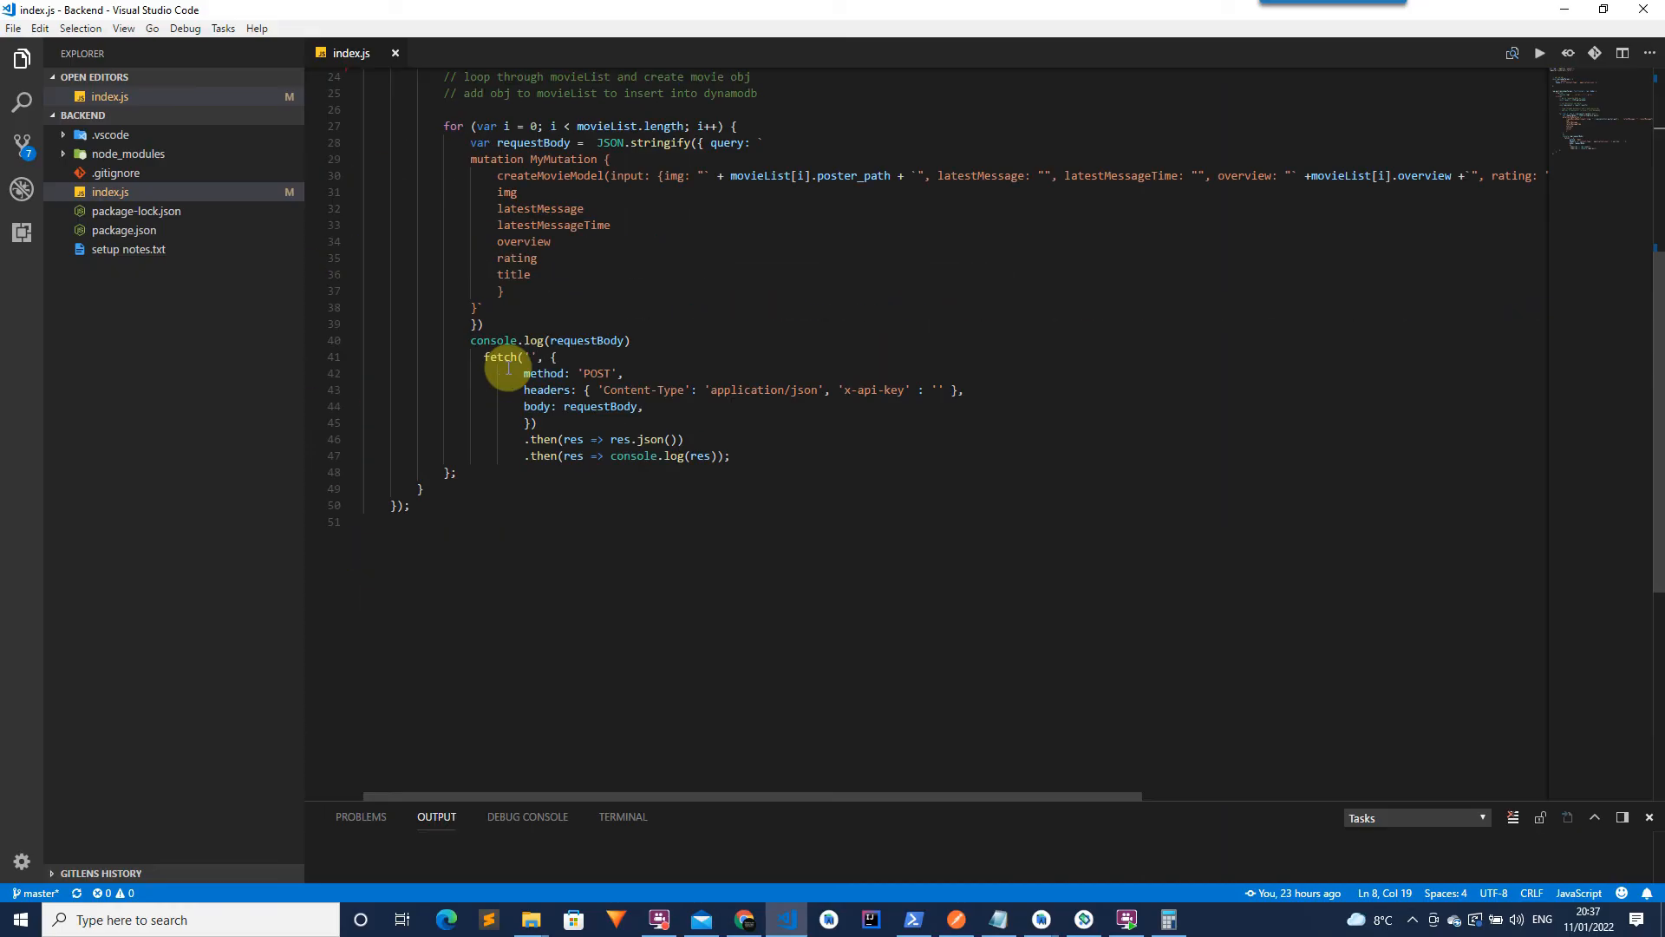
{"action": "mouse_move", "coordinate": [752, 843]}
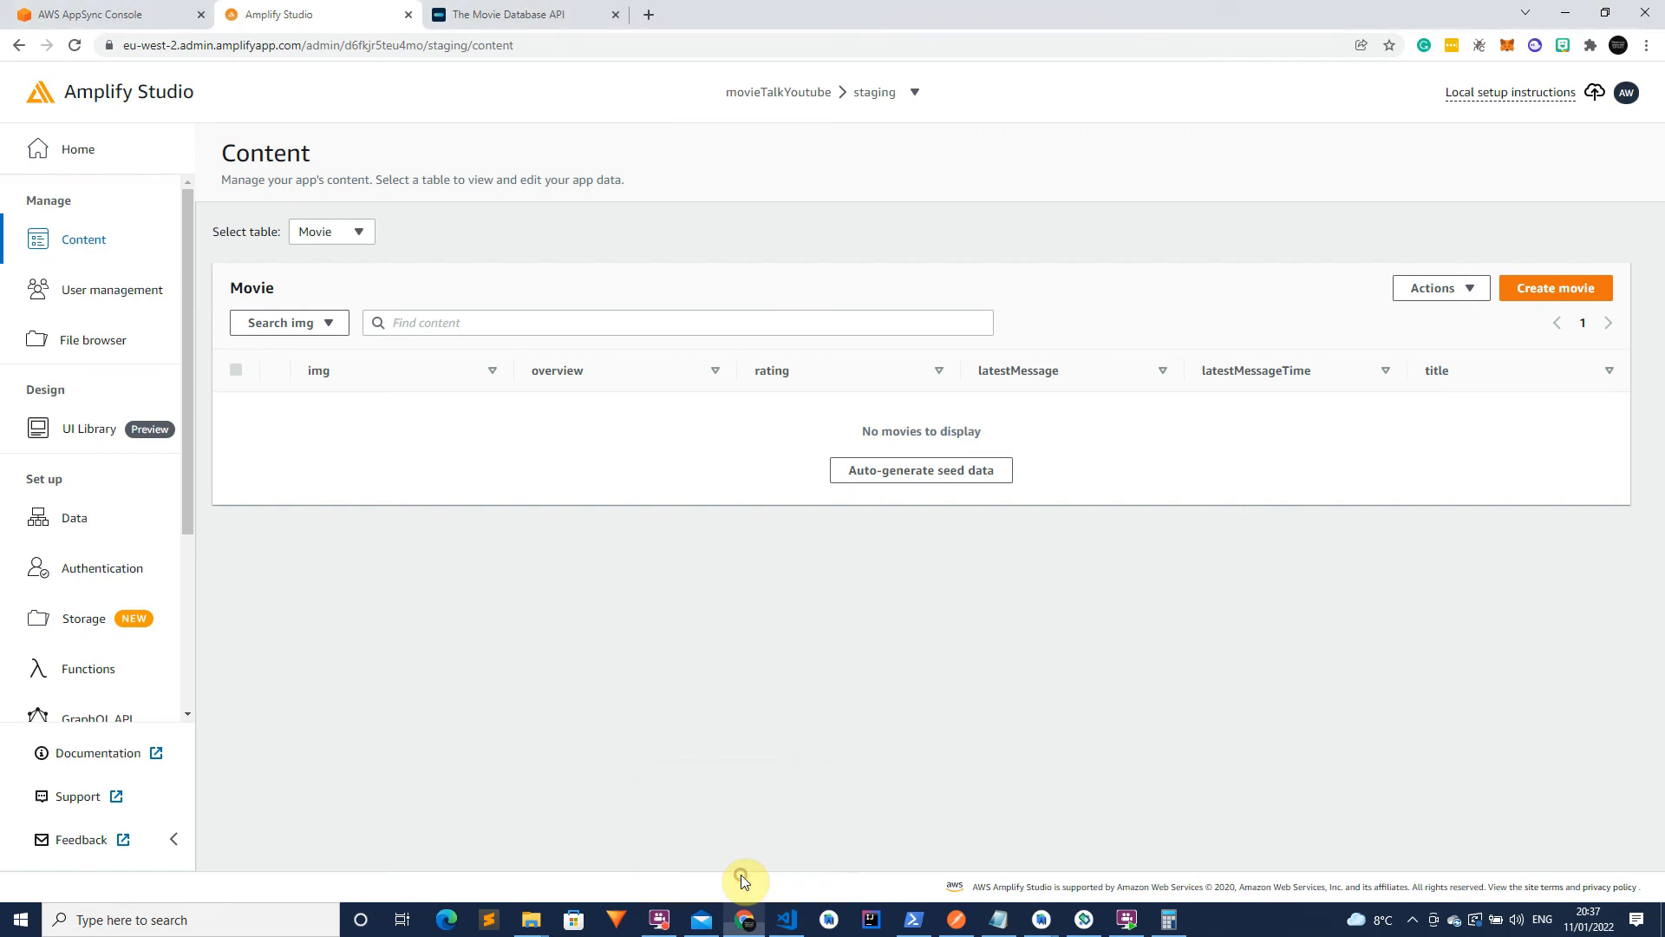
Show the movieTalkYoutube-staging Settings and select the GraphQL API URL and API key for copying.
{"action": "left_click", "coordinate": [106, 14]}
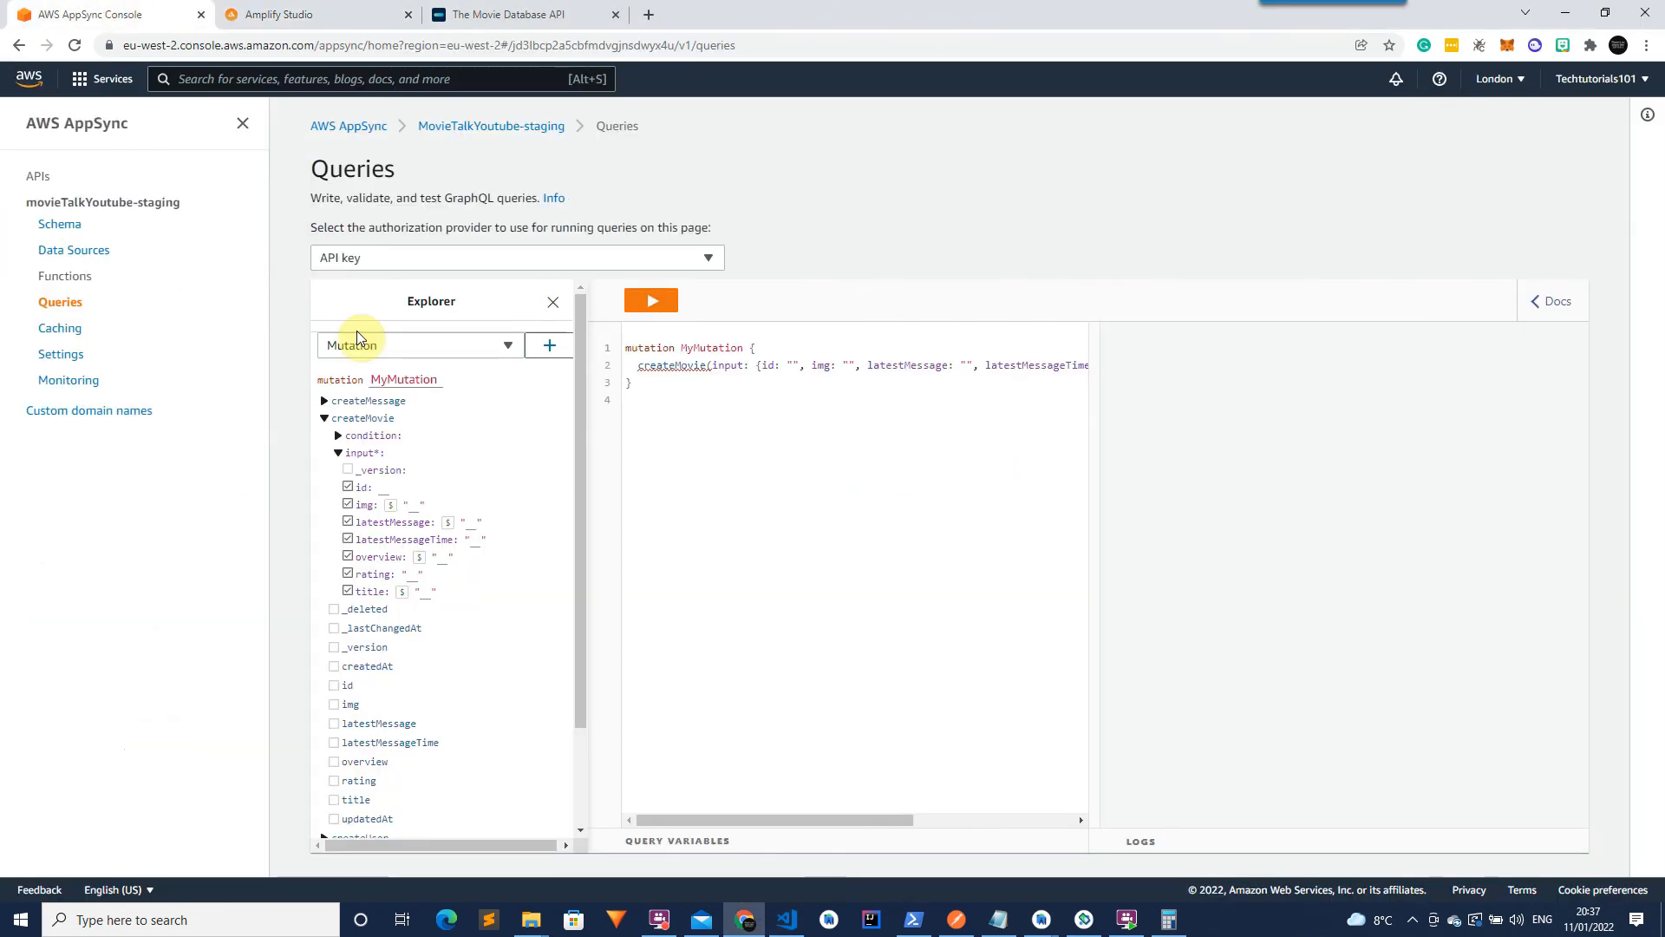
{"action": "mouse_move", "coordinate": [88, 276]}
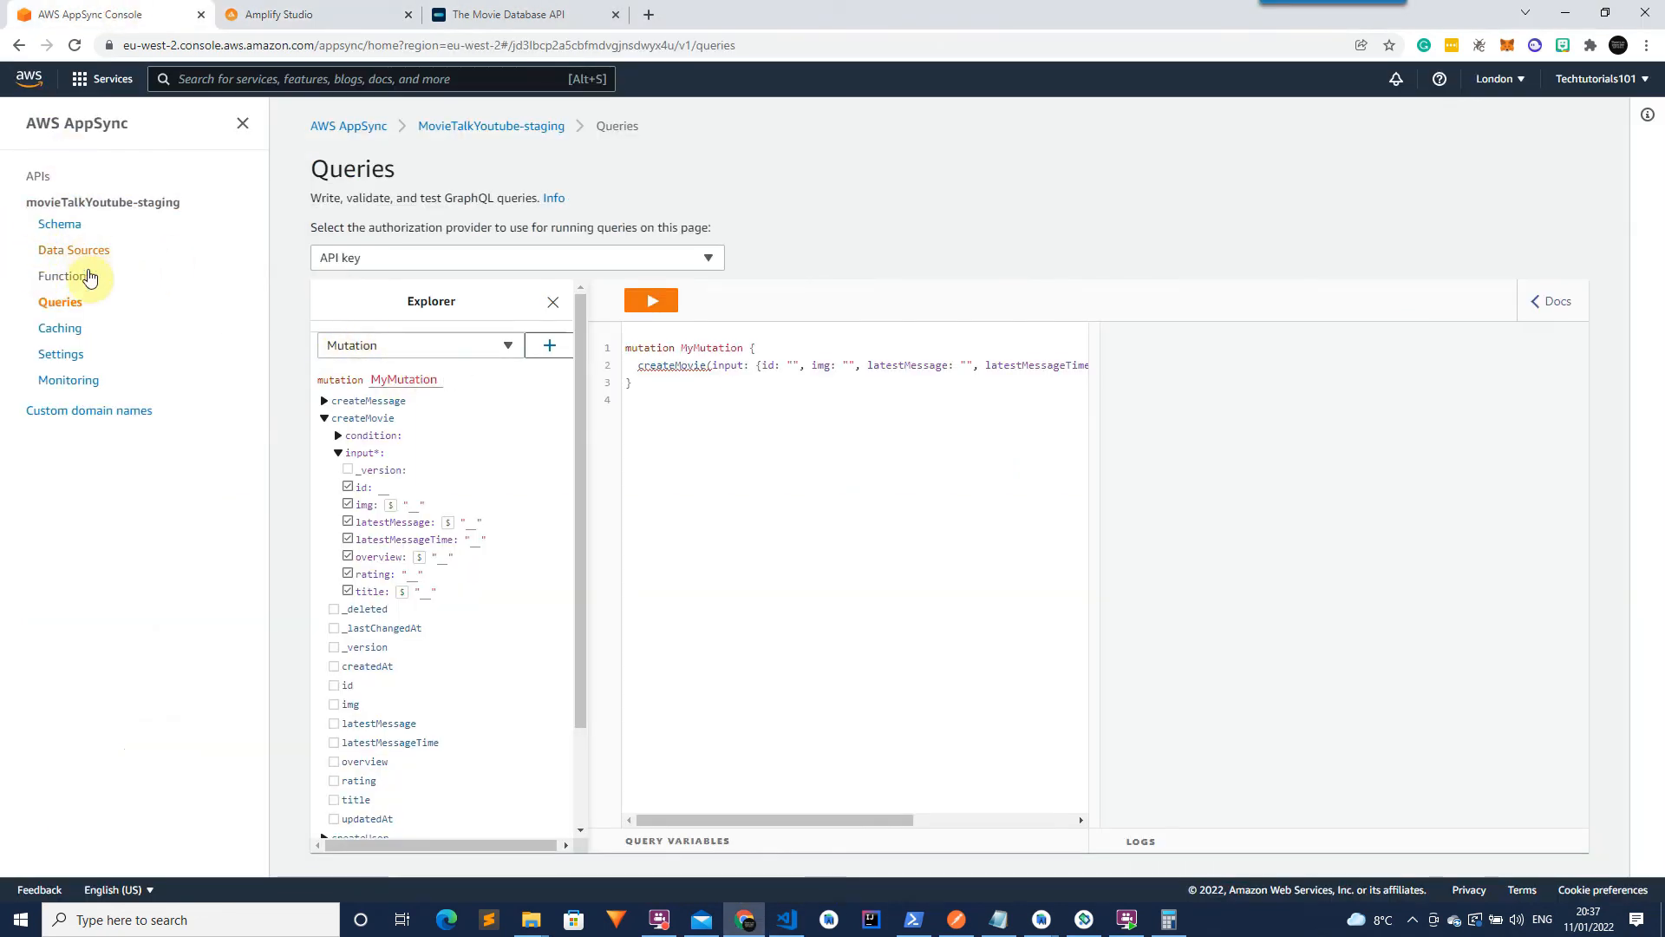
{"action": "left_click", "coordinate": [61, 354]}
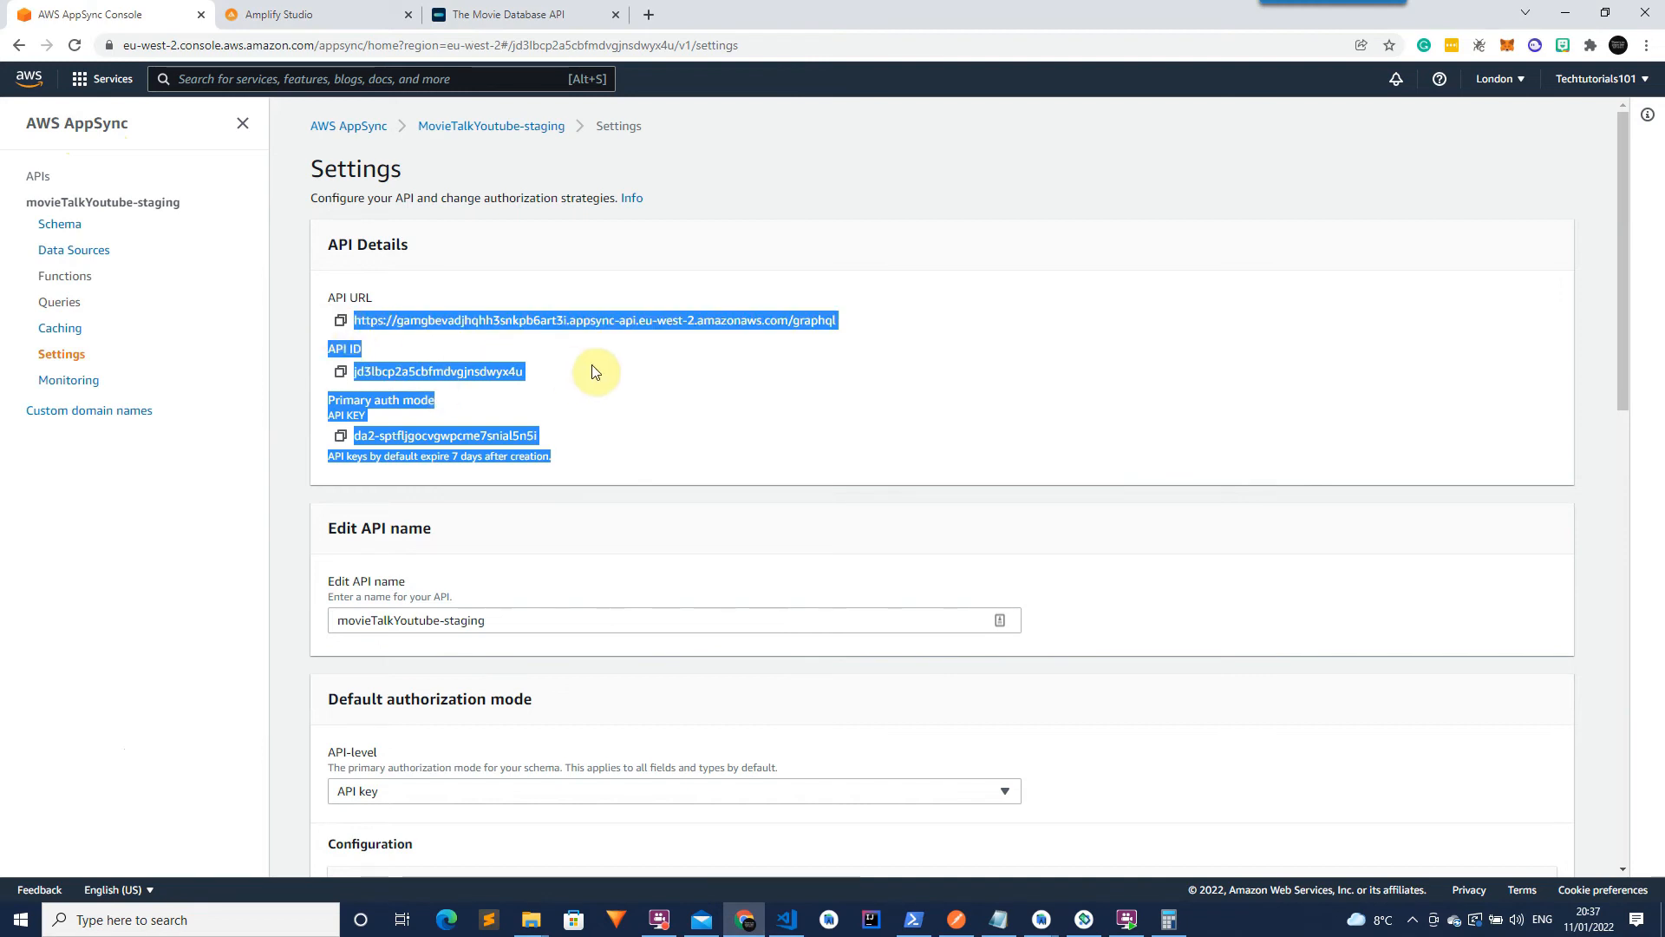
{"action": "left_click", "coordinate": [588, 453]}
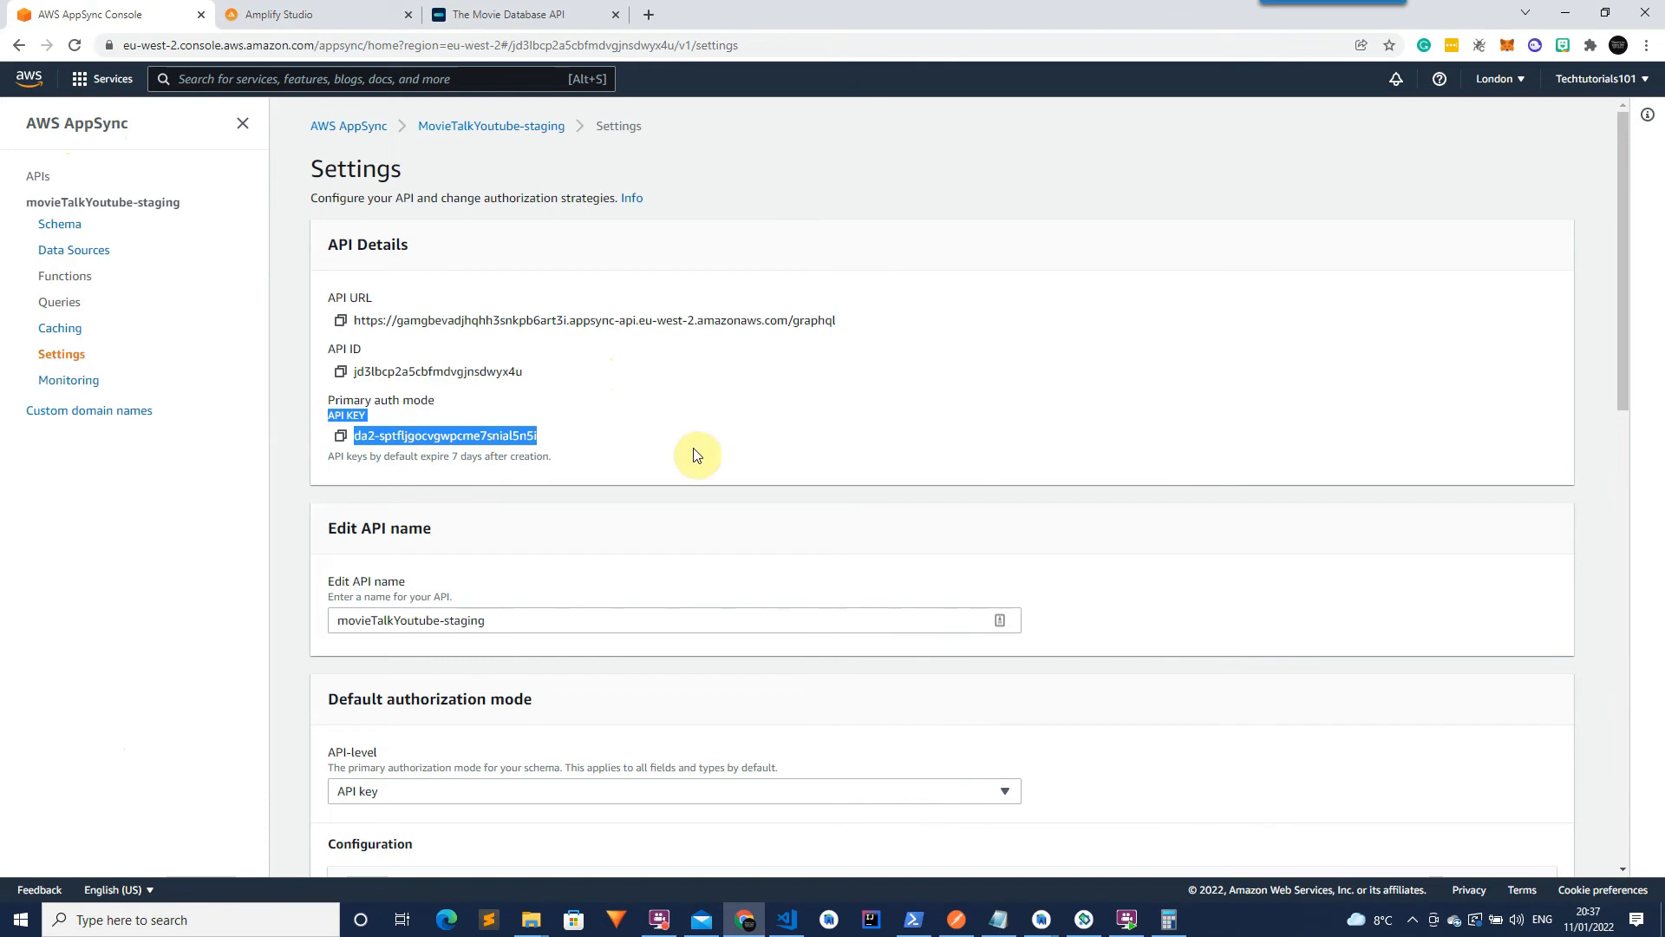
{"action": "left_click", "coordinate": [610, 538]}
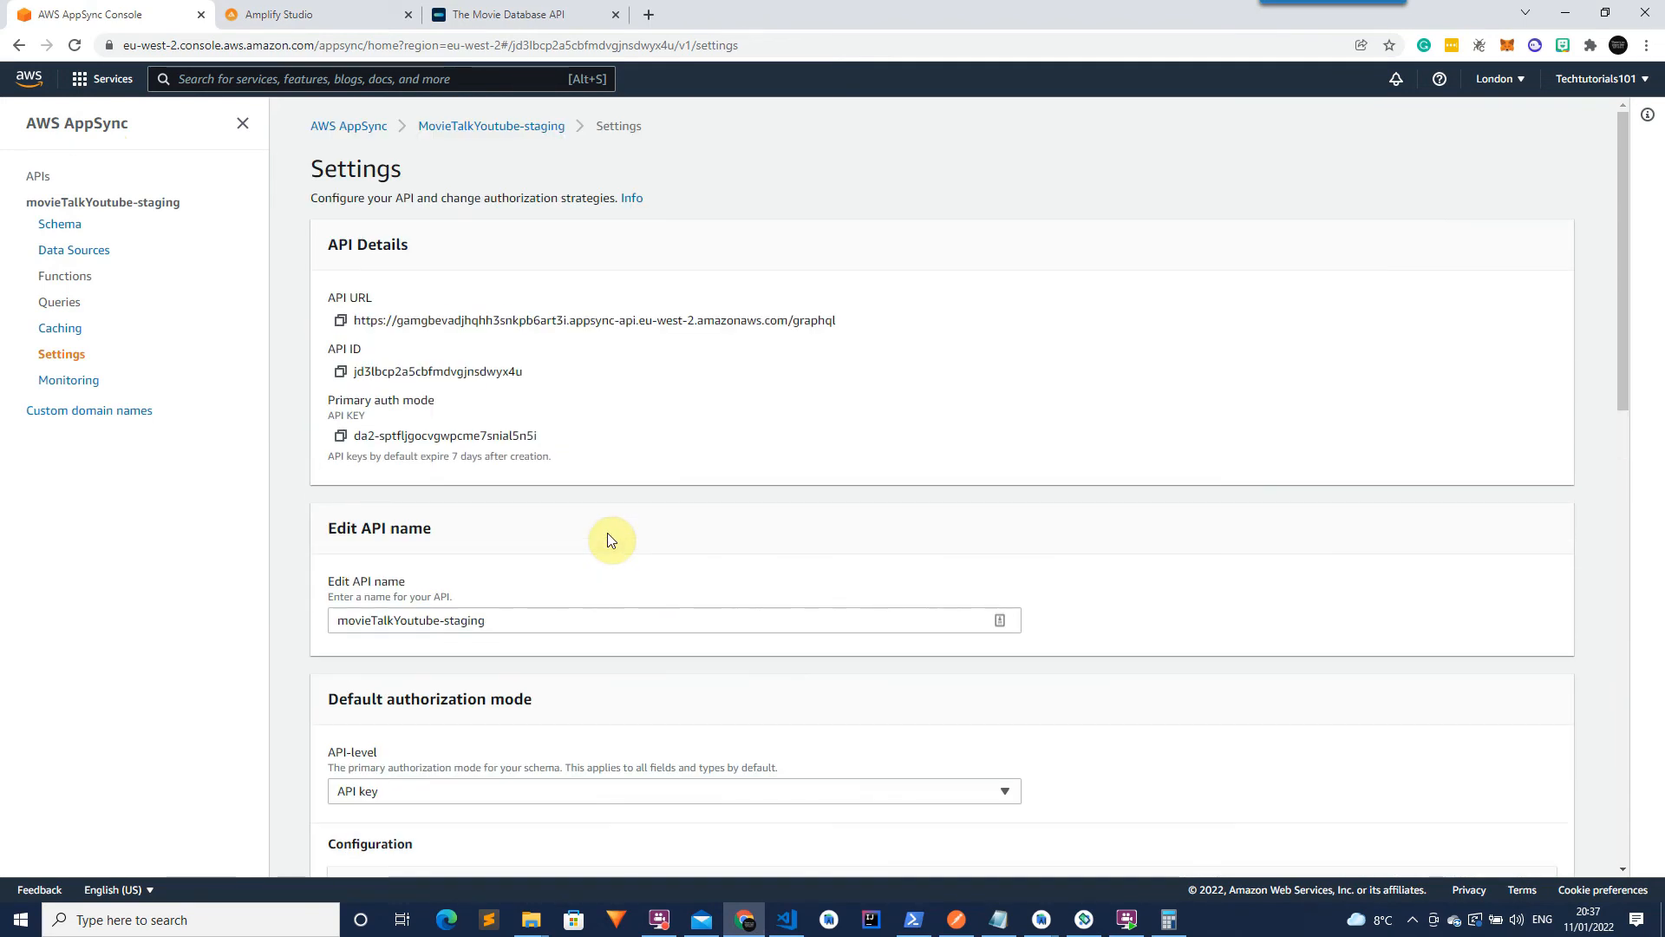
{"action": "mouse_move", "coordinate": [613, 534]}
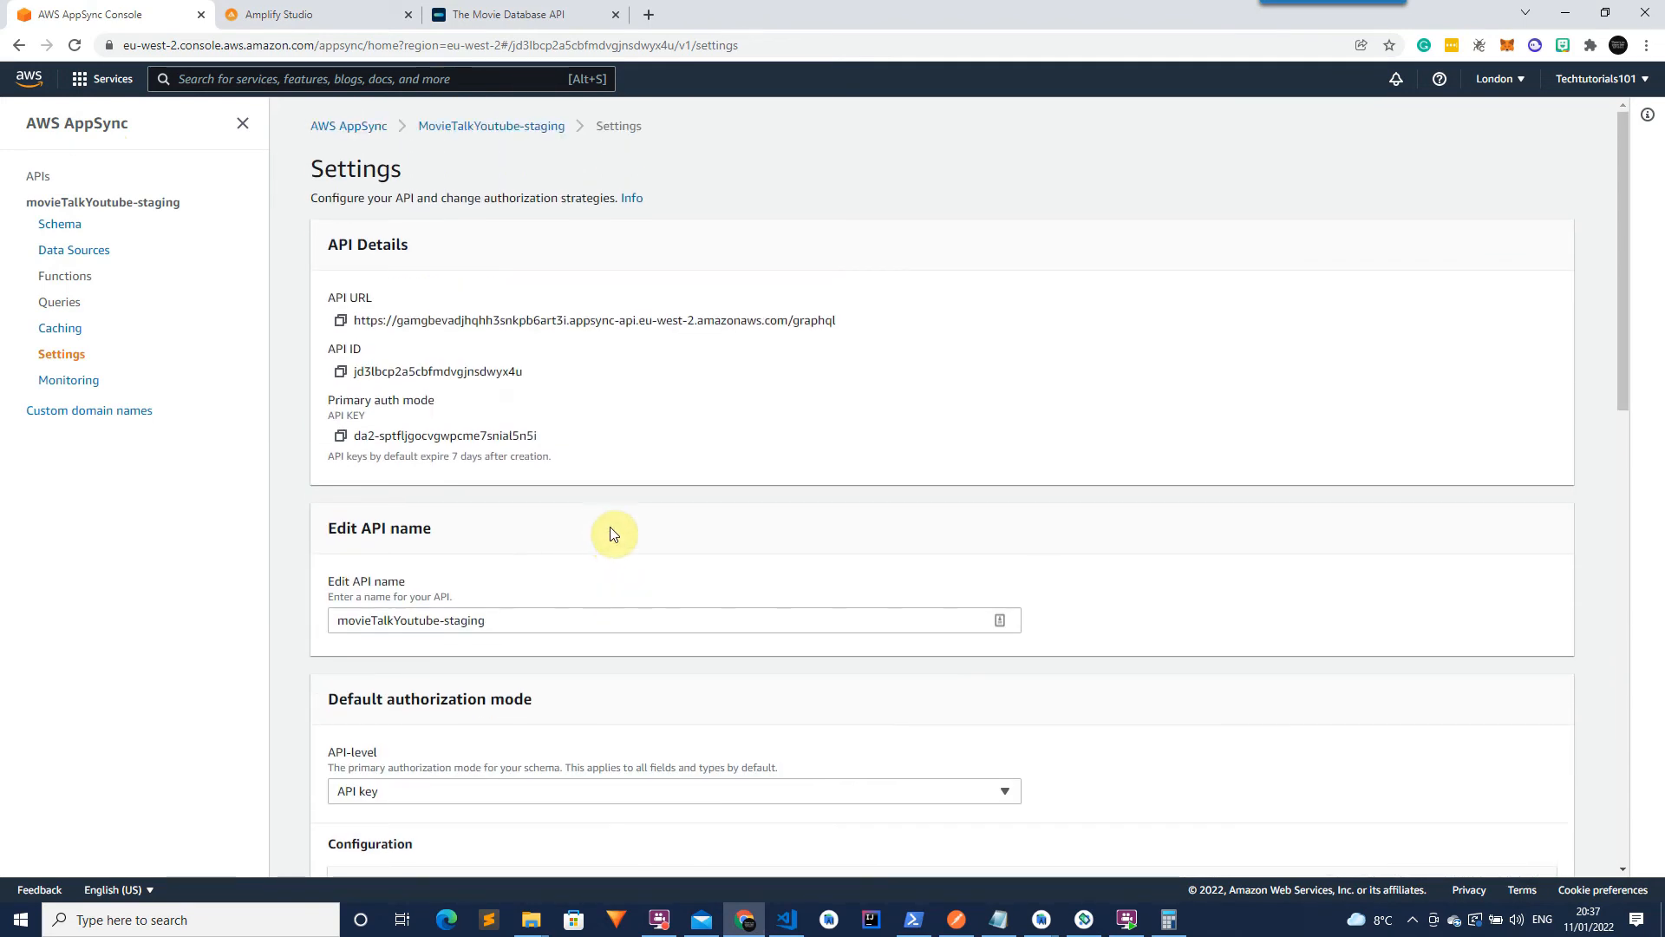
{"action": "mouse_move", "coordinate": [590, 458]}
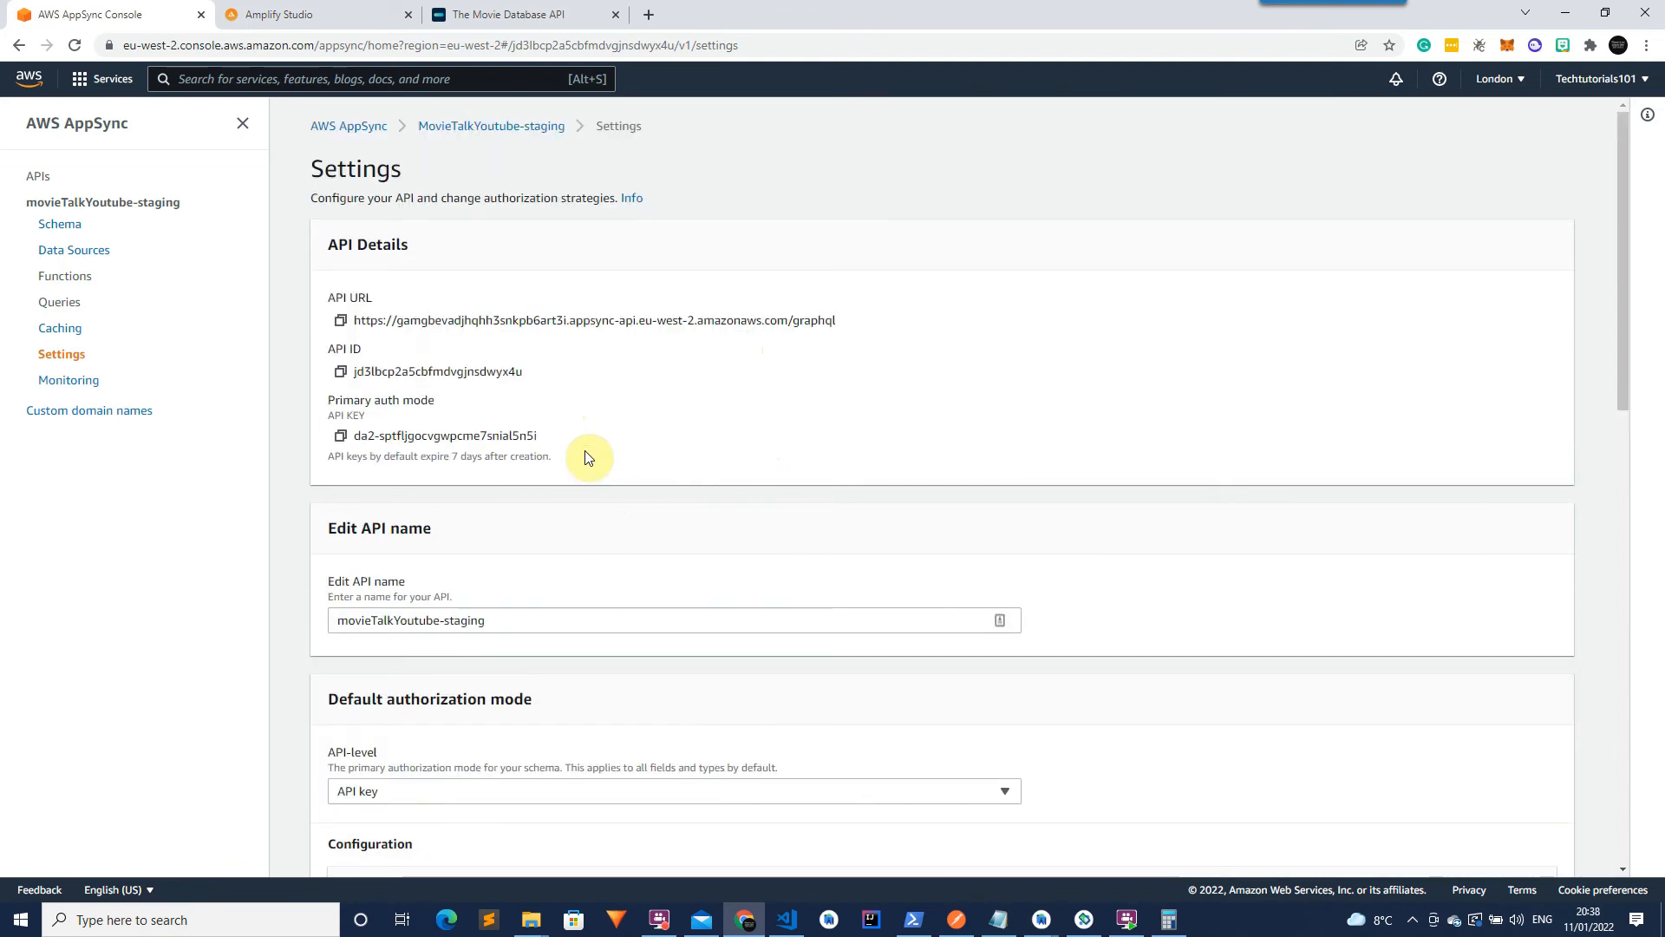
{"action": "mouse_move", "coordinate": [626, 369]}
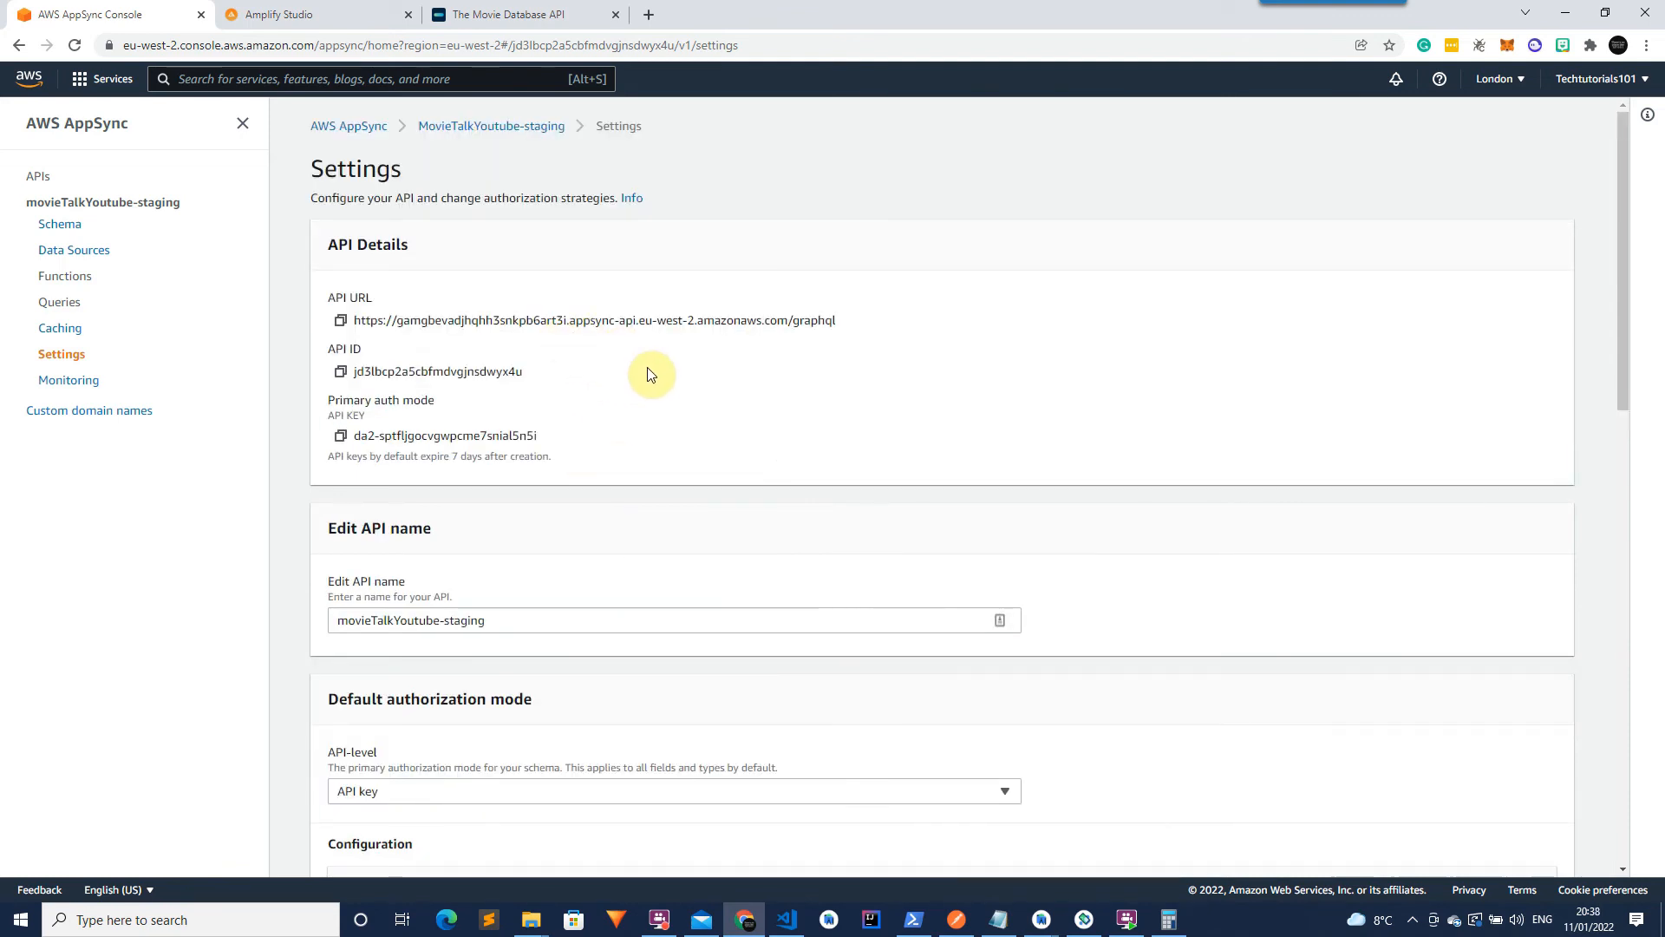
{"action": "left_click", "coordinate": [784, 919]}
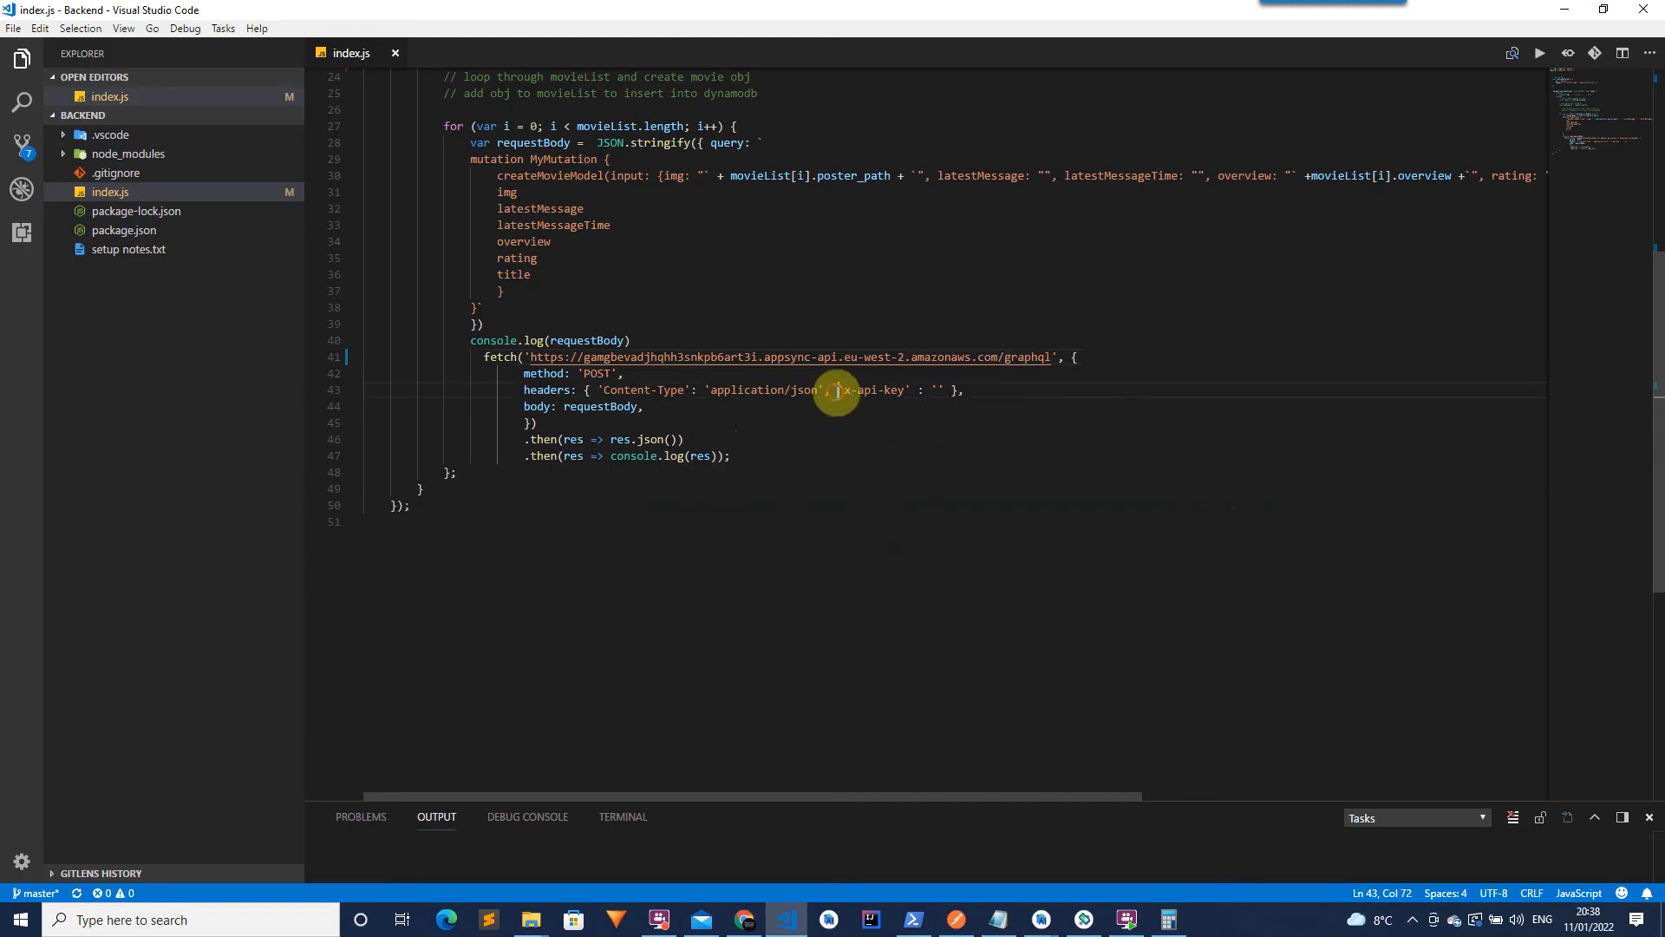
Fill the empty x-api-key value in index.js from the browser, then bring up the movieTalk-Youtube folder.
{"action": "left_click_drag", "start_coordinate": [840, 390], "coordinate": [951, 390]}
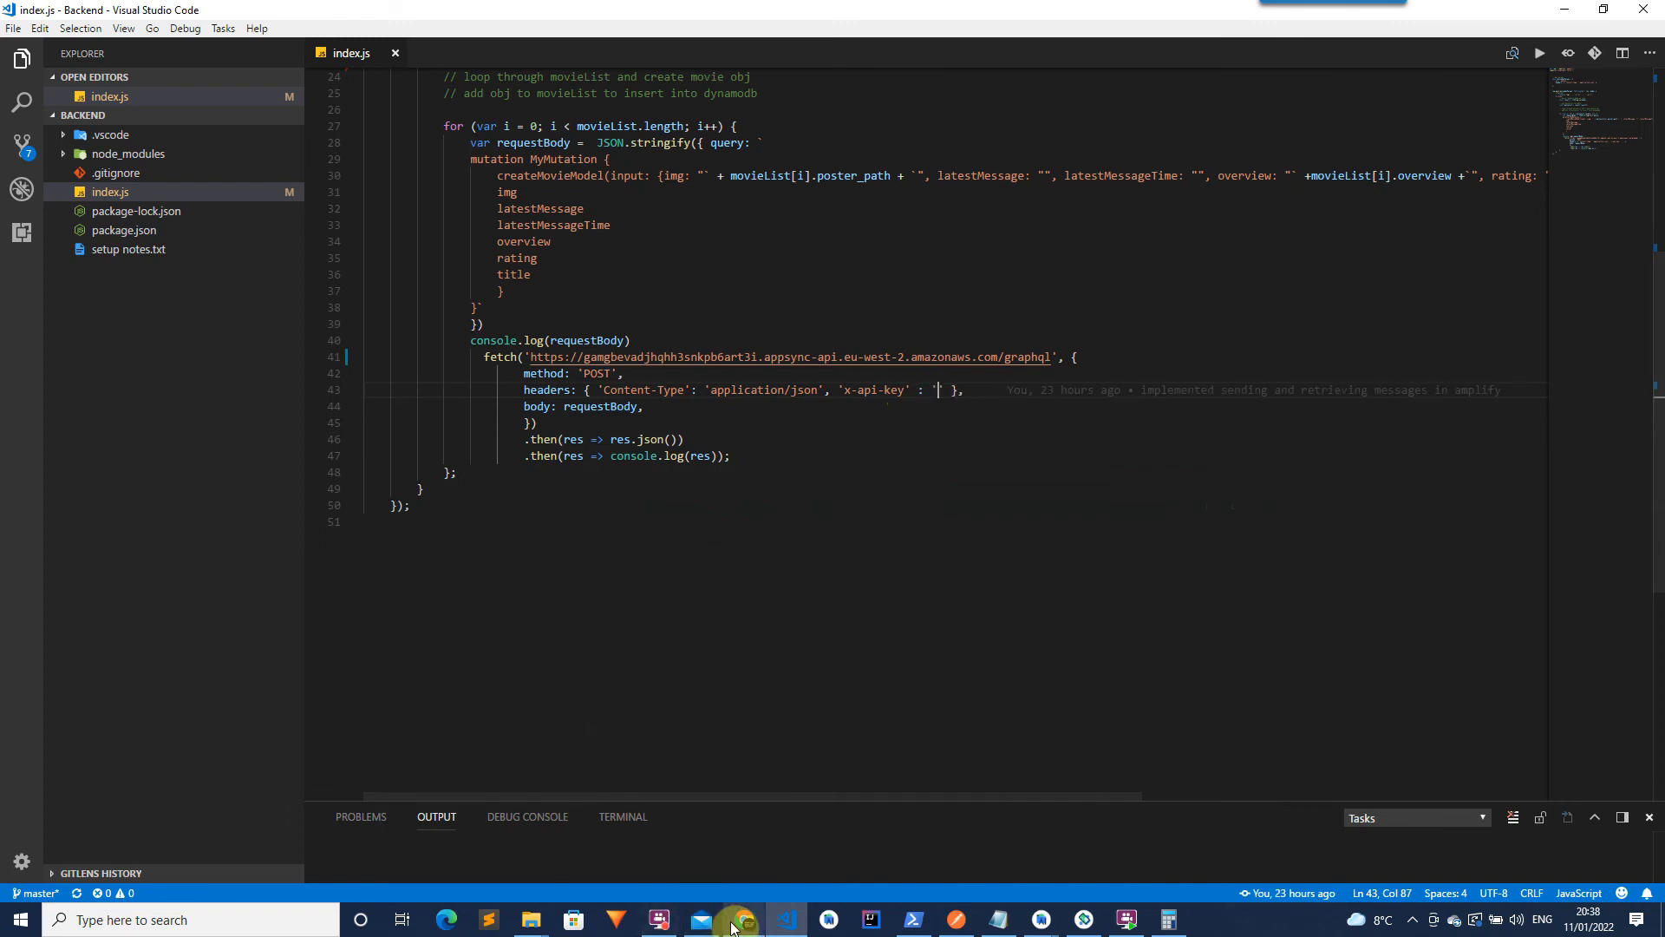
{"action": "left_click", "coordinate": [744, 919]}
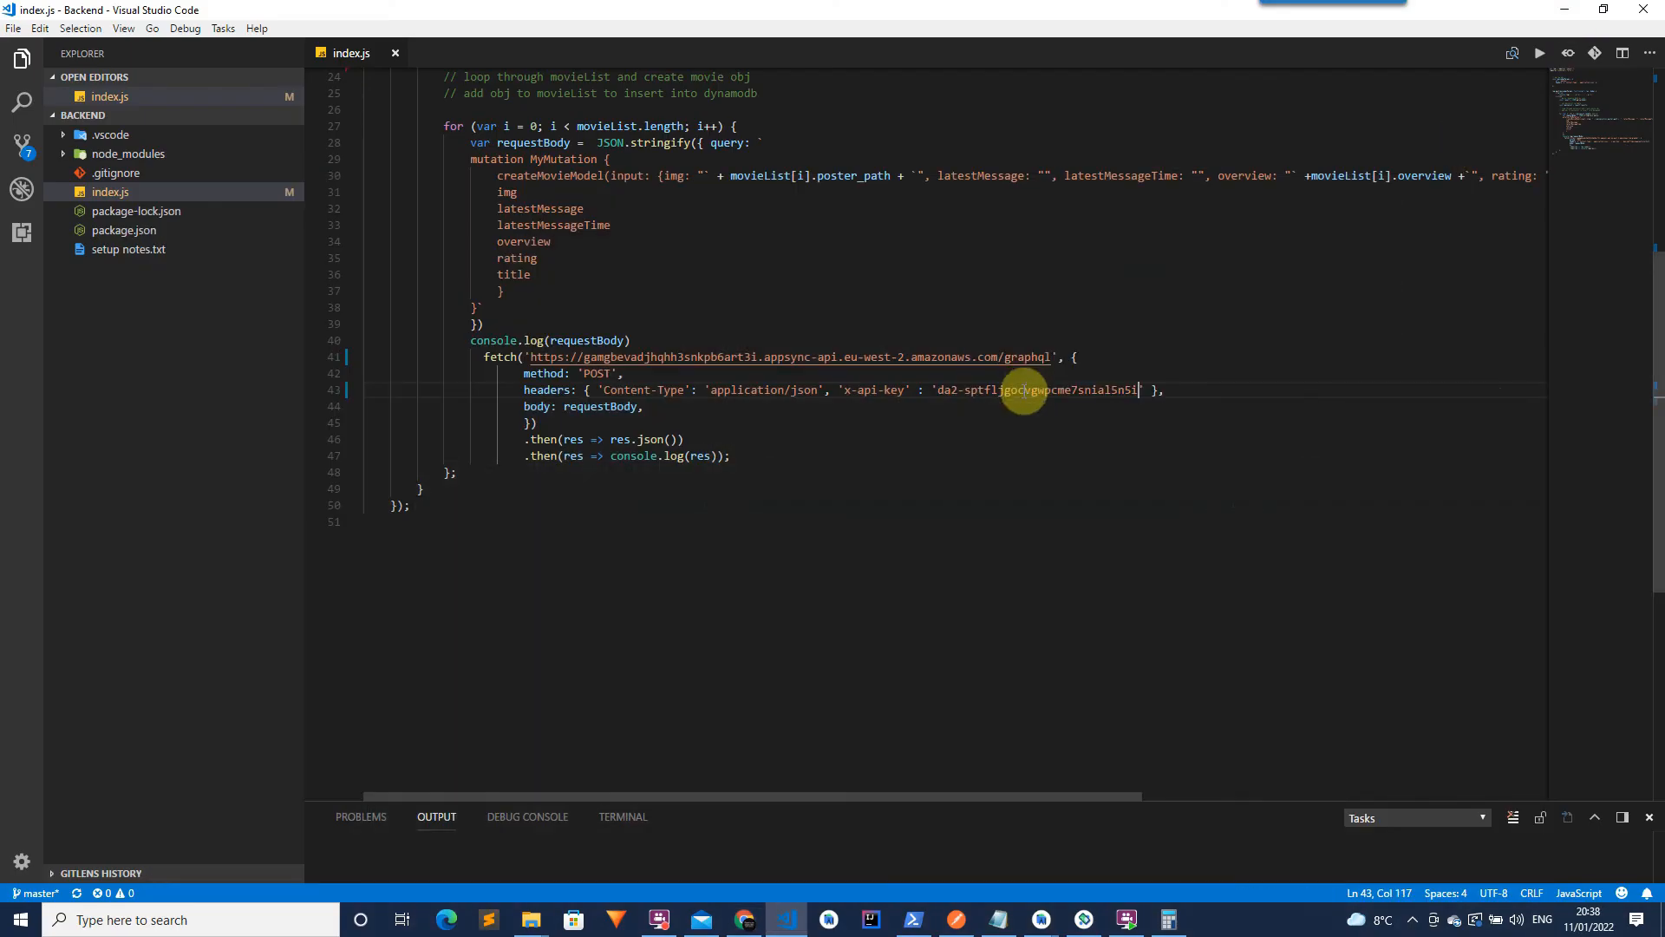
{"action": "left_click", "coordinate": [529, 919]}
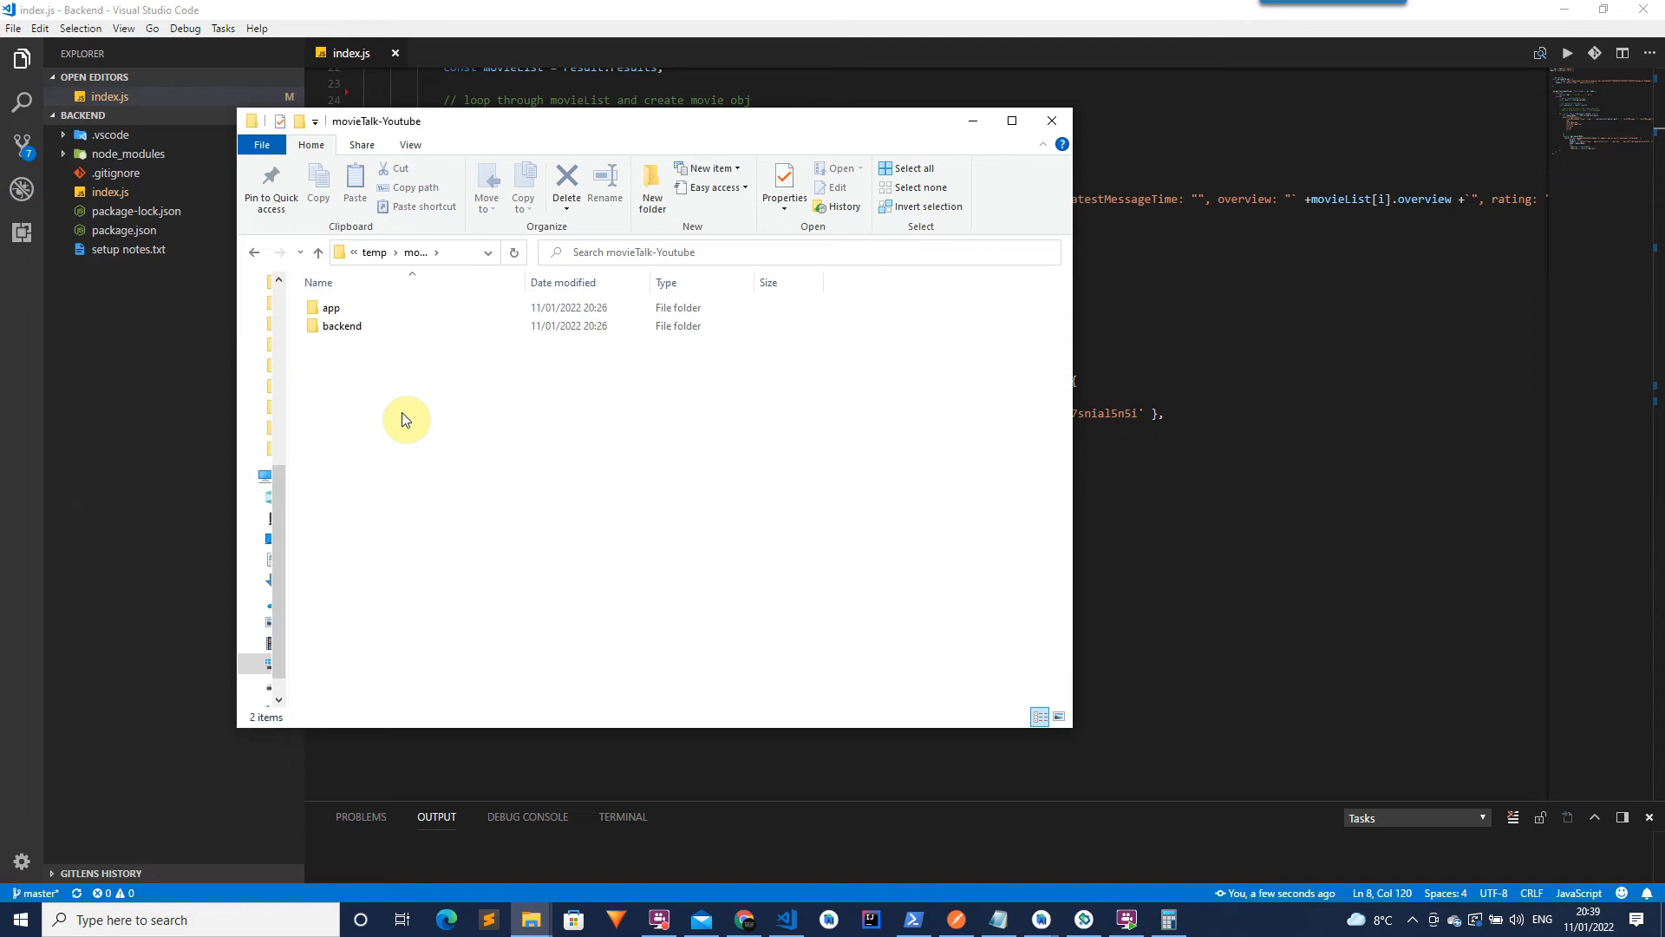
In the backend folder run npm install request.
{"action": "double_click", "coordinate": [341, 324]}
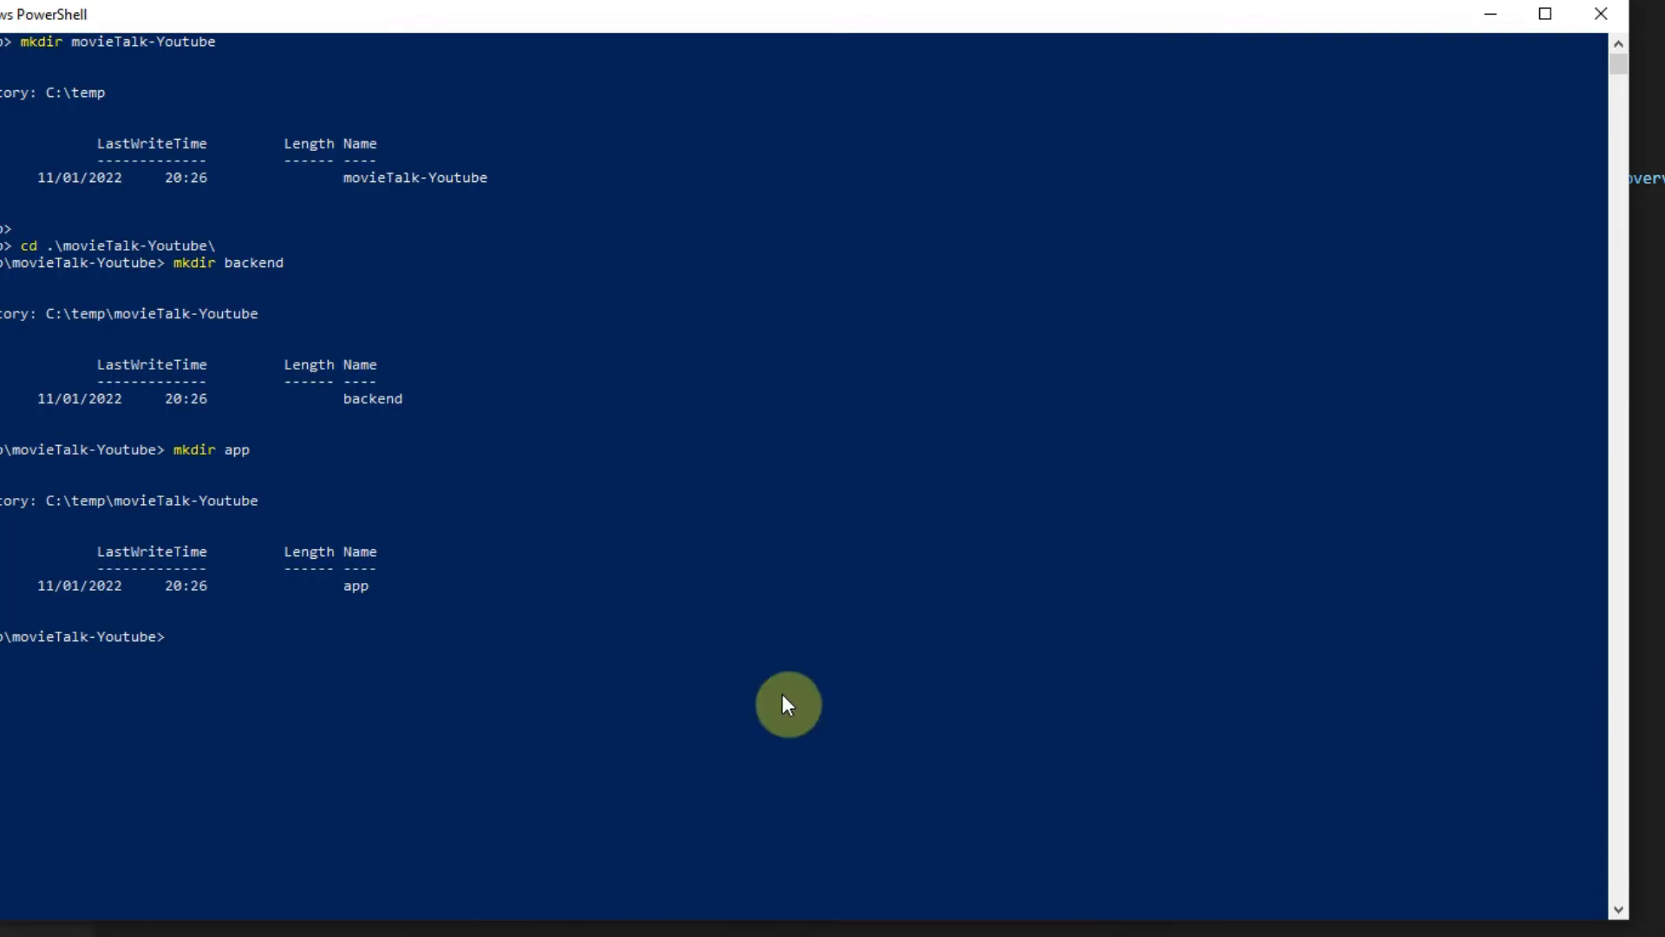
{"action": "type", "text": "cd"}
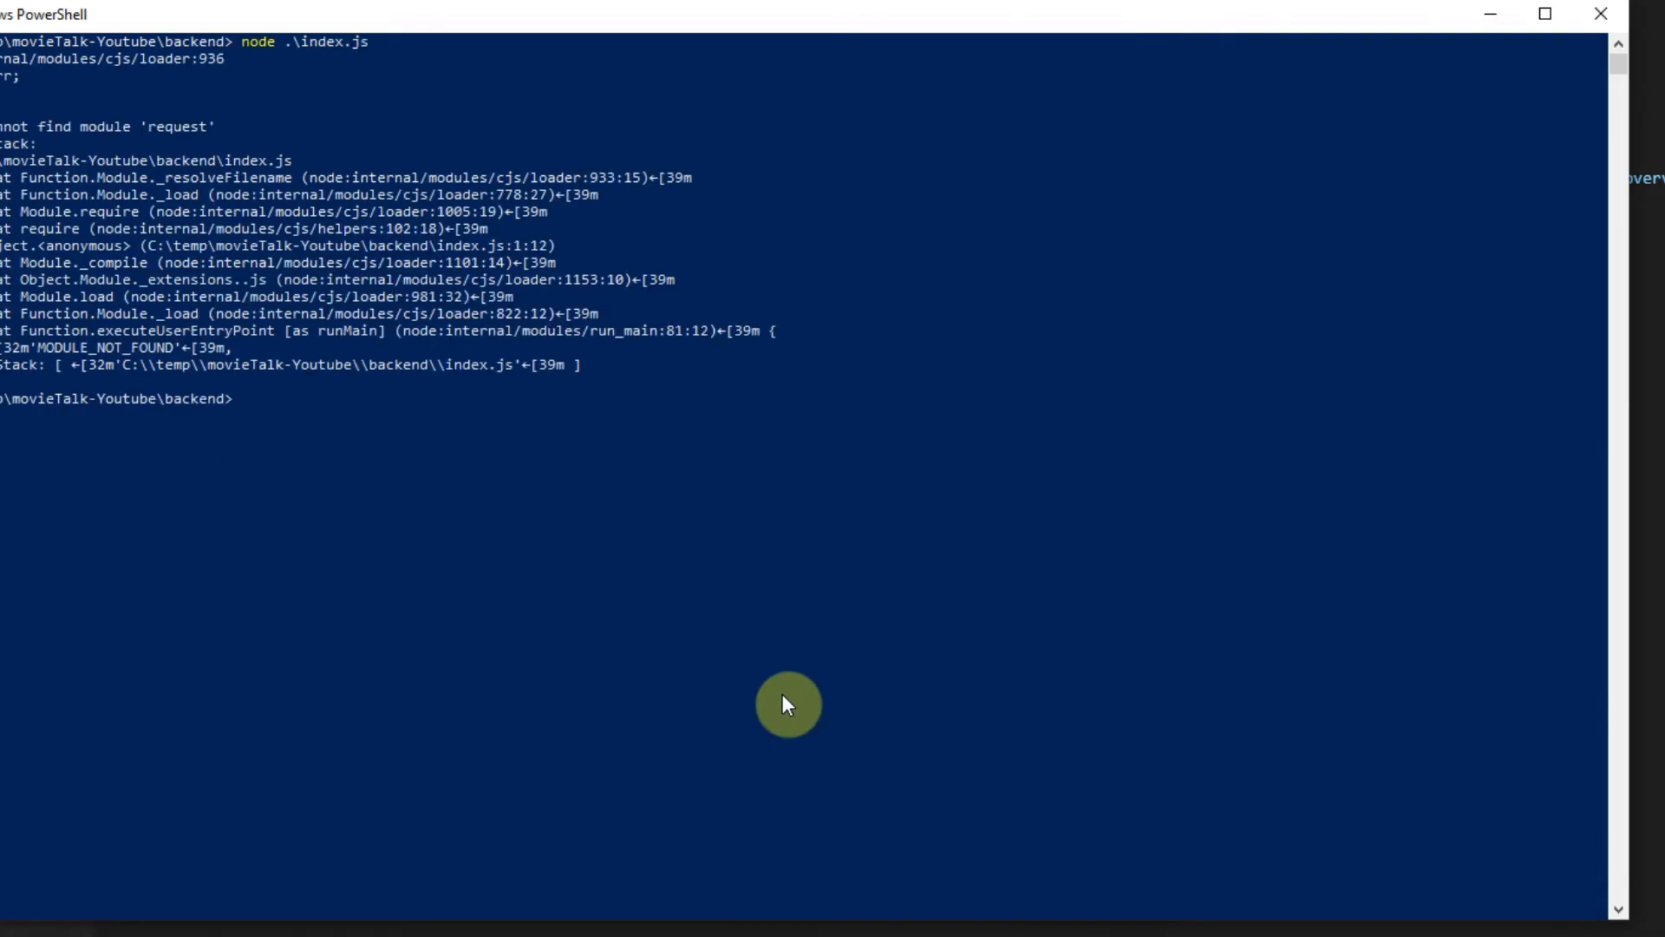
{"action": "type", "text": "npm"}
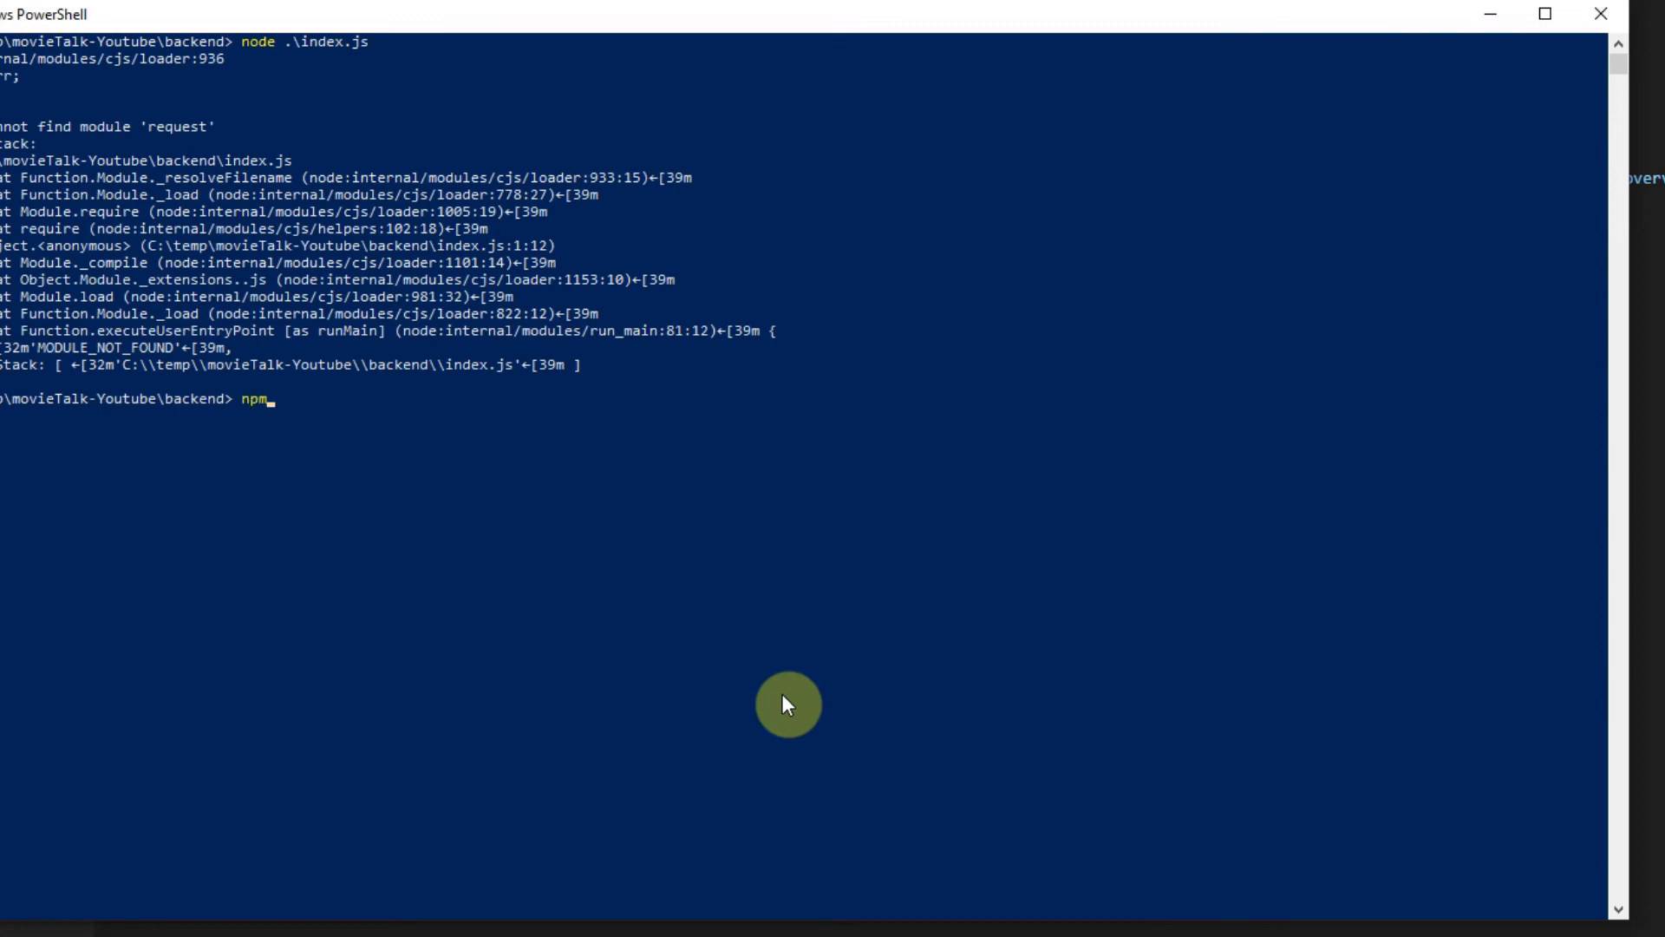
{"action": "type", "text": "install r"}
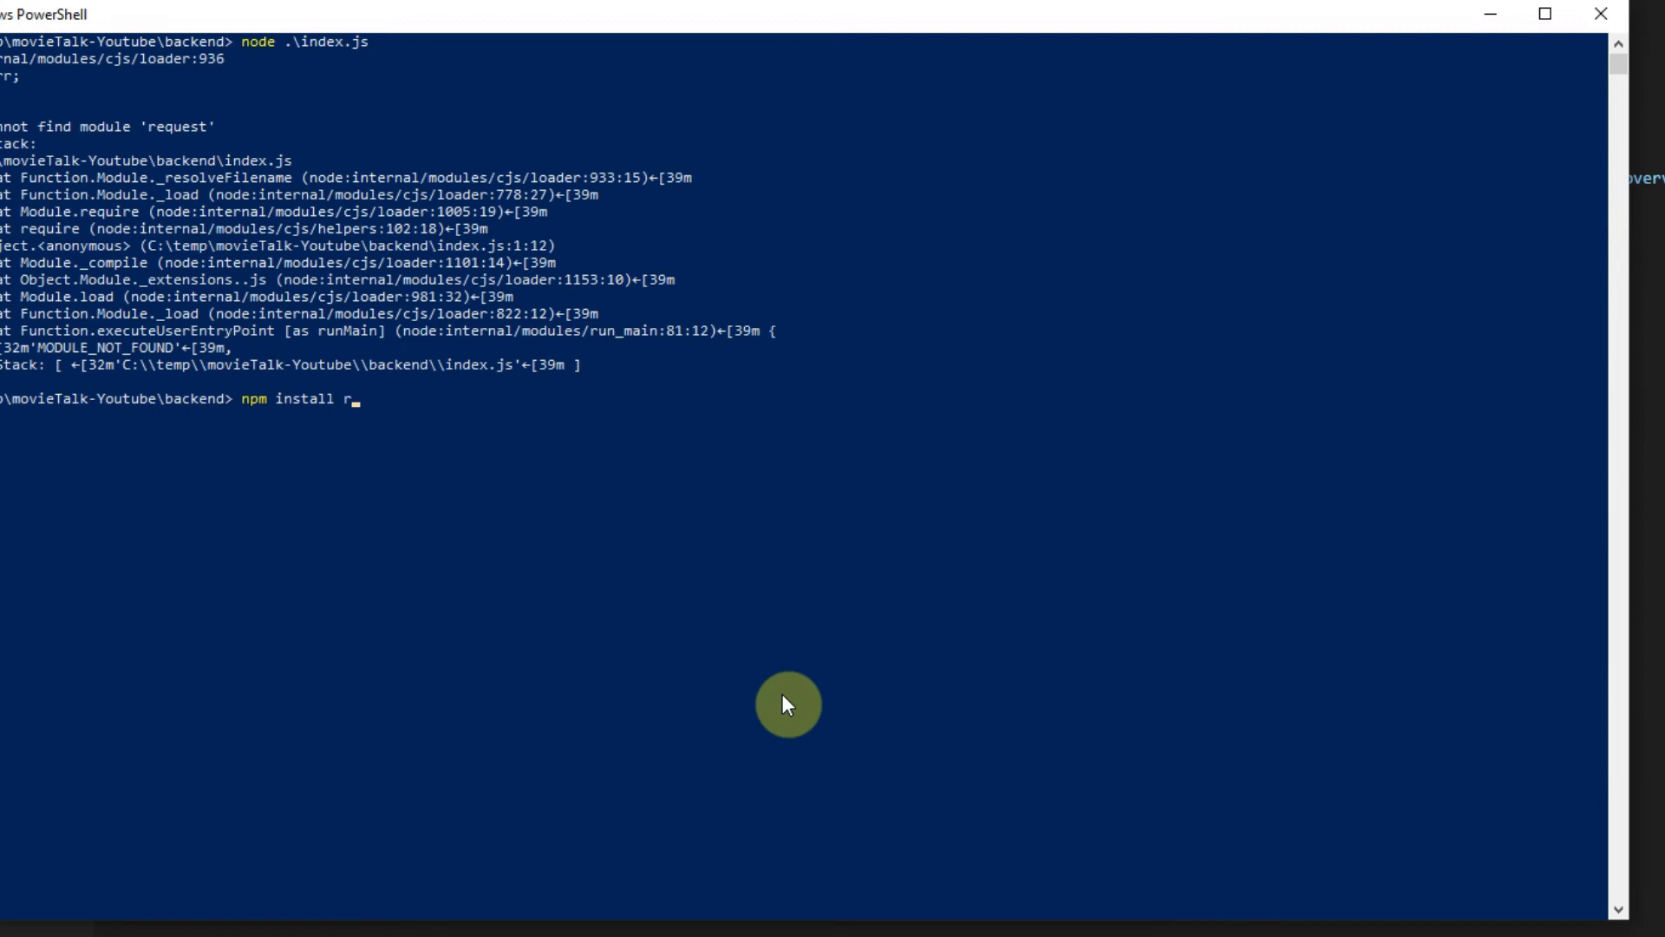
{"action": "type", "text": "equest"}
{"action": "type", "text": "npm"}
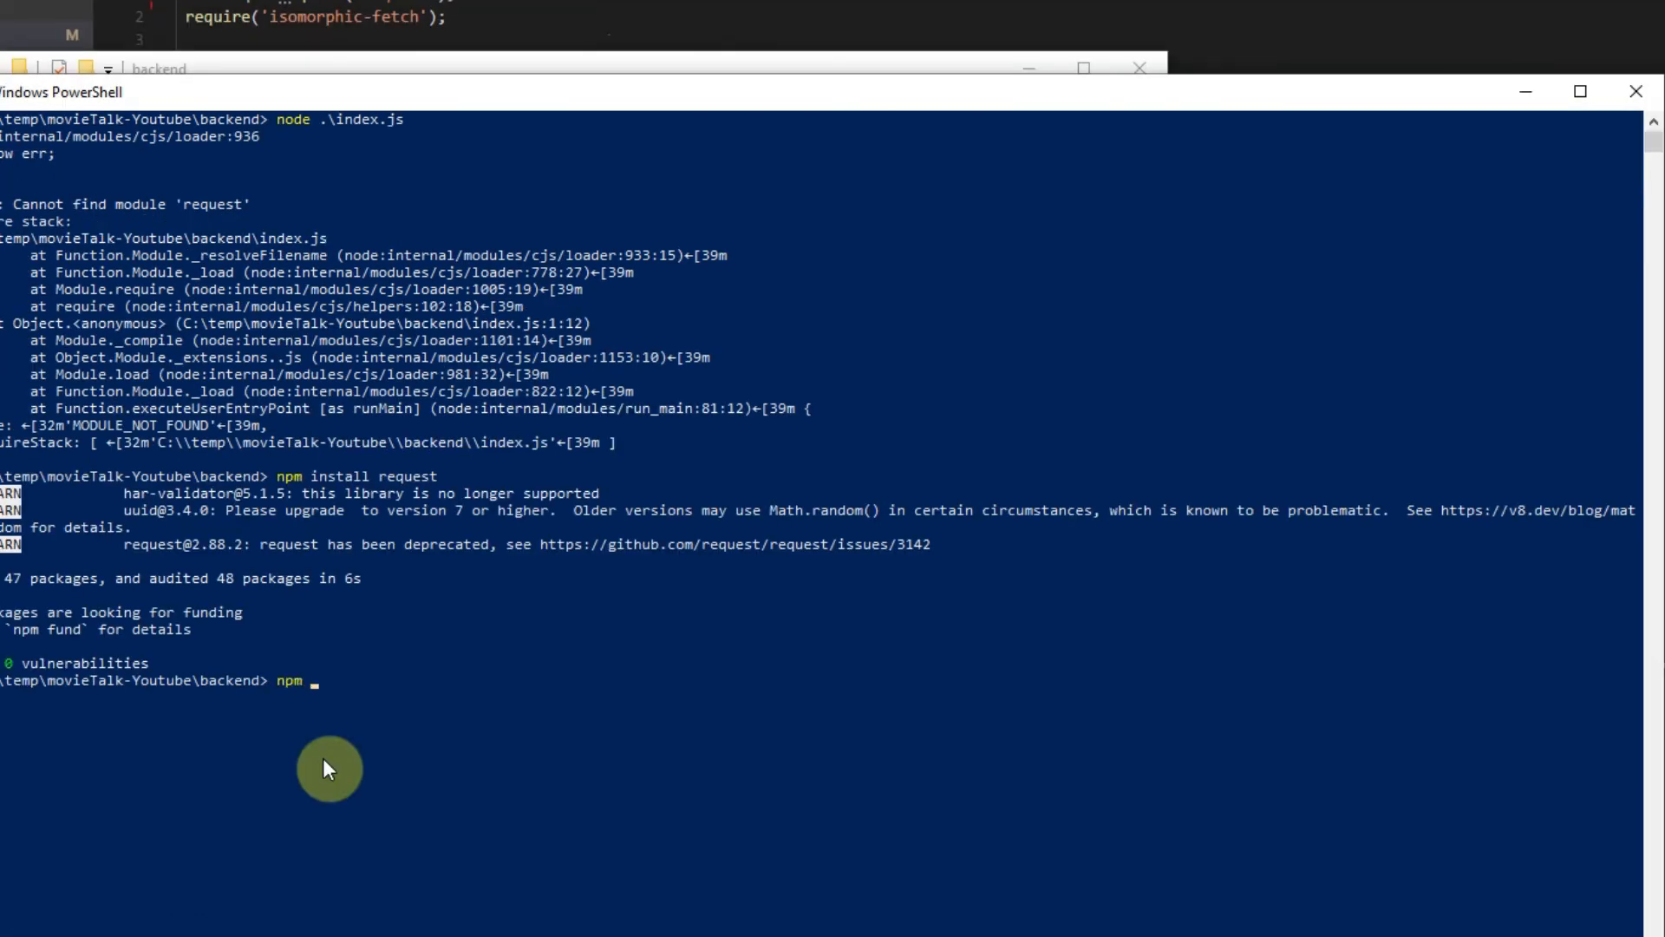
Run npm install isomorphic-fetch for the backend script.
{"action": "type", "text": "install i"}
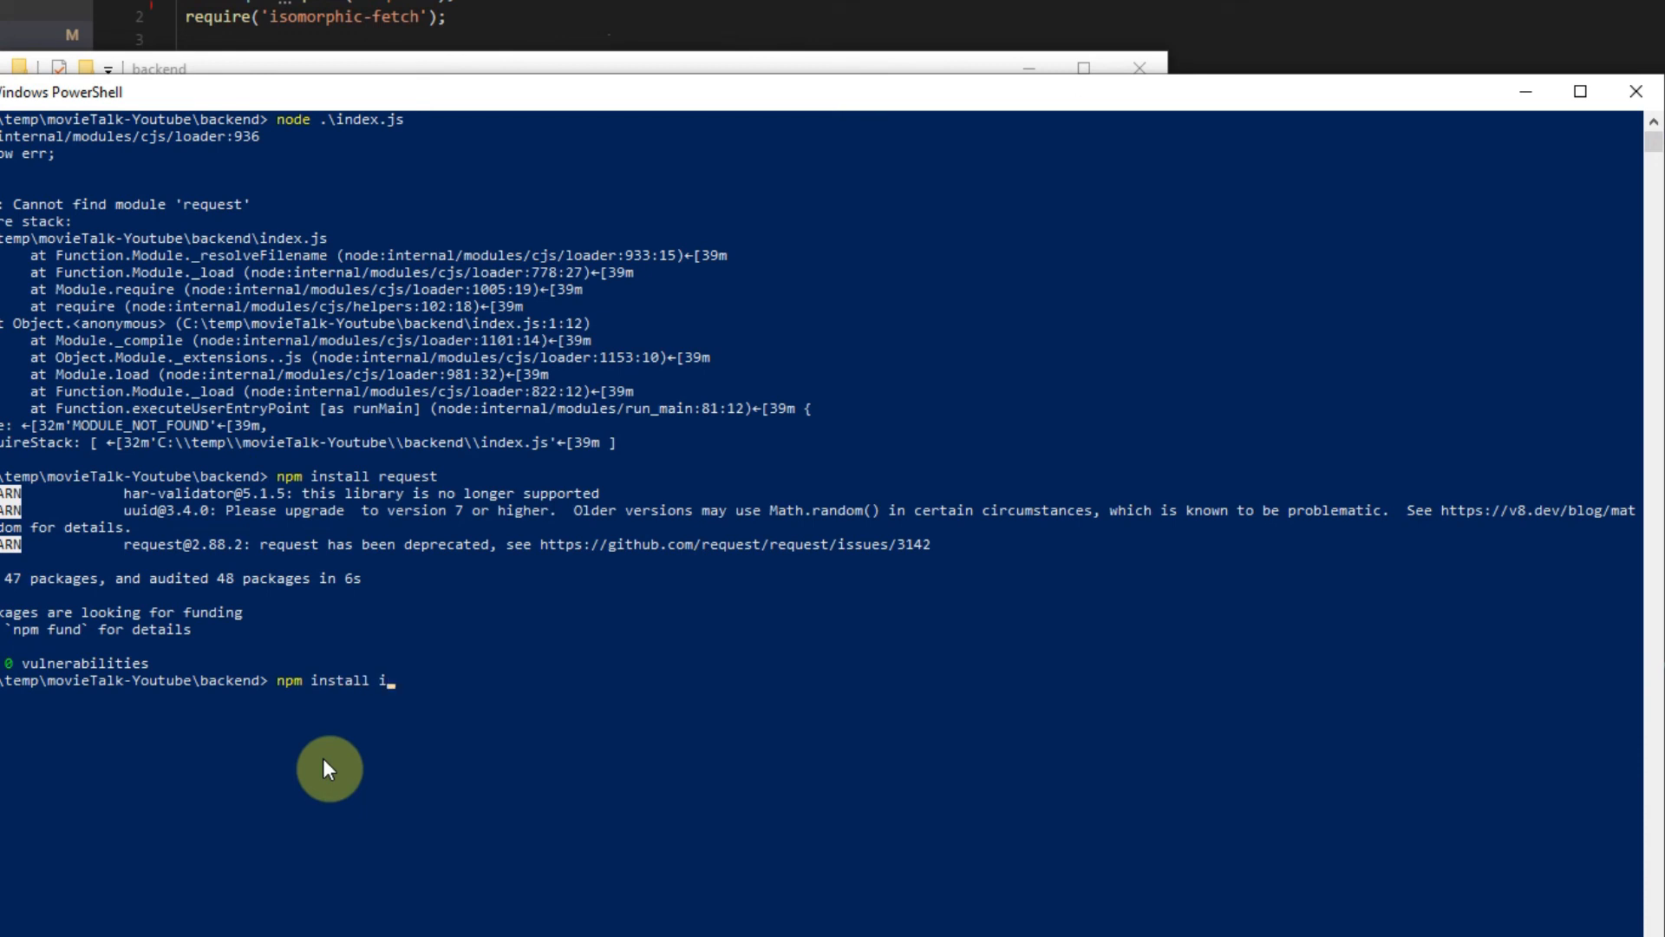
{"action": "type", "text": "somorphic-f"}
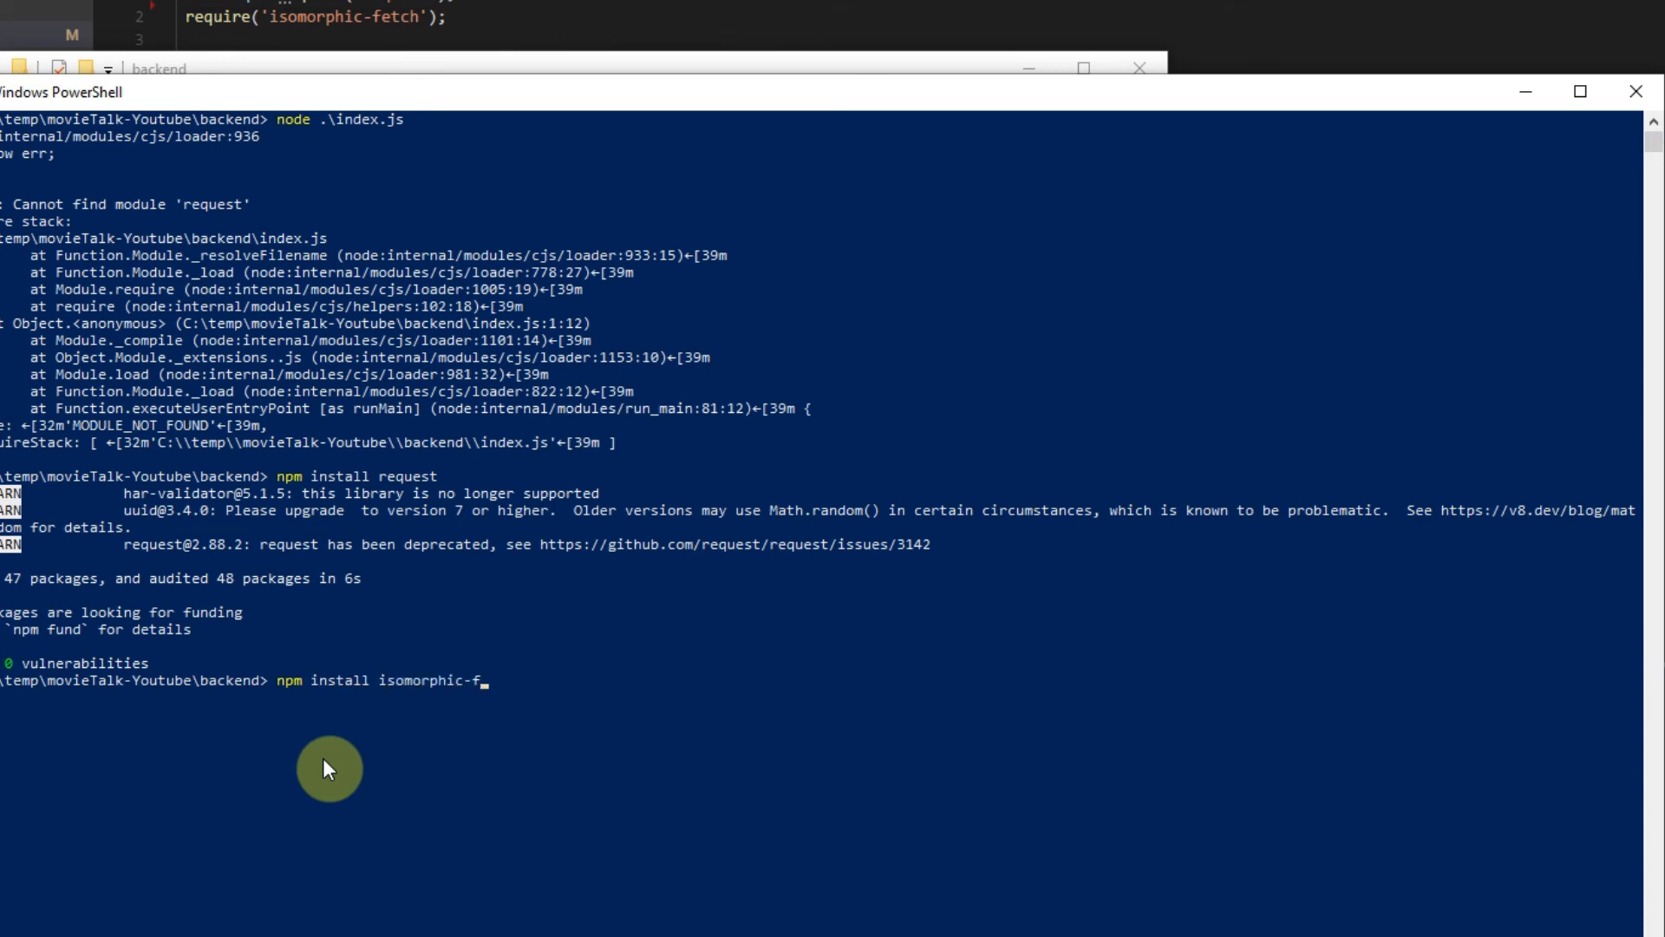
{"action": "type", "text": "etch"}
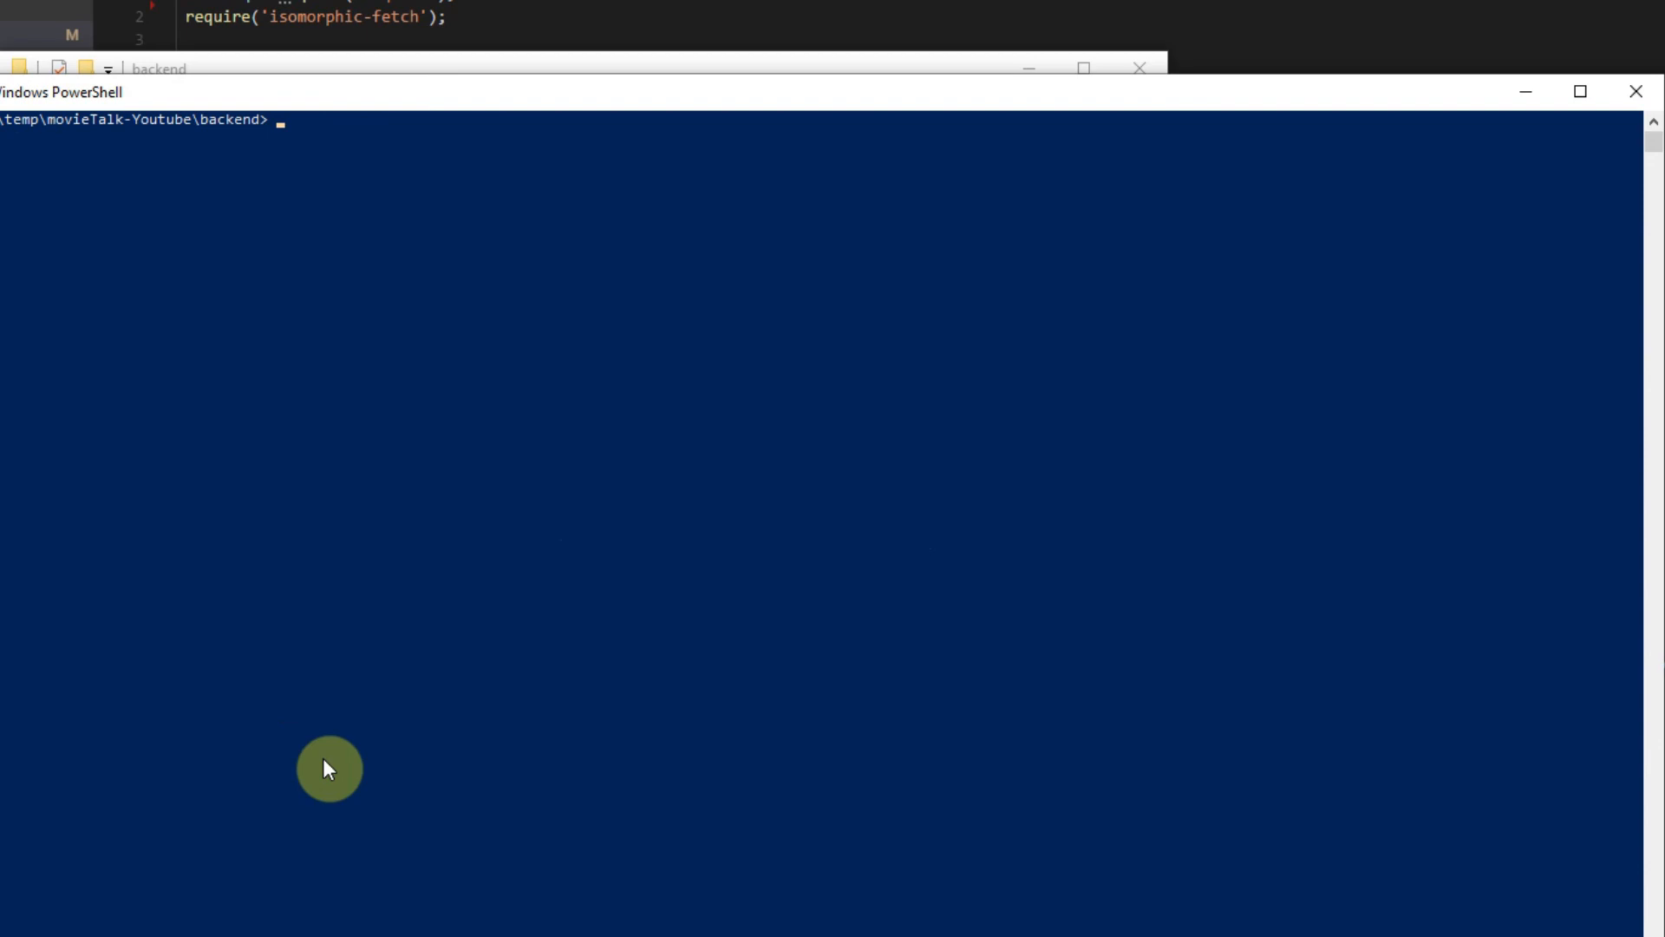
{"action": "type", "text": "npm install isomorphic-fetch"}
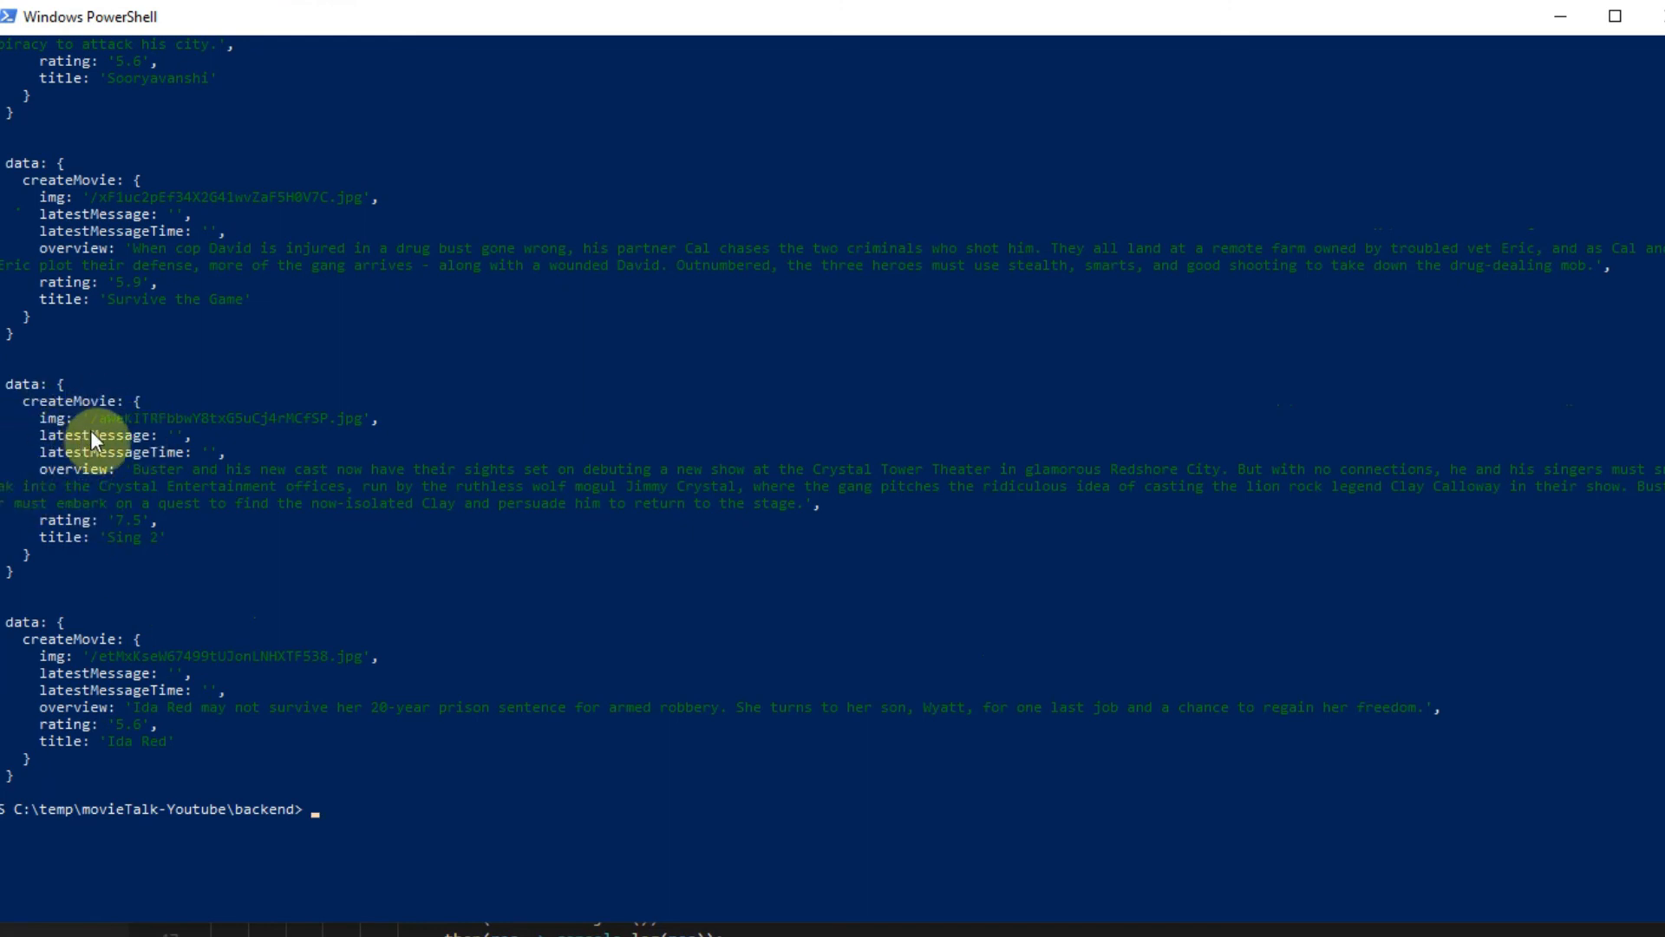
{"action": "mouse_move", "coordinate": [48, 472]}
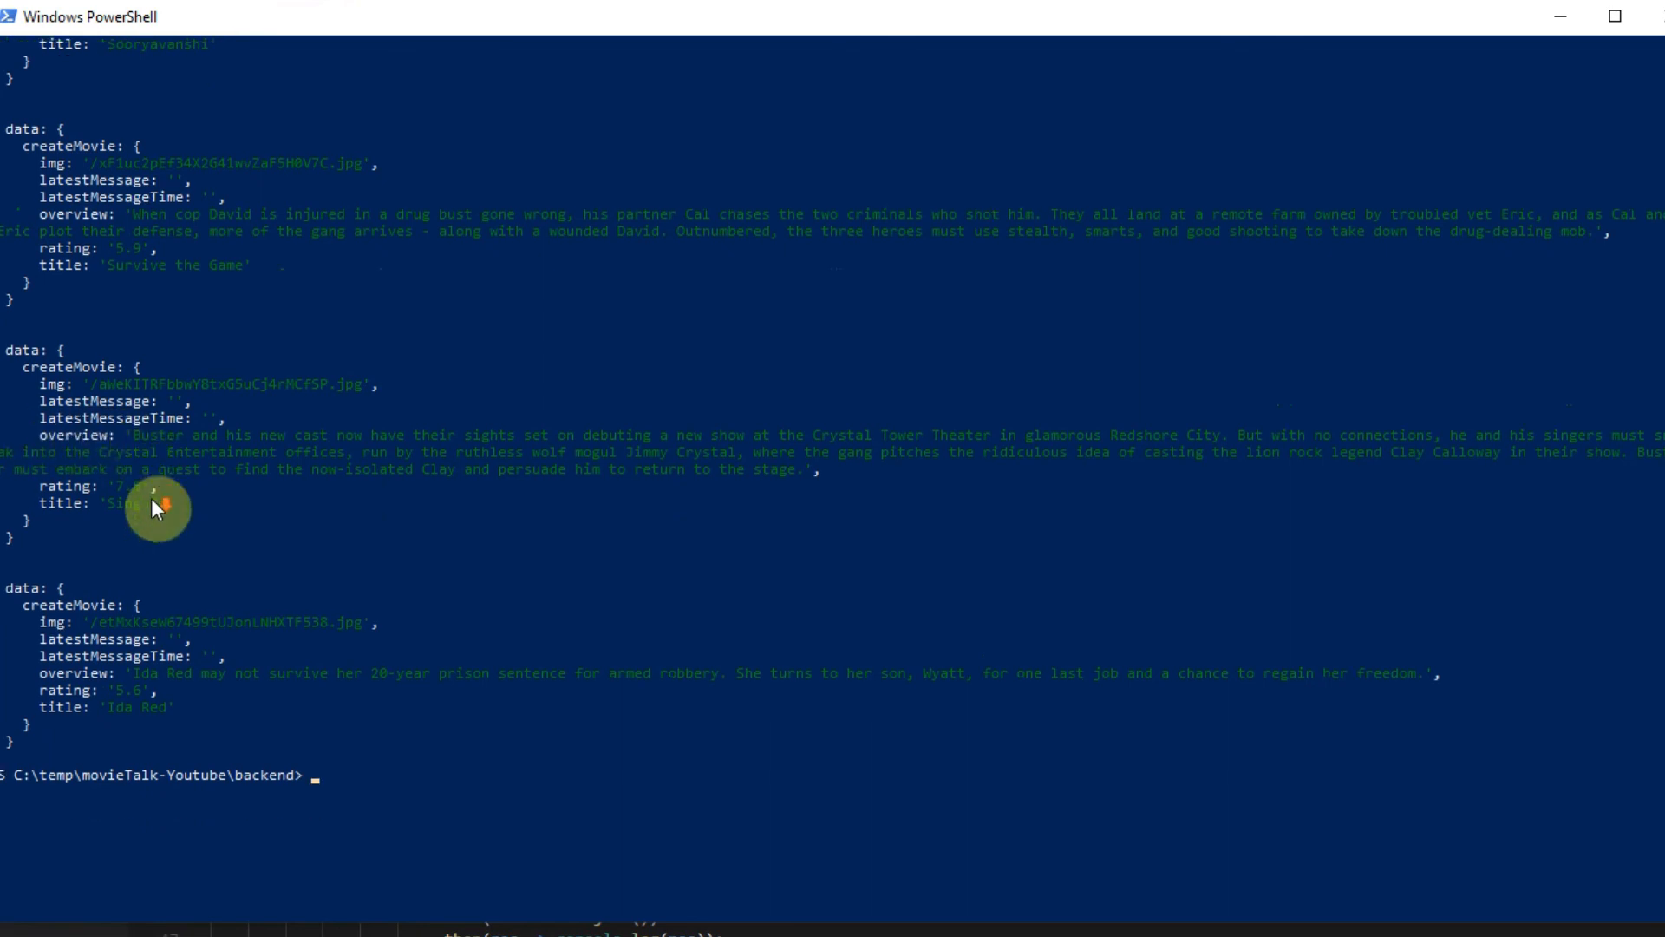
{"action": "mouse_move", "coordinate": [104, 509]}
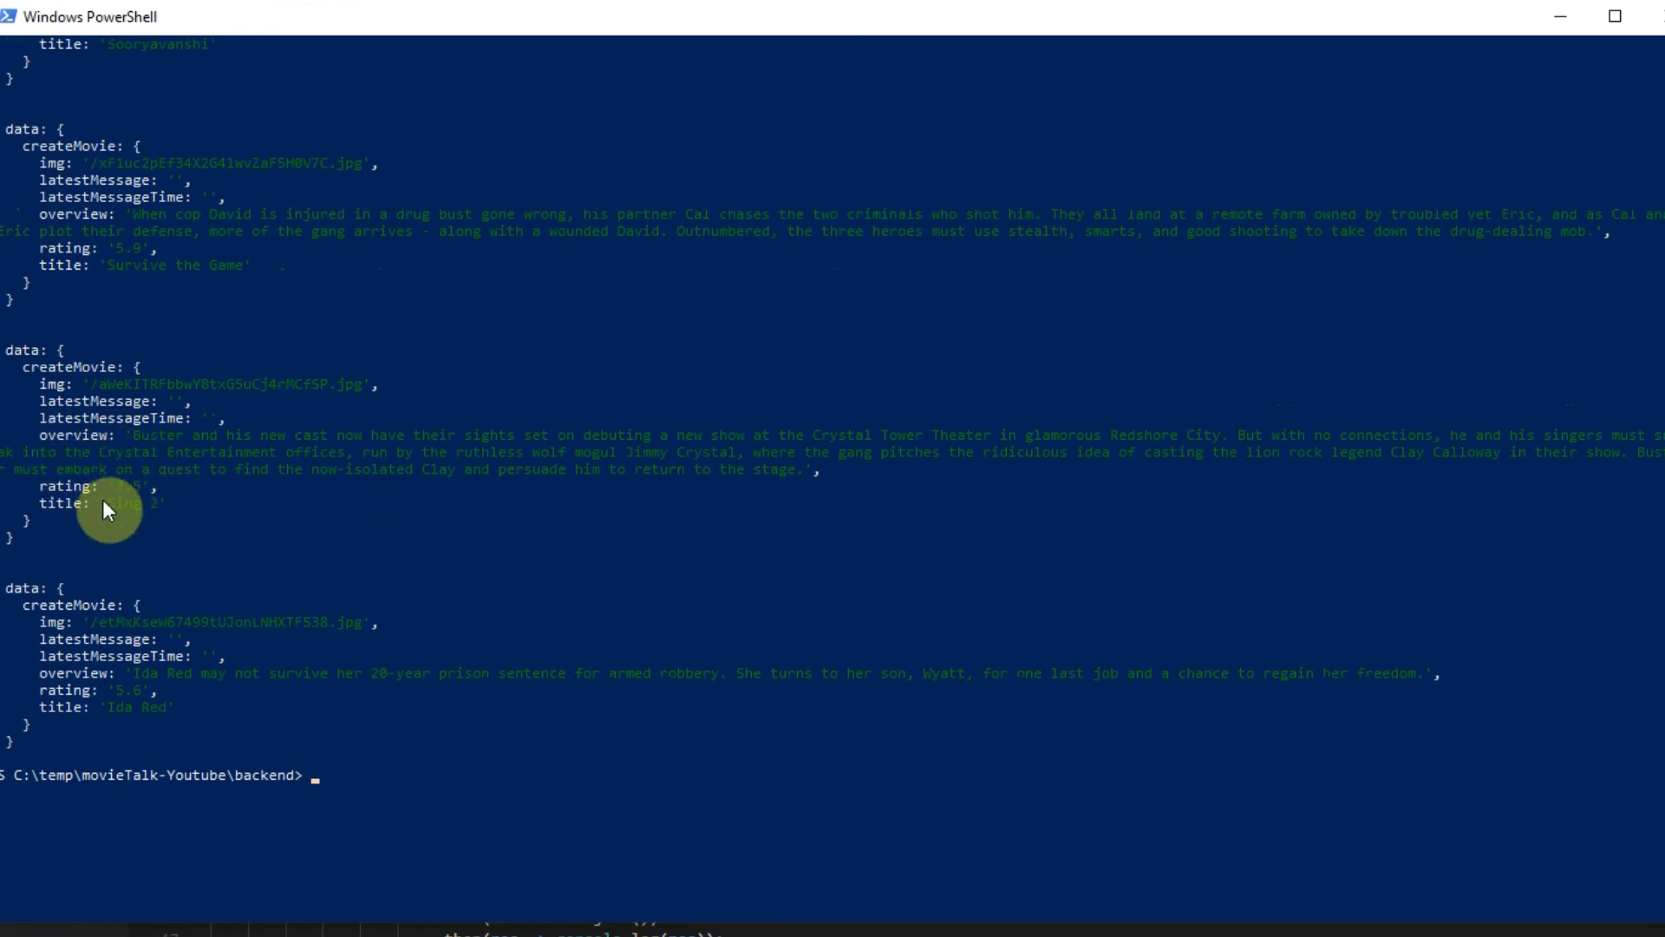
Scroll through the createMovie results for Sing 2, Ida Red, Survive the Game and others.
{"action": "scroll", "scroll_direction": "down", "scroll_amount": 3}
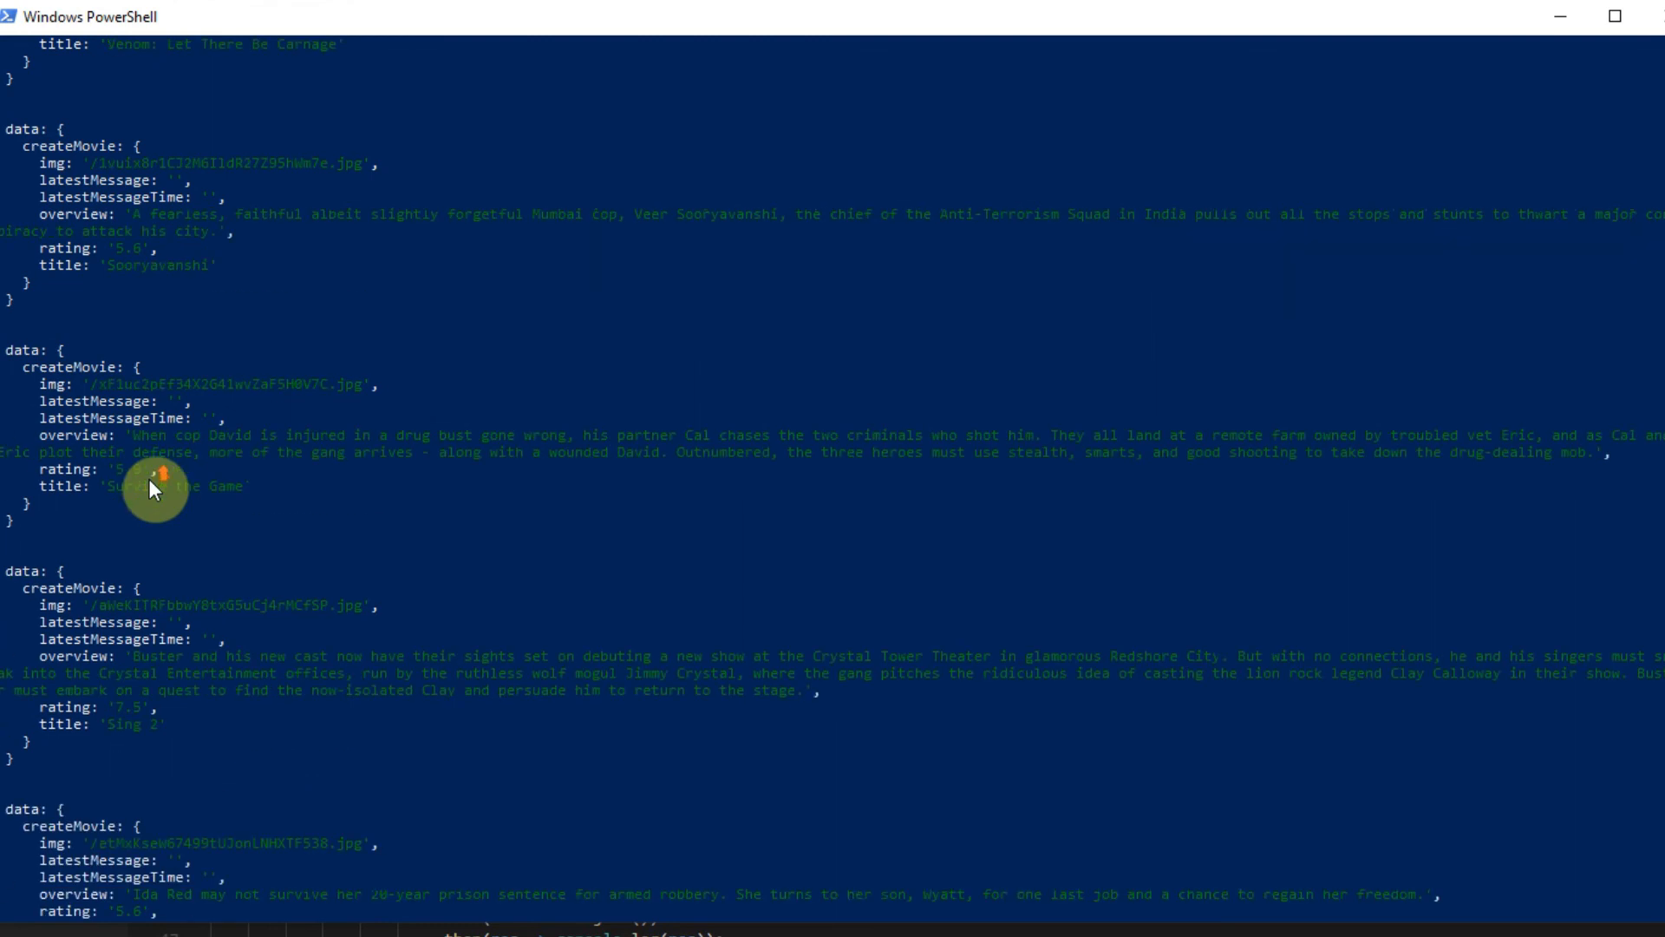
{"action": "scroll", "scroll_direction": "down", "scroll_amount": 3}
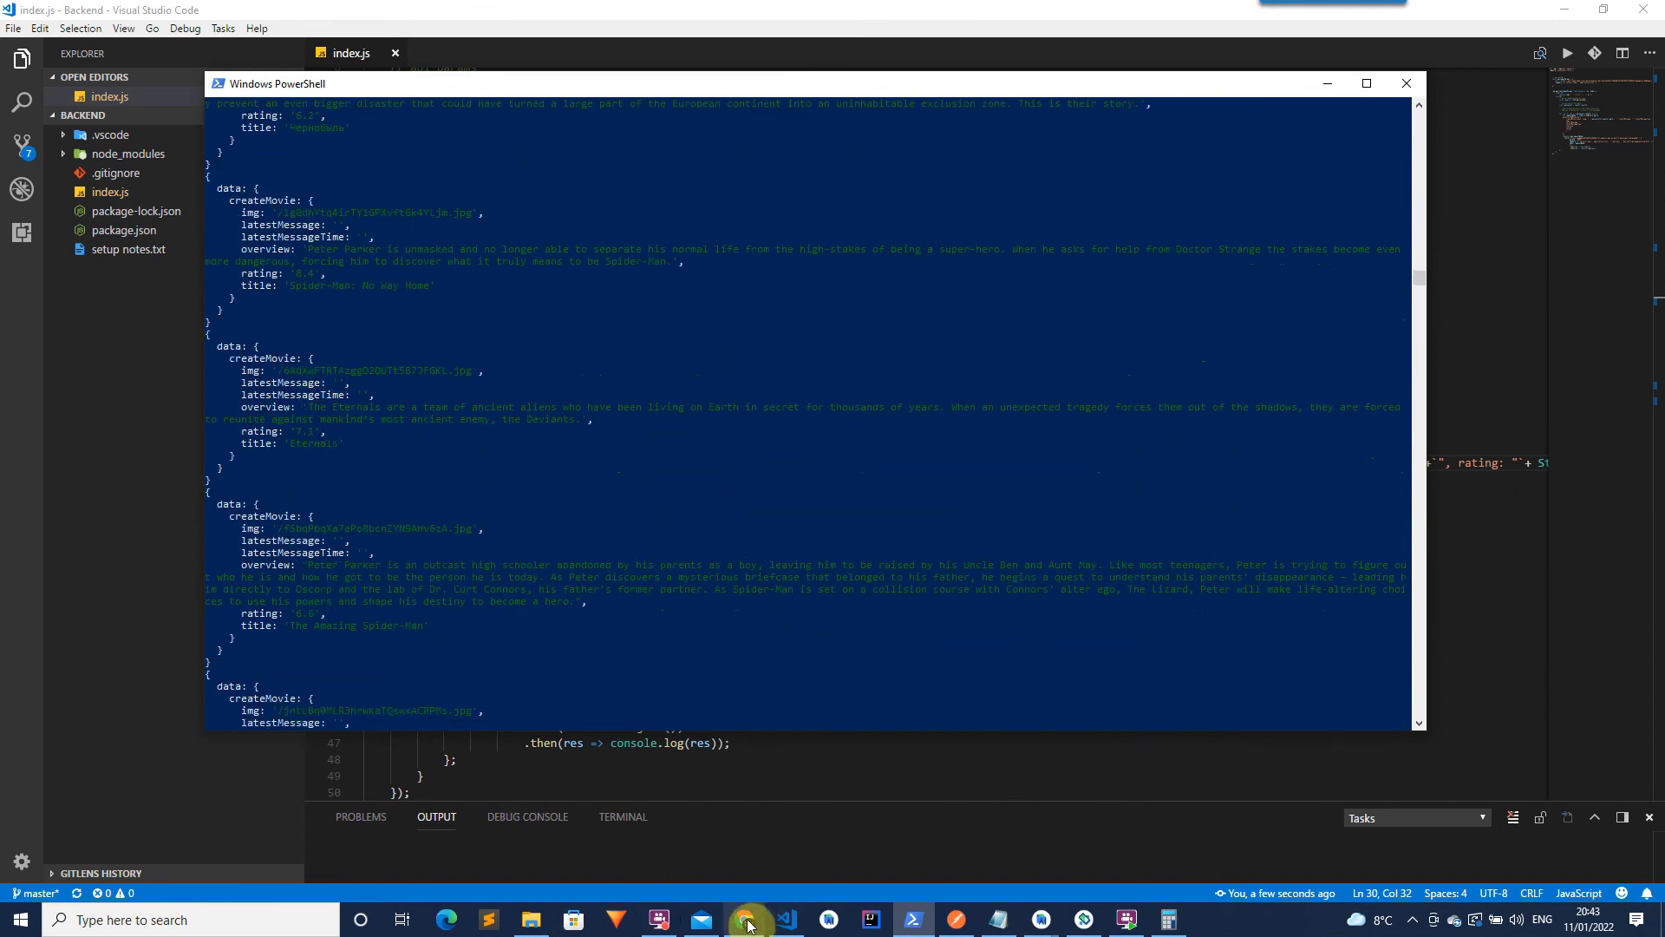
Reload the Amplify Studio Content page so the Movie table lists the 20 seeded movies.
{"action": "left_click", "coordinate": [746, 919]}
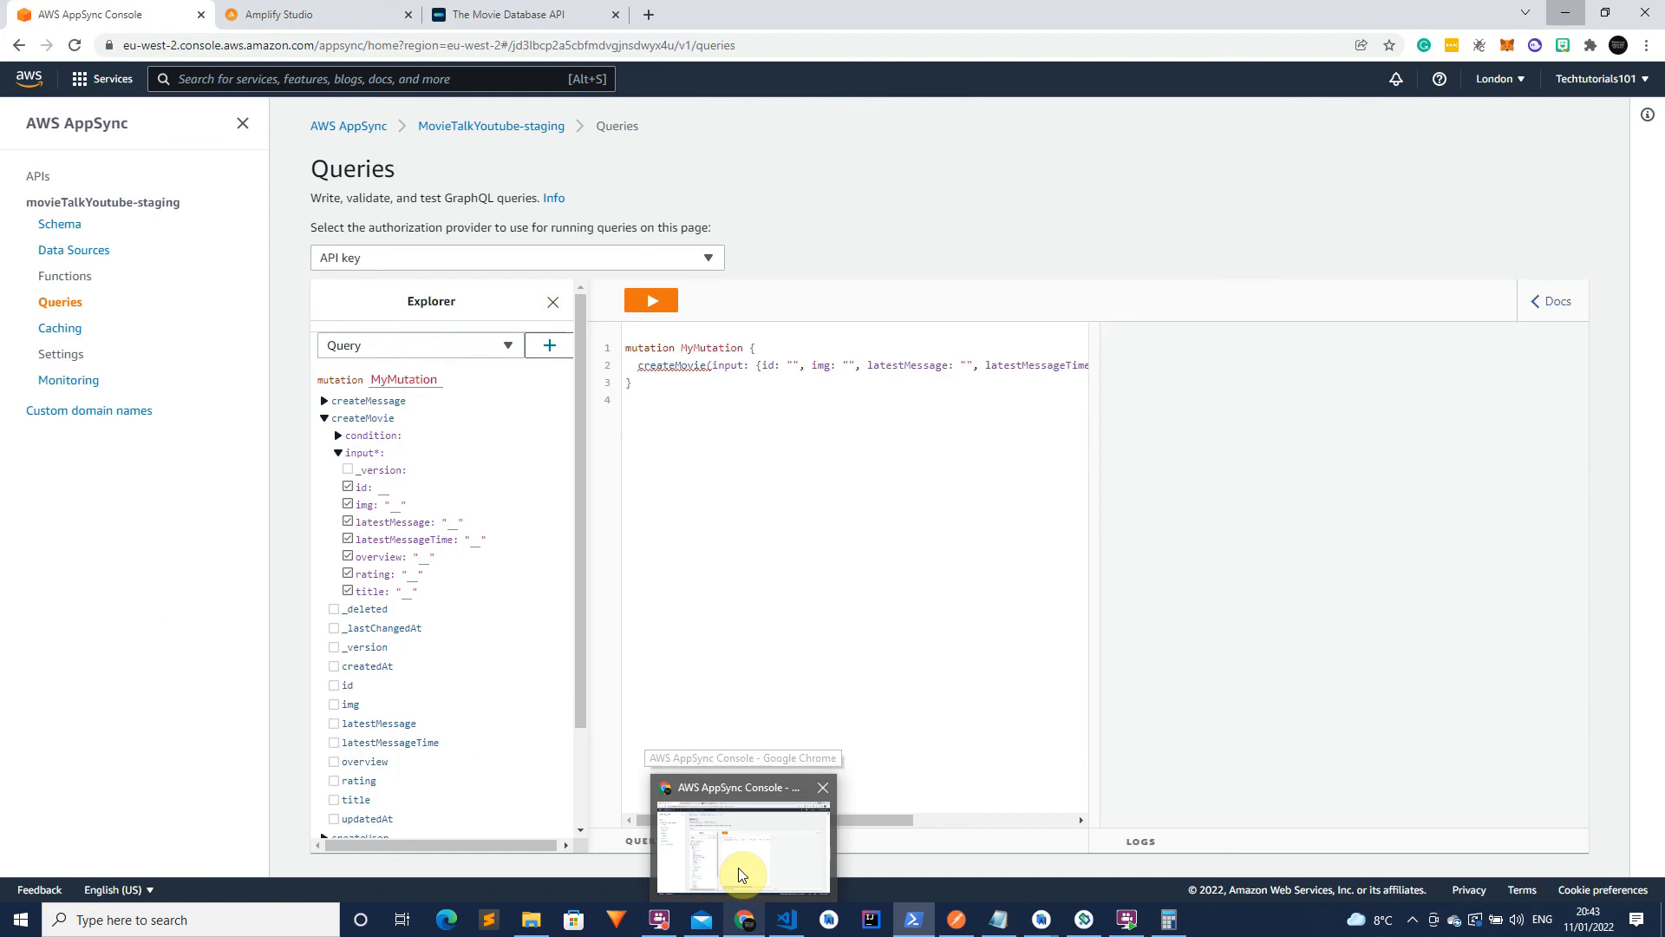
{"action": "left_click", "coordinate": [309, 14]}
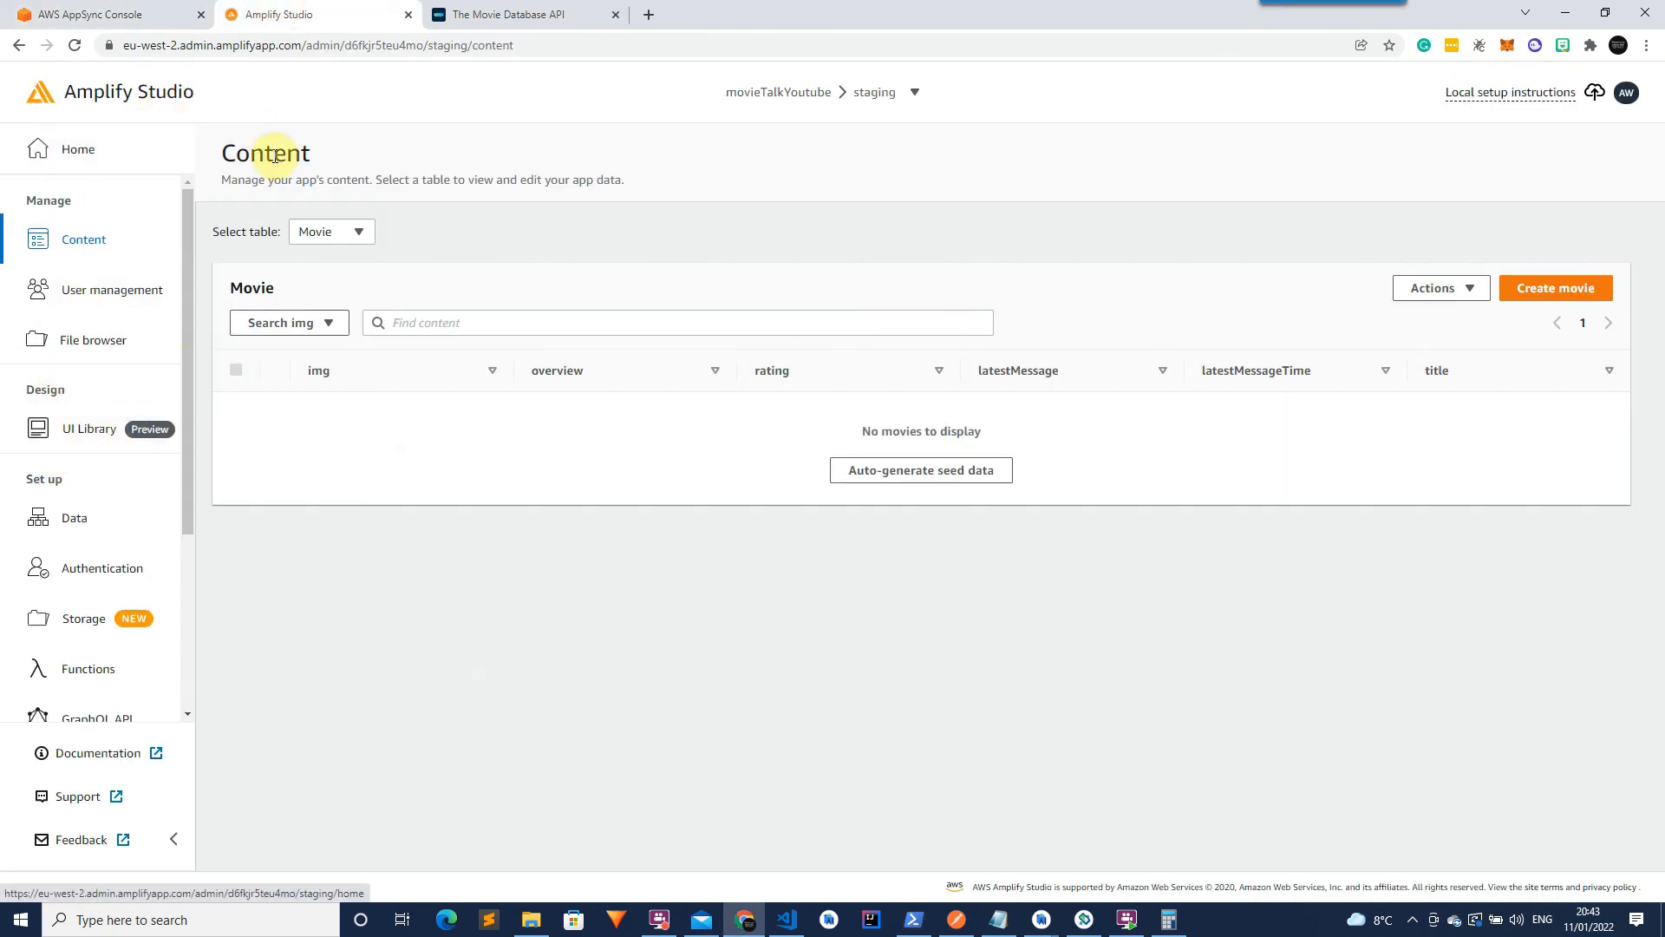
{"action": "mouse_move", "coordinate": [74, 45]}
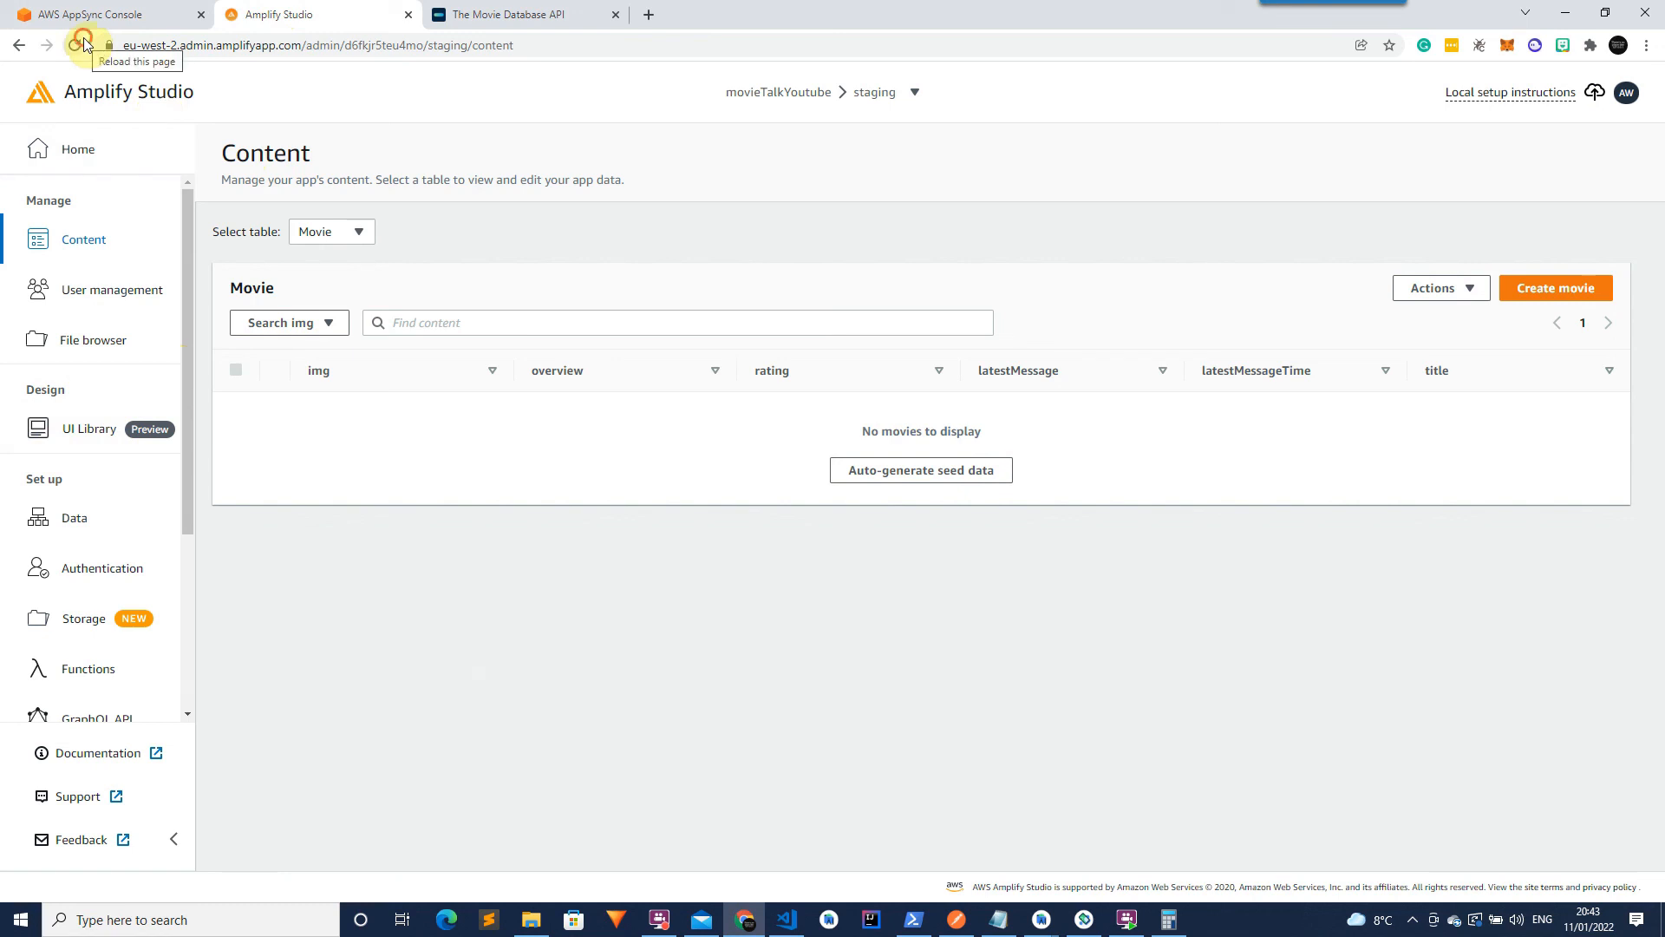
{"action": "left_click", "coordinate": [74, 45]}
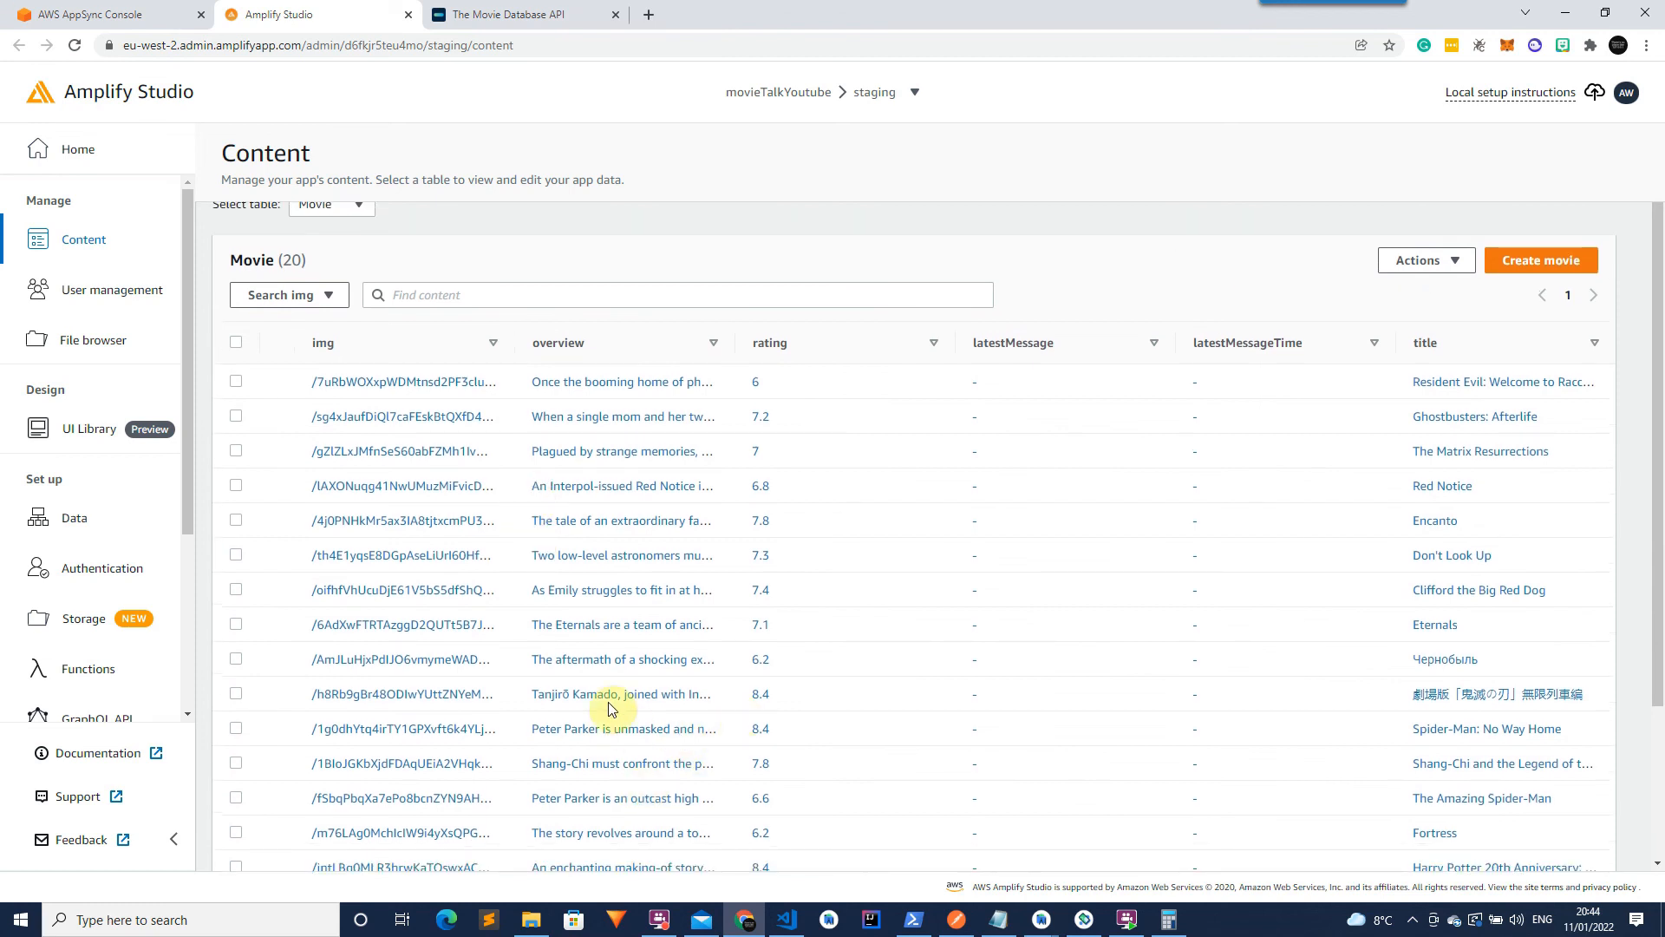
{"action": "mouse_move", "coordinate": [749, 793]}
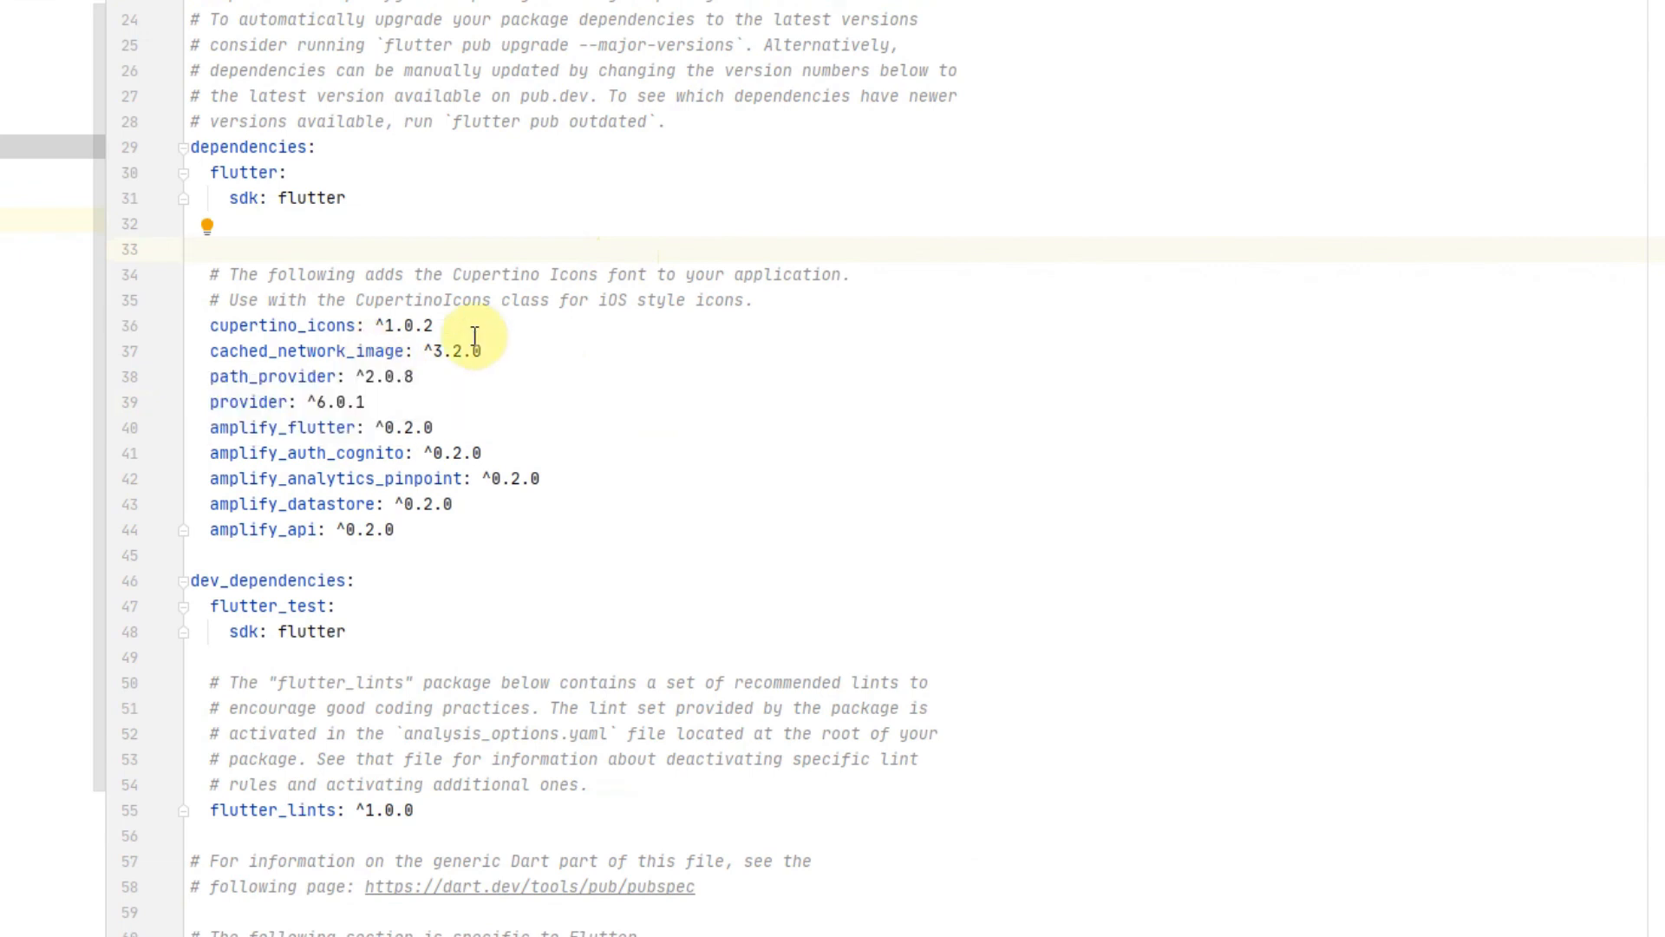
{"action": "mouse_move", "coordinate": [342, 352]}
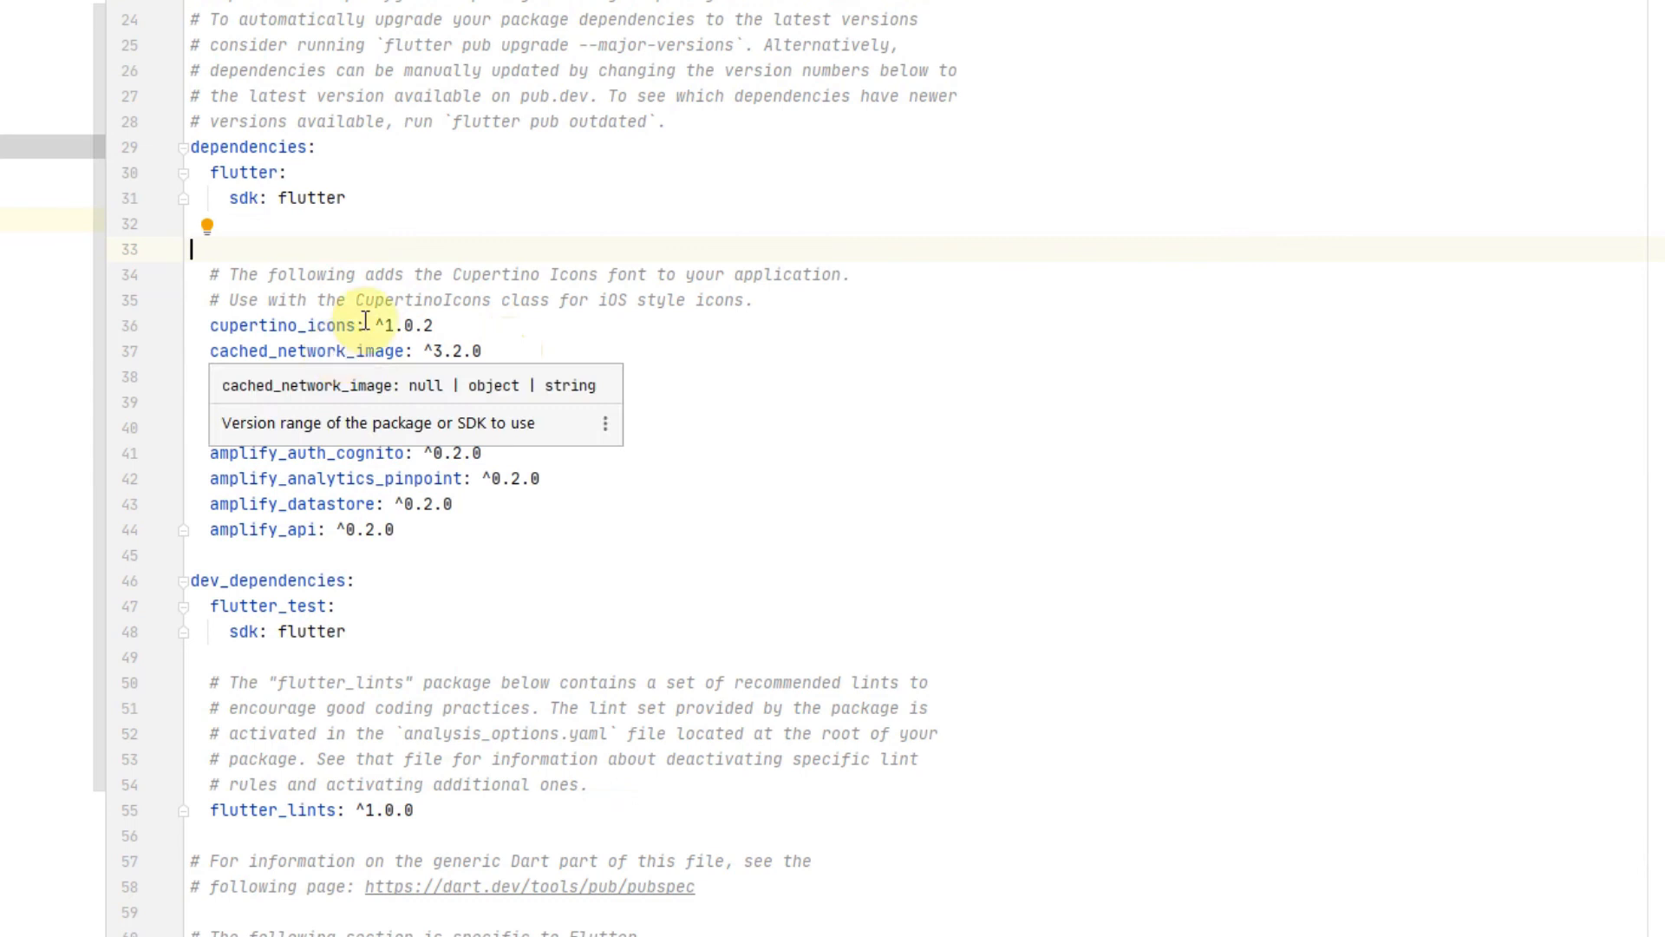
Review the pubspec.yaml dependencies such as path_provider ^2.0.8, provider and the Amplify packages.
{"action": "type", "text": "path_provider: ^2.0.8"}
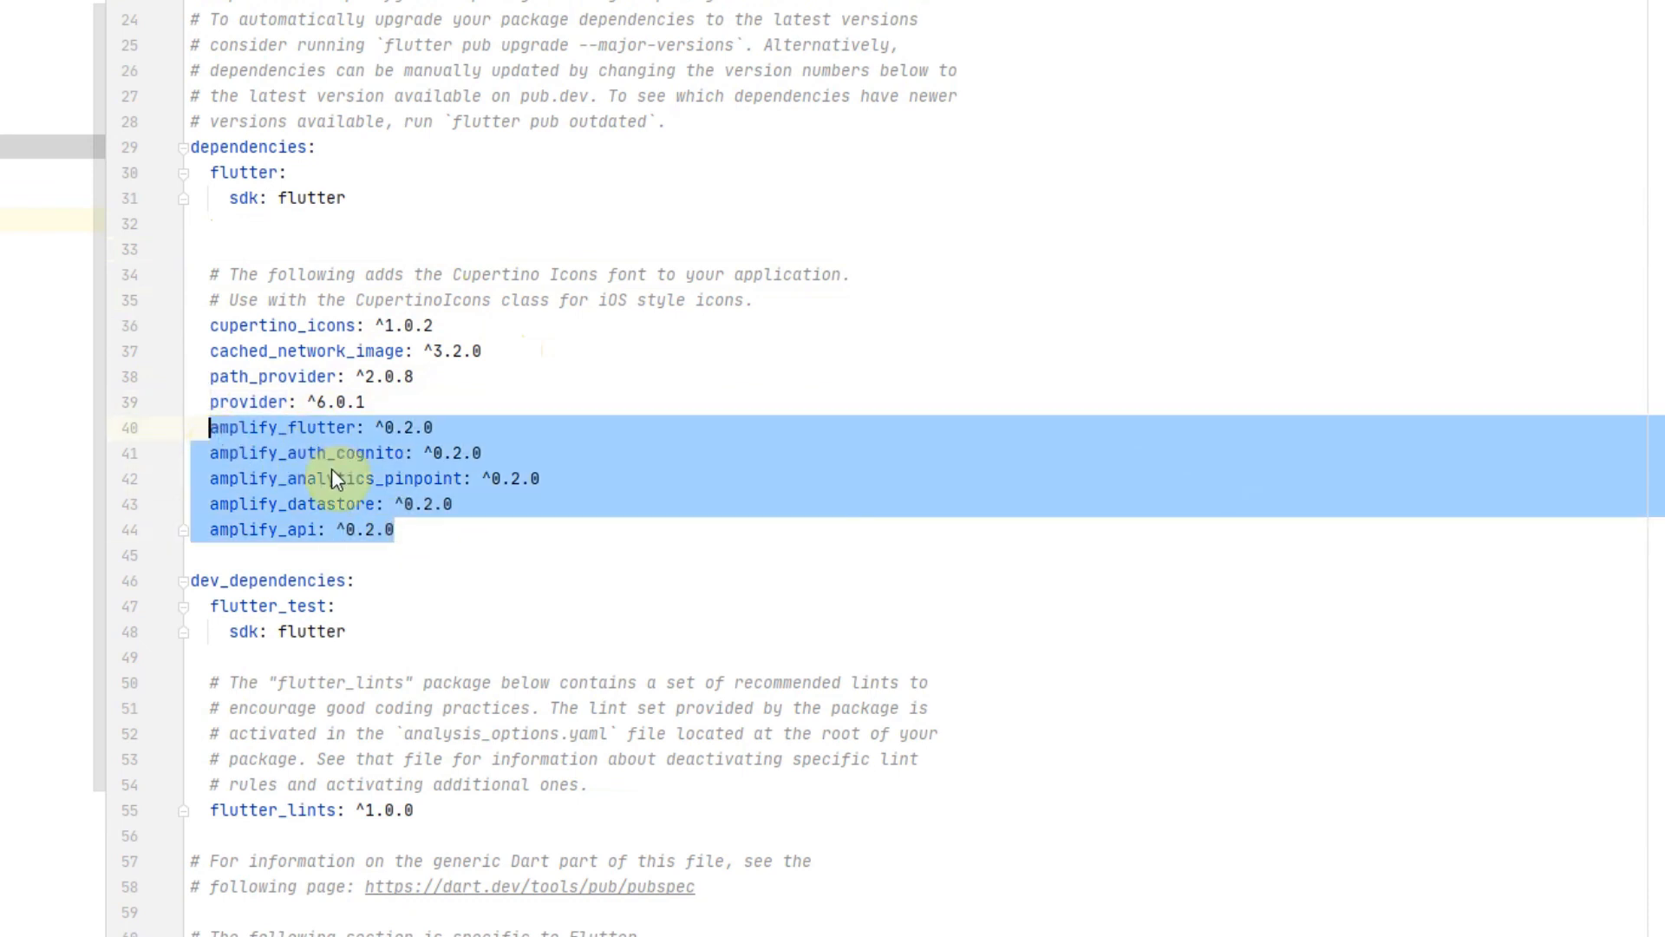
{"action": "left_click", "coordinate": [339, 453]}
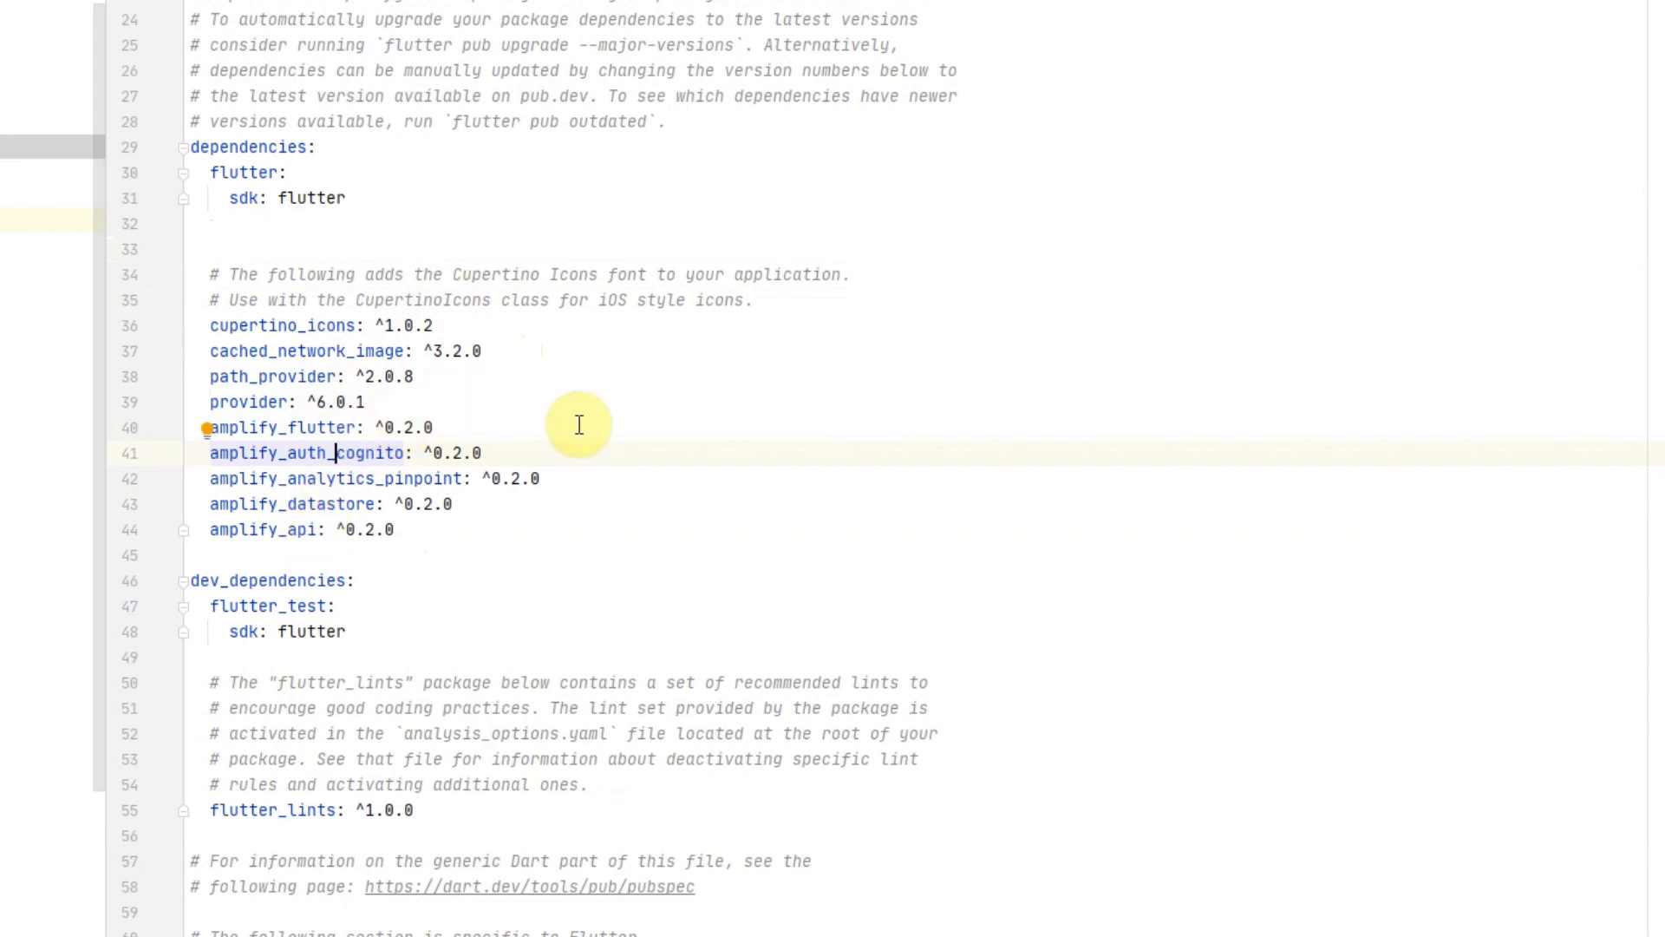
{"action": "scroll", "scroll_direction": "down", "scroll_amount": 3}
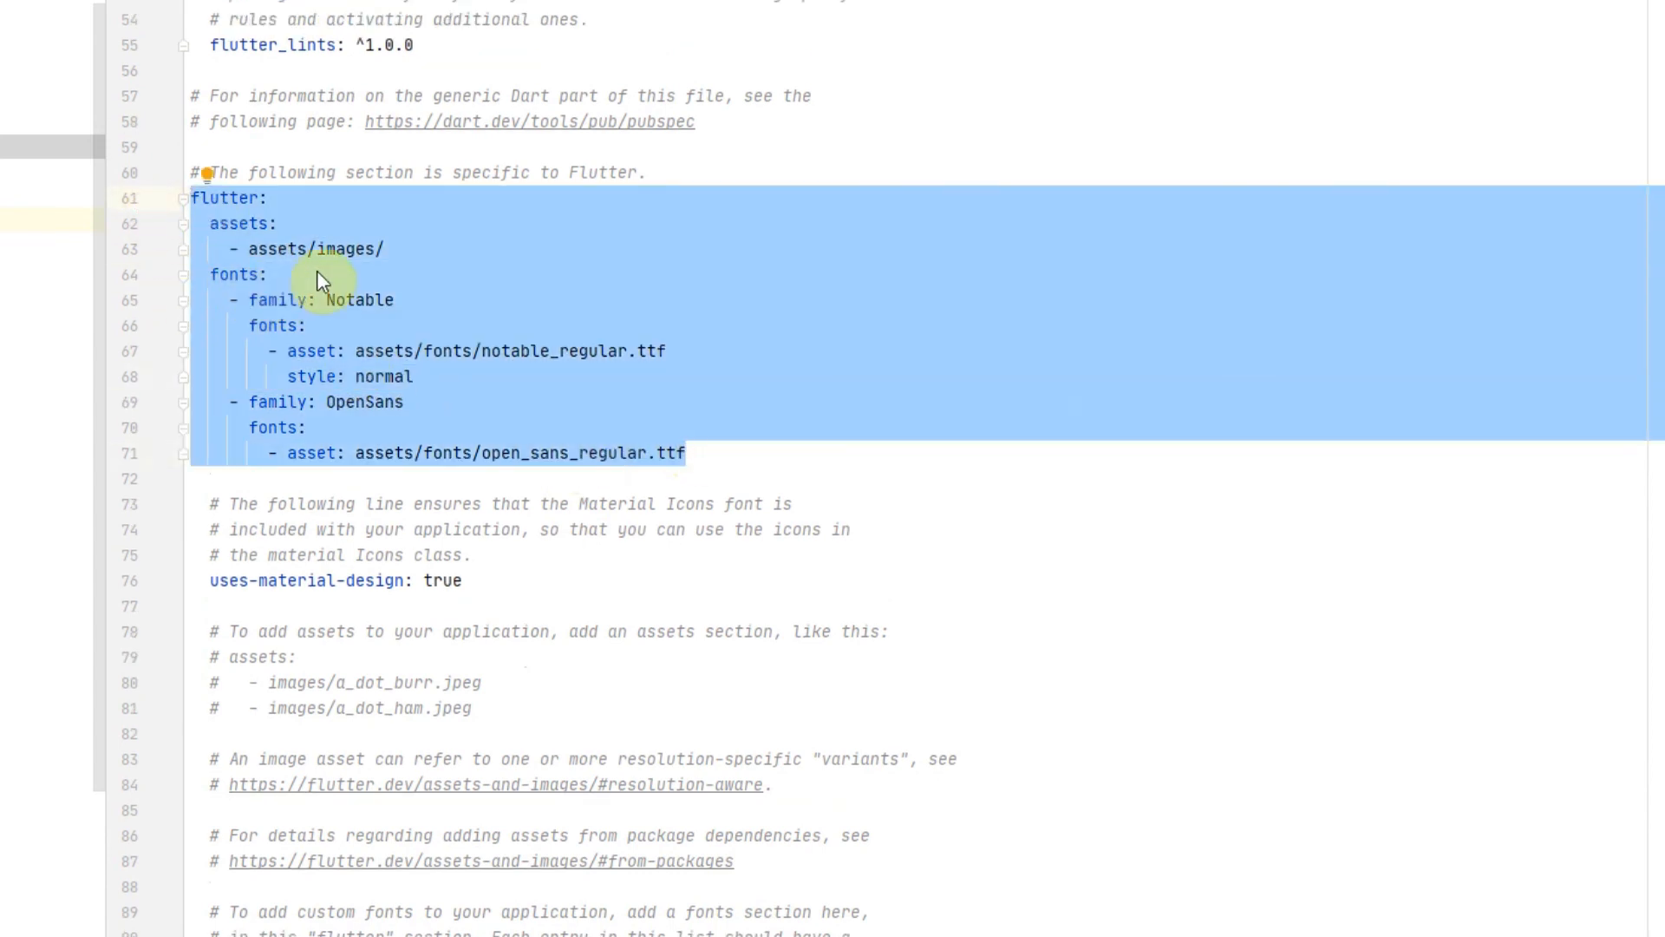
Highlight the flutter section's assets/images folder and Notable and OpenSans font entries.
{"action": "left_click", "coordinate": [324, 274]}
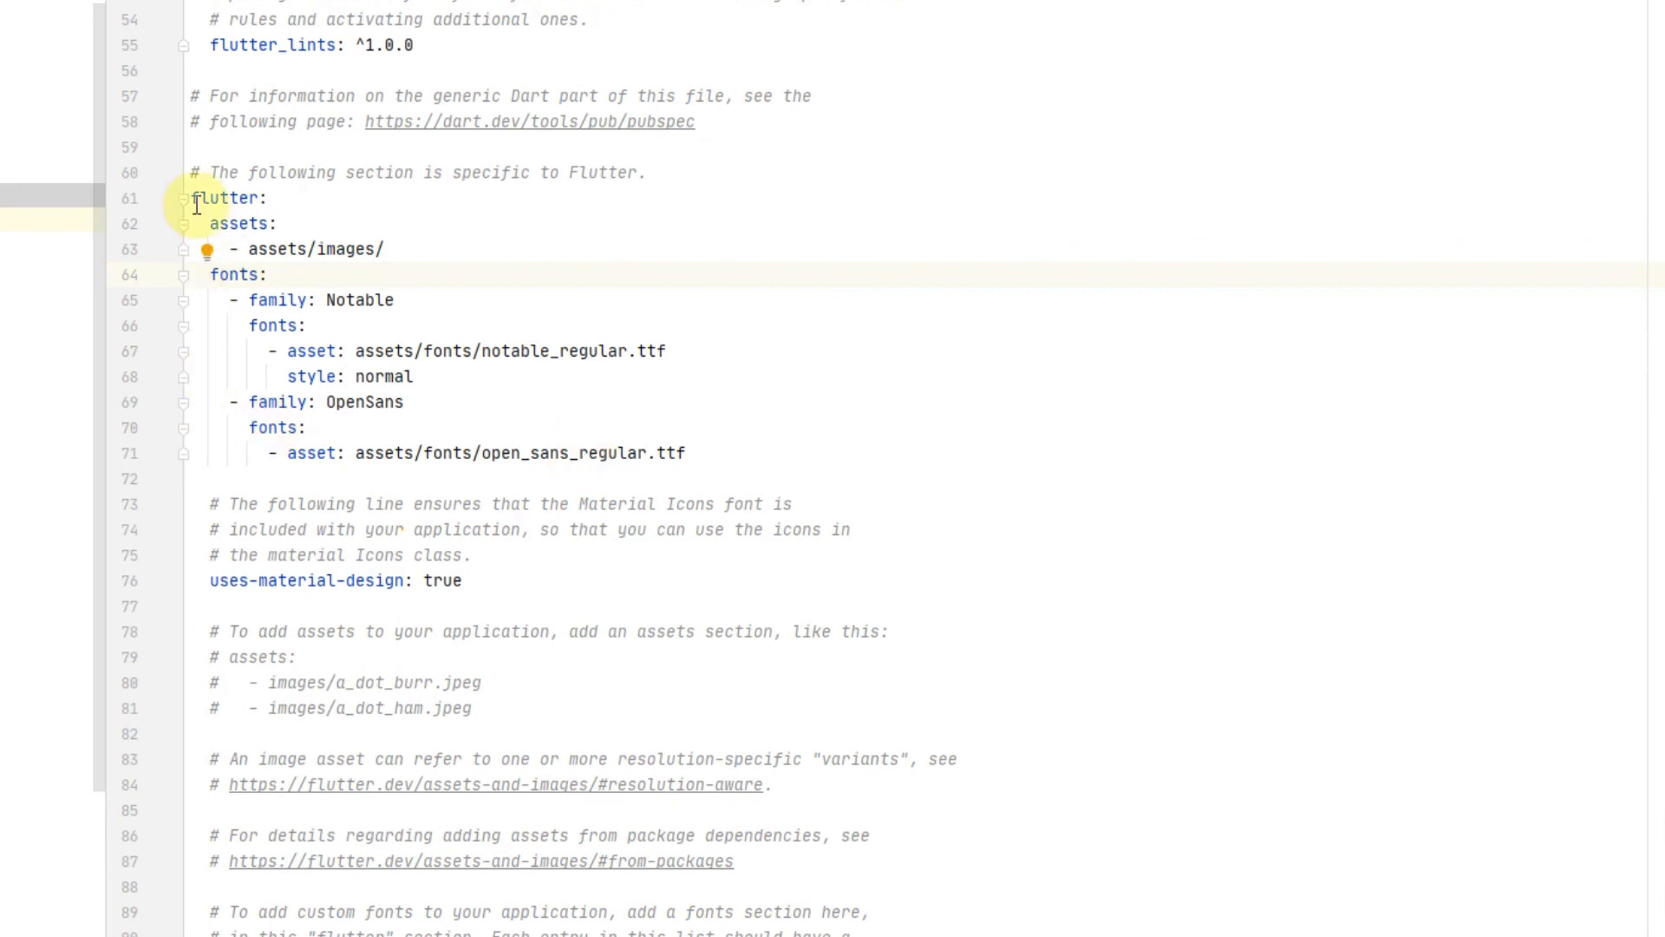
{"action": "left_click_drag", "start_coordinate": [194, 198], "coordinate": [269, 275]}
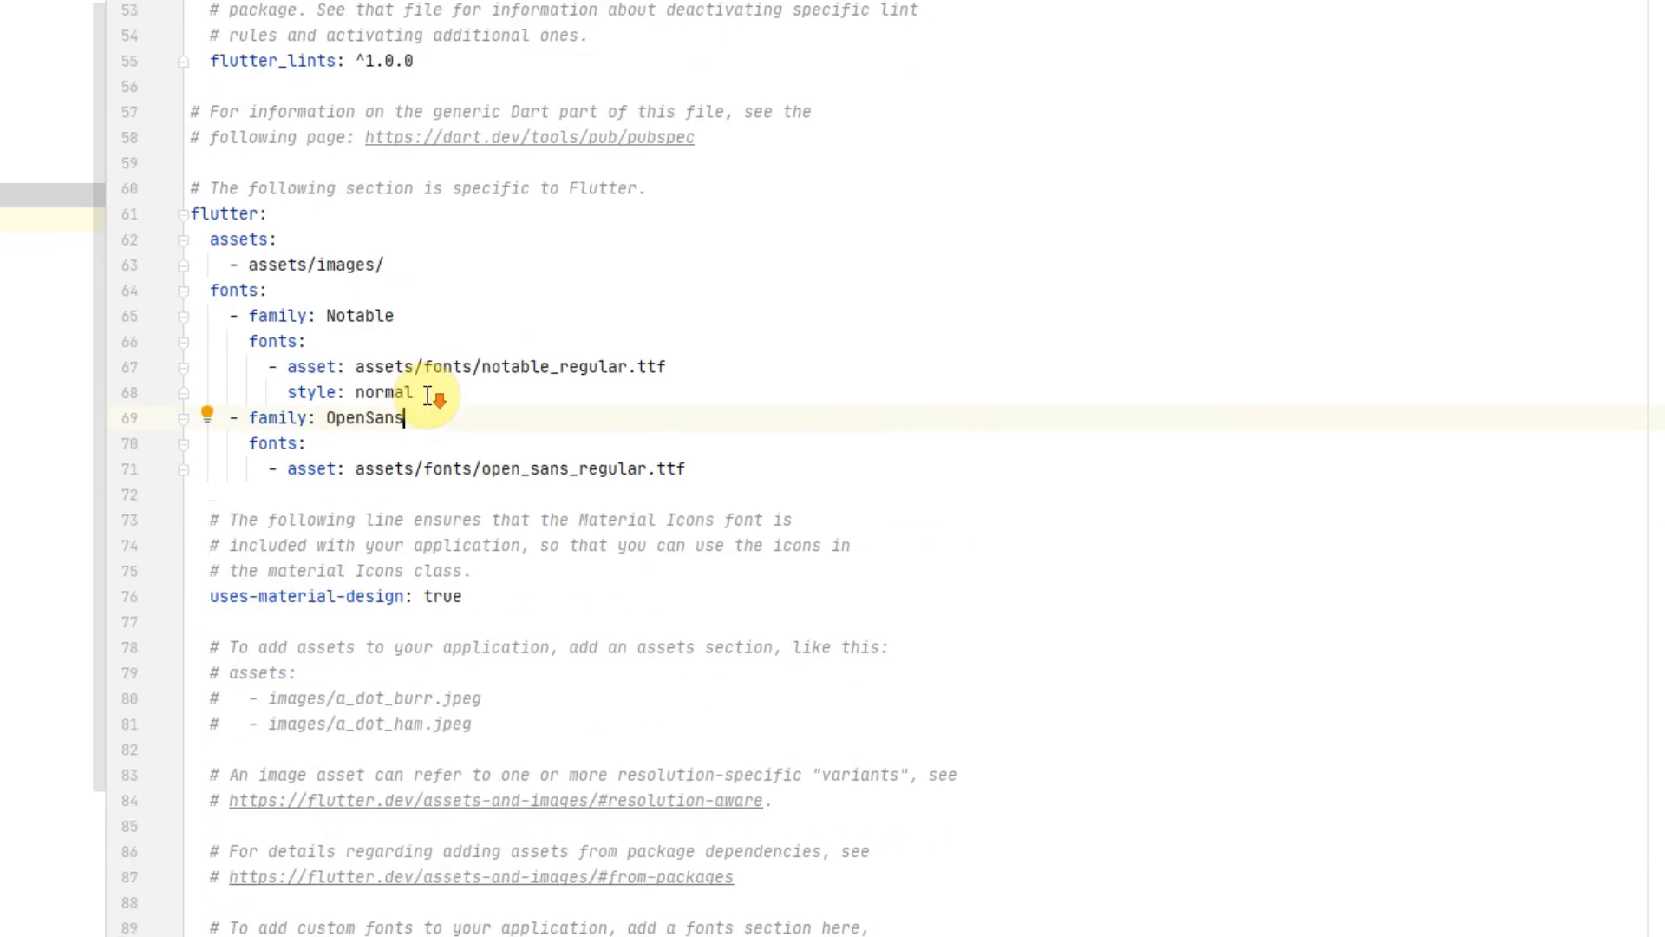
{"action": "scroll", "scroll_direction": "down", "scroll_amount": 3}
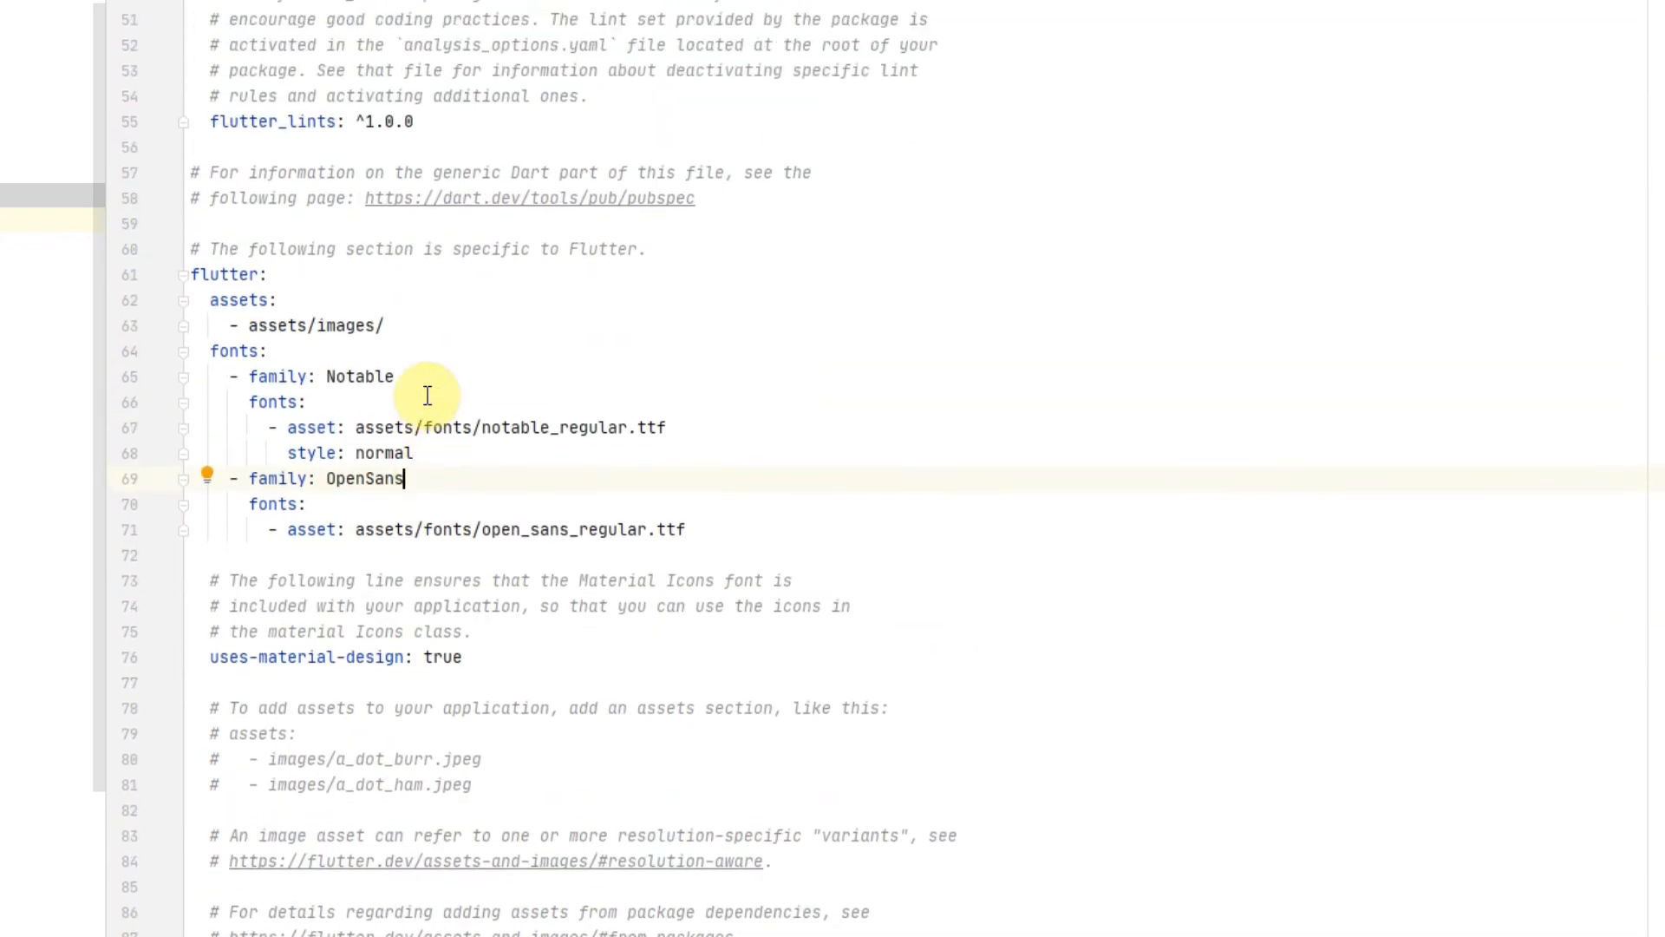